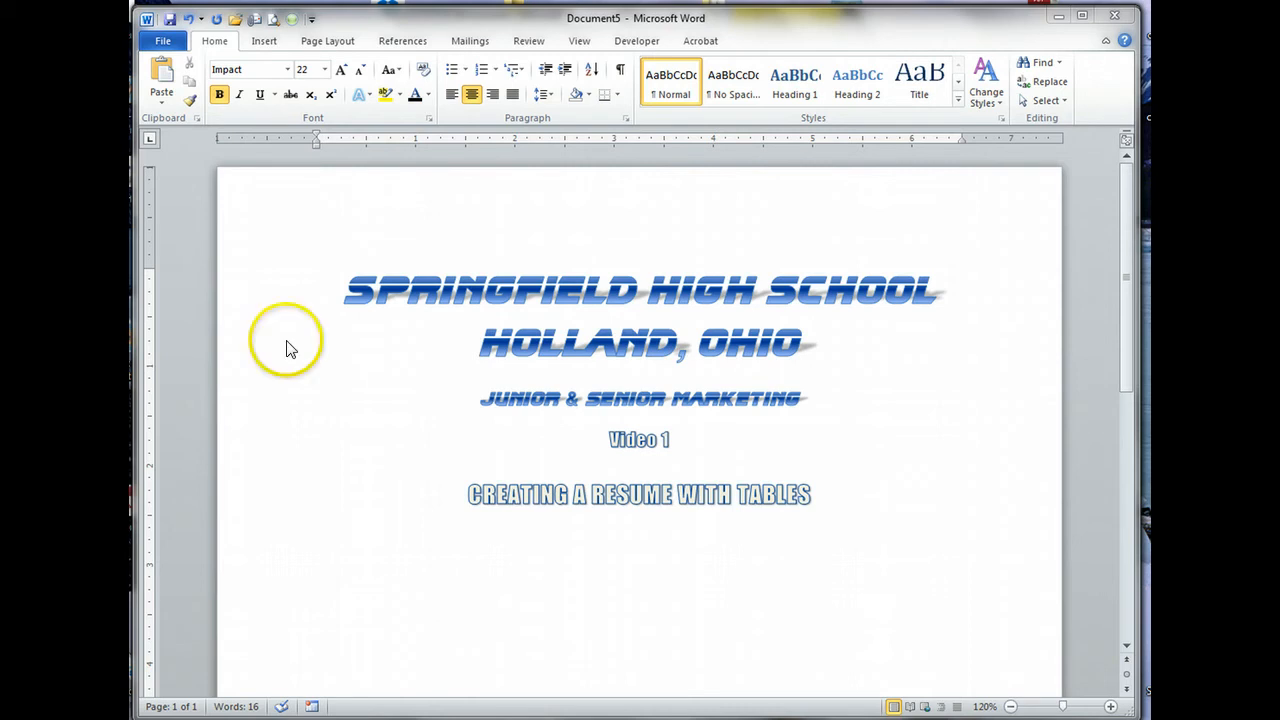
pyautogui.moveTo(1050, 24)
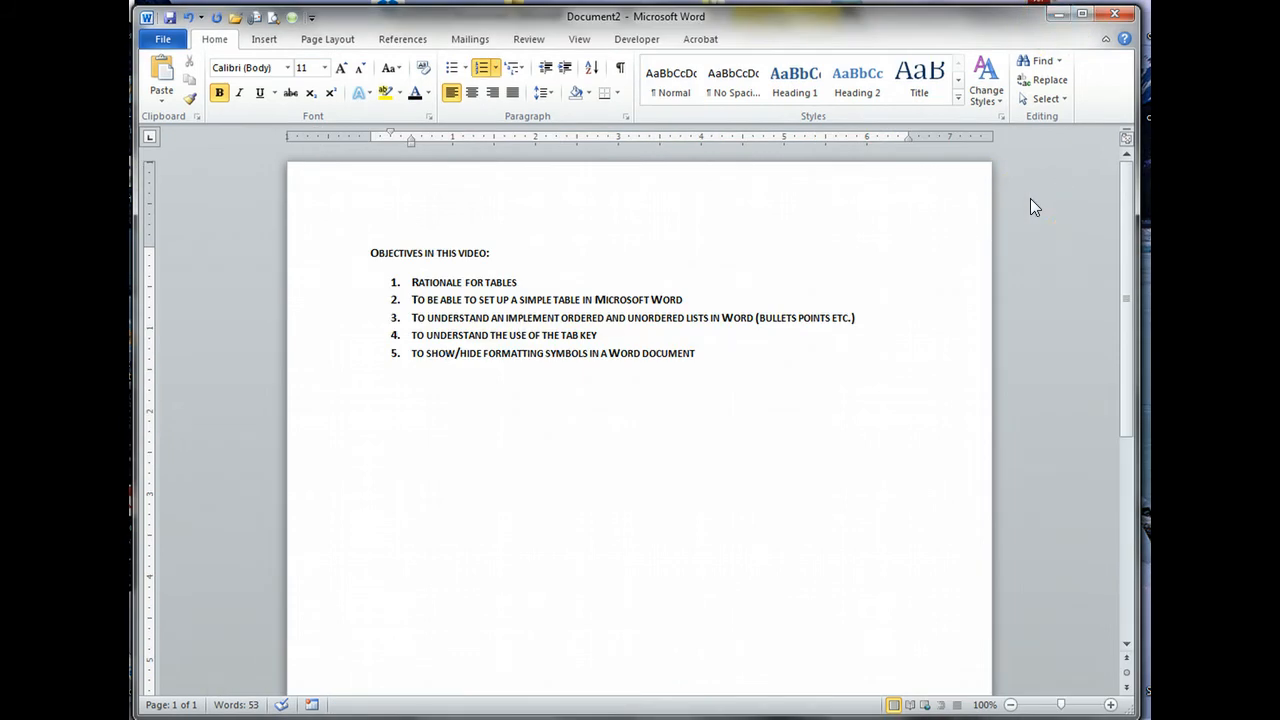
# Step: Bring the objectives document forward and review its five numbered video objectives
pyautogui.click(446, 352)
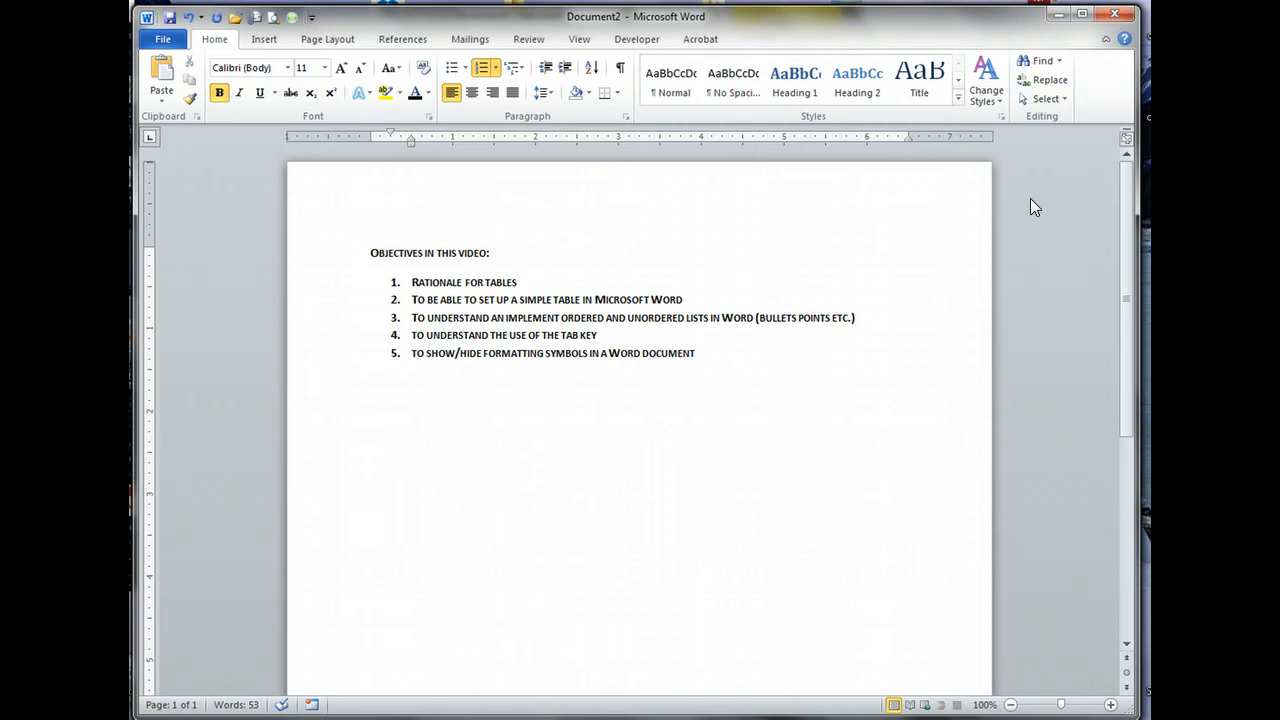
pyautogui.click(446, 352)
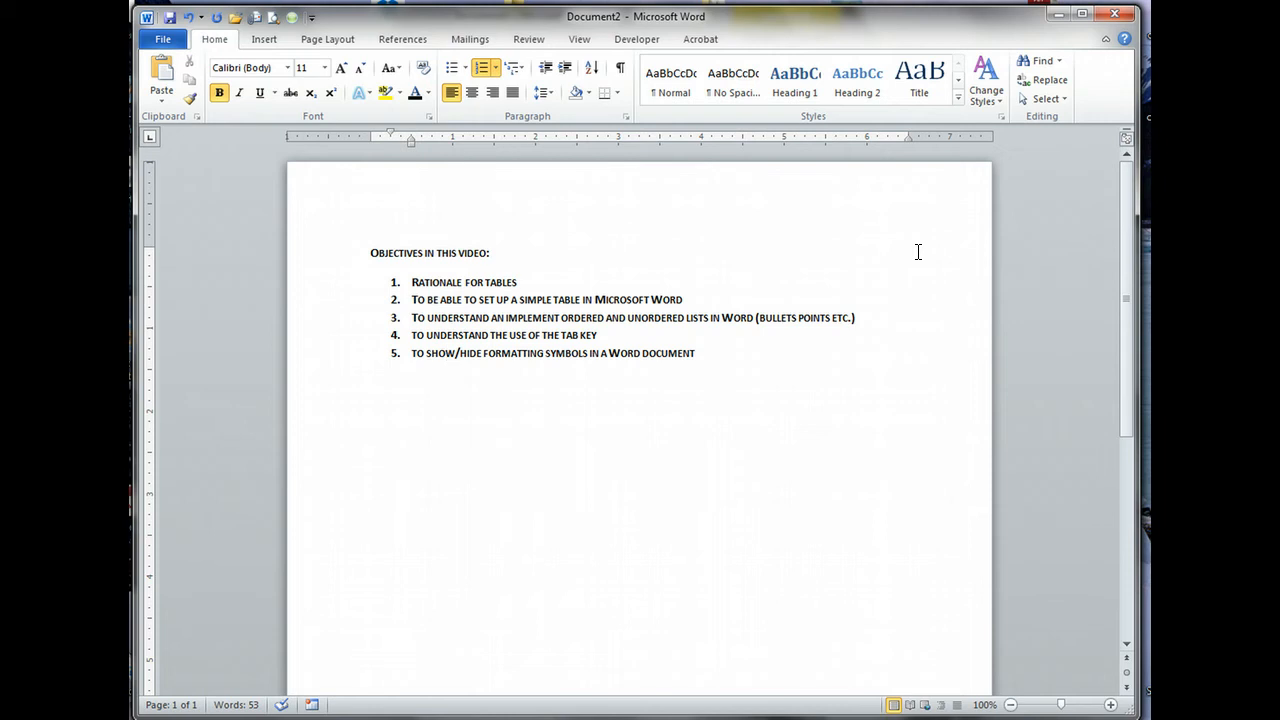
pyautogui.click(446, 352)
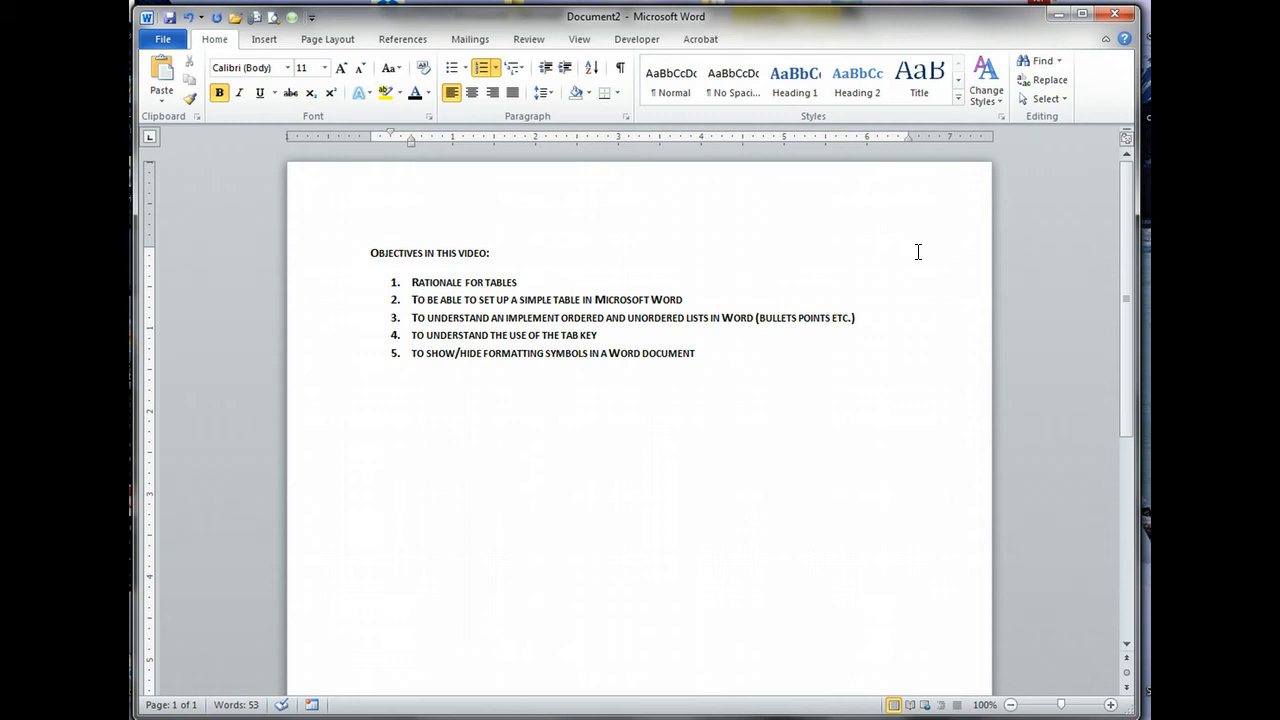
pyautogui.click(448, 352)
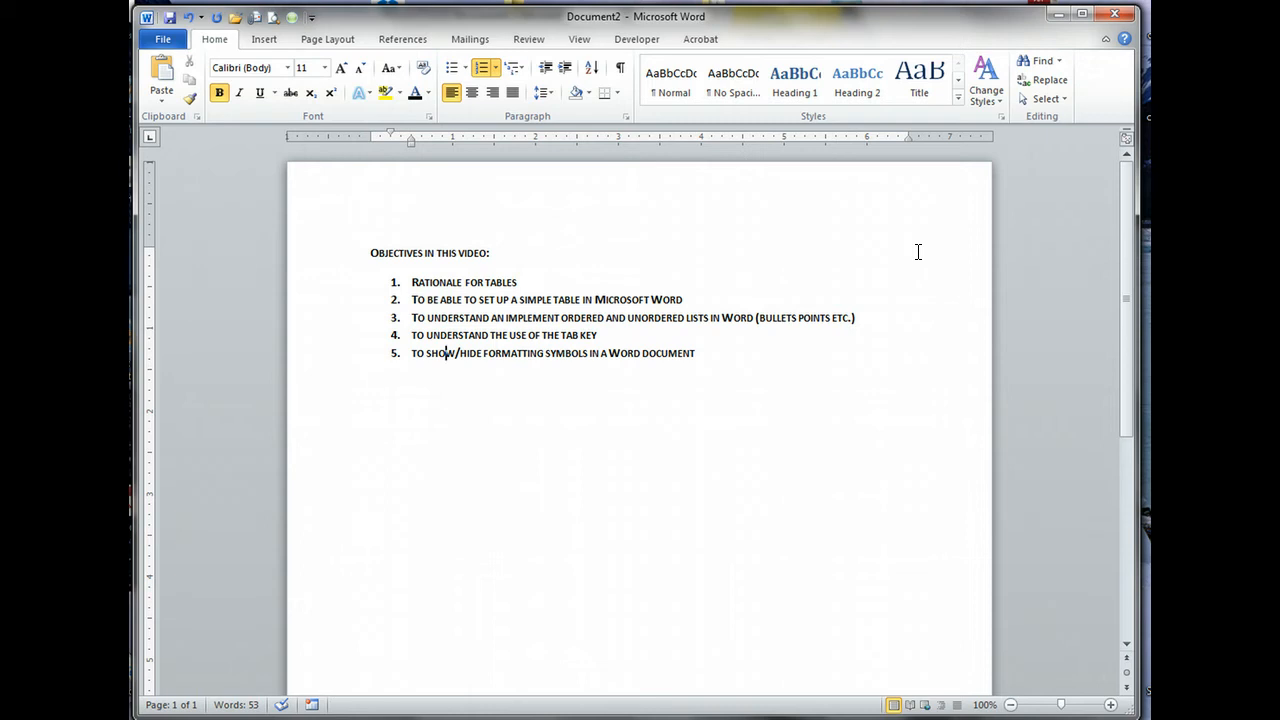
pyautogui.moveTo(1078, 38)
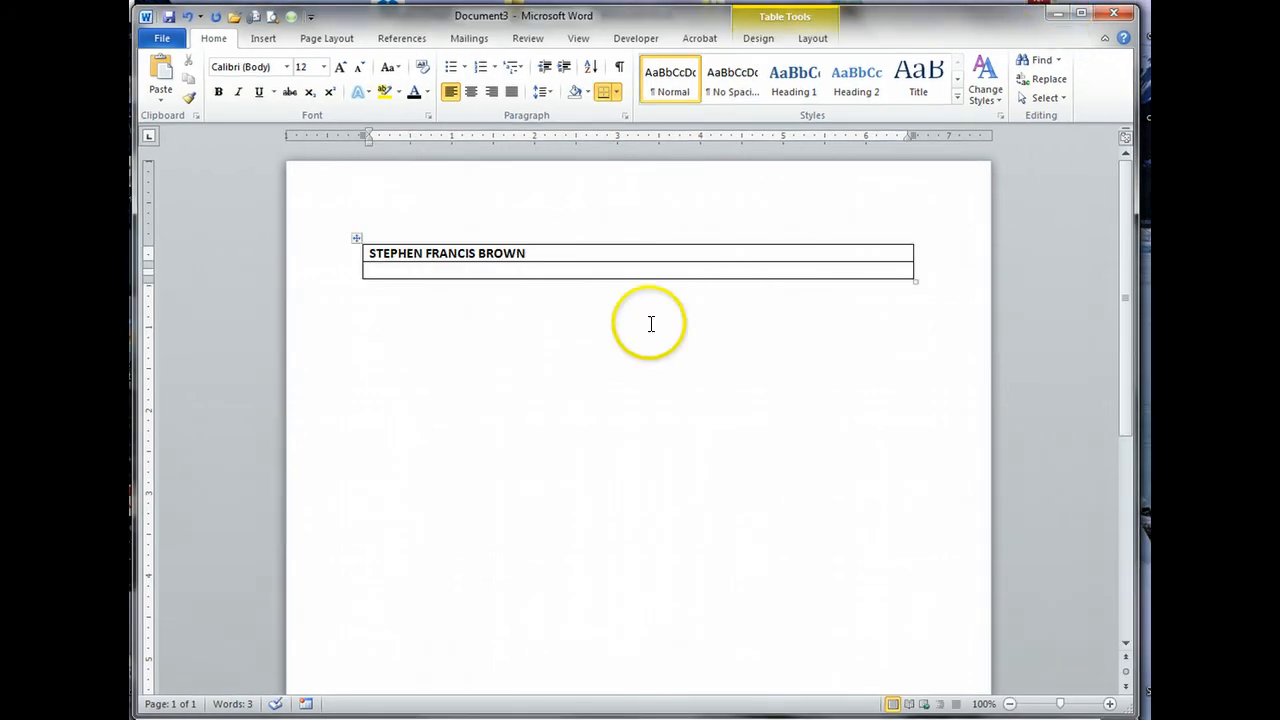
pyautogui.moveTo(356, 240)
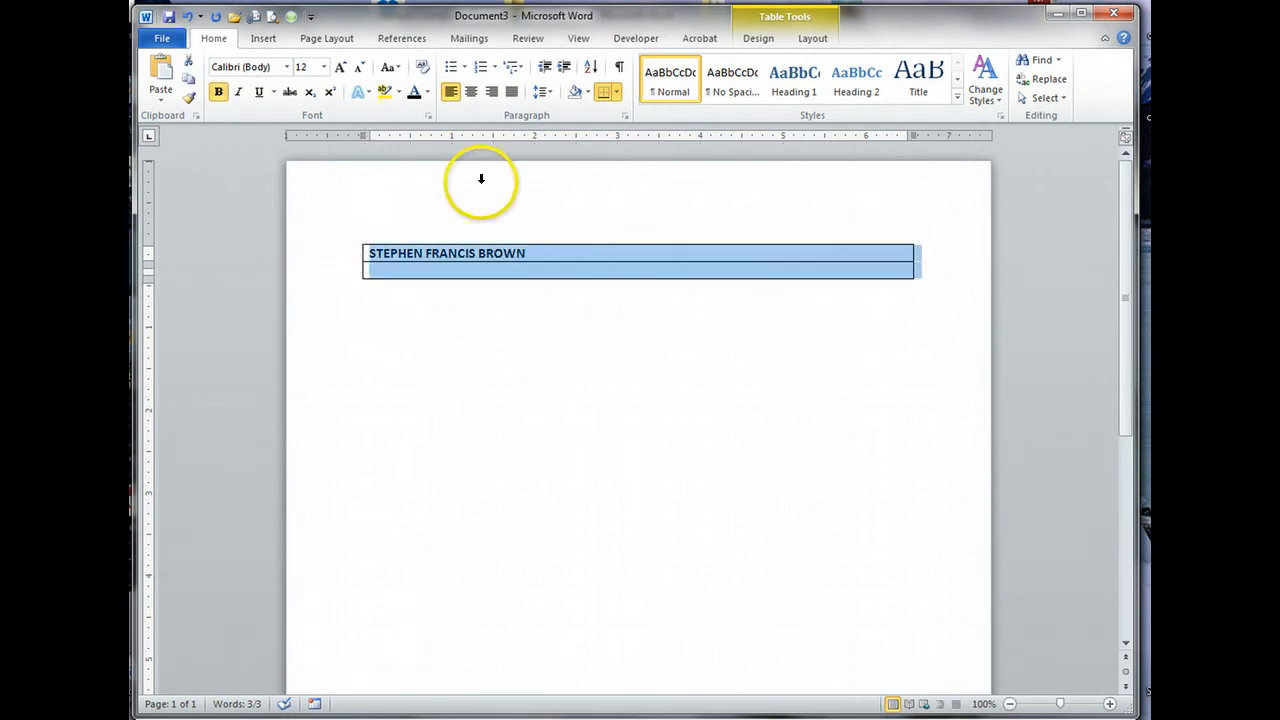
pyautogui.moveTo(758, 38)
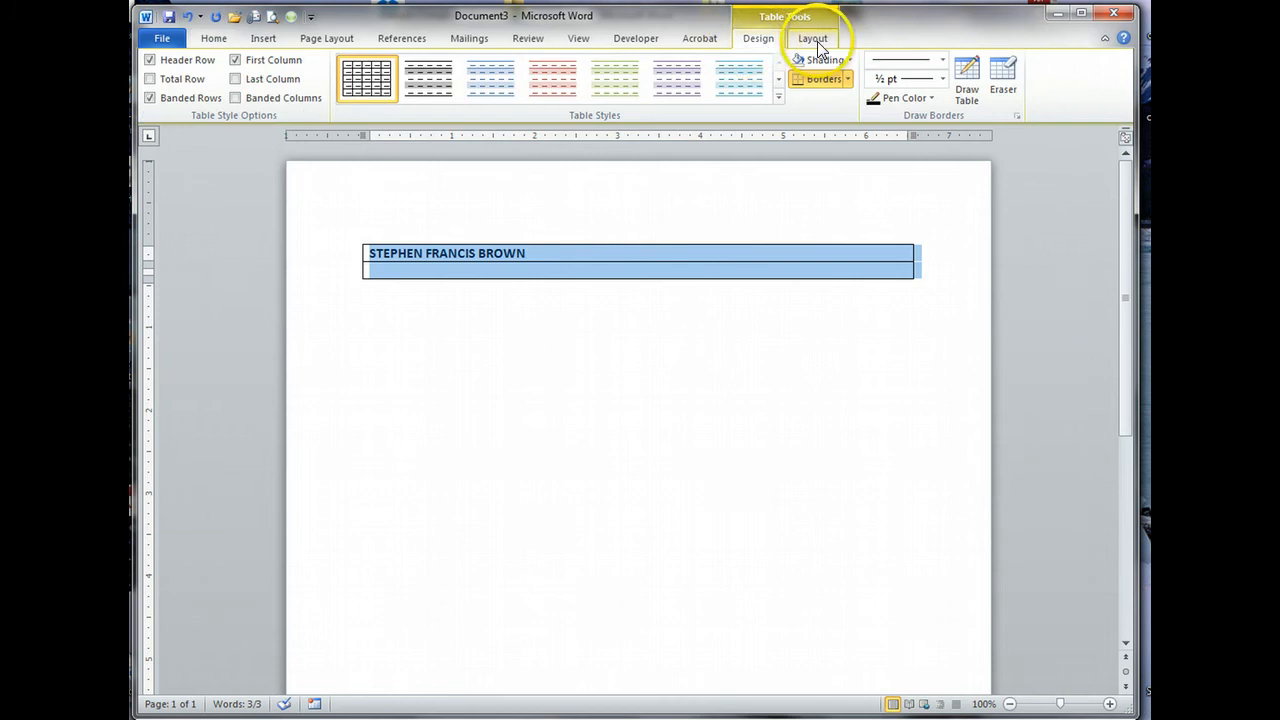
# Step: Delete the whole name table via Table Tools Layout > Delete > Delete Table
pyautogui.click(812, 38)
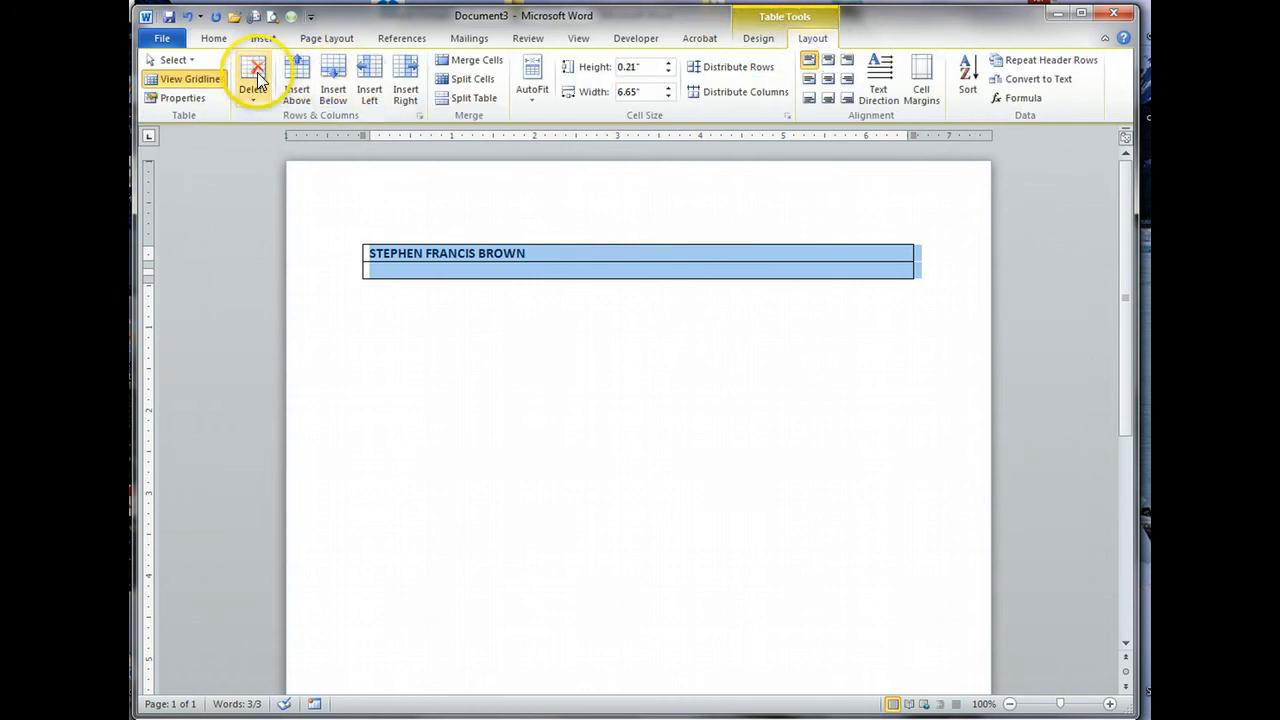
pyautogui.click(252, 78)
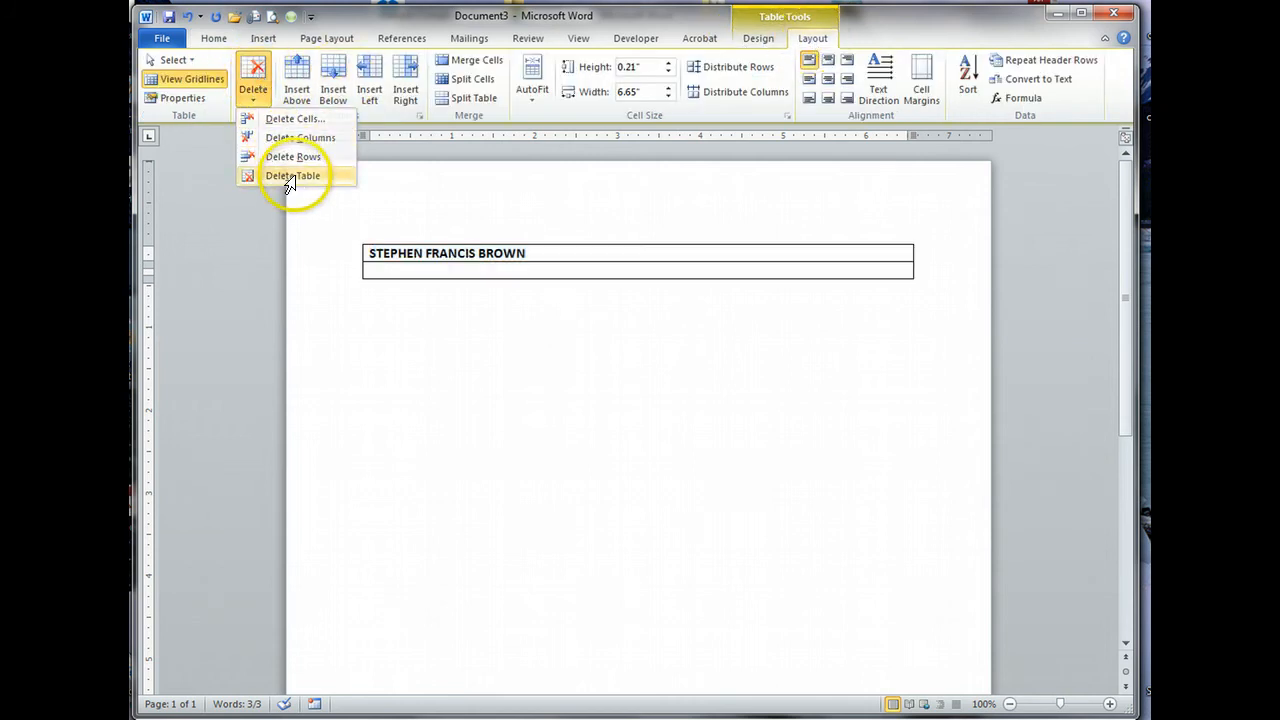
pyautogui.click(292, 176)
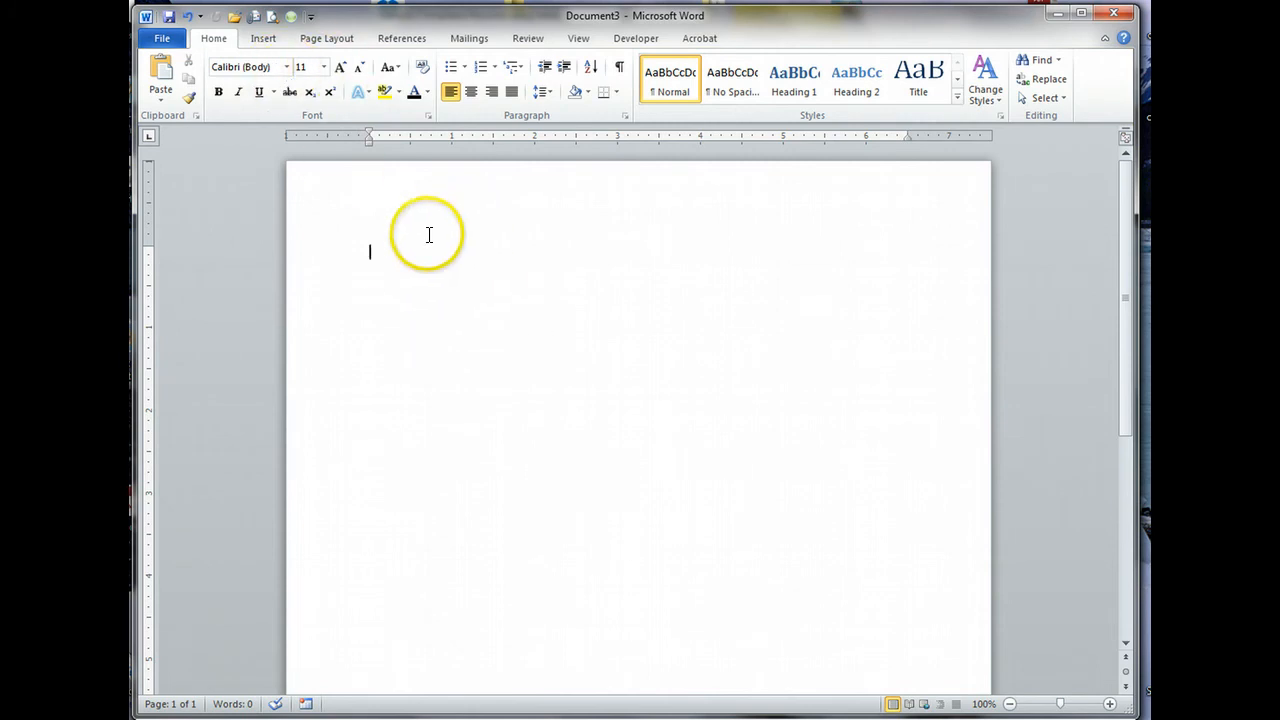
pyautogui.moveTo(388, 264)
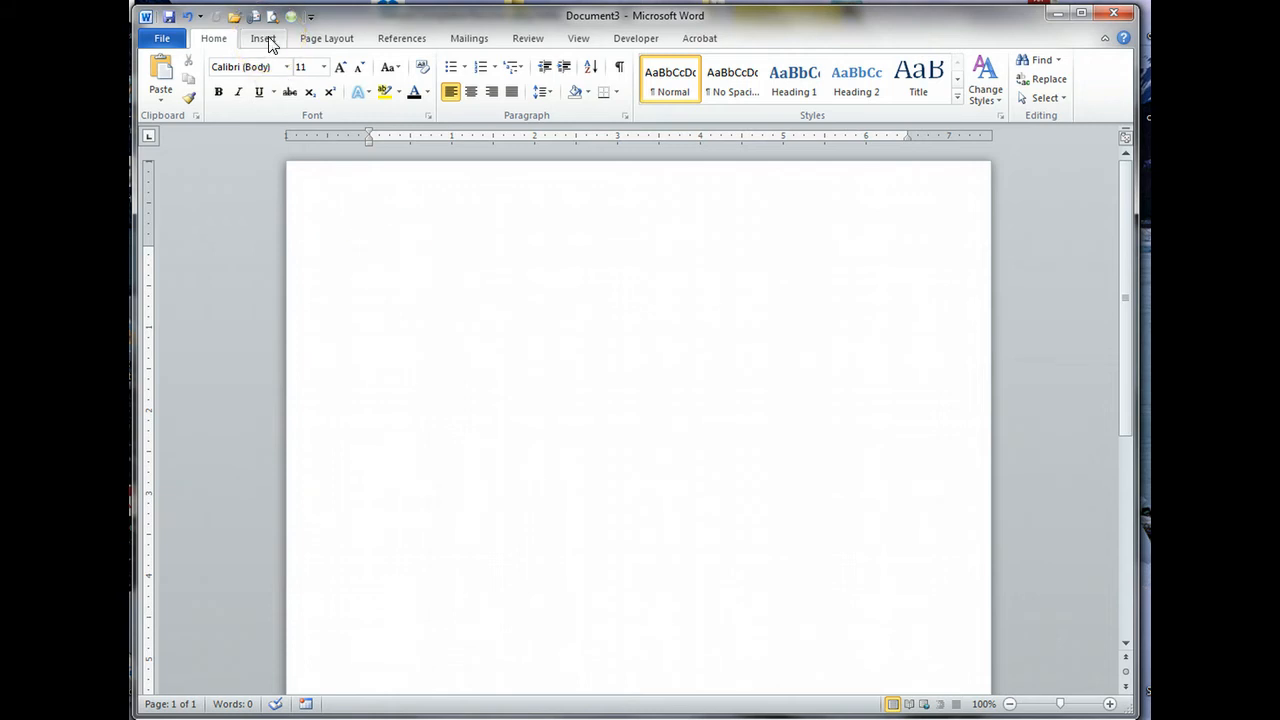
# Step: Insert a 1x1 table at the top of the page and return to Home
pyautogui.click(370, 252)
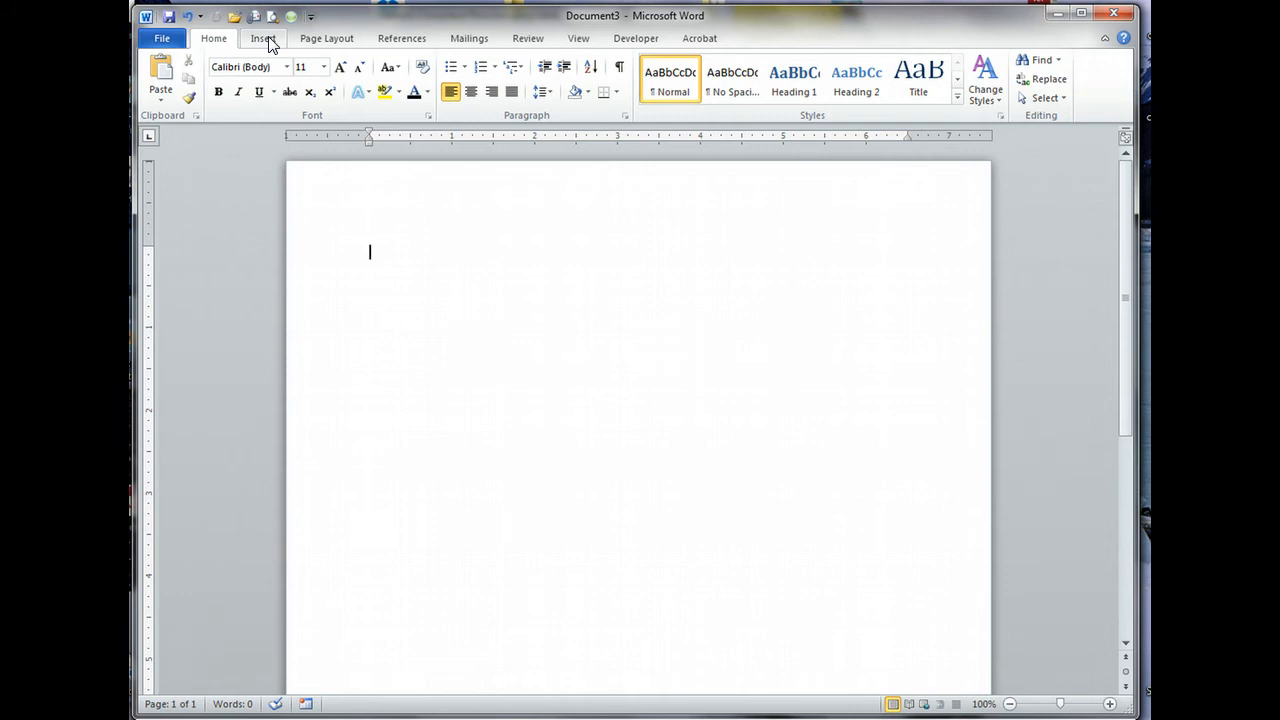
pyautogui.click(264, 38)
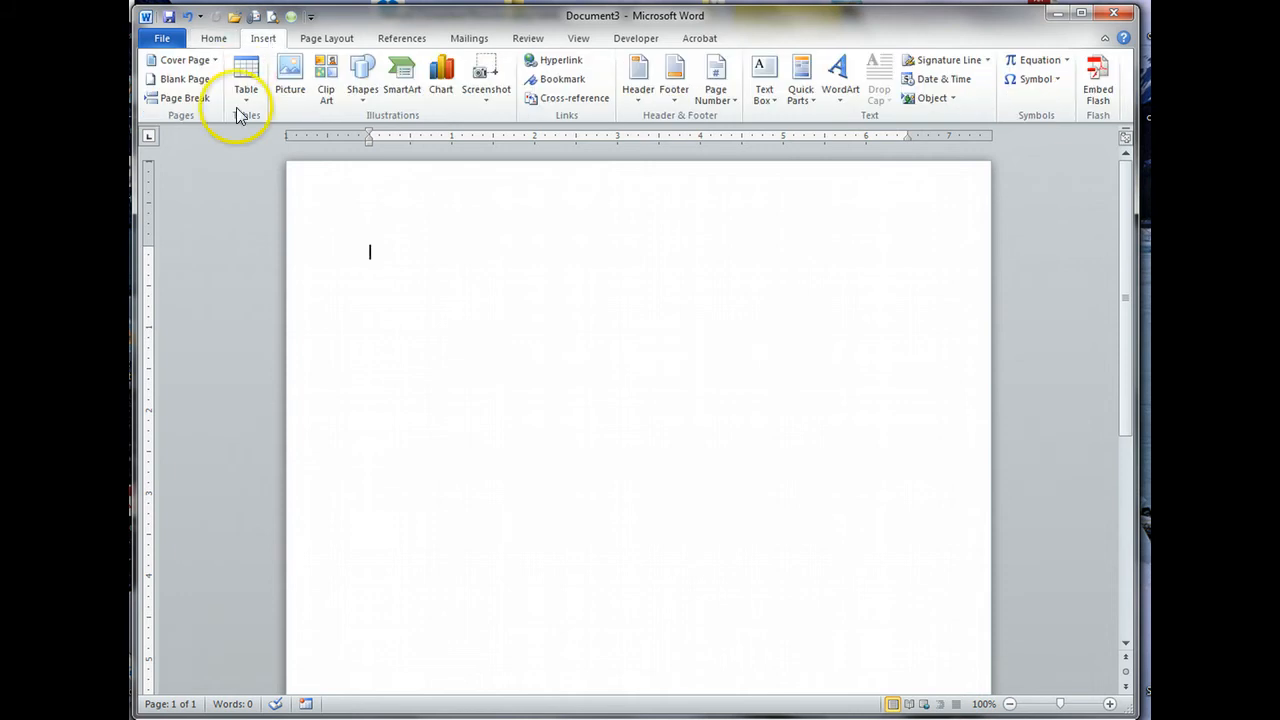
pyautogui.moveTo(246, 76)
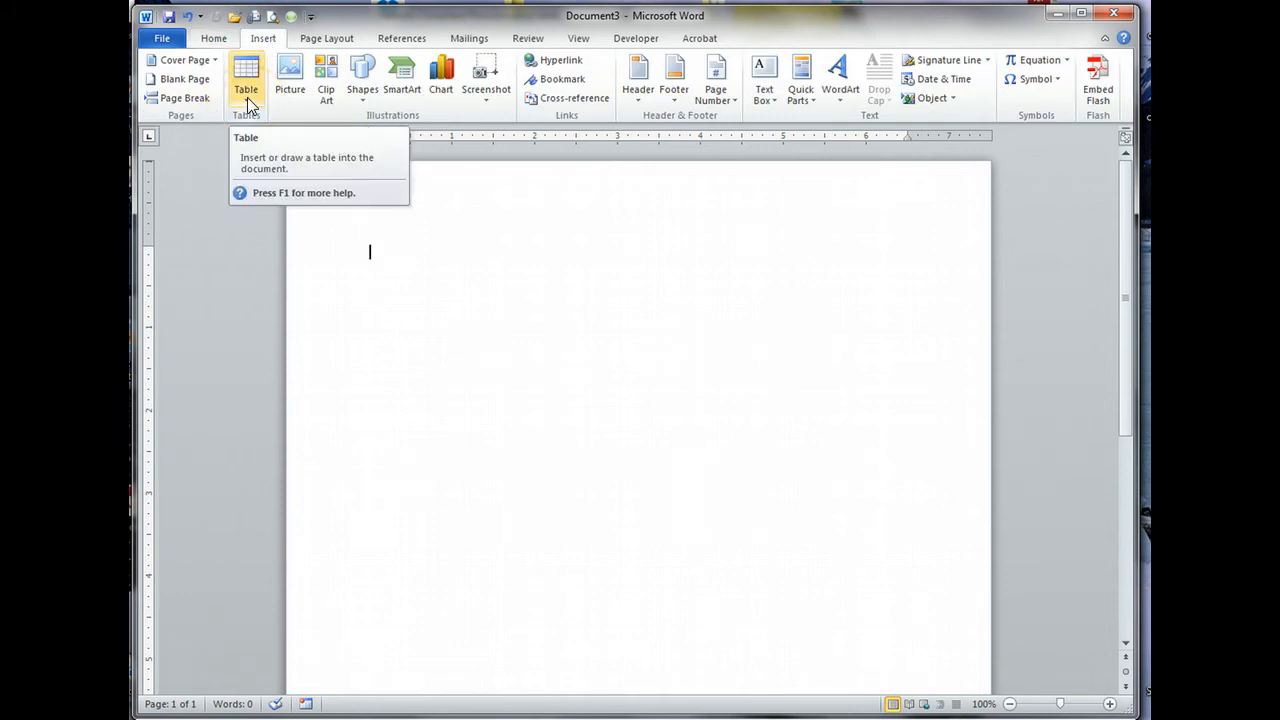
pyautogui.click(244, 76)
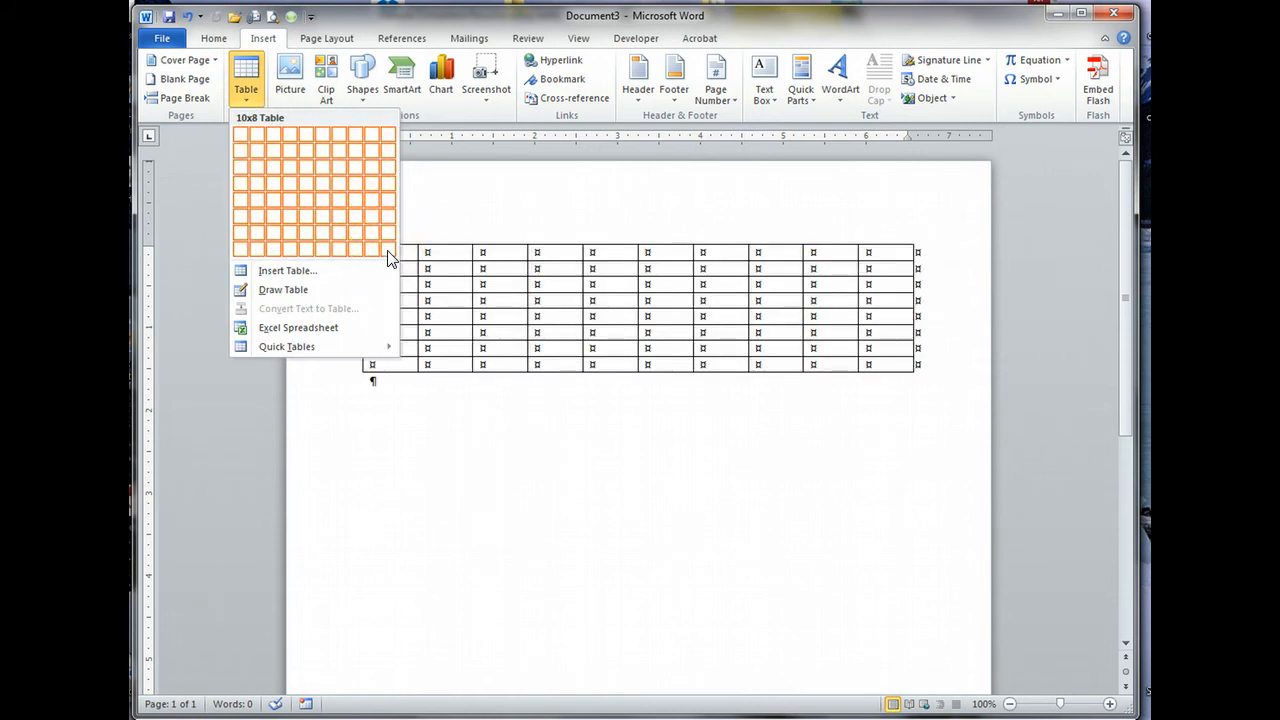
pyautogui.moveTo(248, 140)
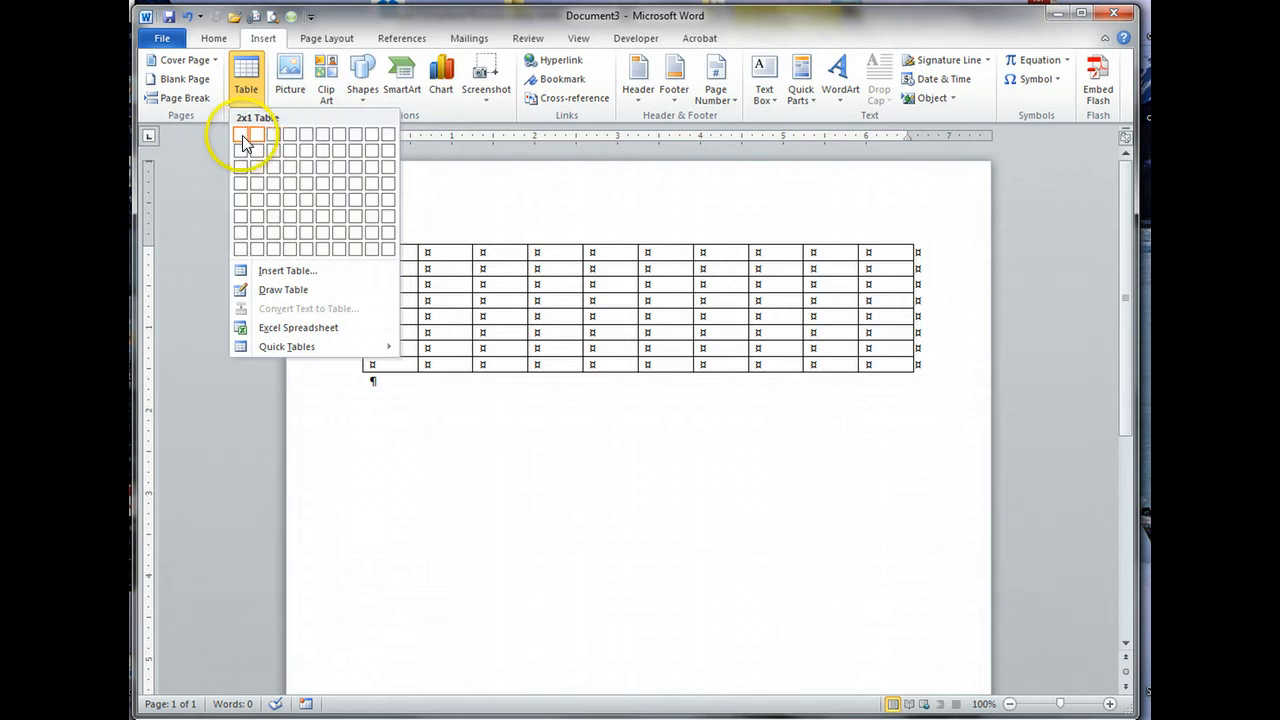
pyautogui.moveTo(240, 136)
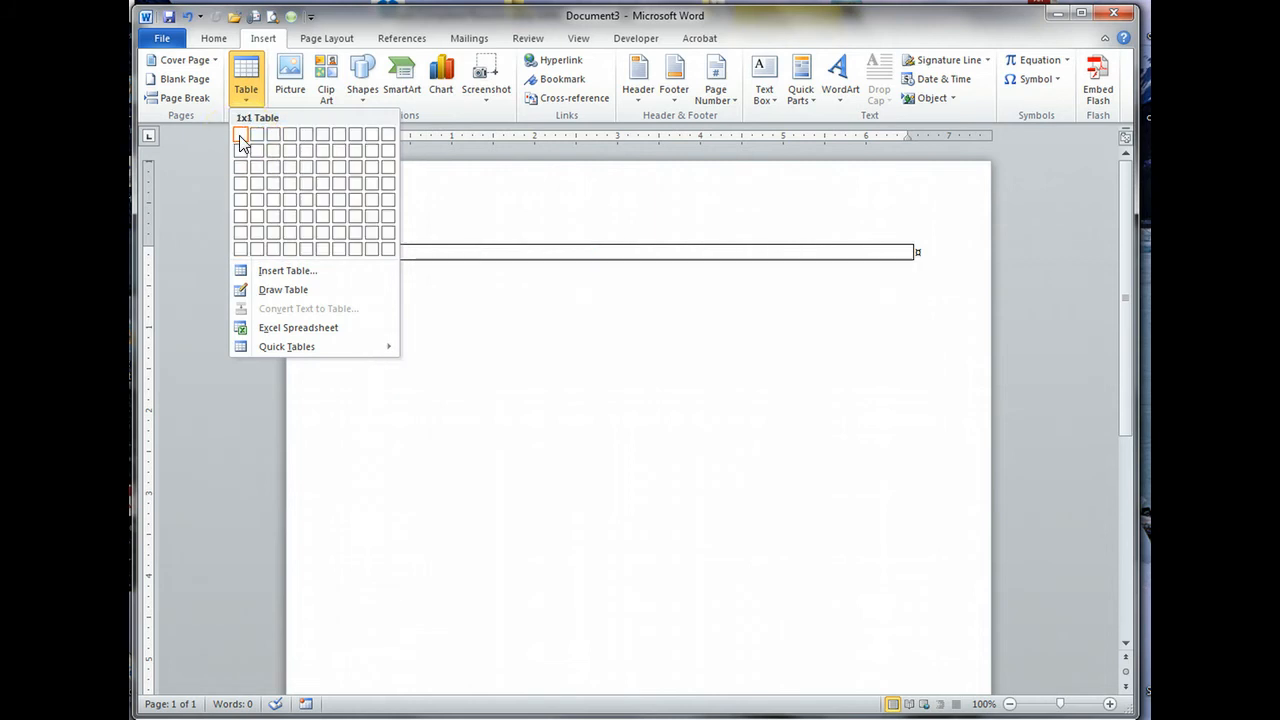
pyautogui.click(240, 136)
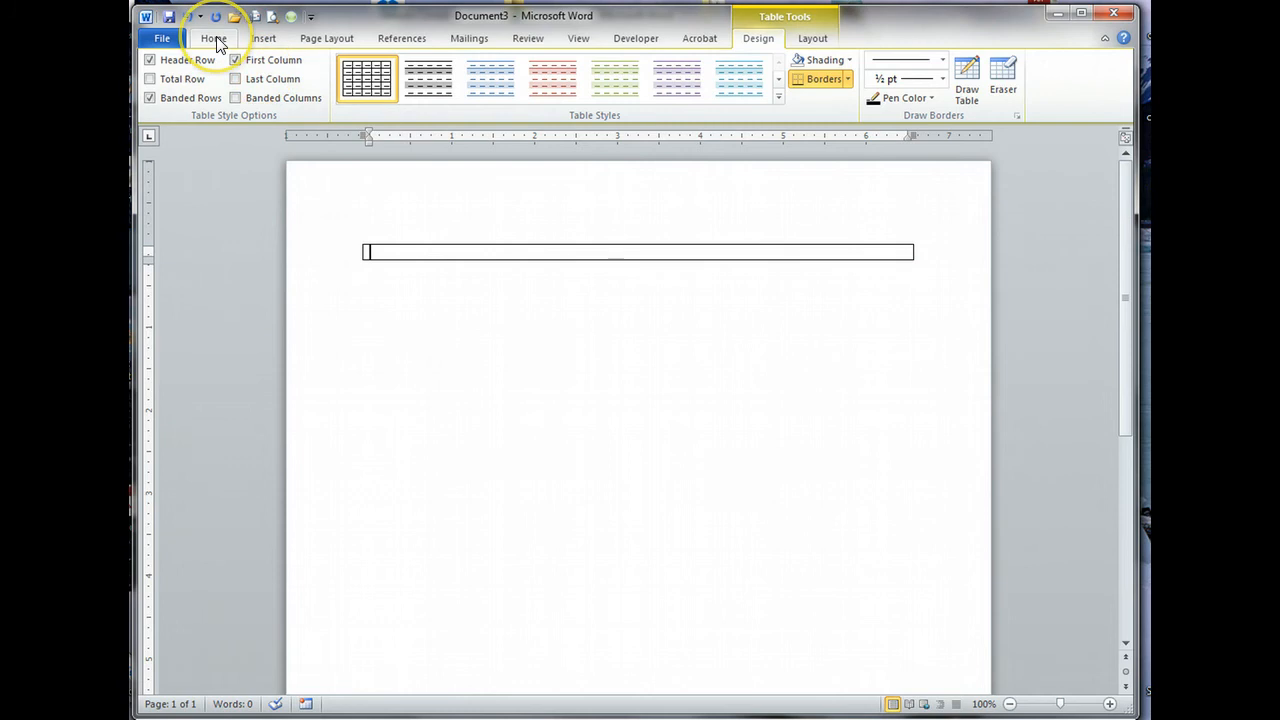
pyautogui.click(212, 38)
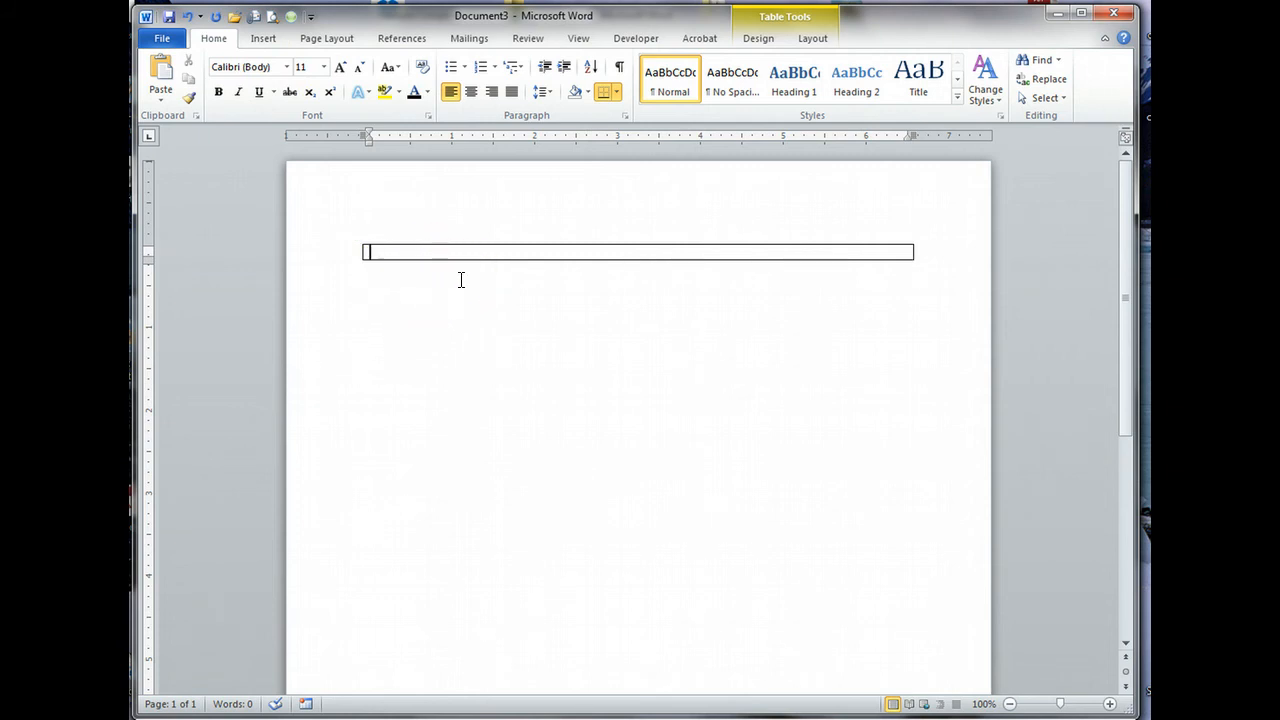
pyautogui.write('Ste')
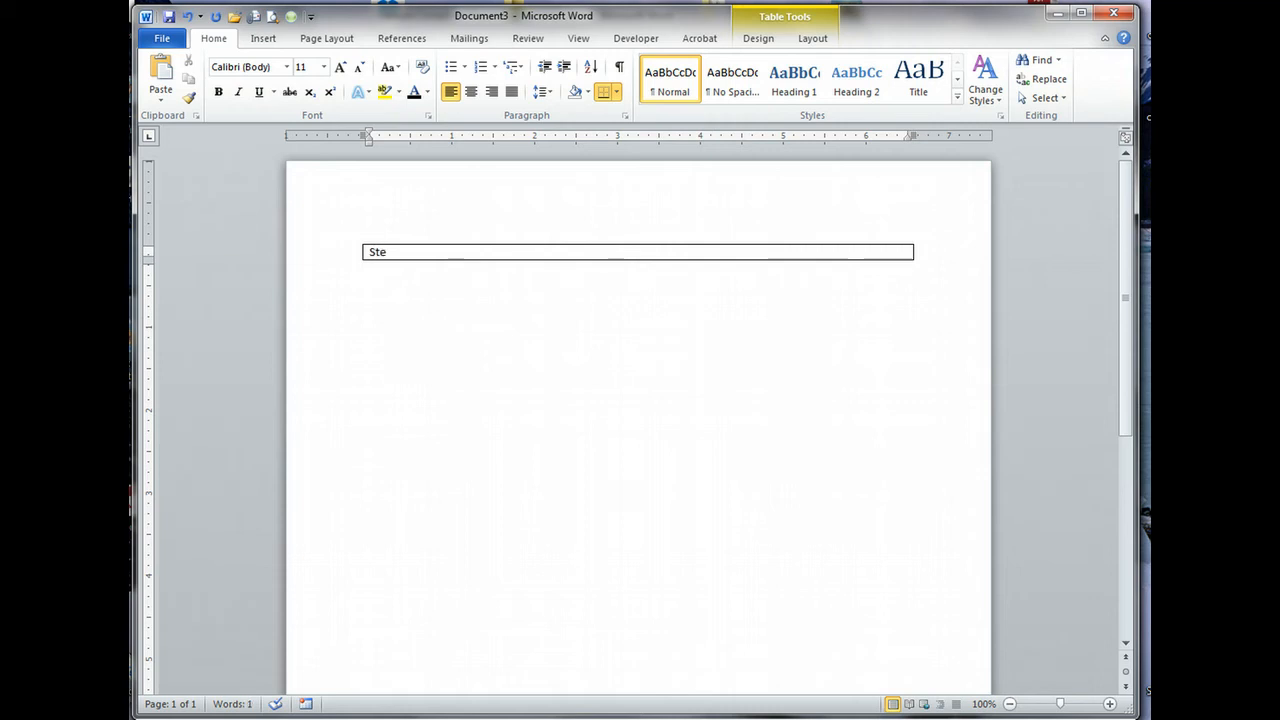
pyautogui.write('phen')
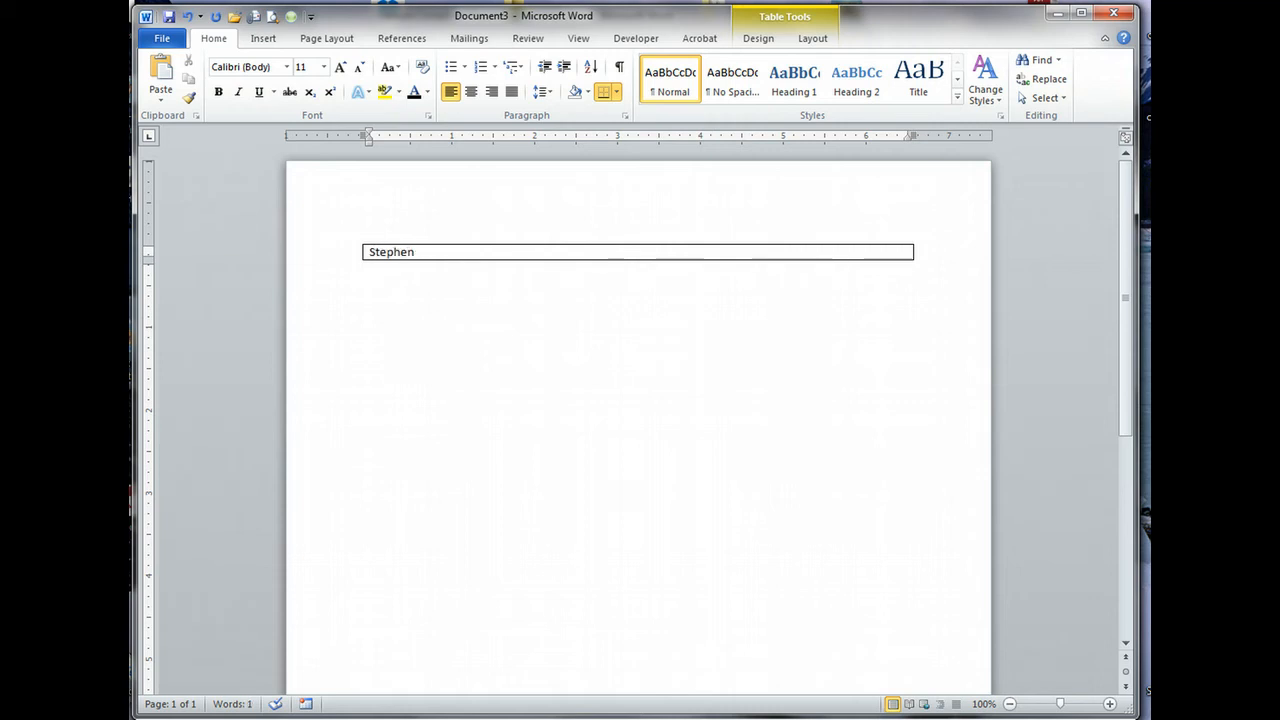
pyautogui.write('Francis Bro')
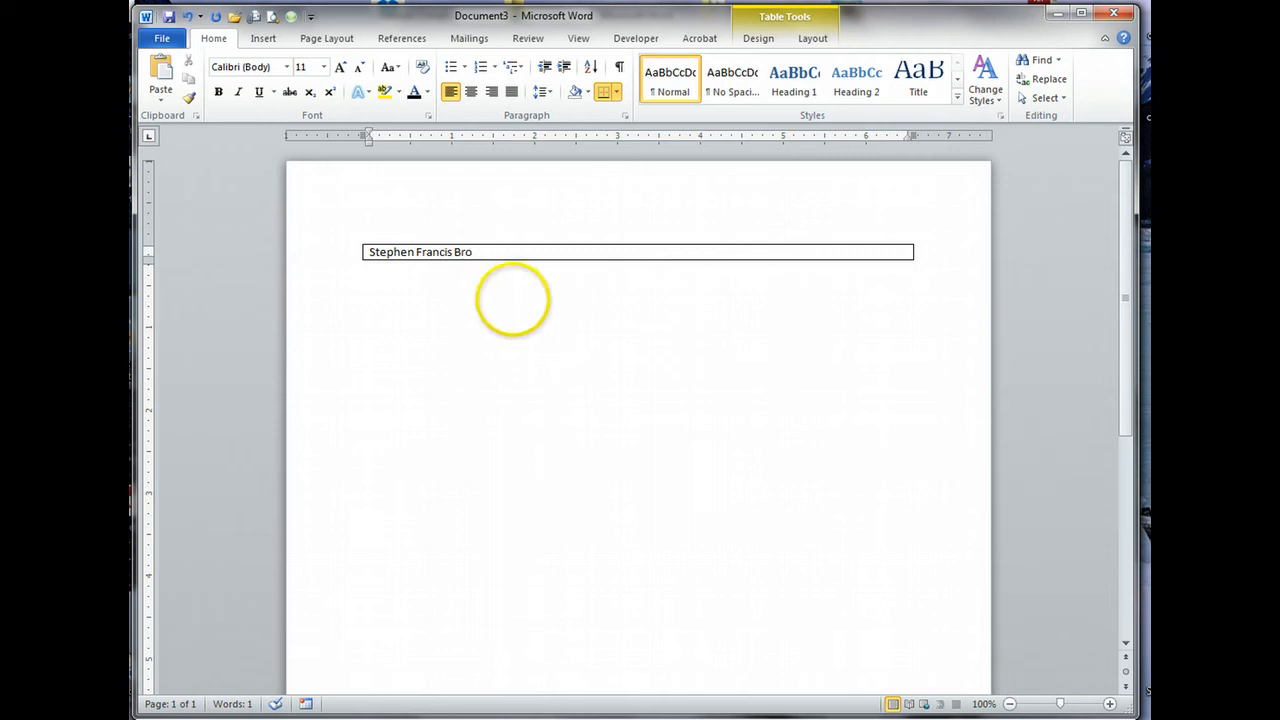
pyautogui.write('wn')
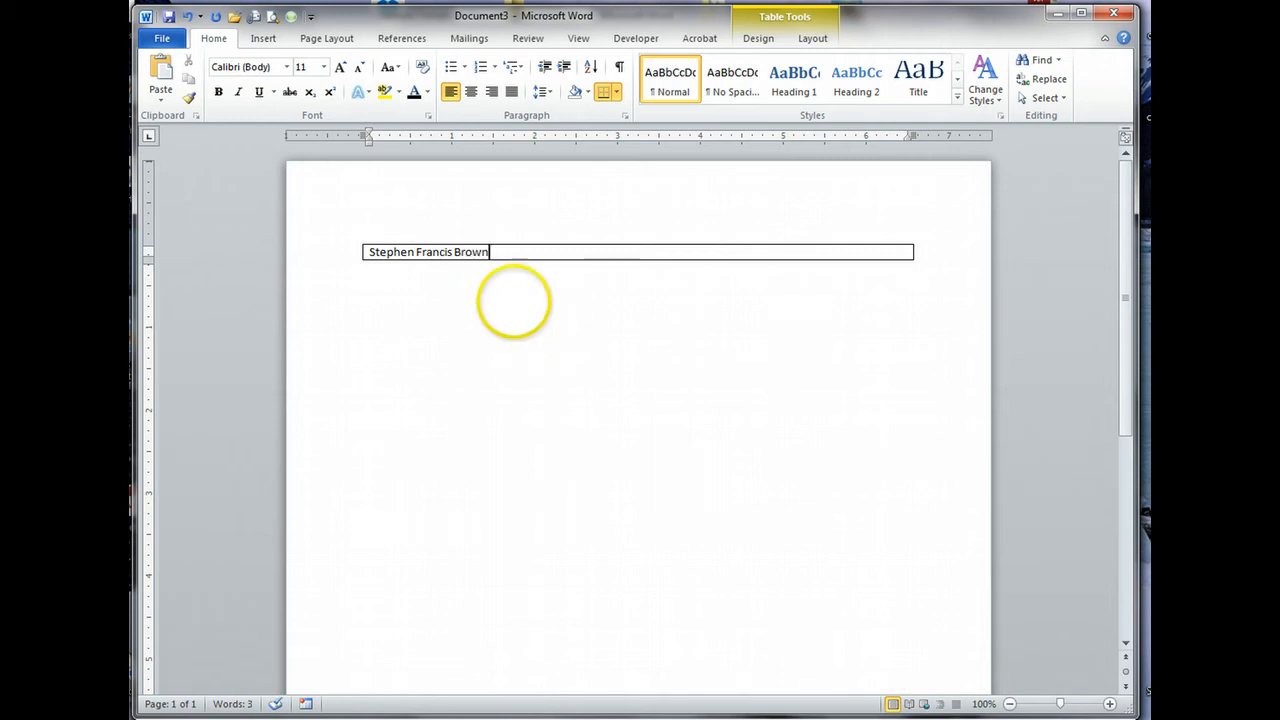
pyautogui.moveTo(506, 304)
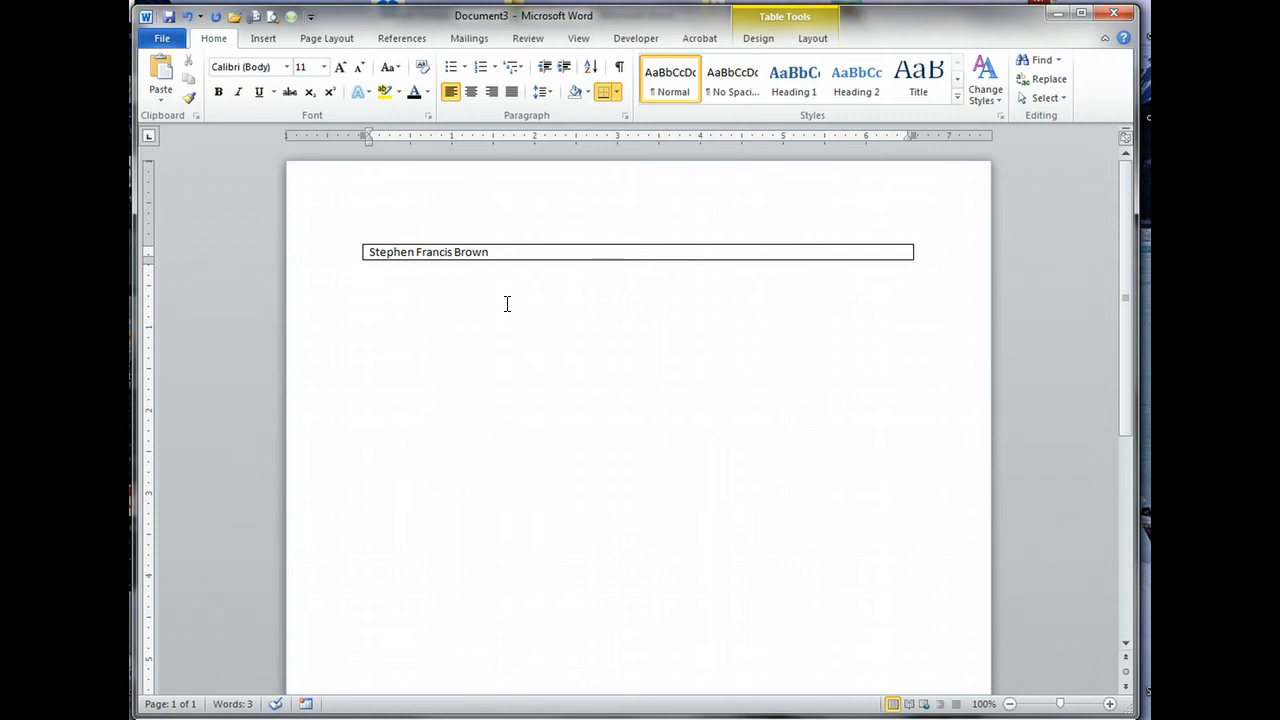
pyautogui.press('enter')
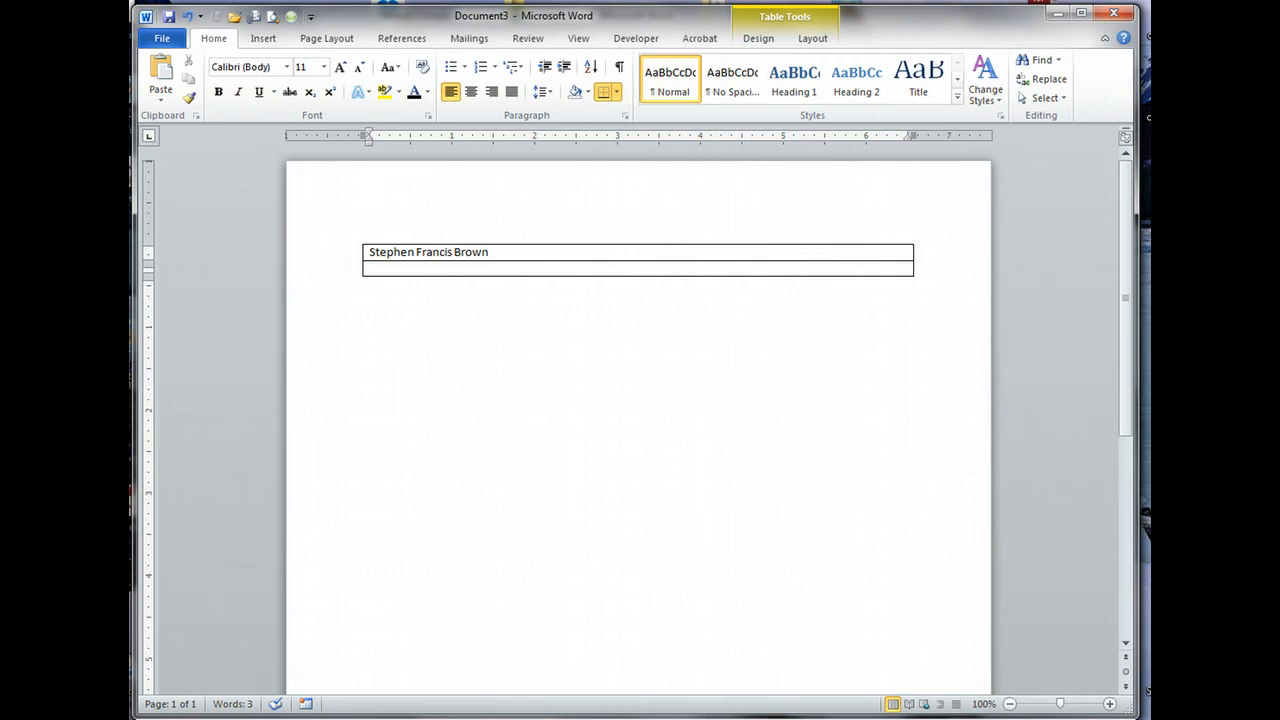
pyautogui.moveTo(510, 304)
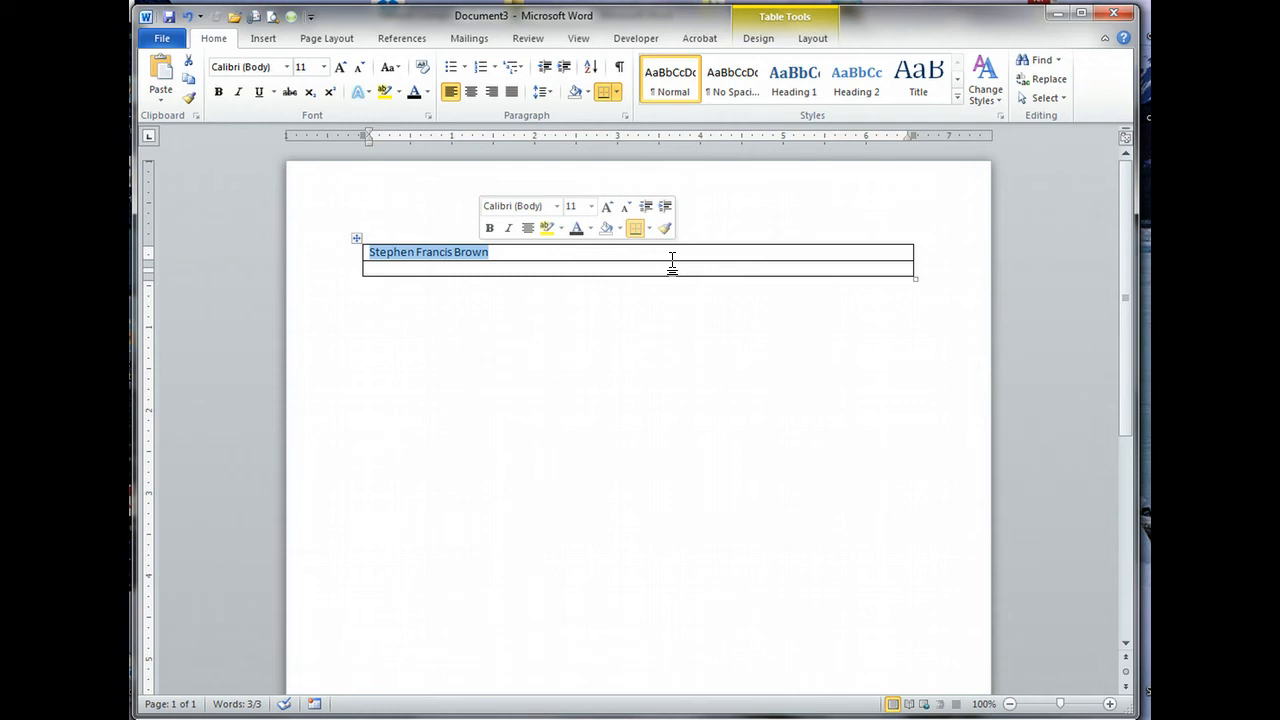
pyautogui.moveTo(424, 136)
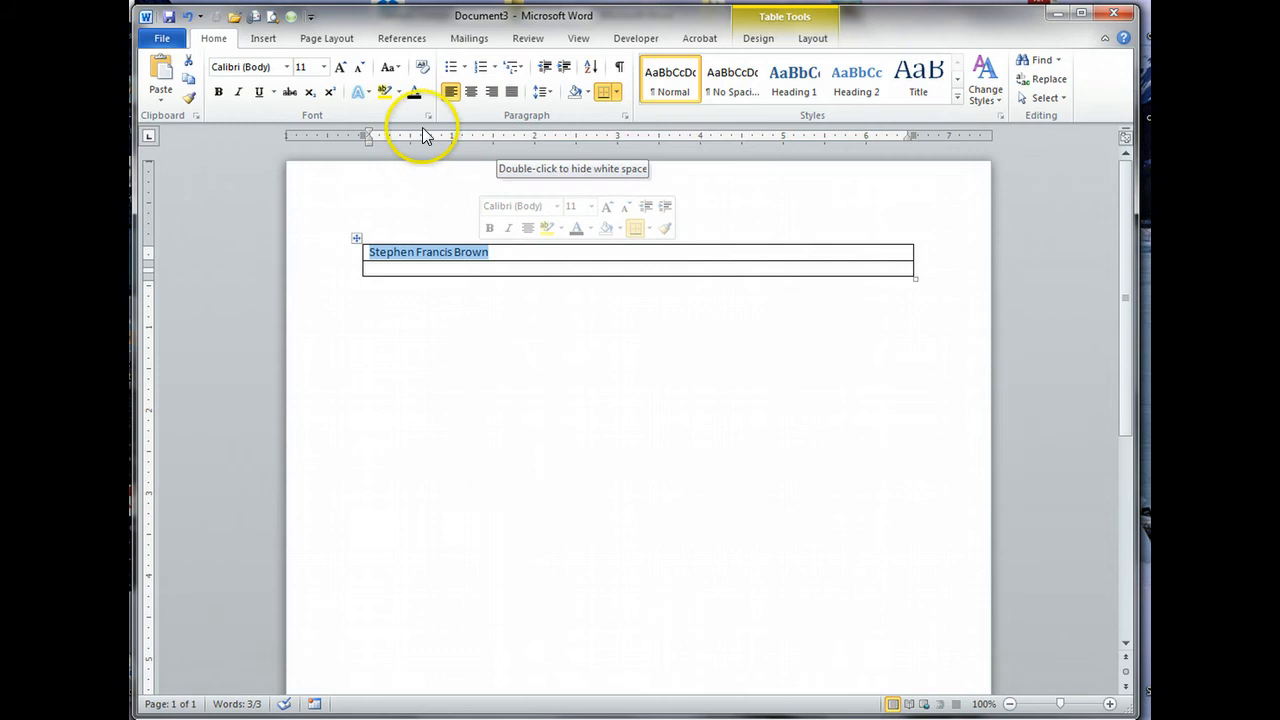
pyautogui.moveTo(428, 118)
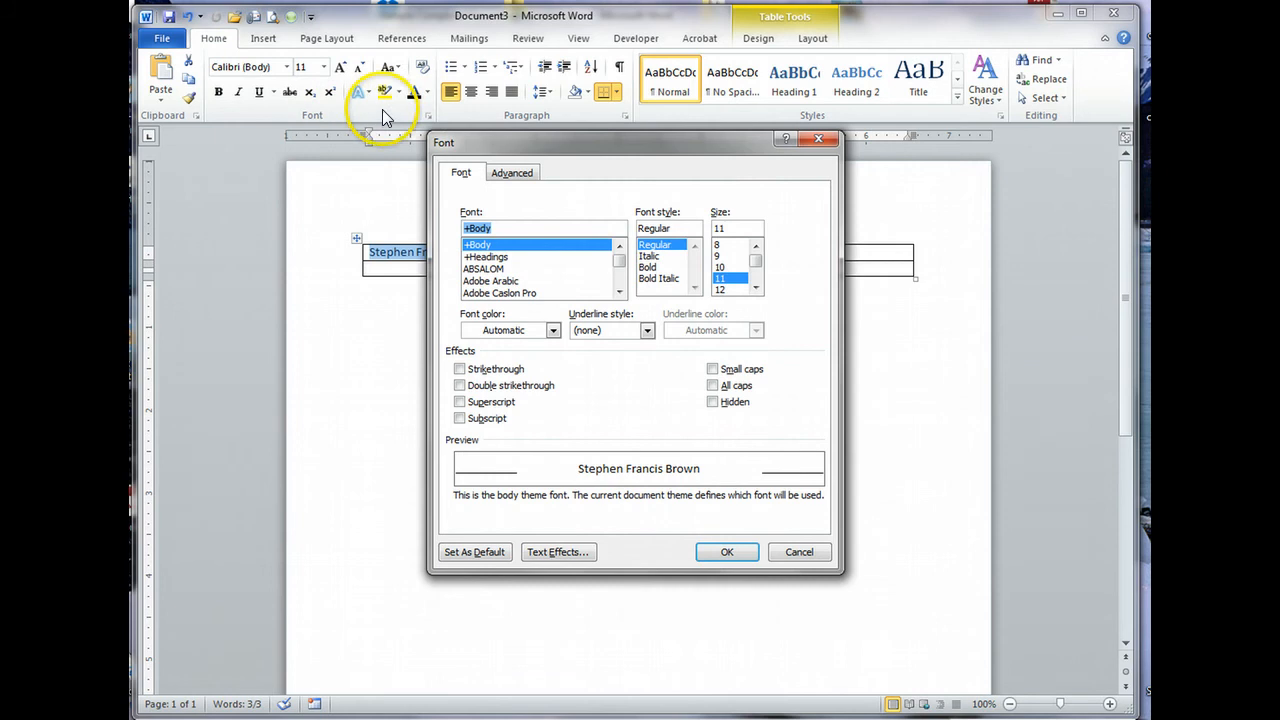
pyautogui.moveTo(812, 596)
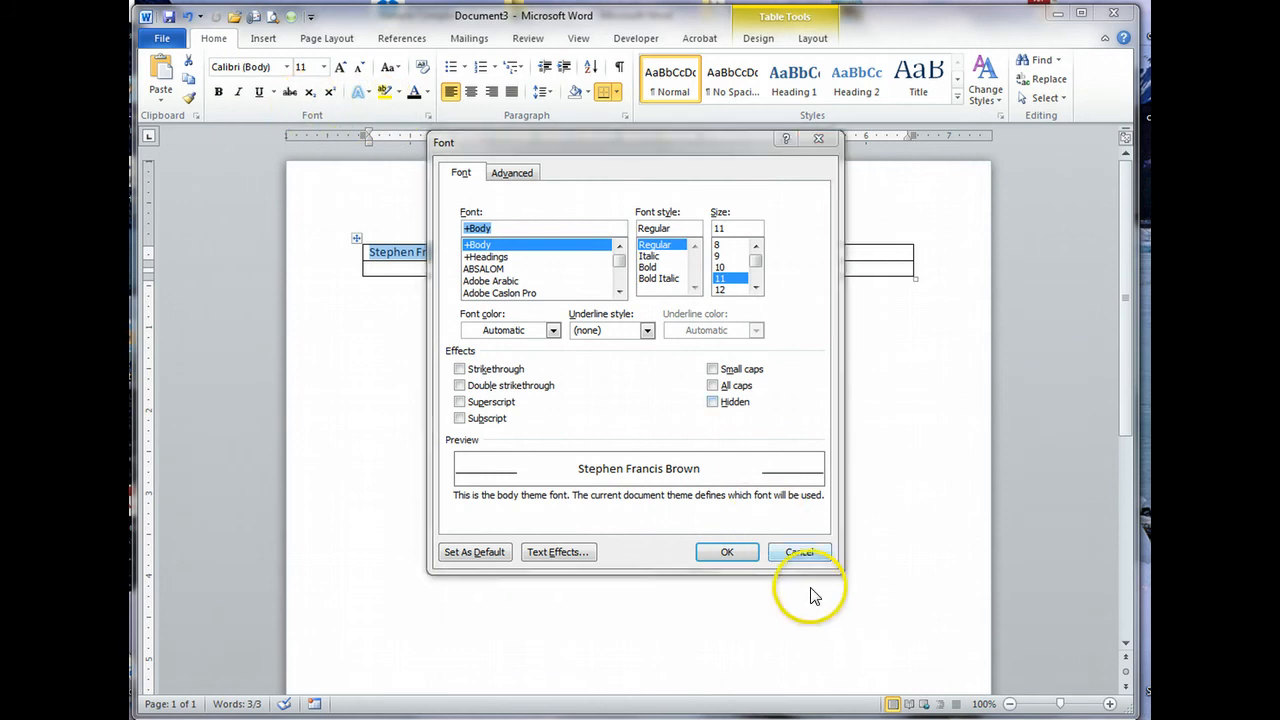
# Step: Format the name as Bold, All caps, 12 point in the Font dialog
pyautogui.click(798, 552)
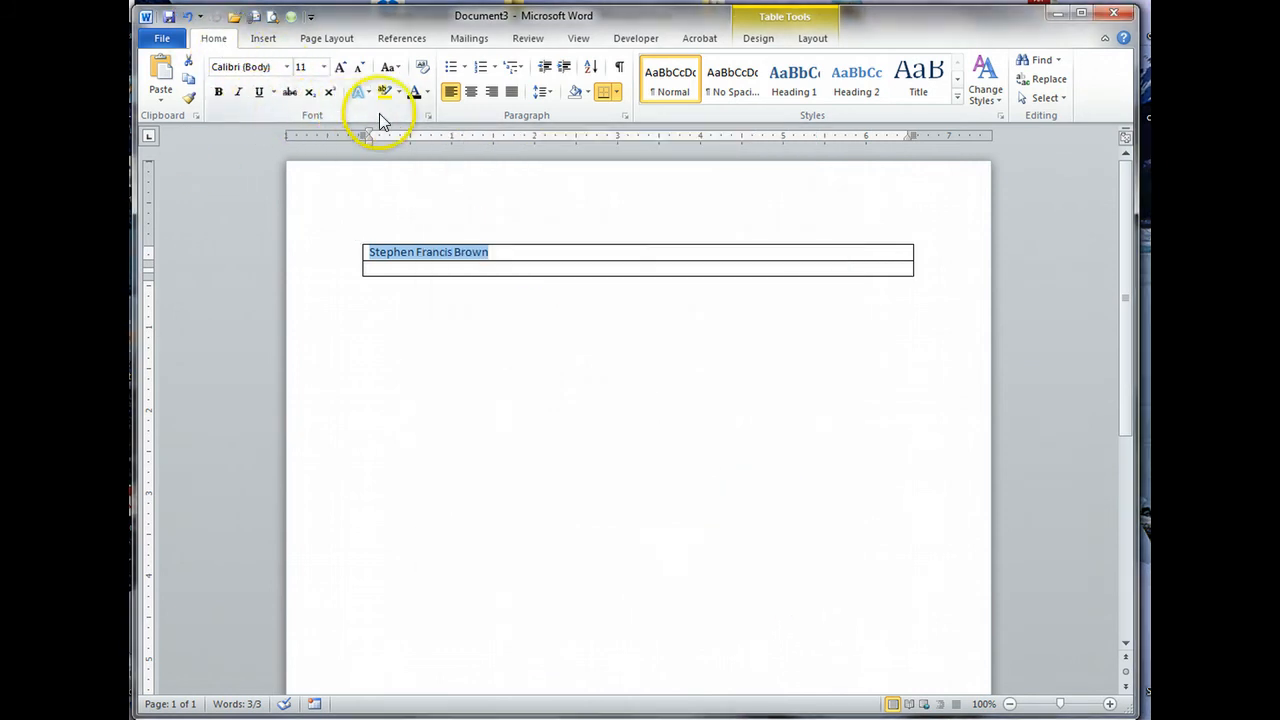
pyautogui.moveTo(428, 114)
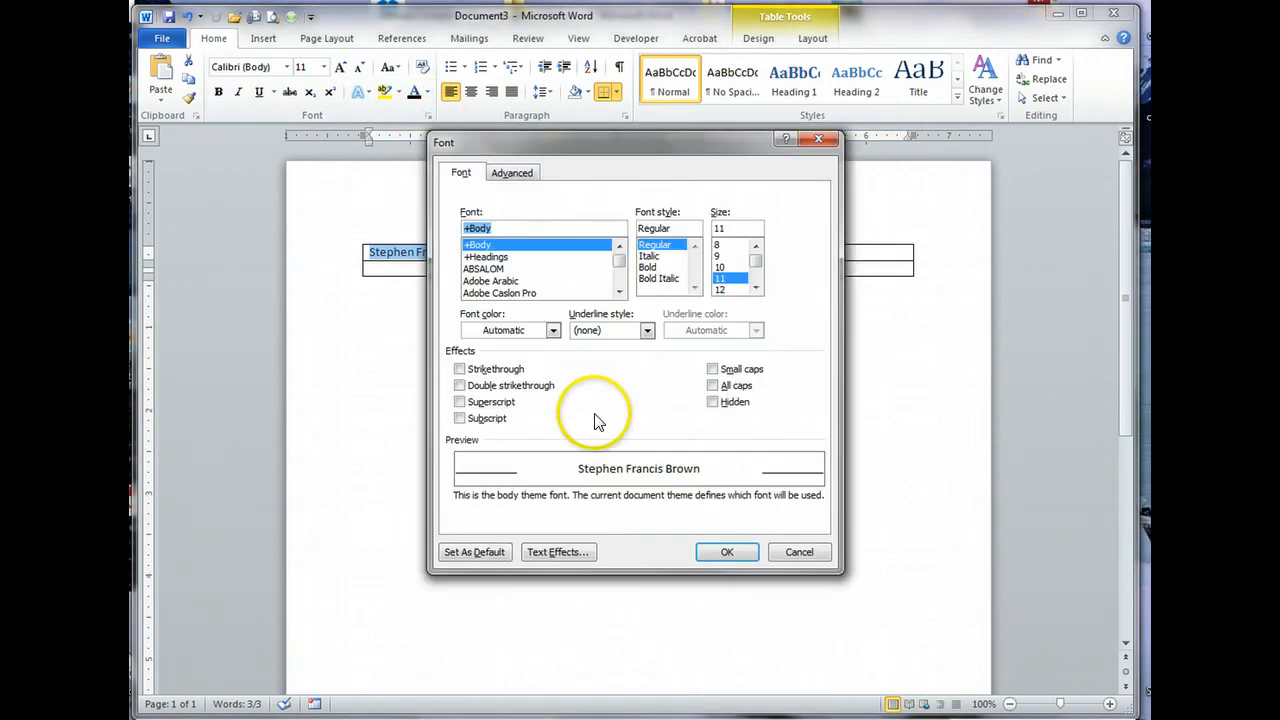
pyautogui.moveTo(728, 404)
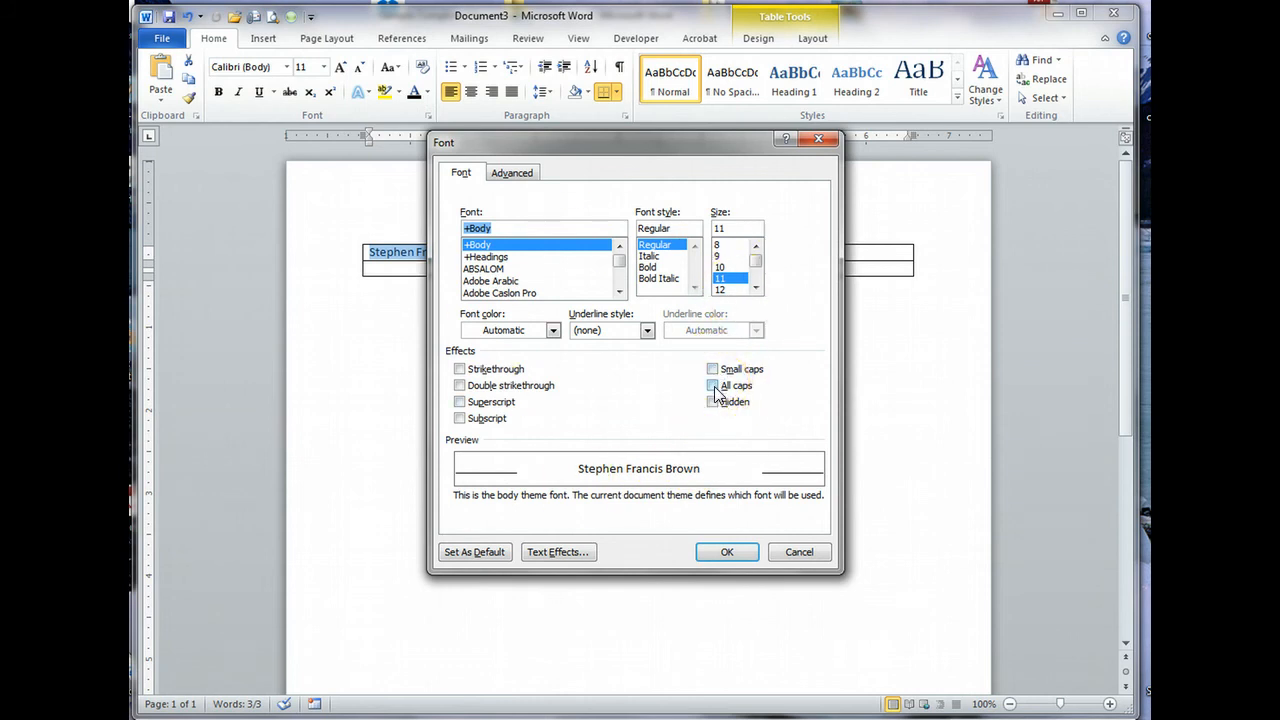
pyautogui.click(712, 386)
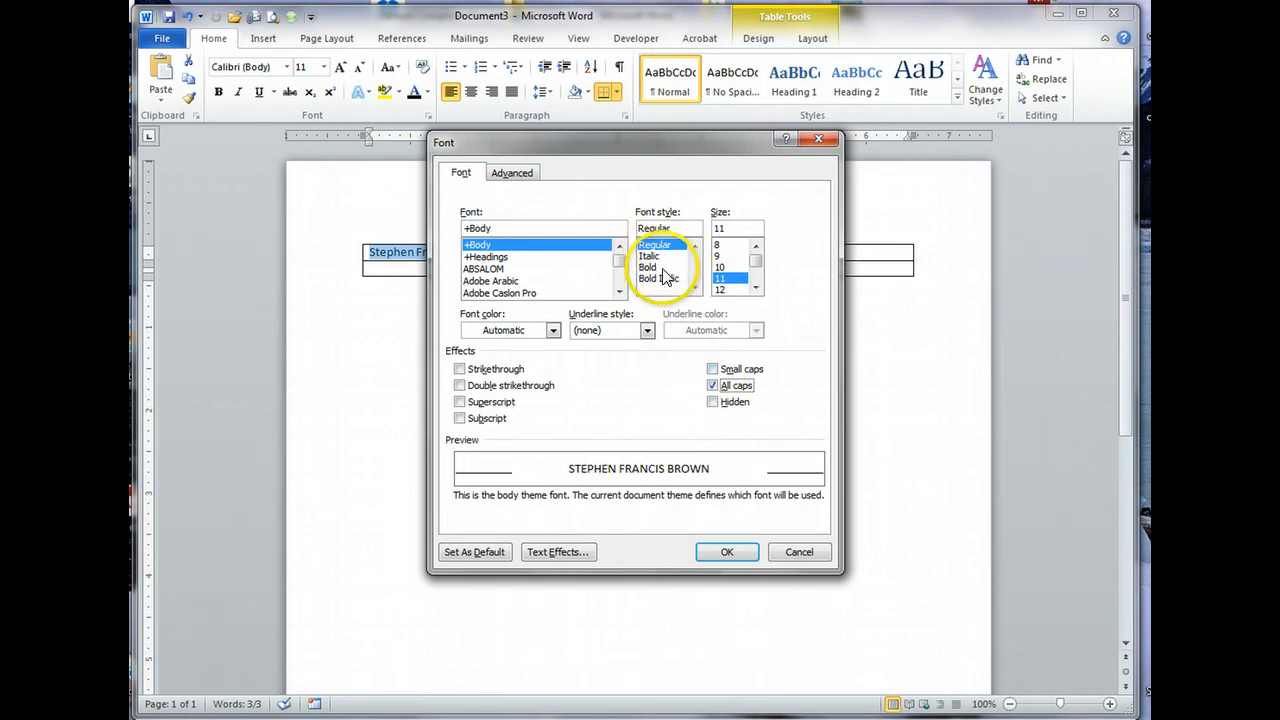
pyautogui.click(648, 268)
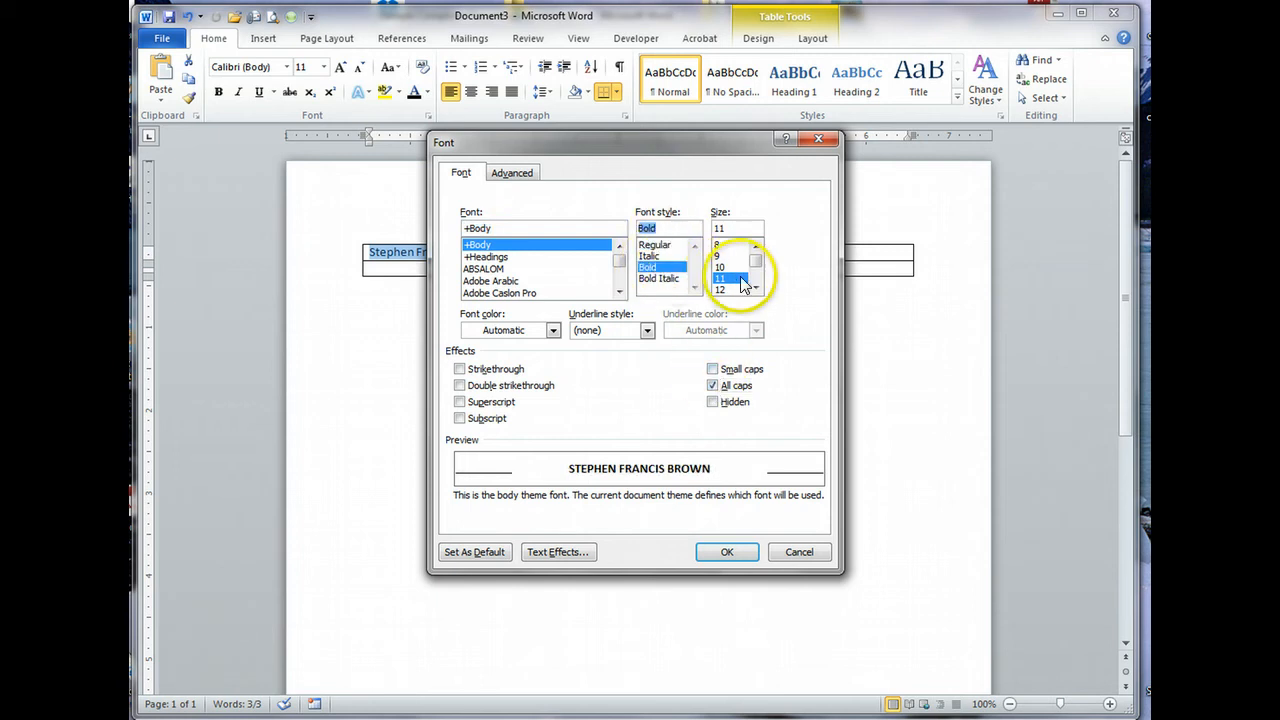
pyautogui.click(720, 290)
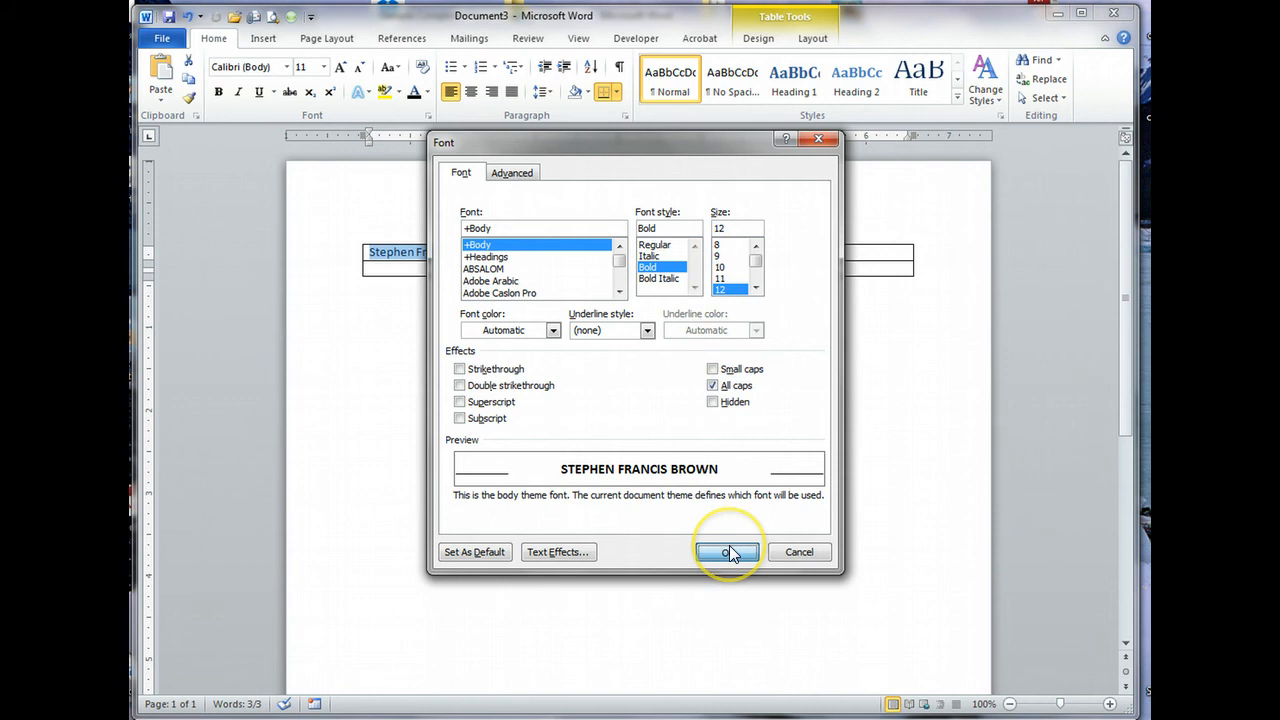
pyautogui.click(728, 552)
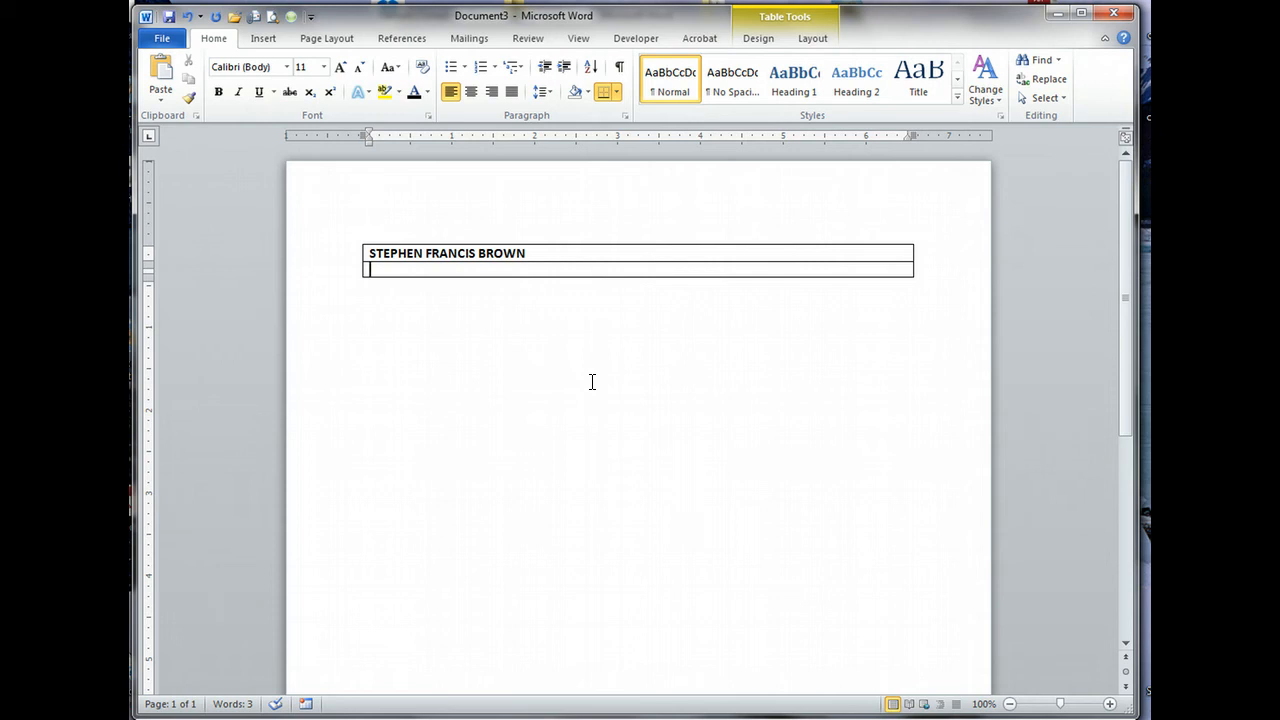
# Step: Type the street address start '1111 Happy St' in the second row
pyautogui.write('1111')
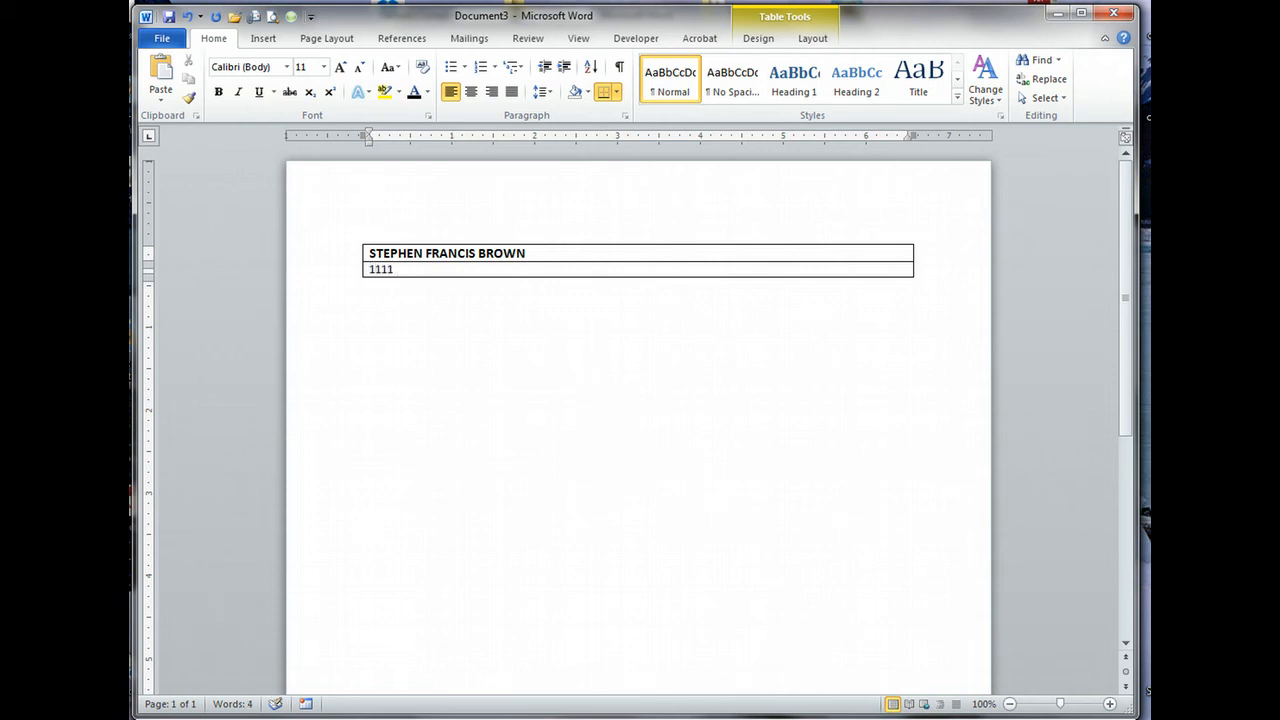
pyautogui.write('Happ')
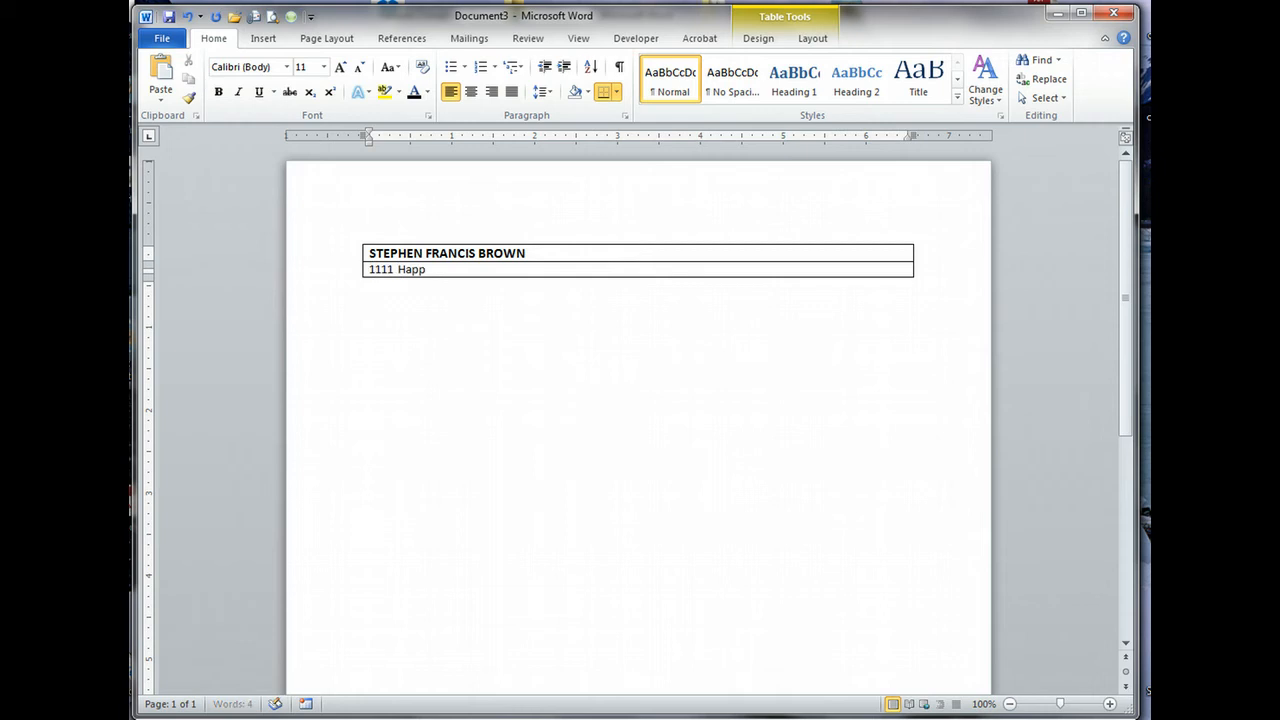
pyautogui.write('y St')
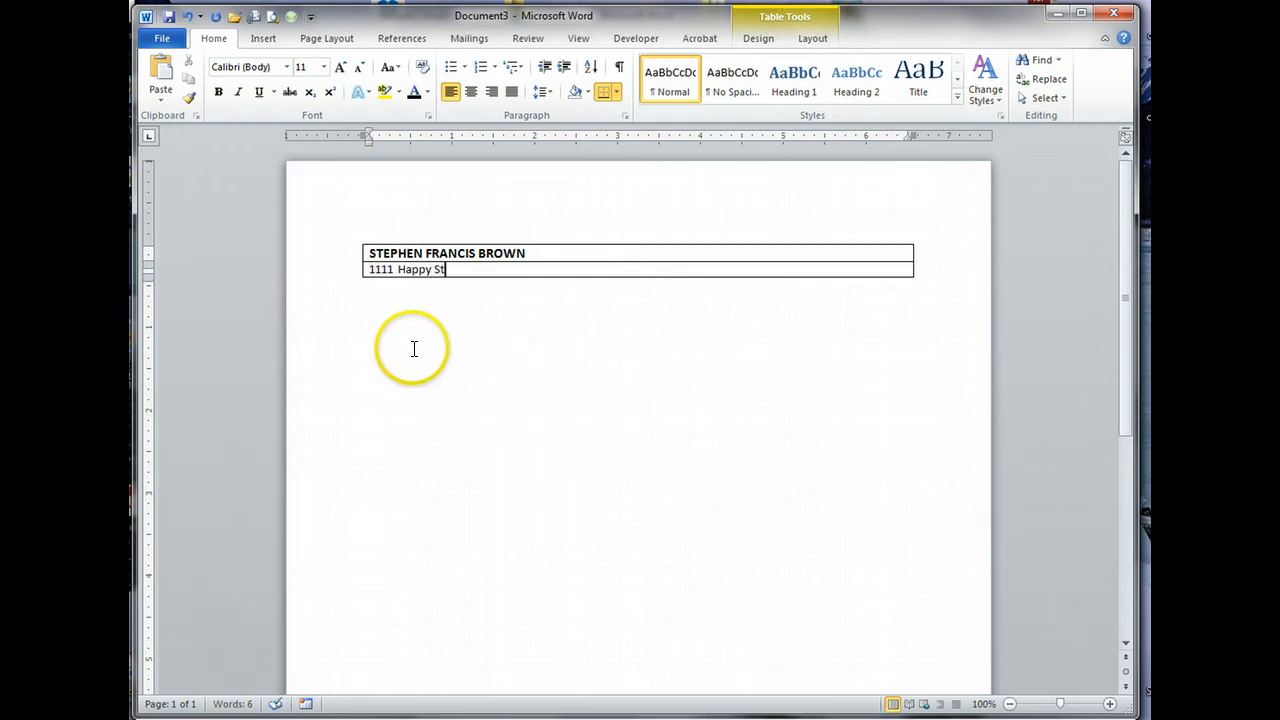
pyautogui.moveTo(472, 288)
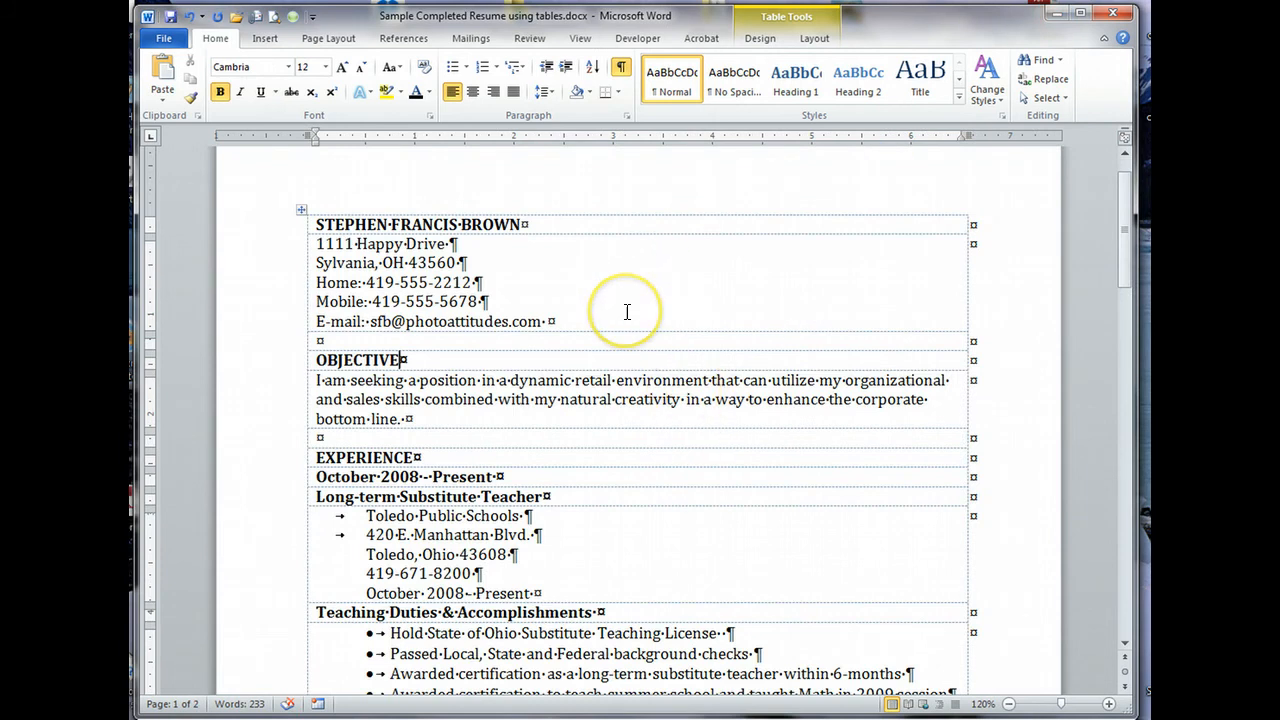
pyautogui.moveTo(404, 230)
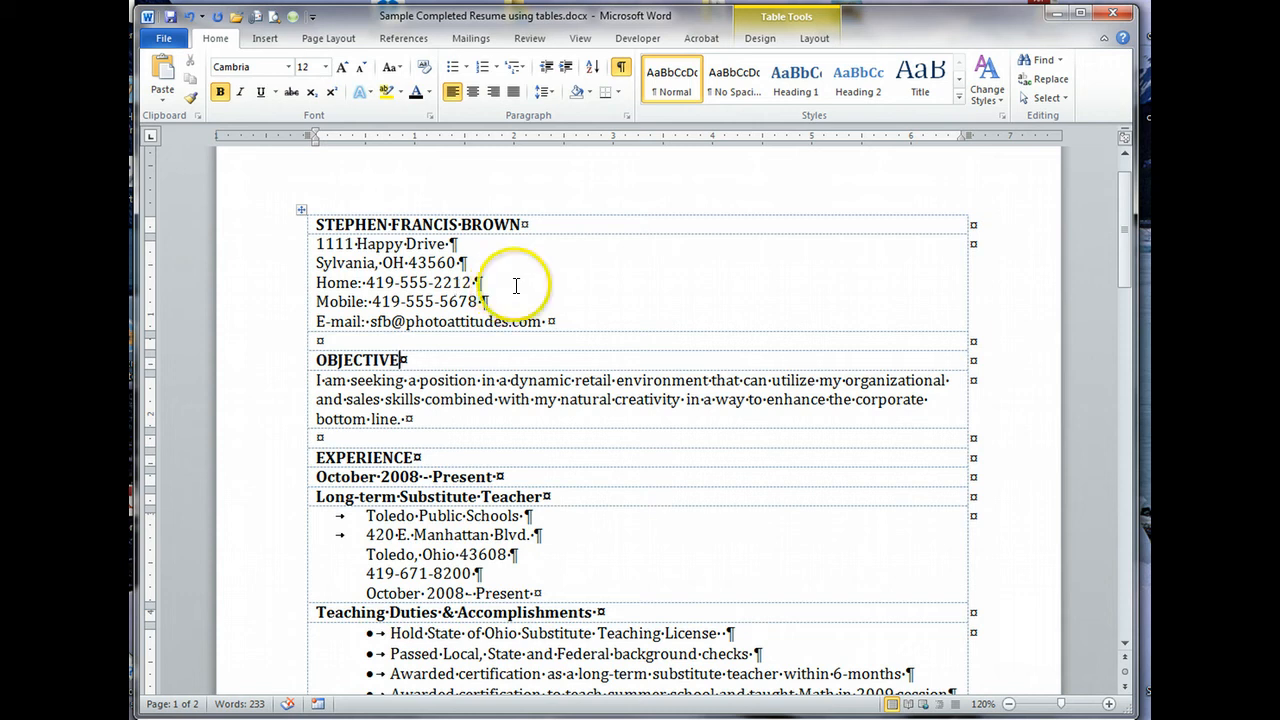
pyautogui.moveTo(548, 290)
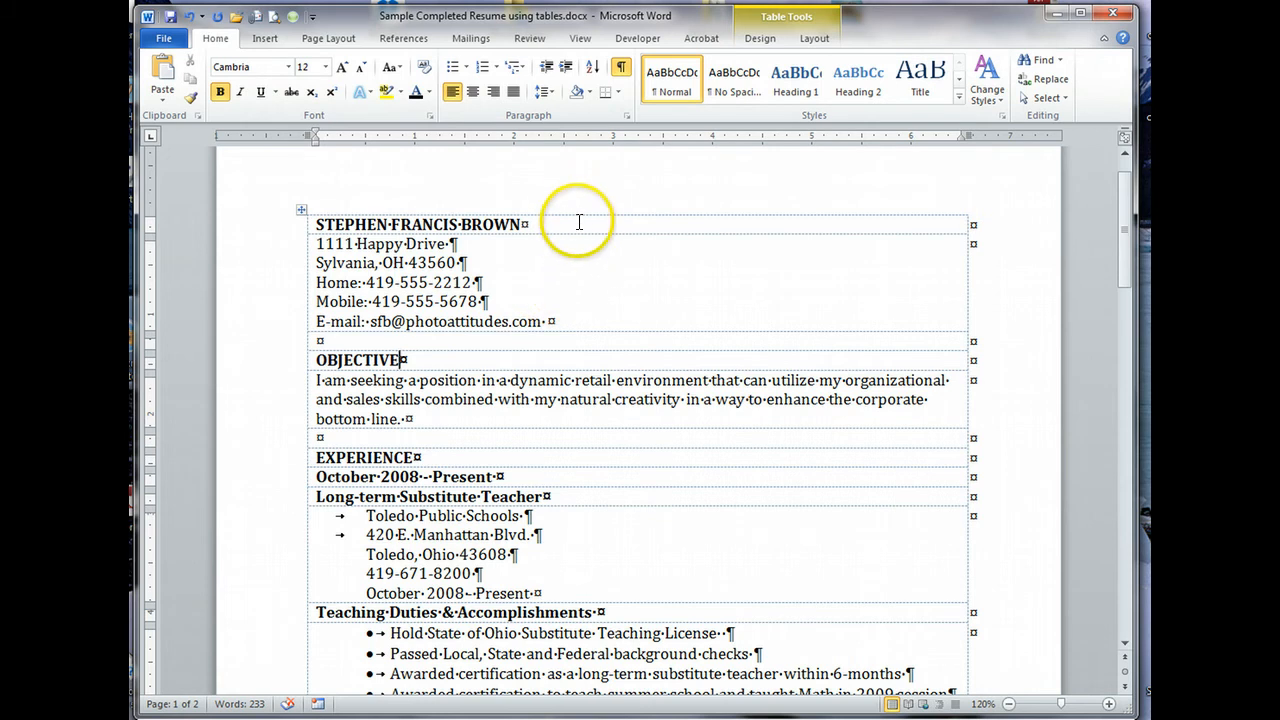
# Step: Scroll down through the completed sample resume's pages and back to the top
pyautogui.scroll(-3)
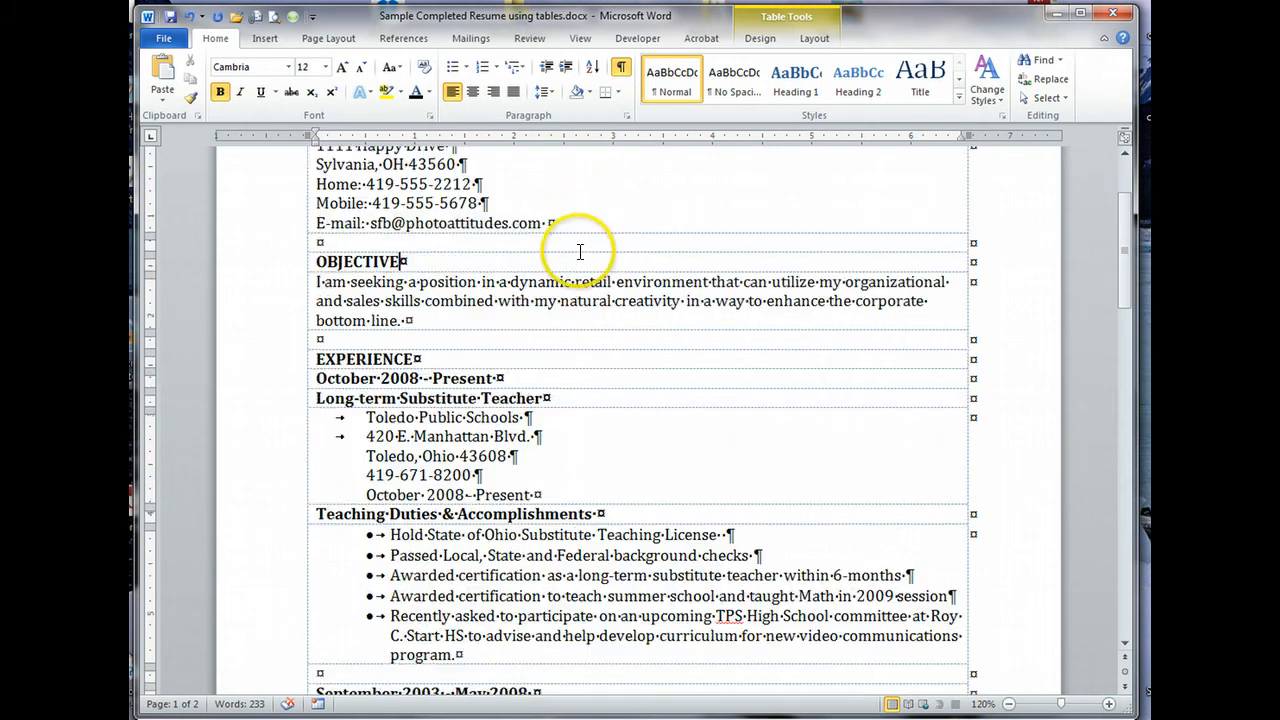
pyautogui.moveTo(610, 268)
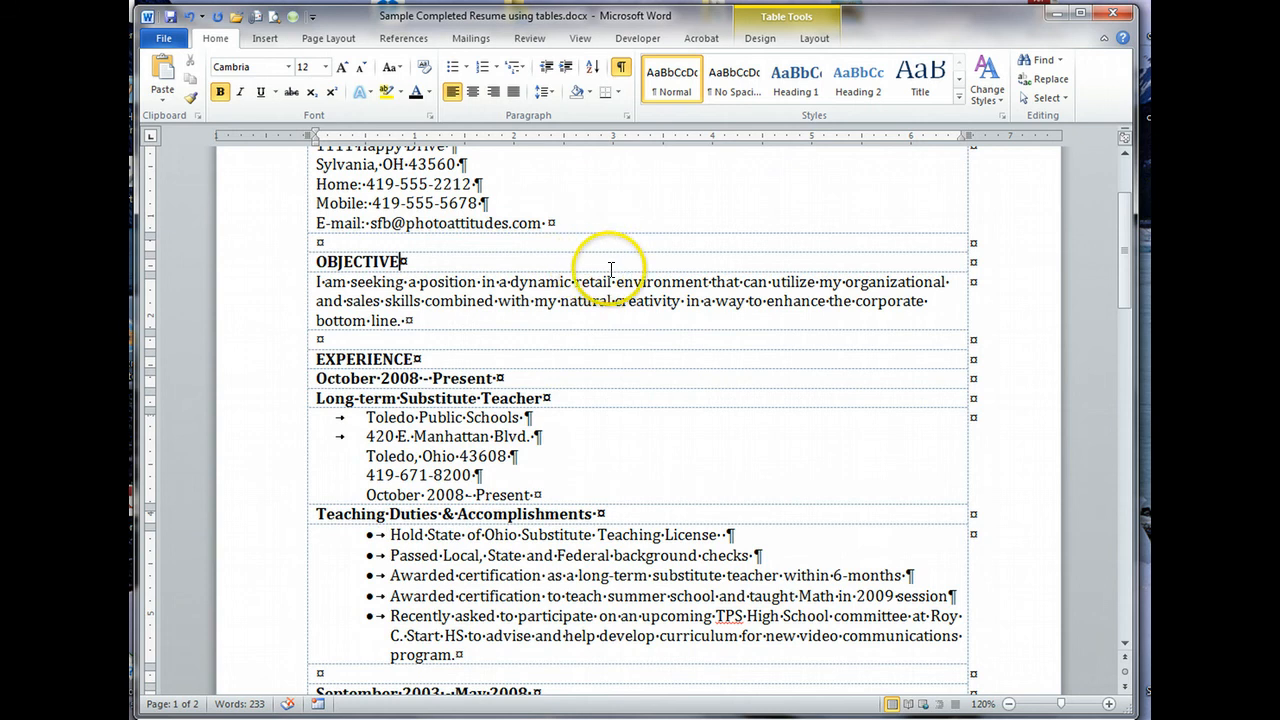
pyautogui.scroll(-3)
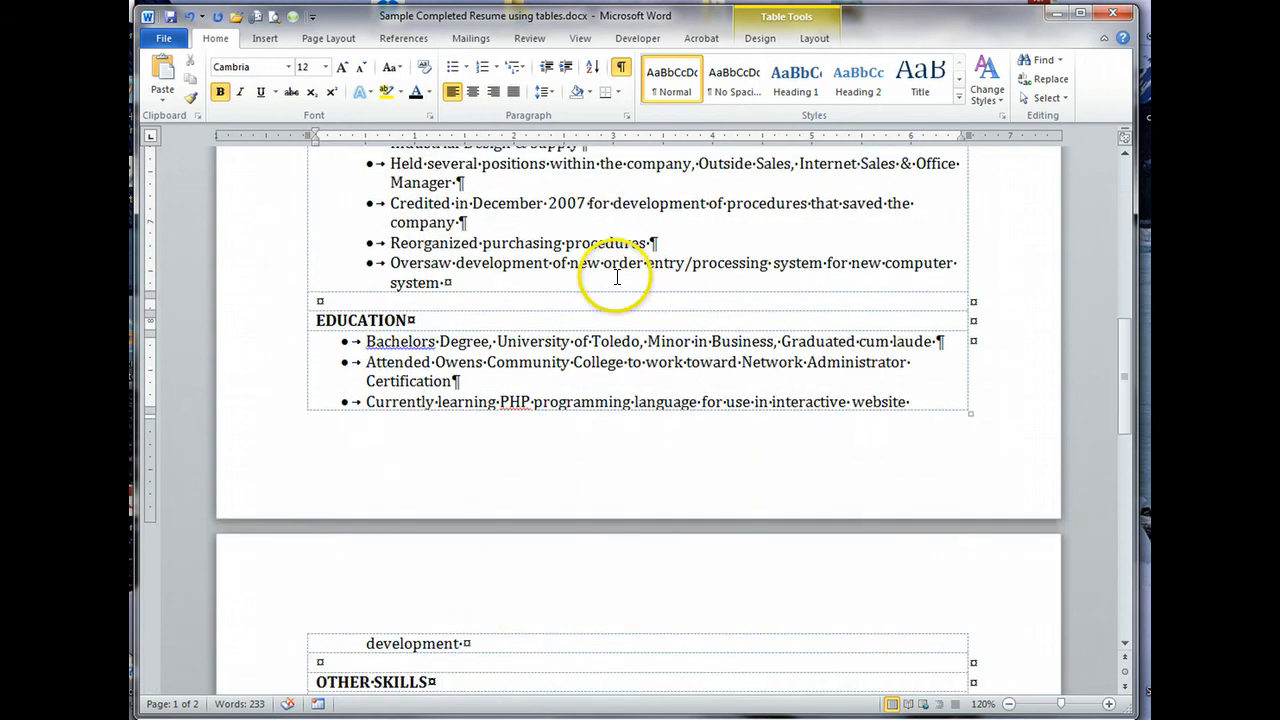
pyautogui.scroll(3)
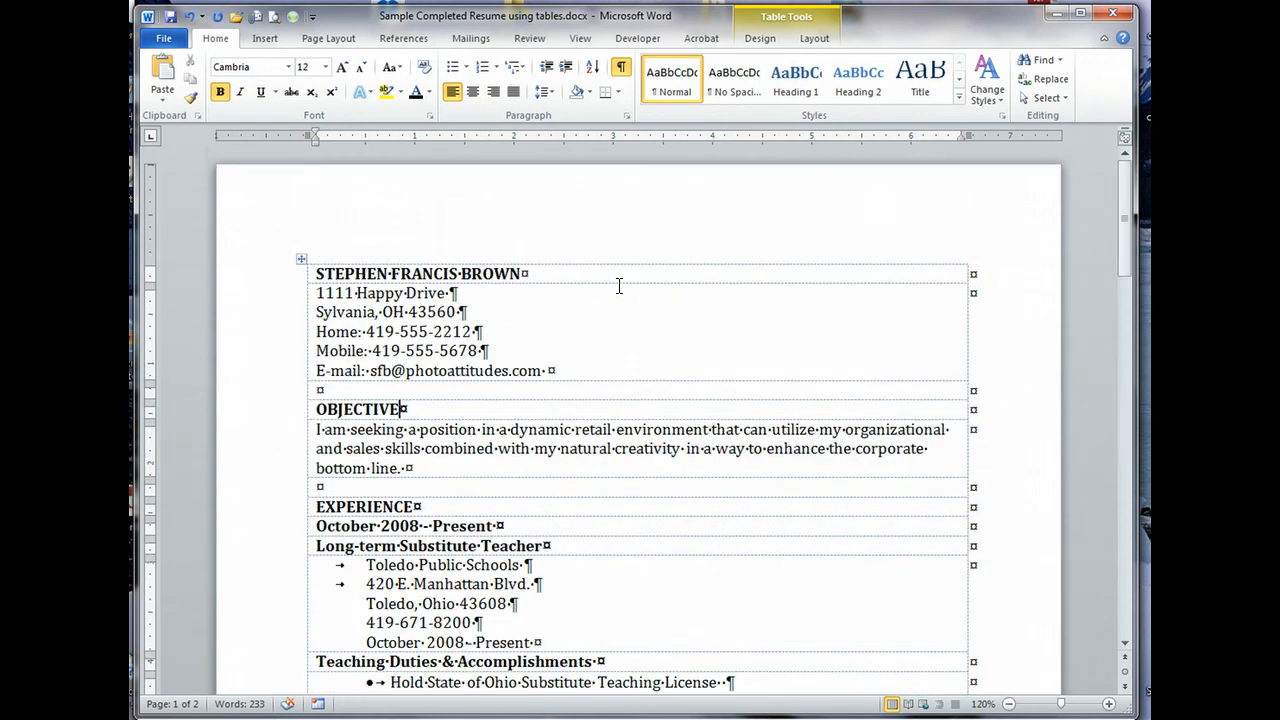
pyautogui.moveTo(564, 604)
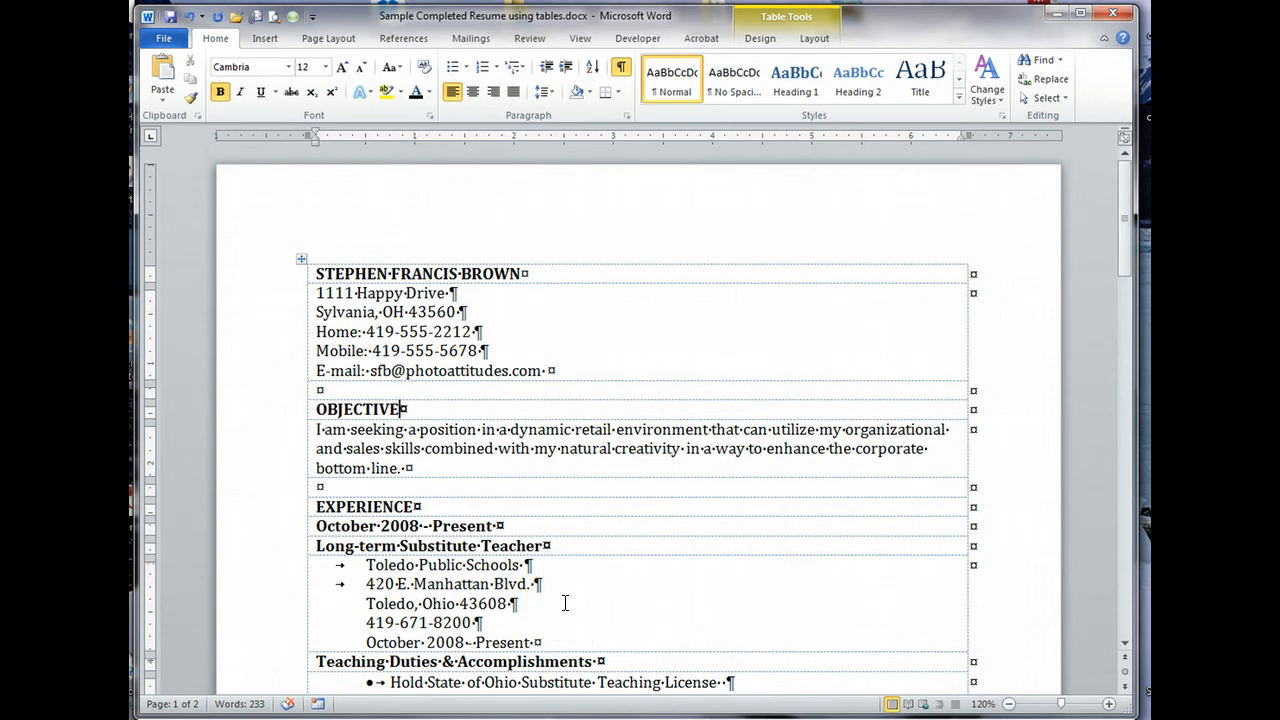
pyautogui.moveTo(568, 328)
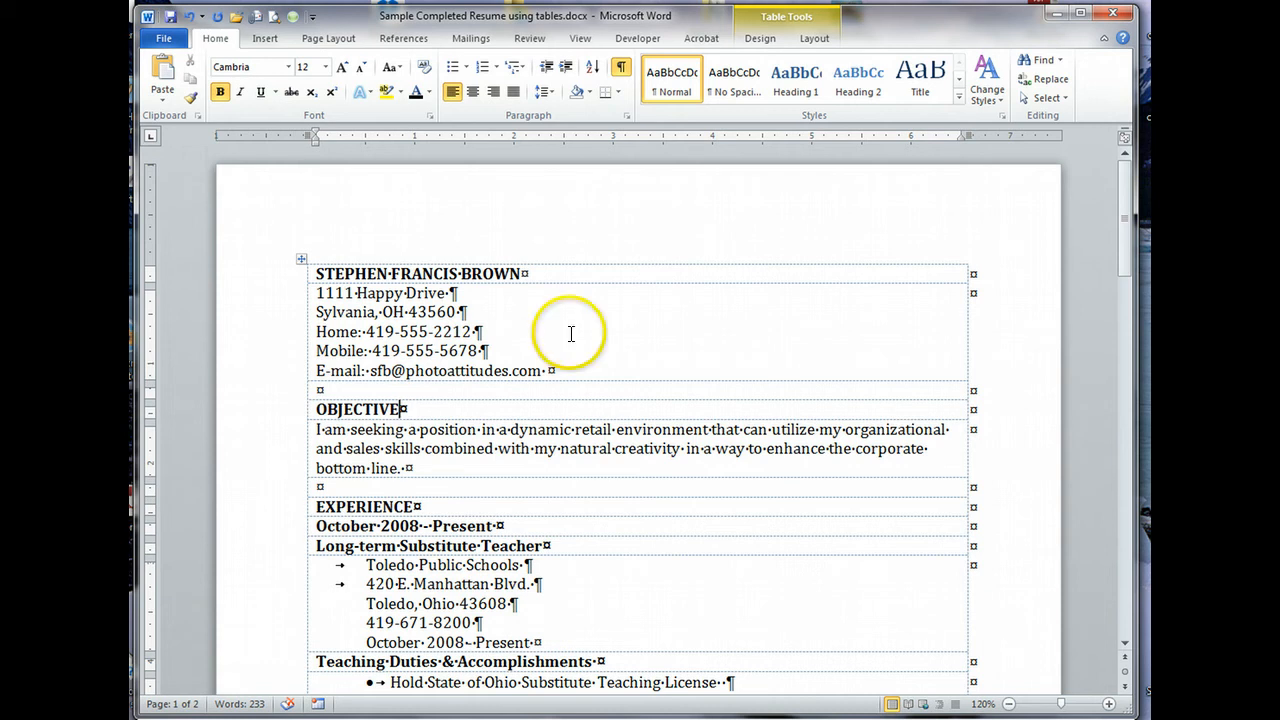
pyautogui.moveTo(372, 278)
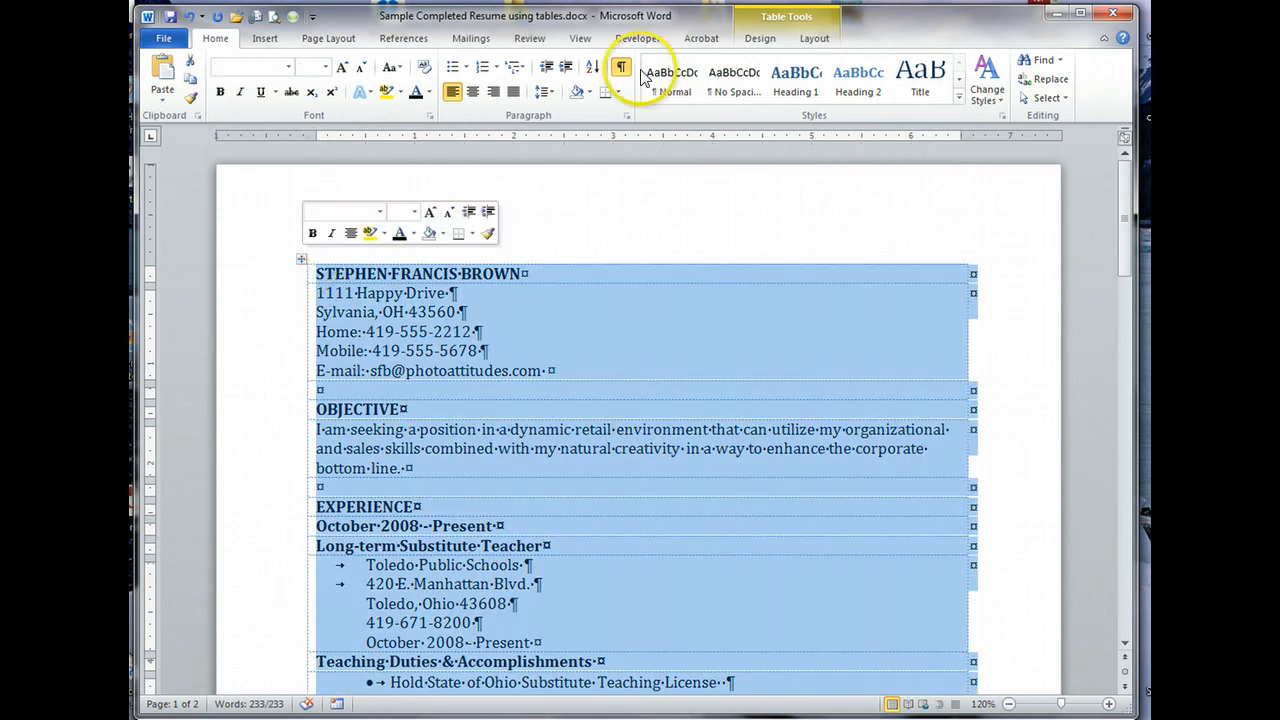
# Step: Apply All Borders to the sample resume table and scroll through the result
pyautogui.click(814, 38)
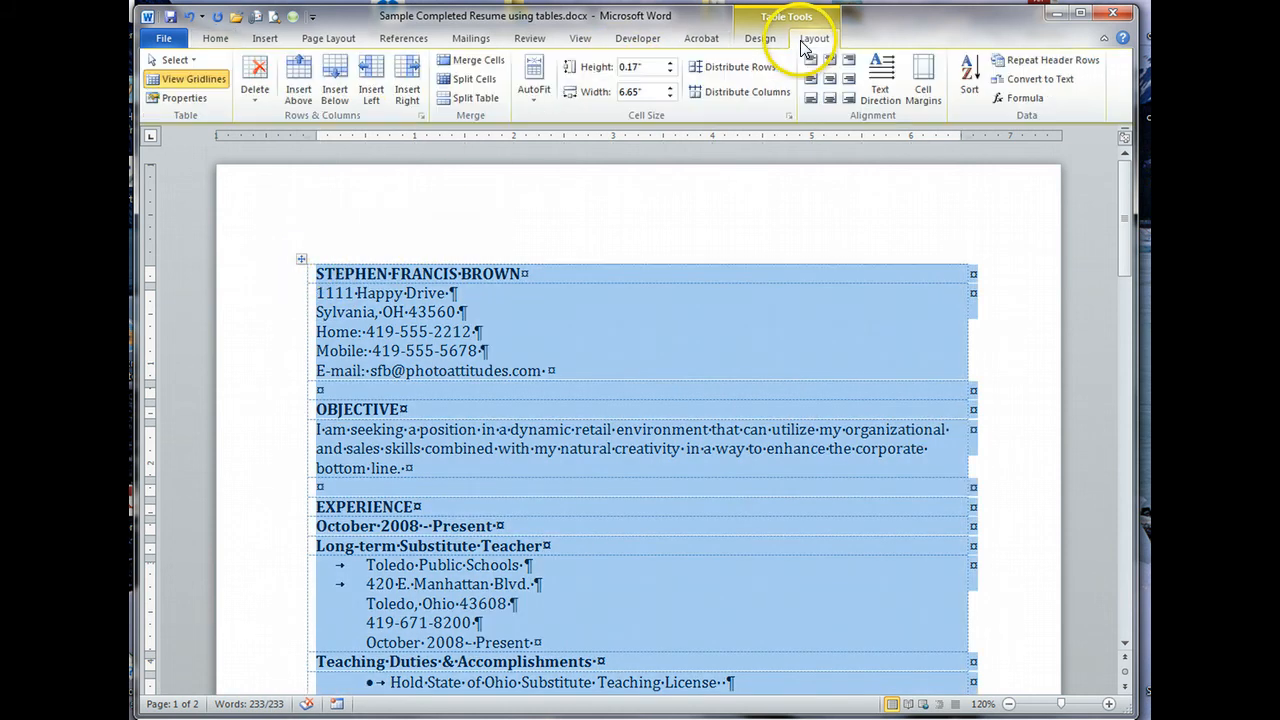
pyautogui.click(760, 38)
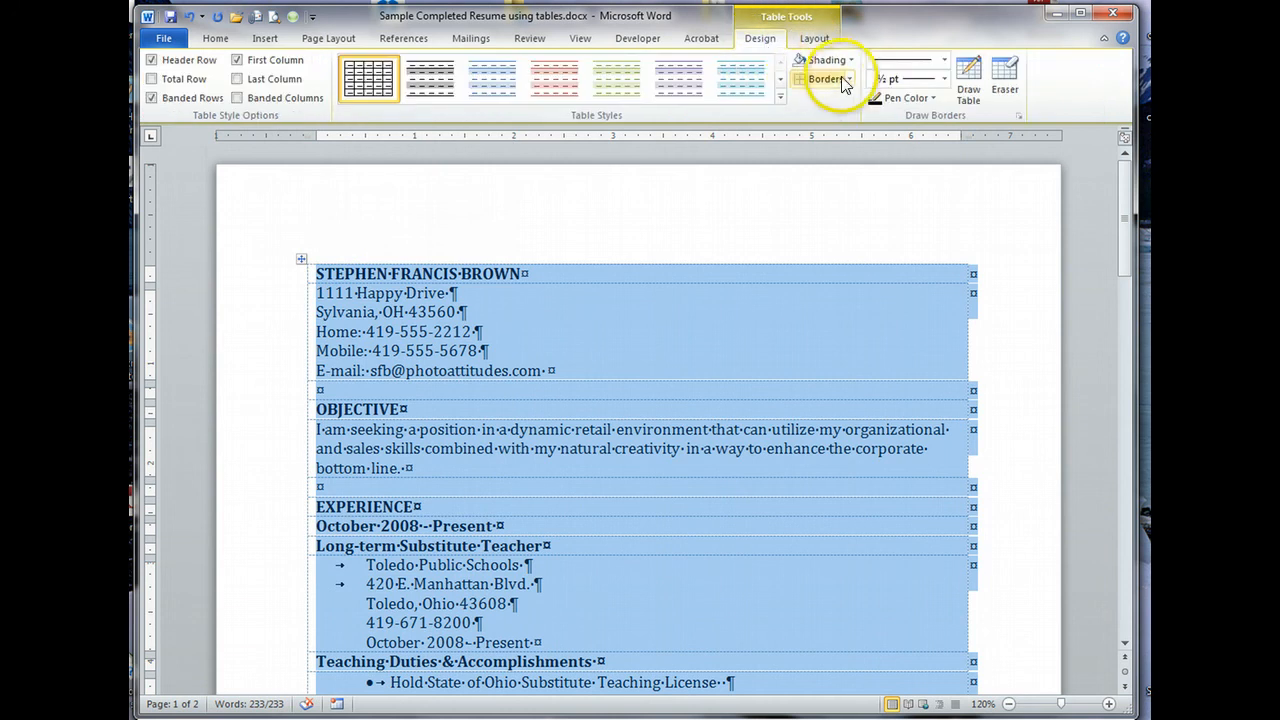
pyautogui.click(826, 80)
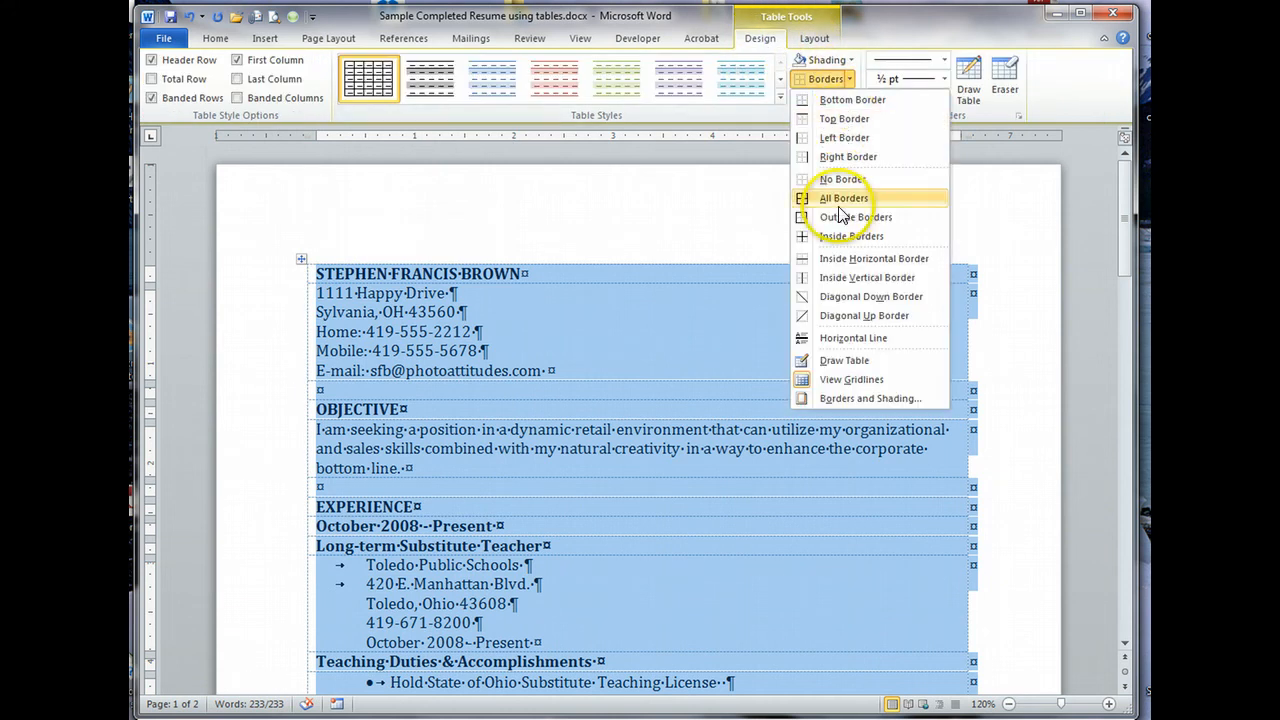
pyautogui.click(844, 198)
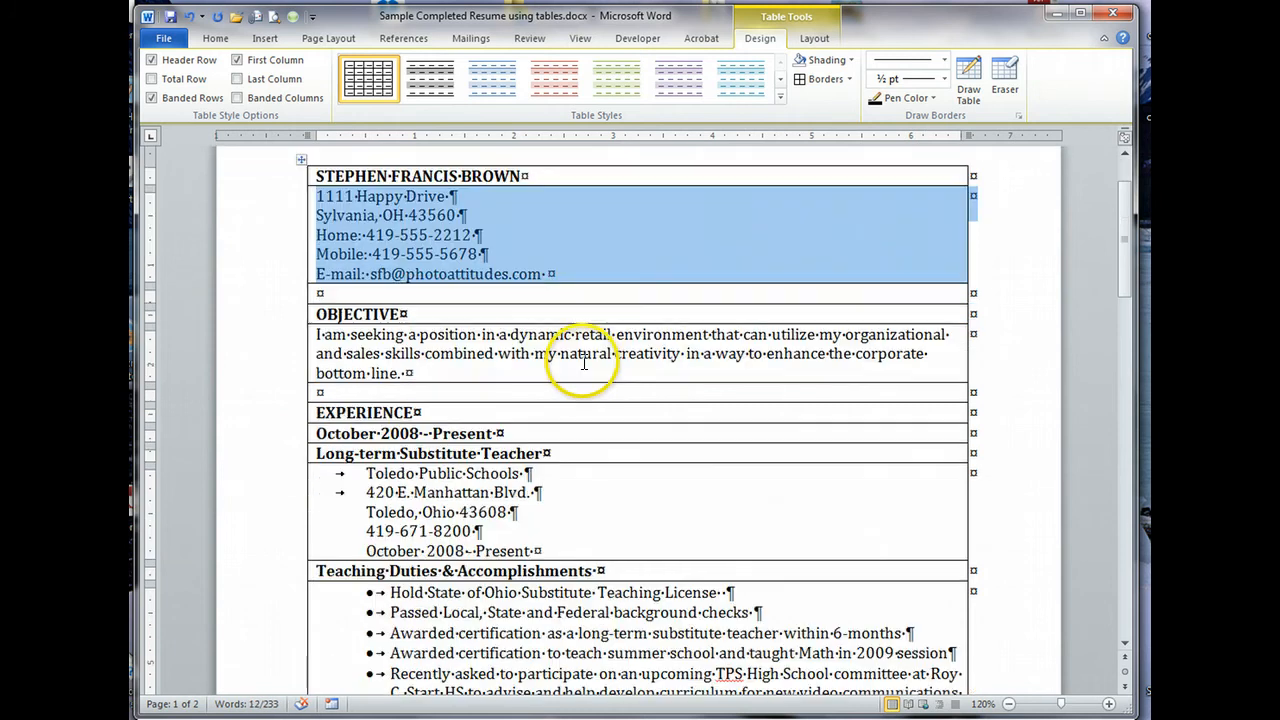
pyautogui.scroll(-3)
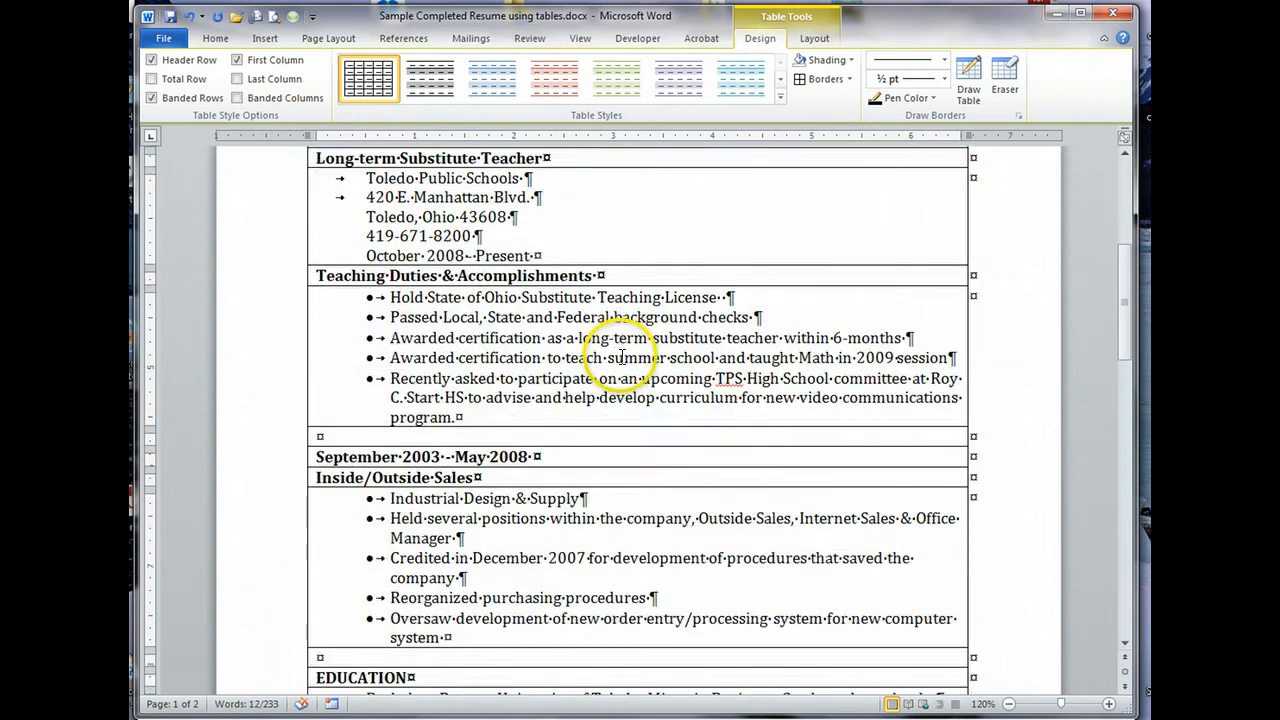
pyautogui.scroll(-3)
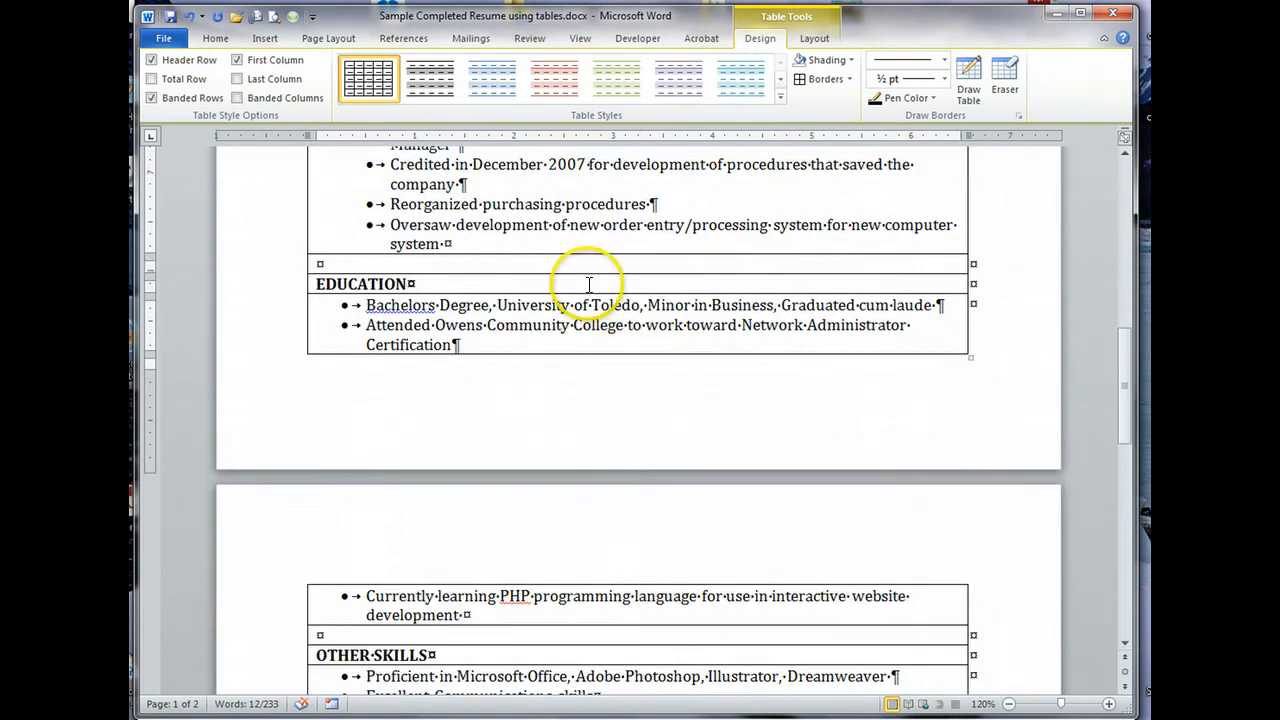
# Step: Turn off Show/Hide ¶ on the Home tab to hide formatting symbols
pyautogui.click(216, 38)
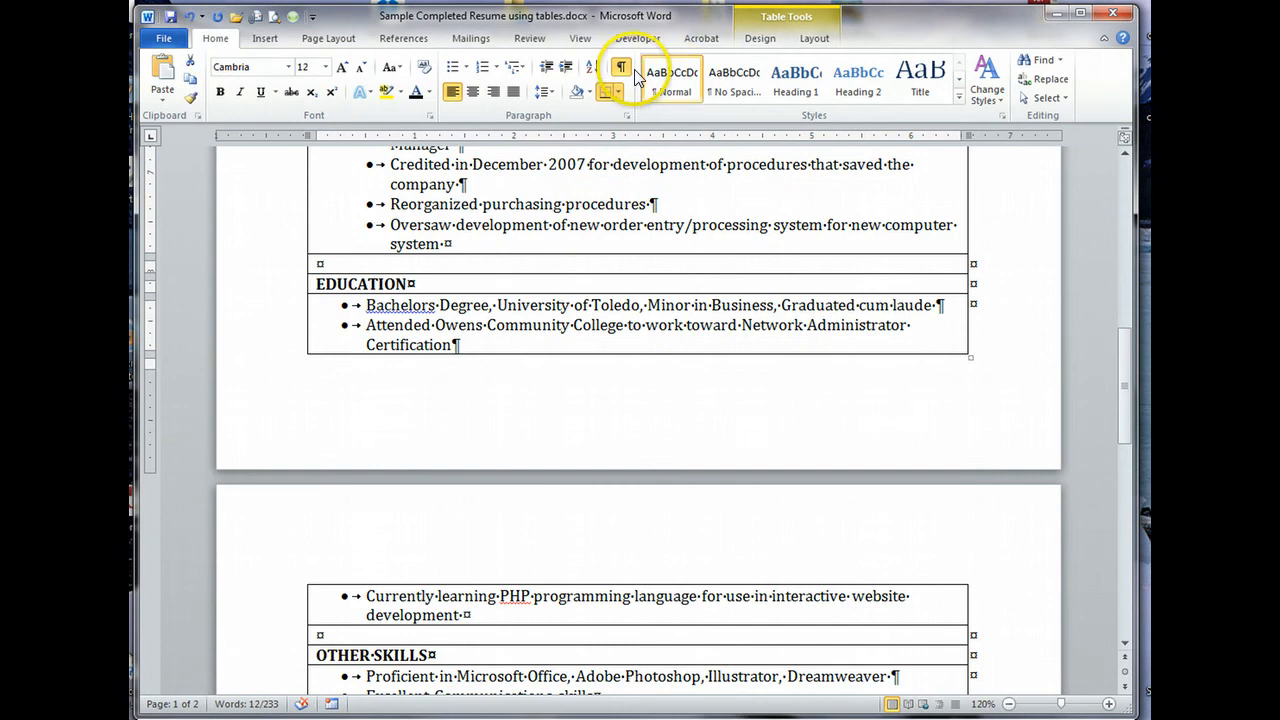
pyautogui.moveTo(620, 72)
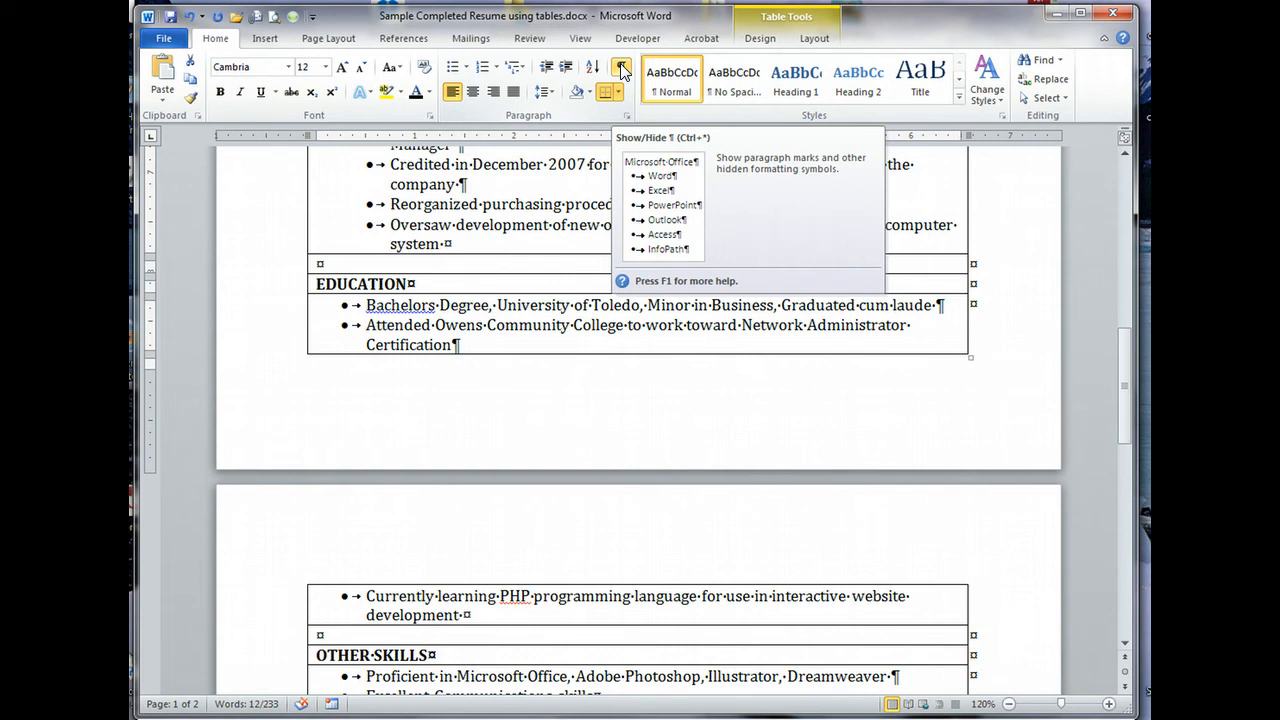
pyautogui.click(620, 66)
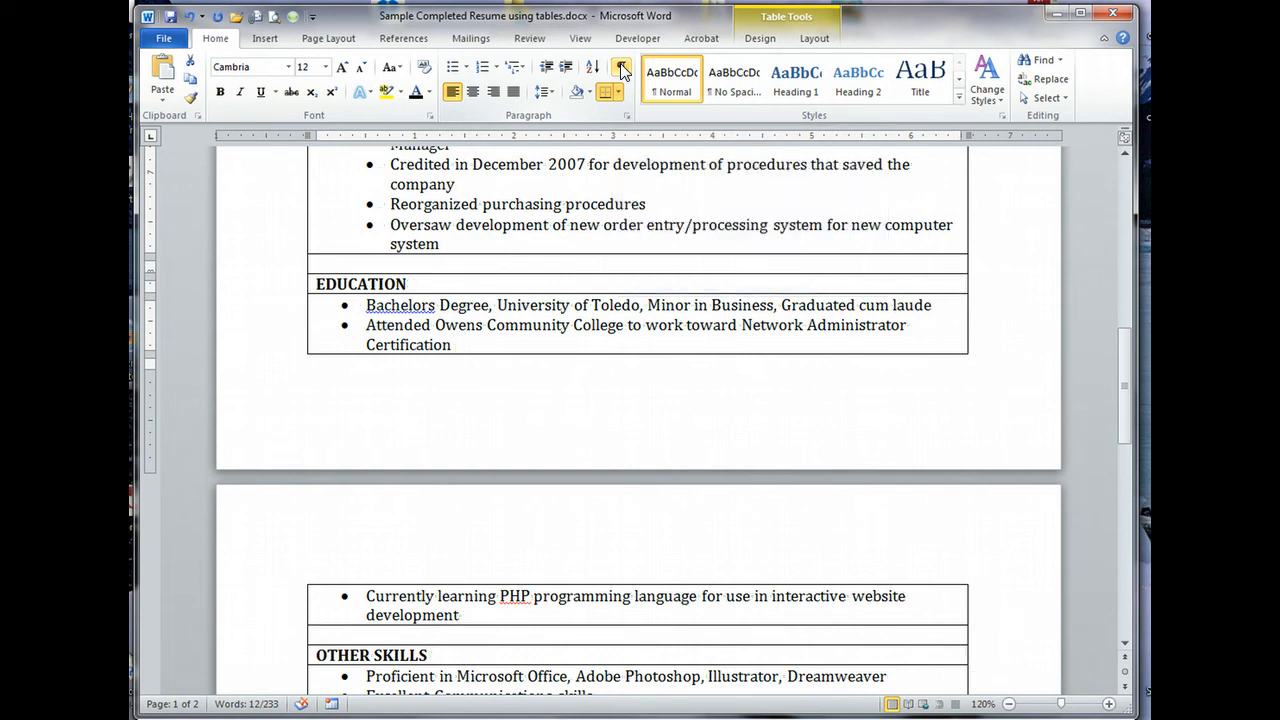
pyautogui.scroll(3)
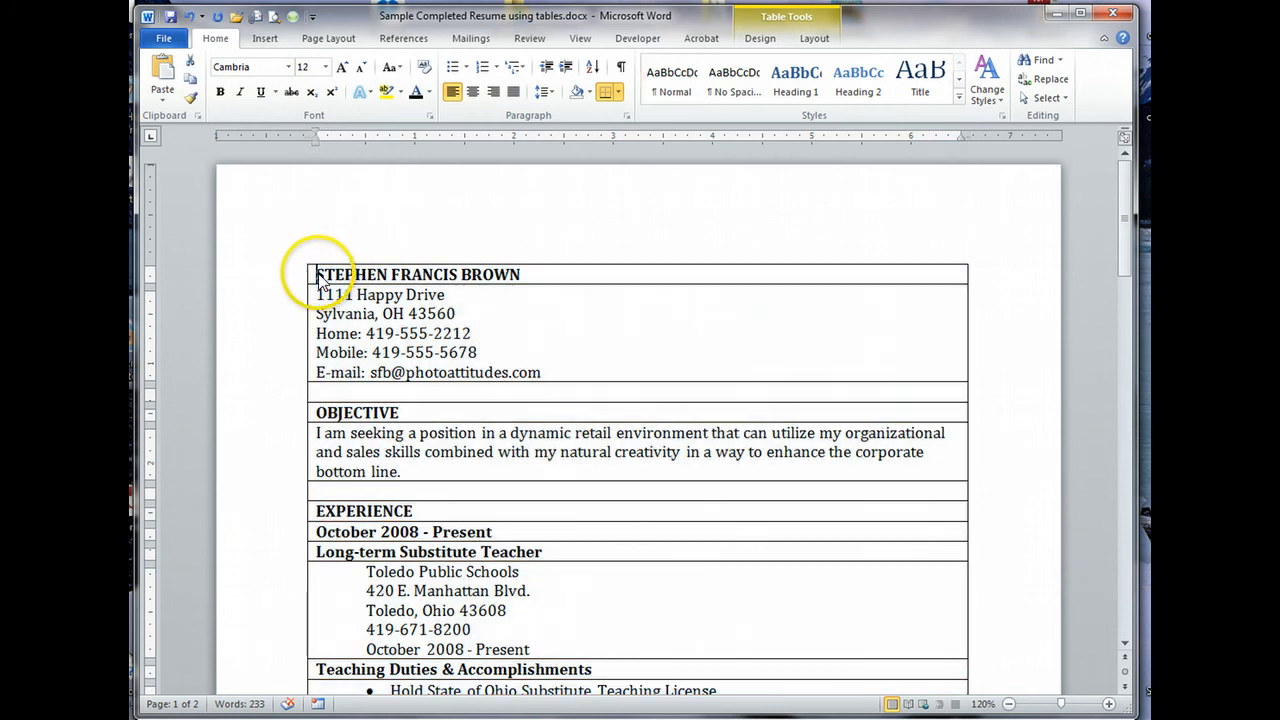
# Step: Select the entire resume table and look over it
pyautogui.click(312, 264)
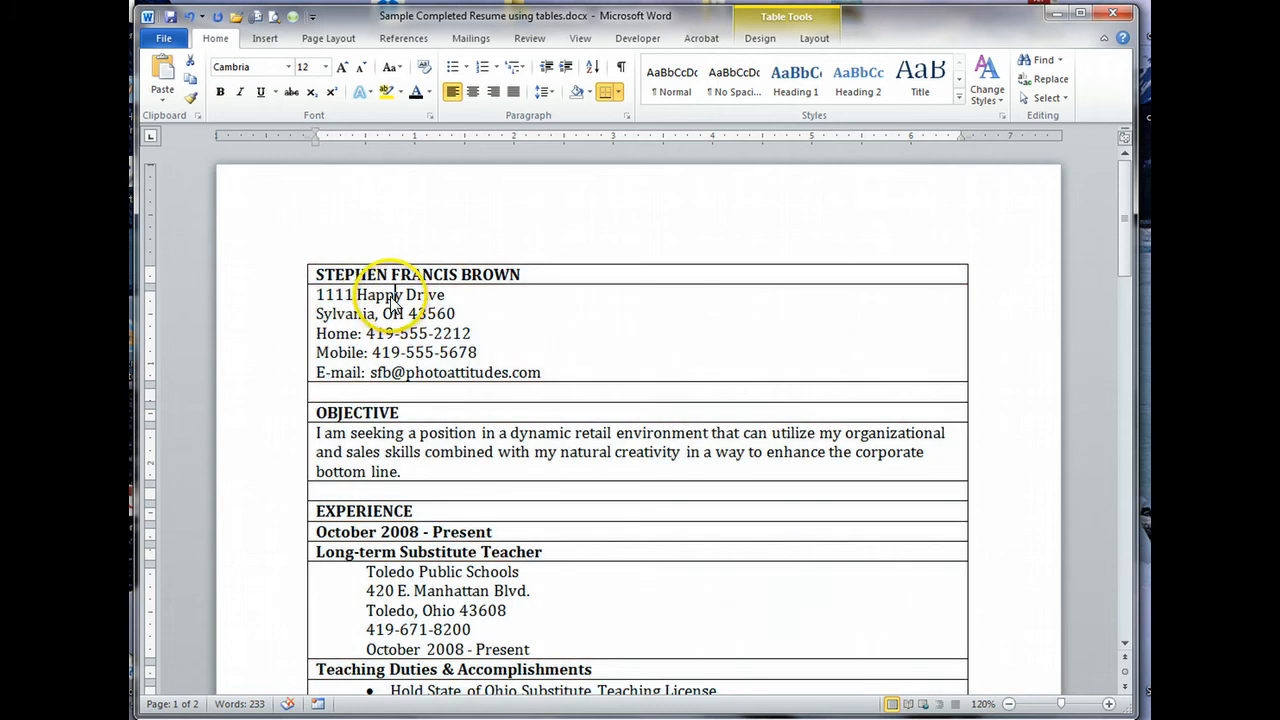
pyautogui.click(304, 258)
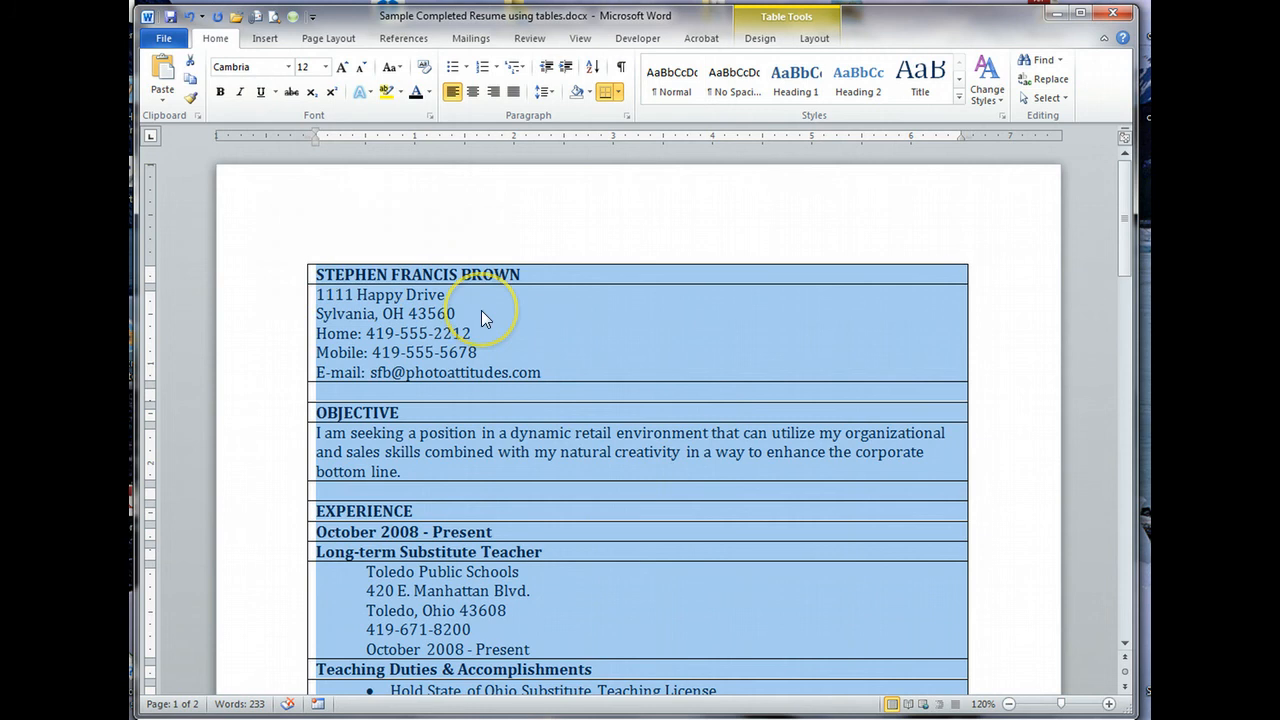
pyautogui.moveTo(572, 318)
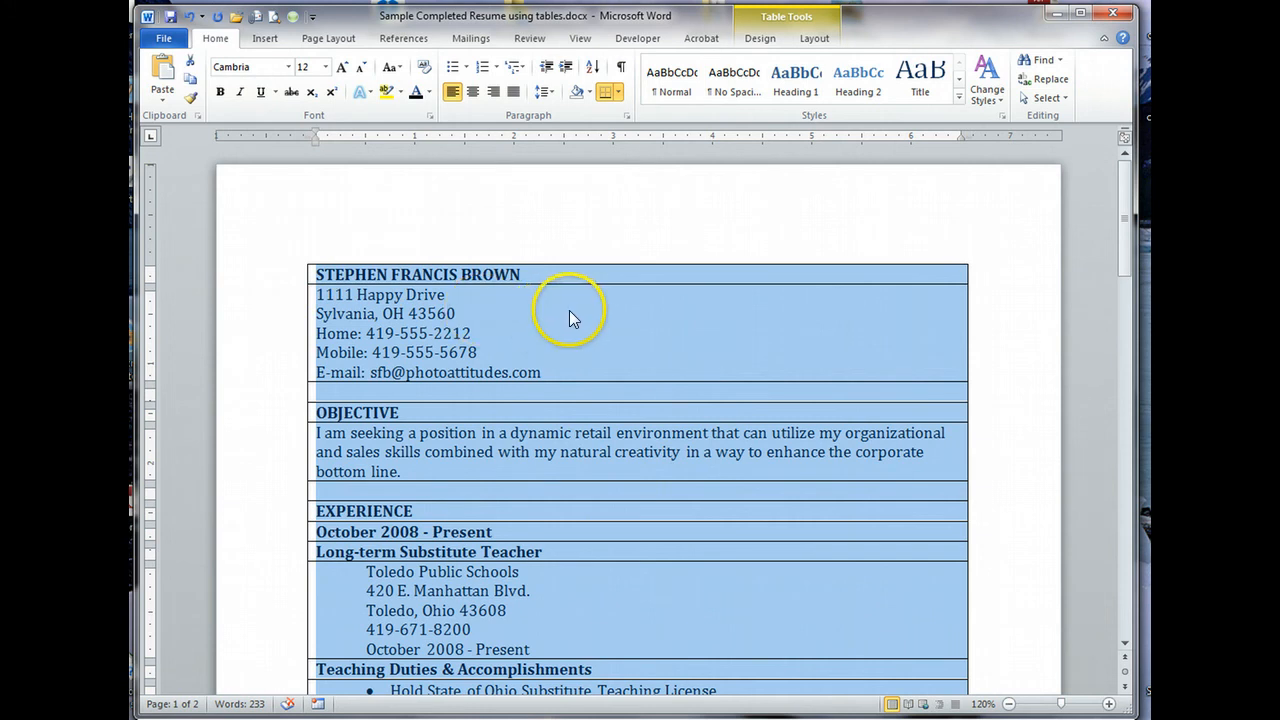
pyautogui.scroll(-3)
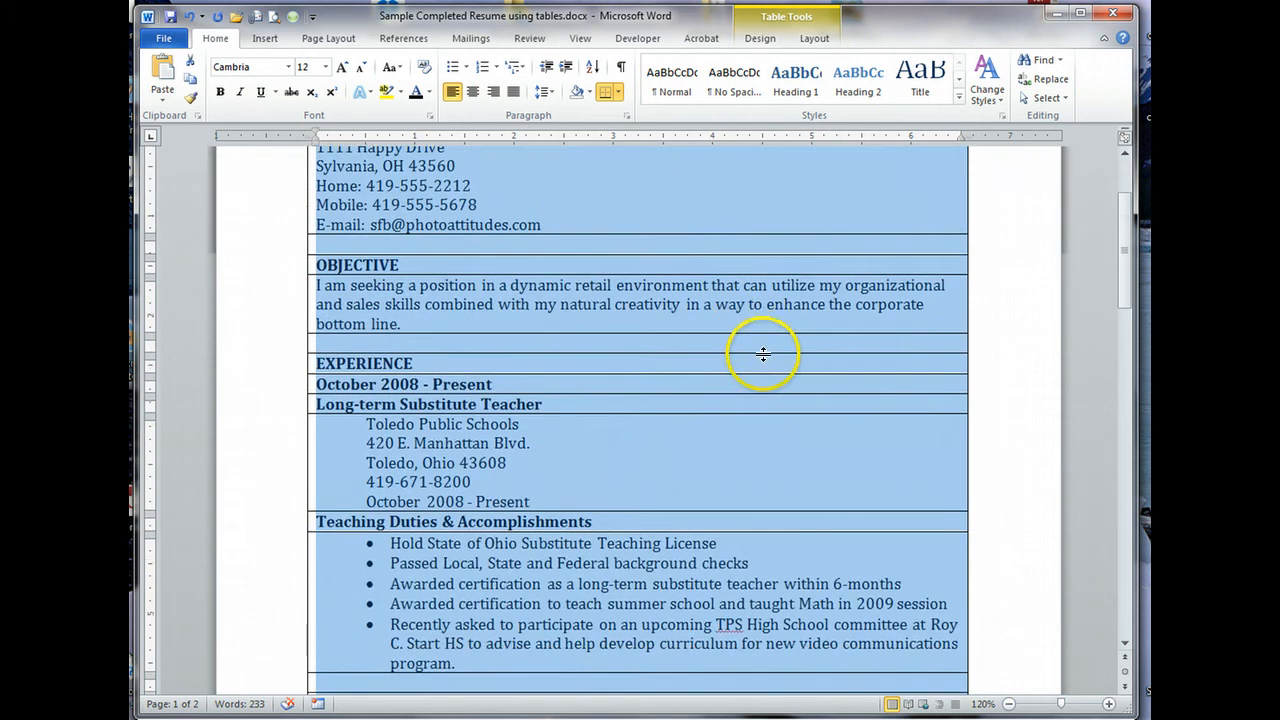
pyautogui.scroll(3)
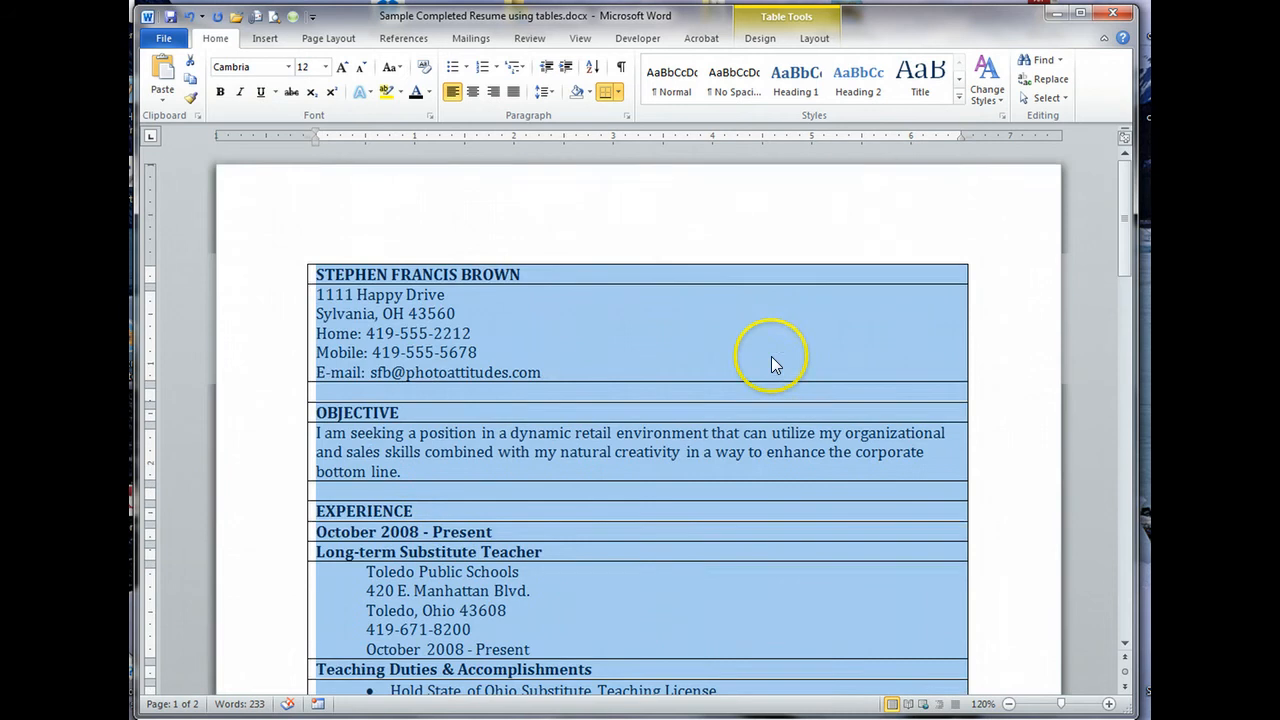
pyautogui.moveTo(814, 38)
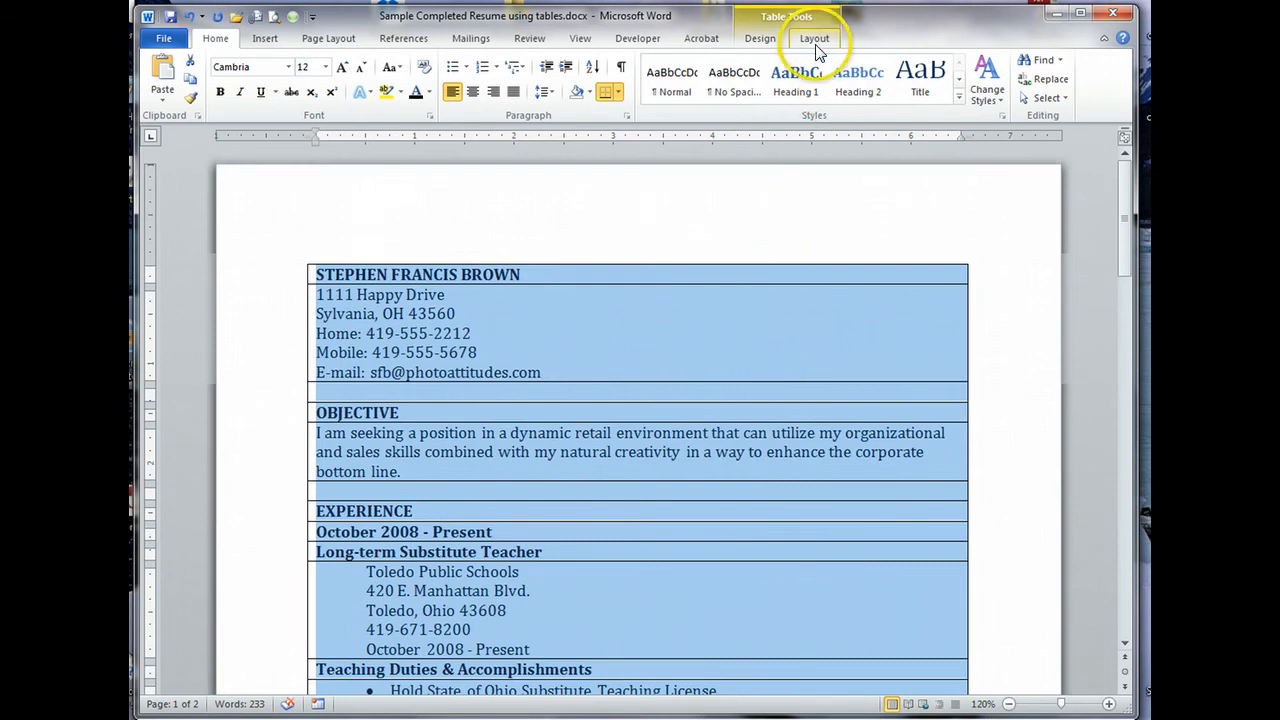
pyautogui.moveTo(760, 38)
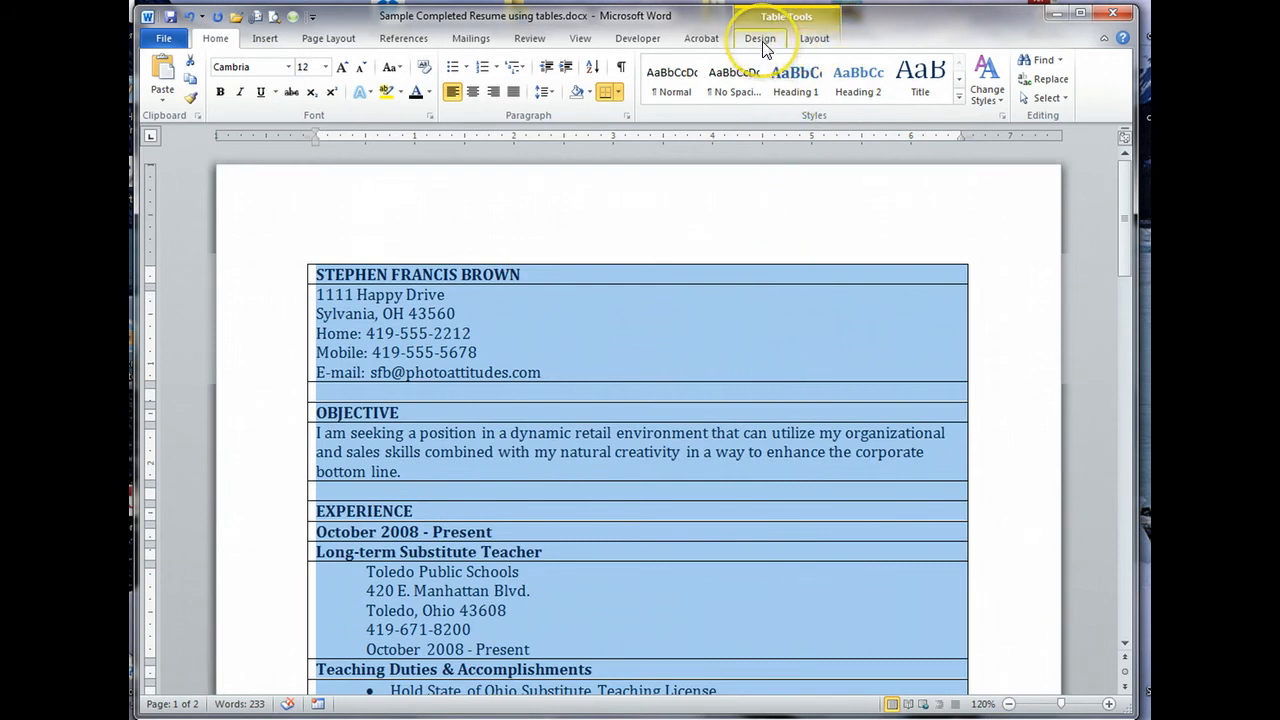
# Step: Apply No Border to the table and deselect it to check the gridlines
pyautogui.click(760, 38)
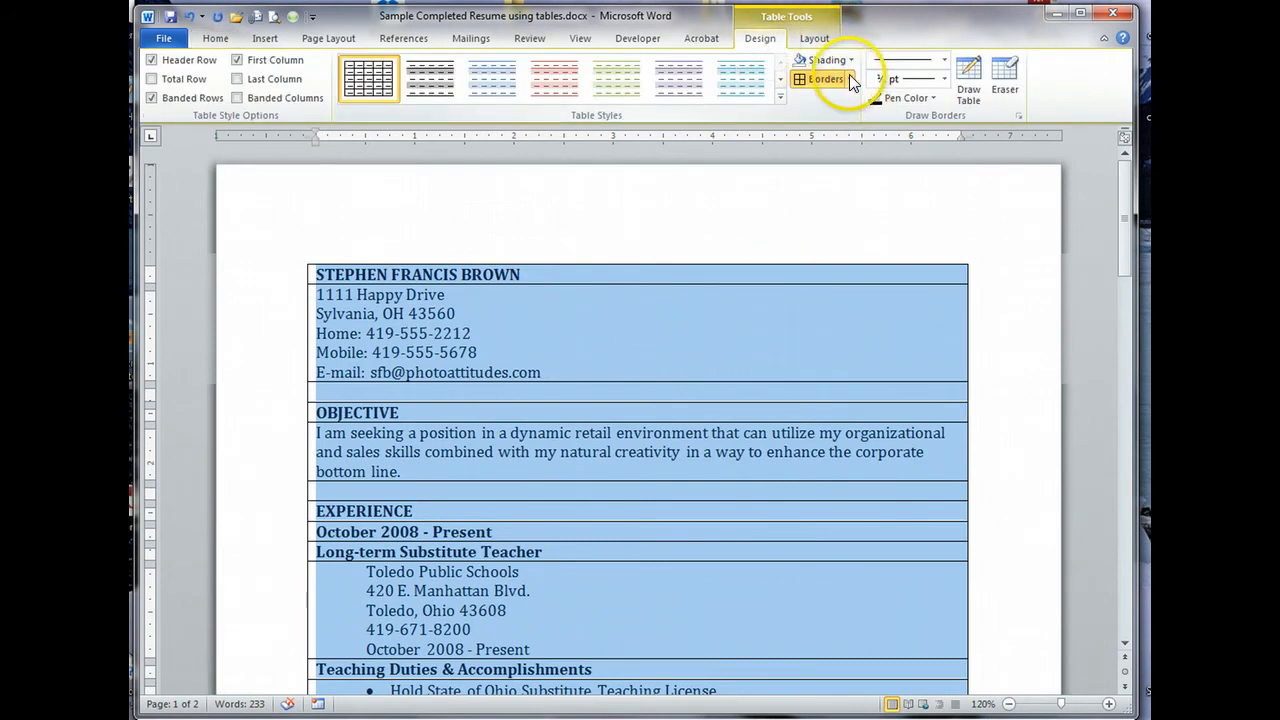
pyautogui.click(842, 80)
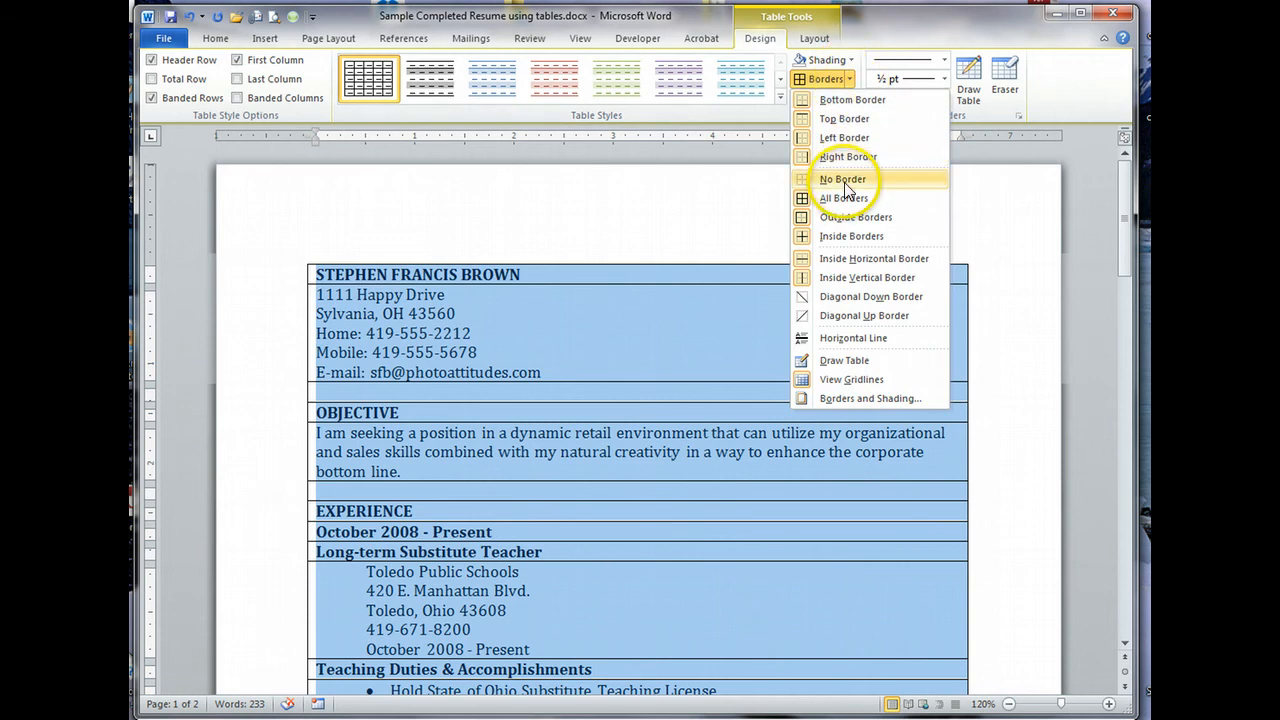
pyautogui.click(844, 180)
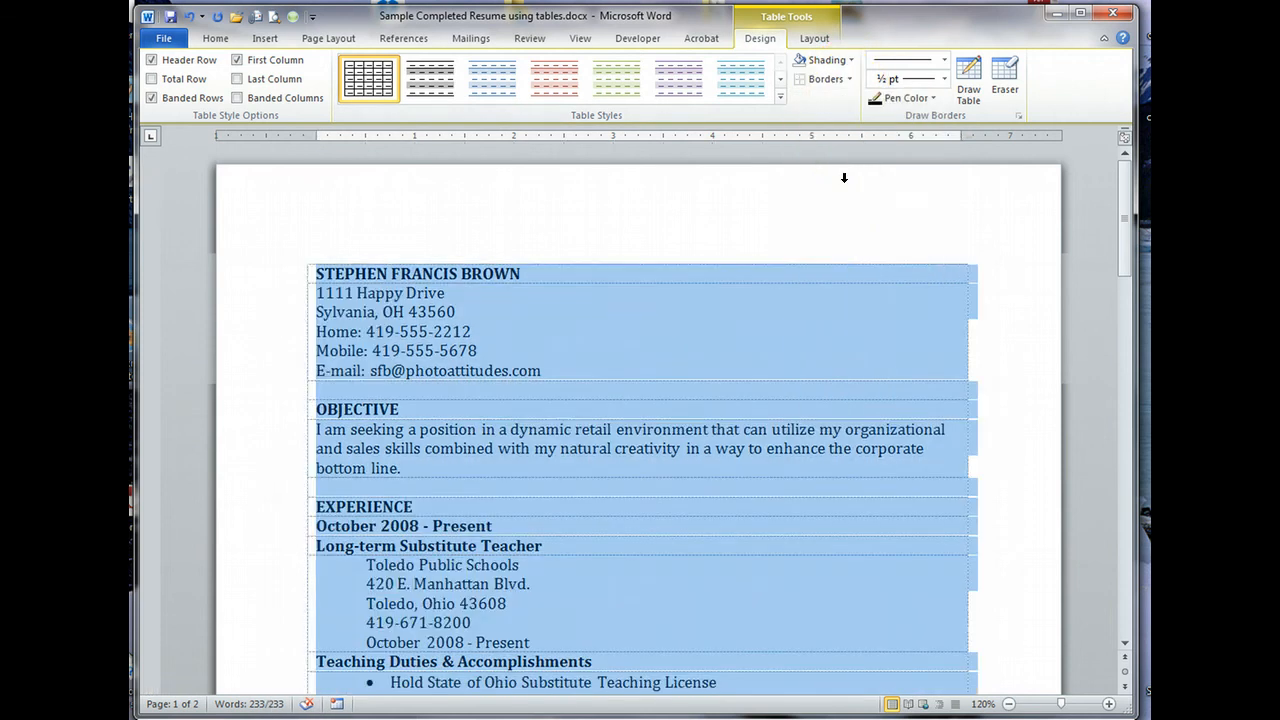
pyautogui.click(704, 340)
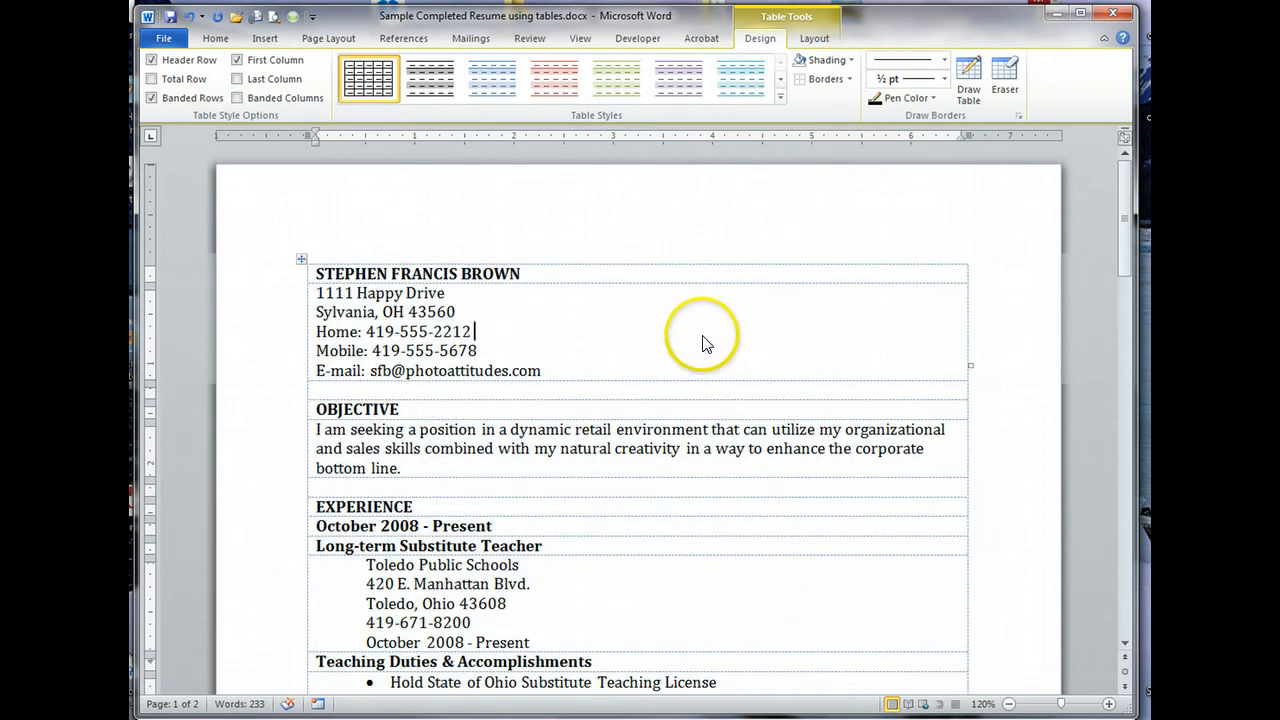
pyautogui.moveTo(598, 276)
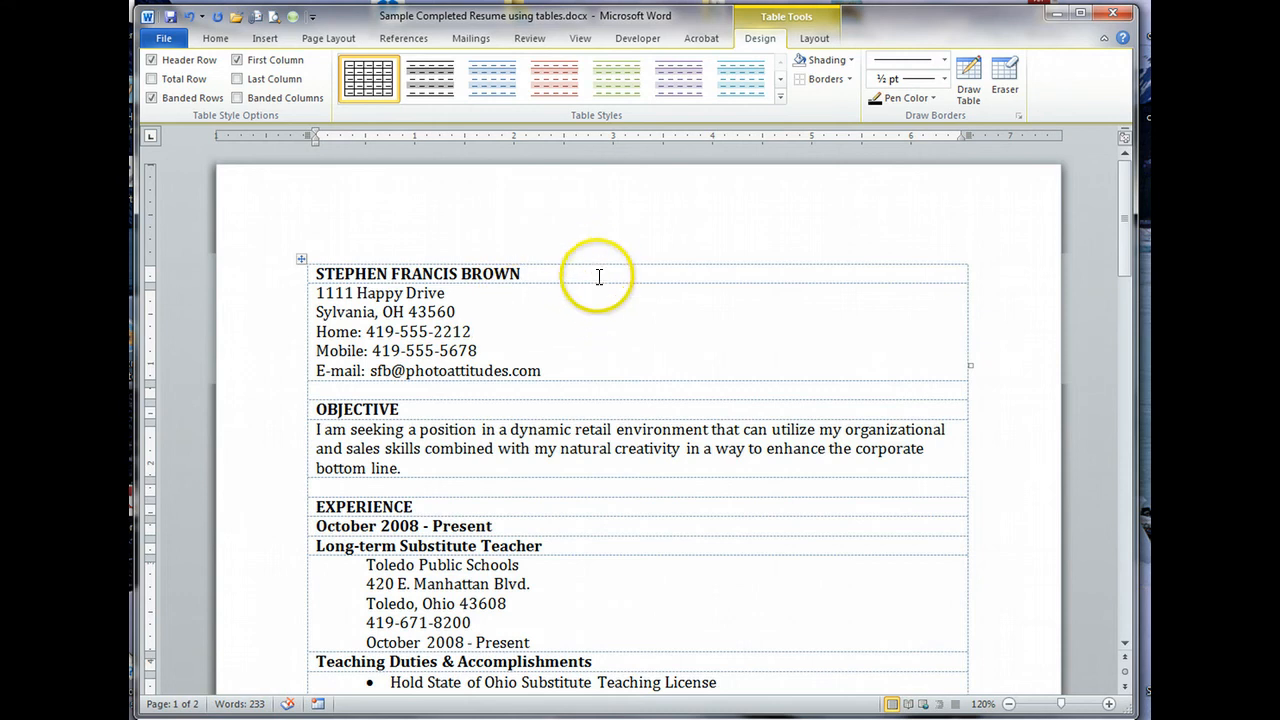
pyautogui.moveTo(620, 276)
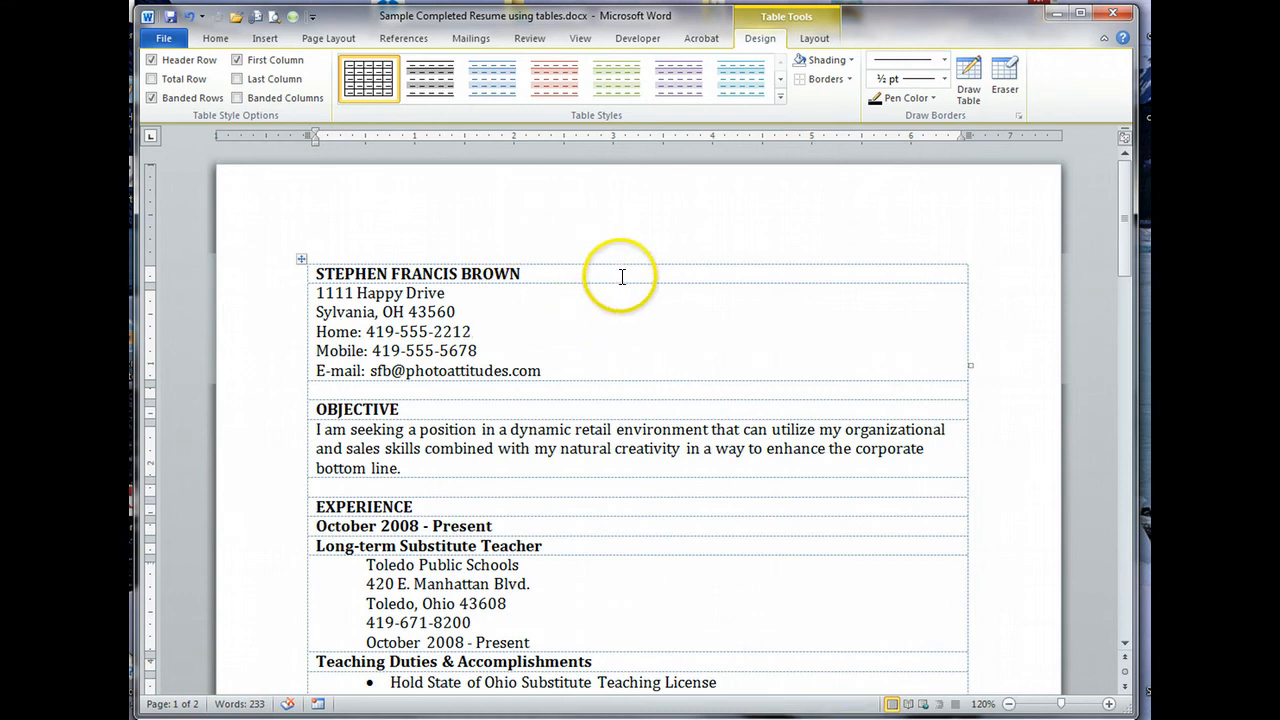
pyautogui.click(812, 38)
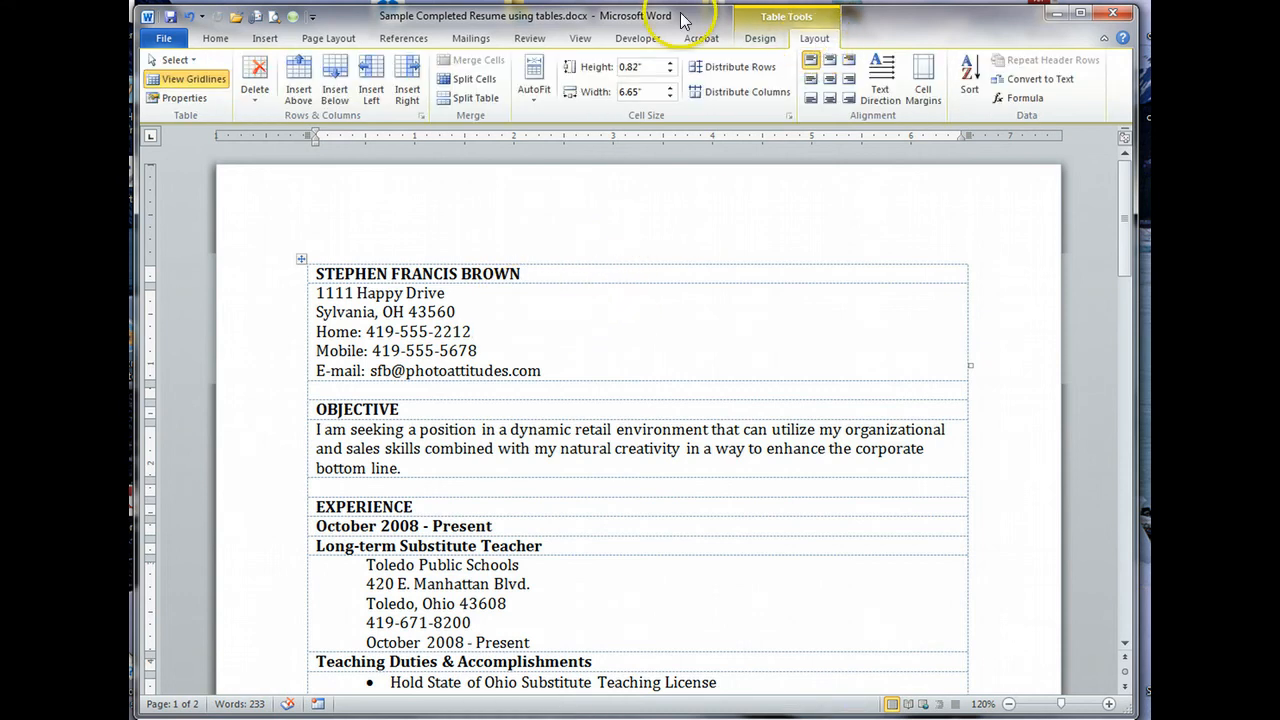
pyautogui.moveTo(186, 78)
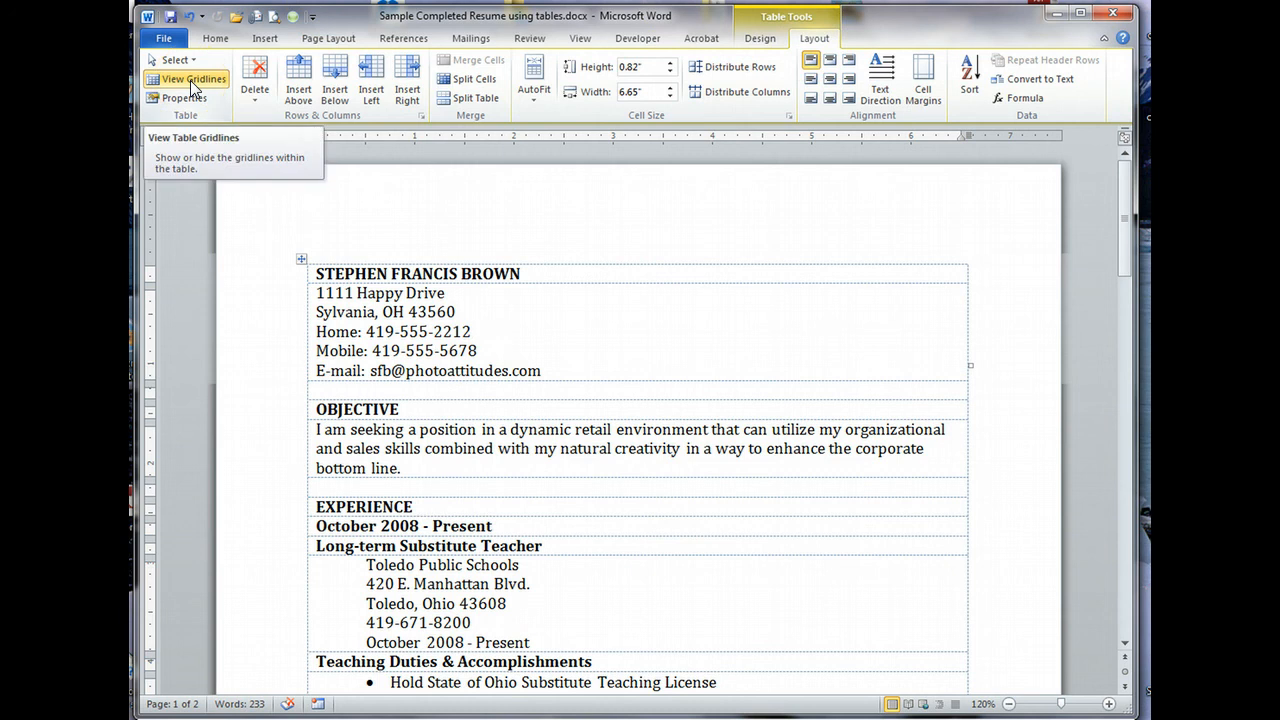
pyautogui.click(184, 78)
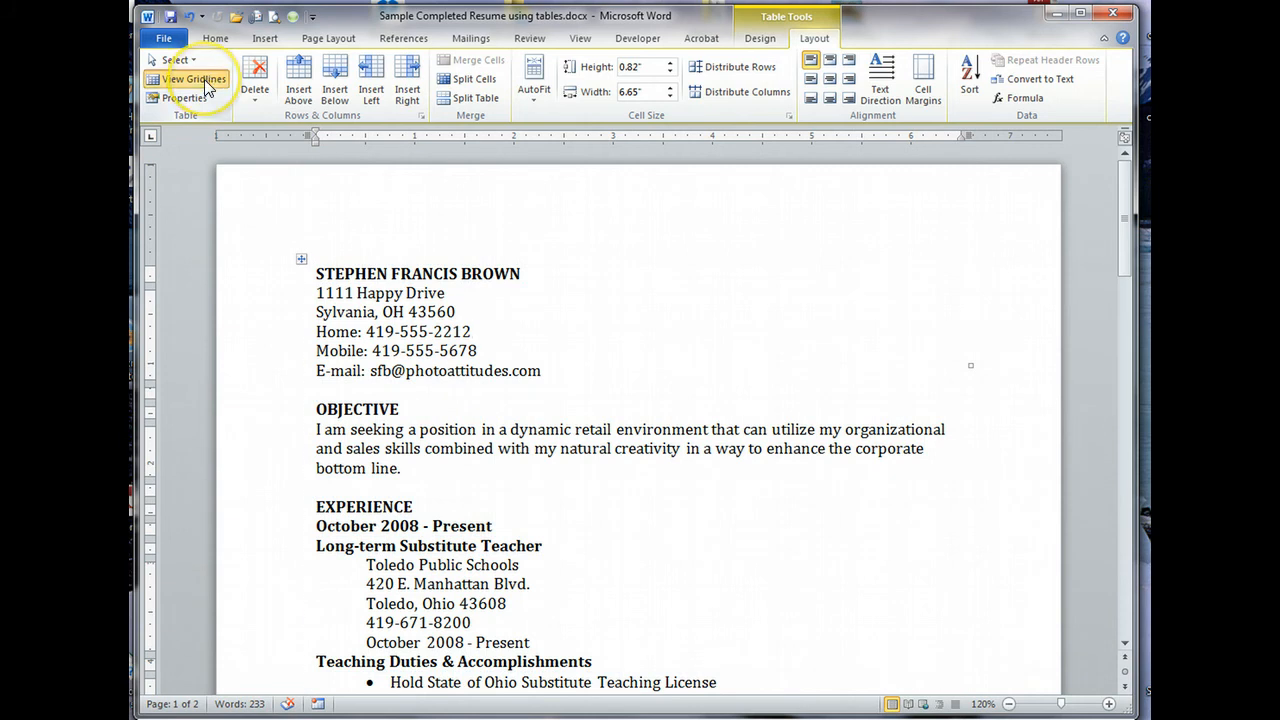
pyautogui.click(188, 78)
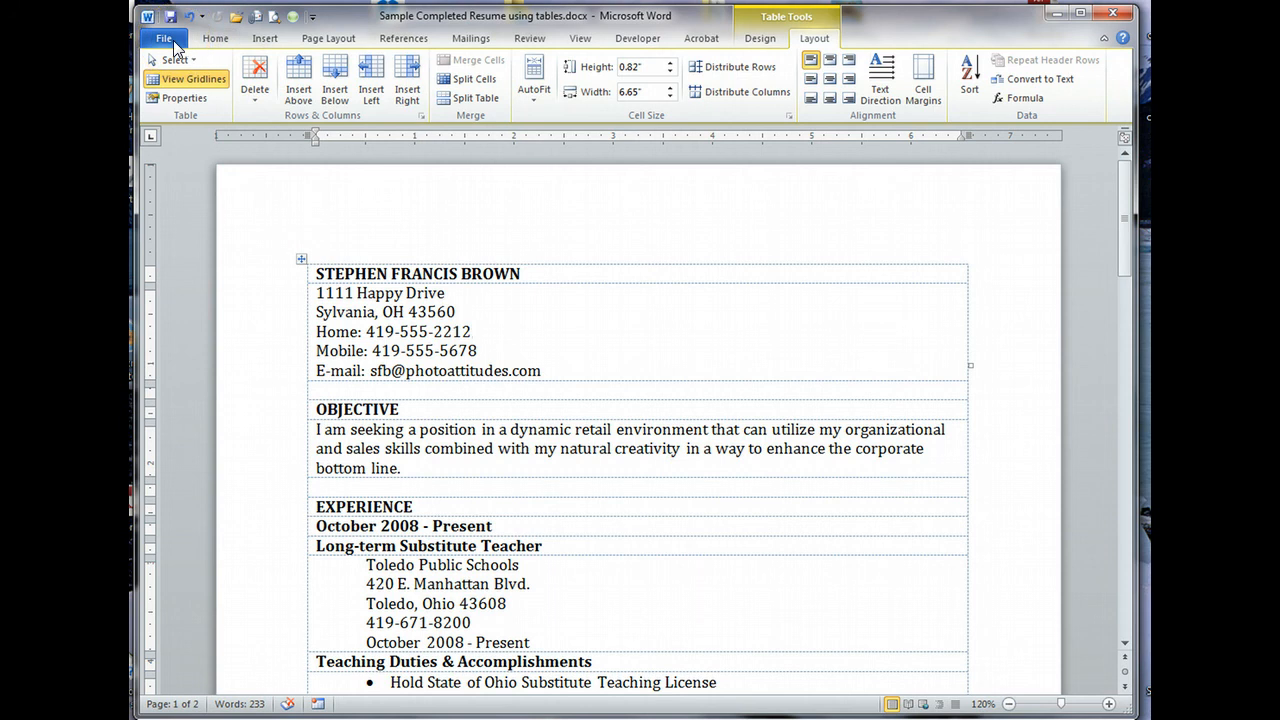
# Step: Preview both pages of the resume in File > Print, then return to editing via Home
pyautogui.click(164, 38)
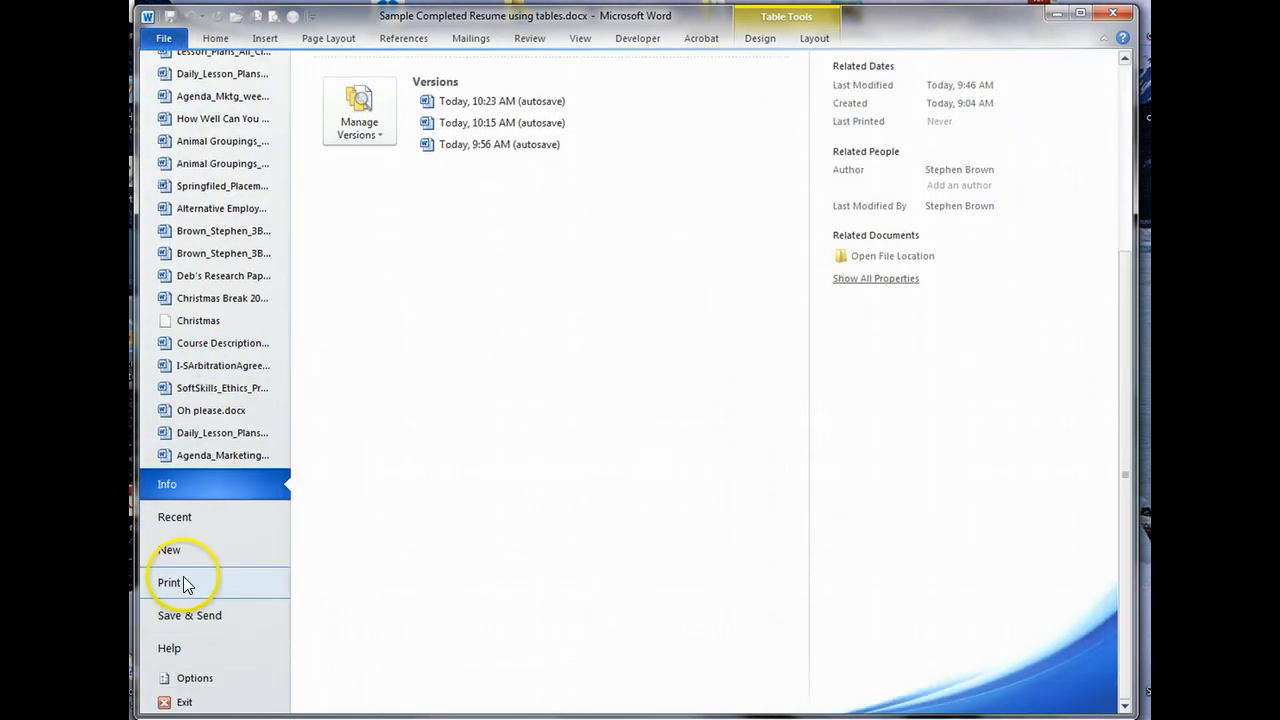
pyautogui.click(168, 582)
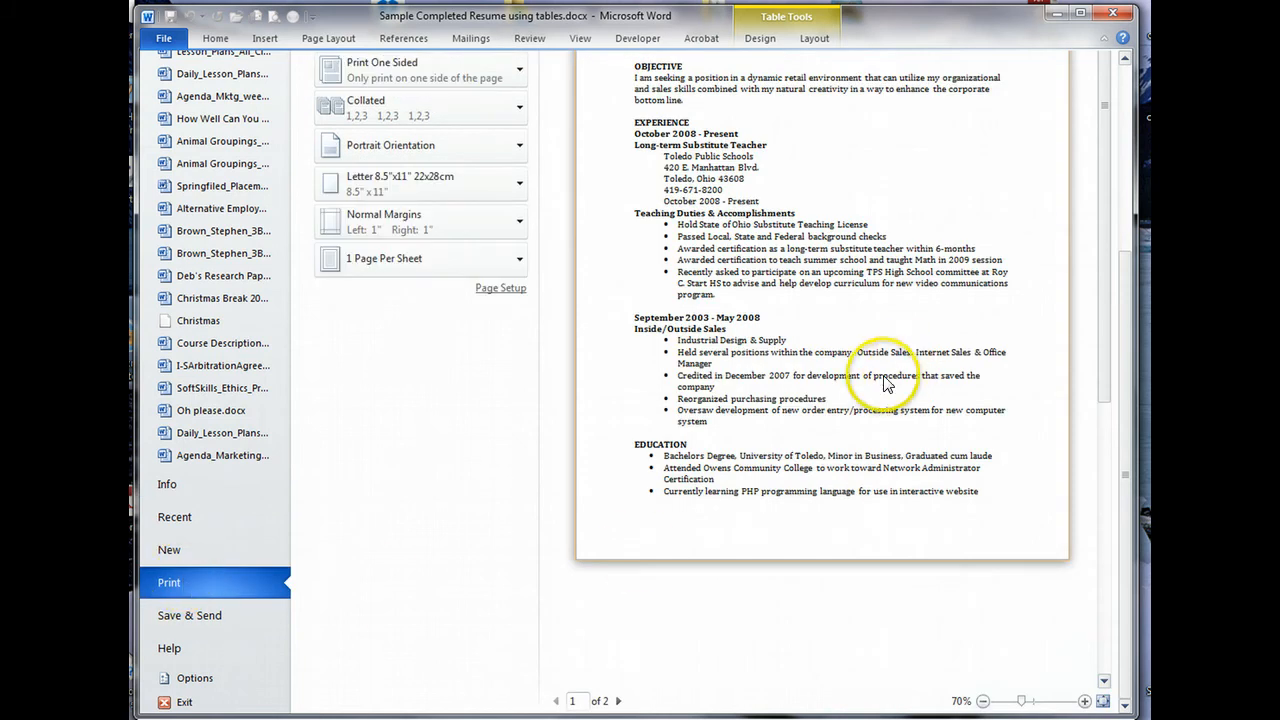
pyautogui.scroll(3)
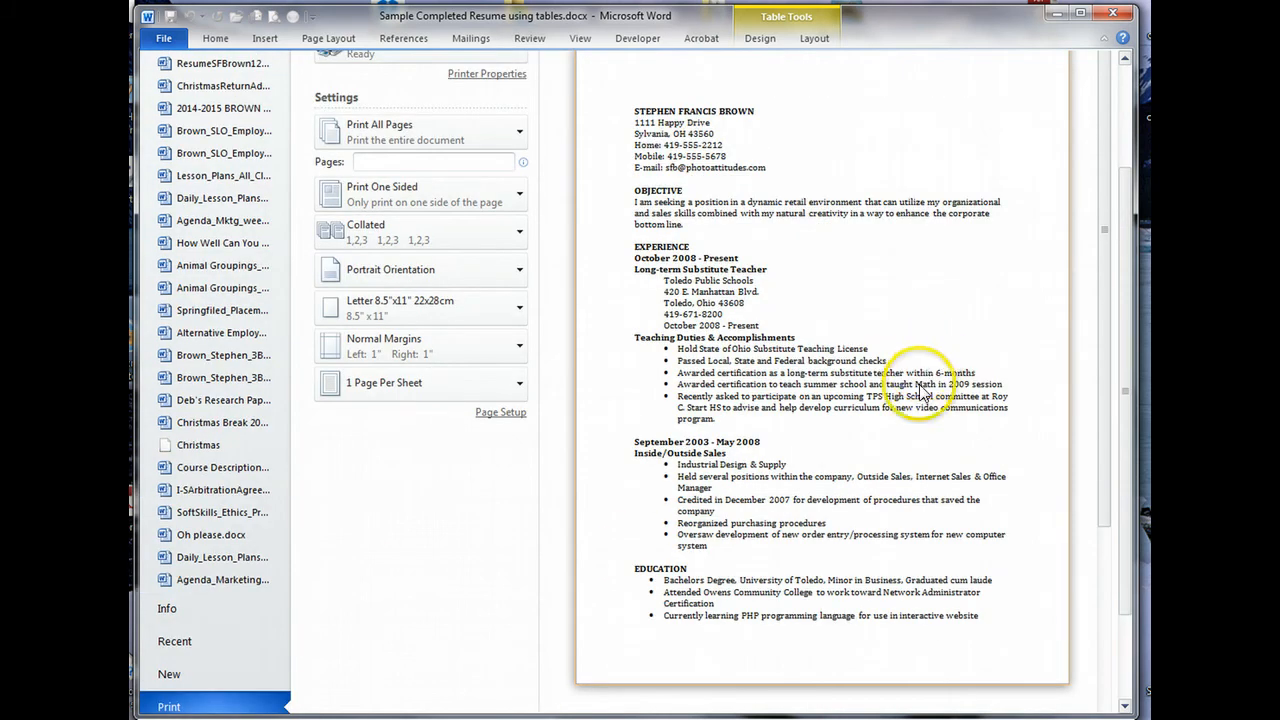
pyautogui.moveTo(1114, 420)
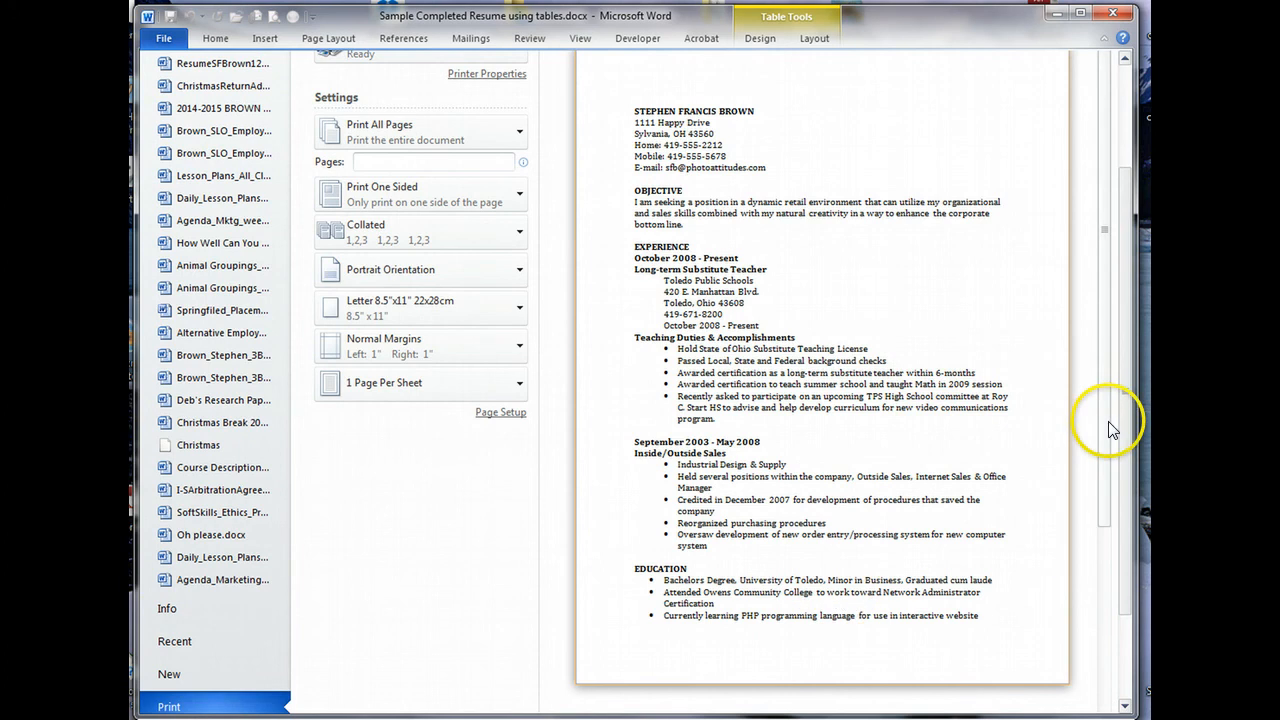
pyautogui.scroll(-3)
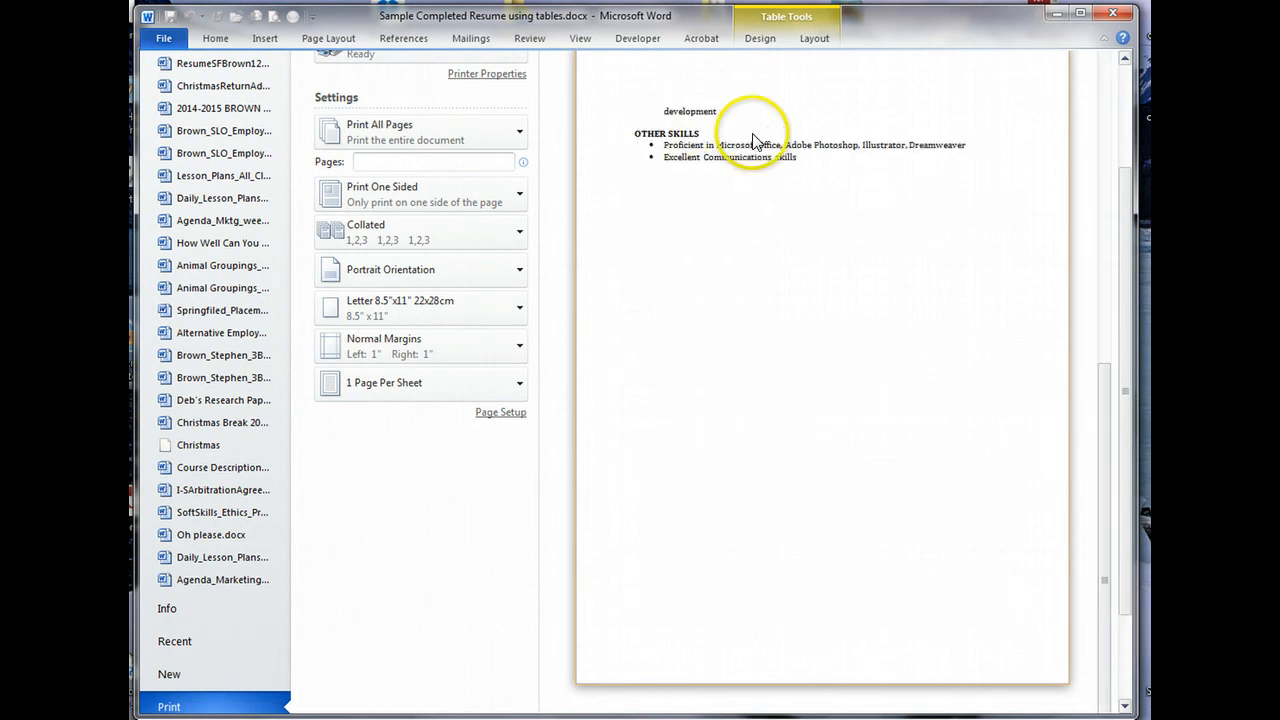
pyautogui.moveTo(1098, 552)
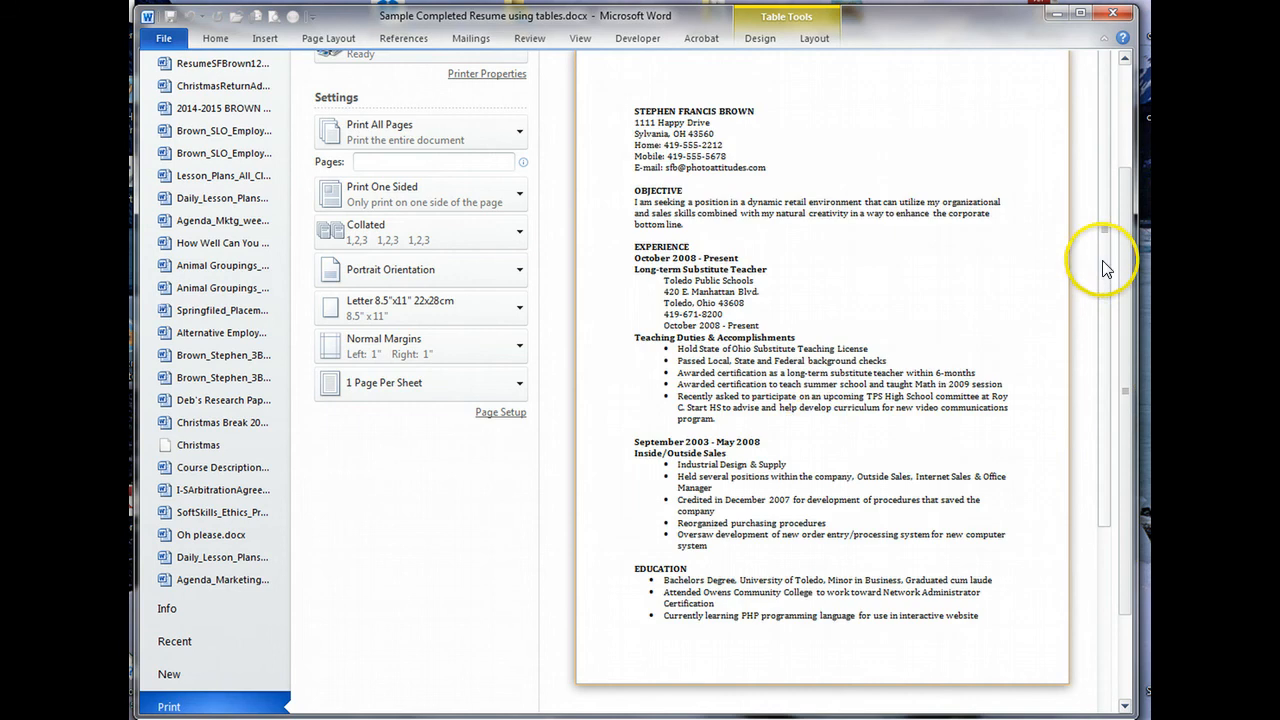
pyautogui.moveTo(716, 558)
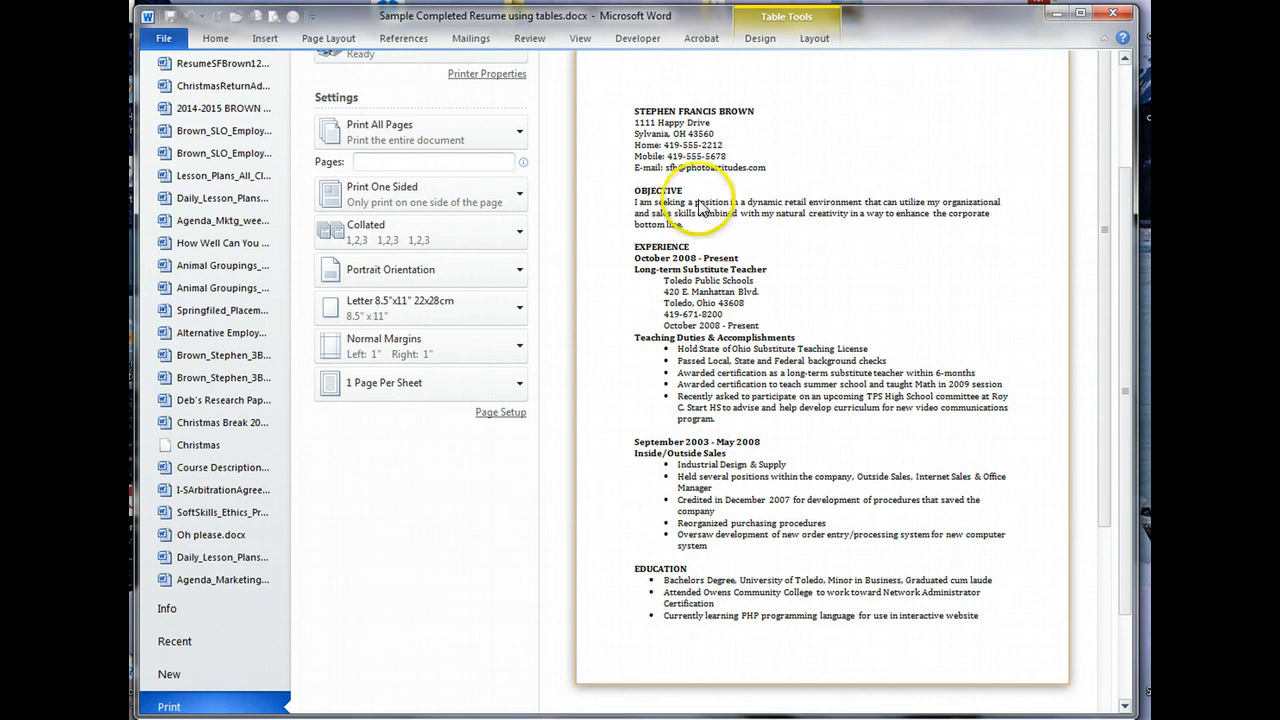
pyautogui.moveTo(700, 204)
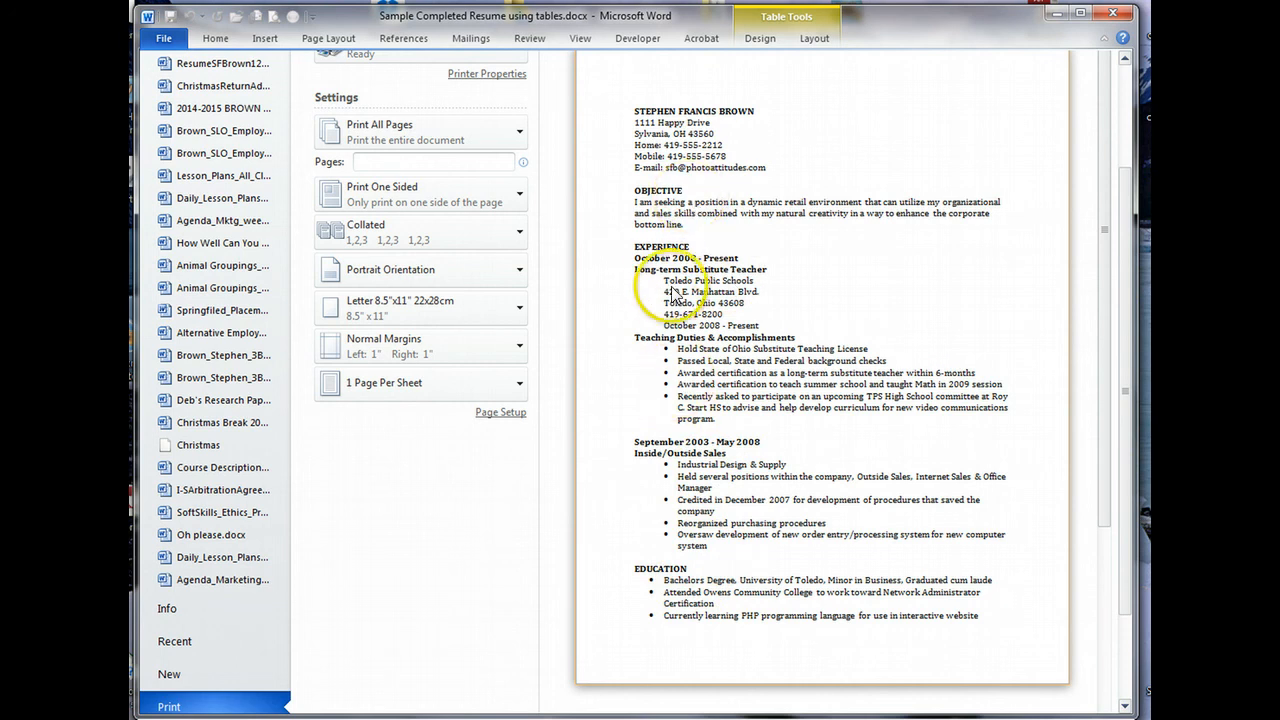
pyautogui.moveTo(724, 410)
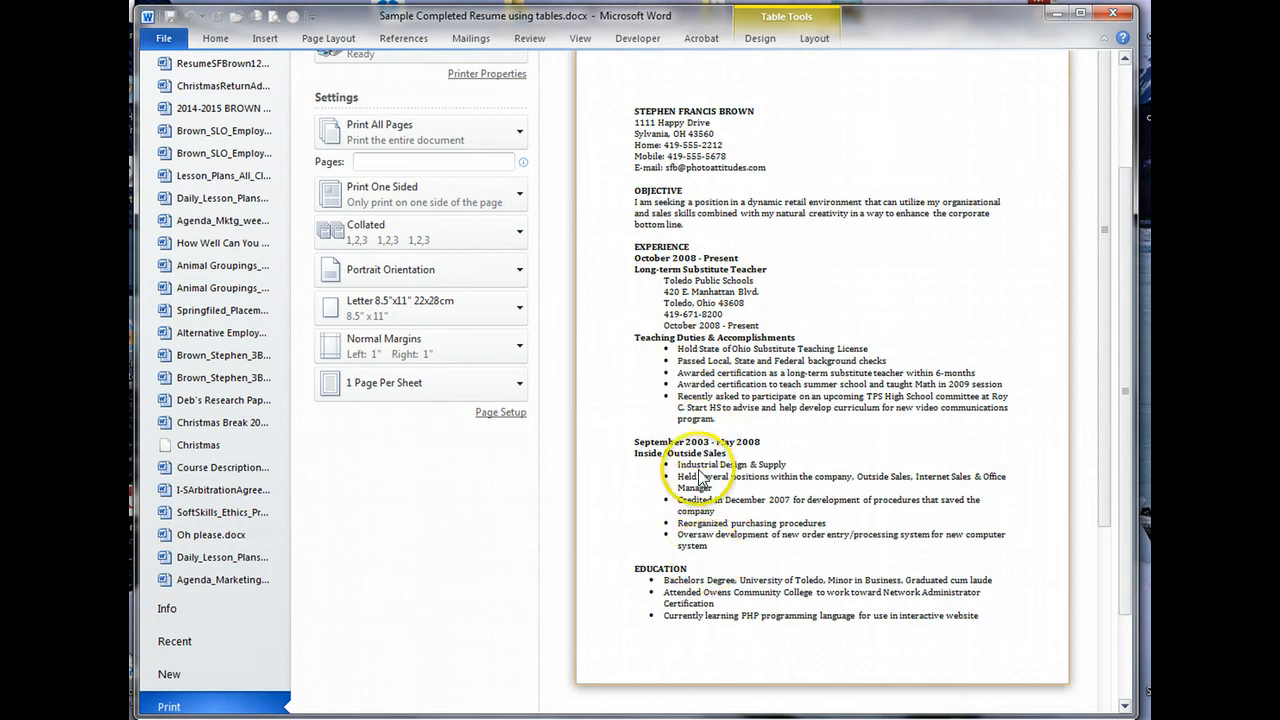
pyautogui.moveTo(704, 590)
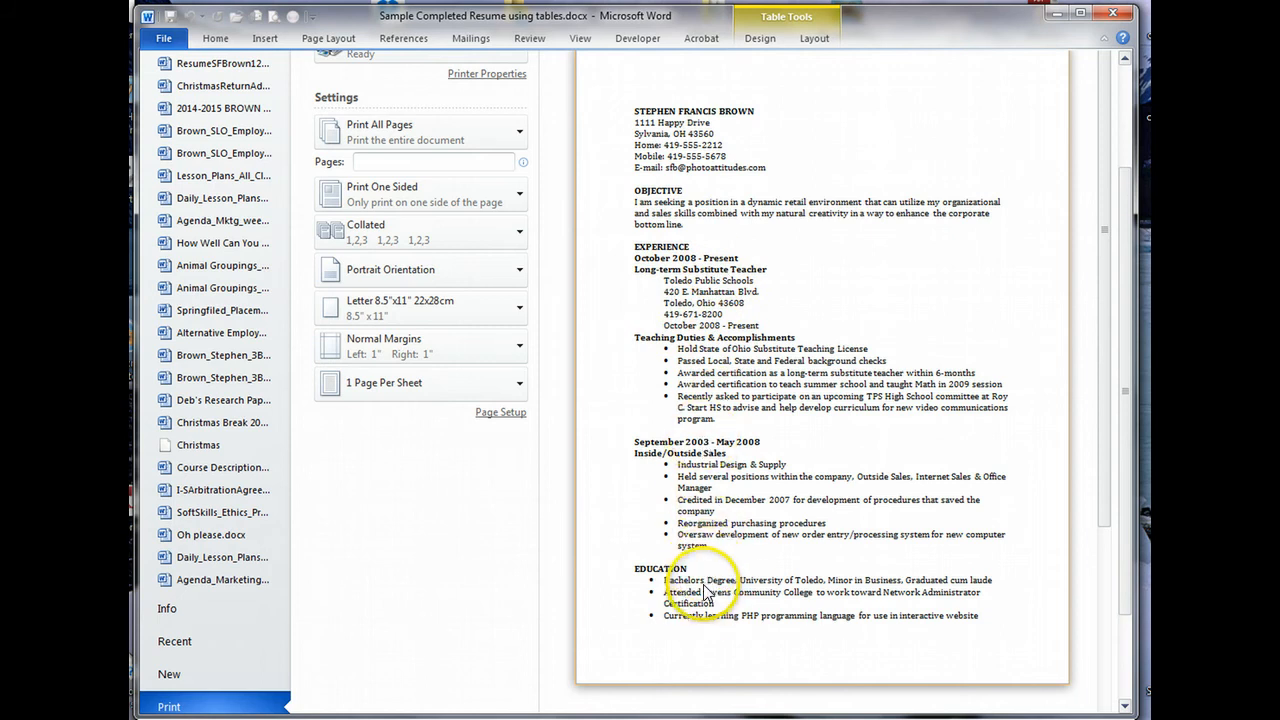
pyautogui.moveTo(668, 532)
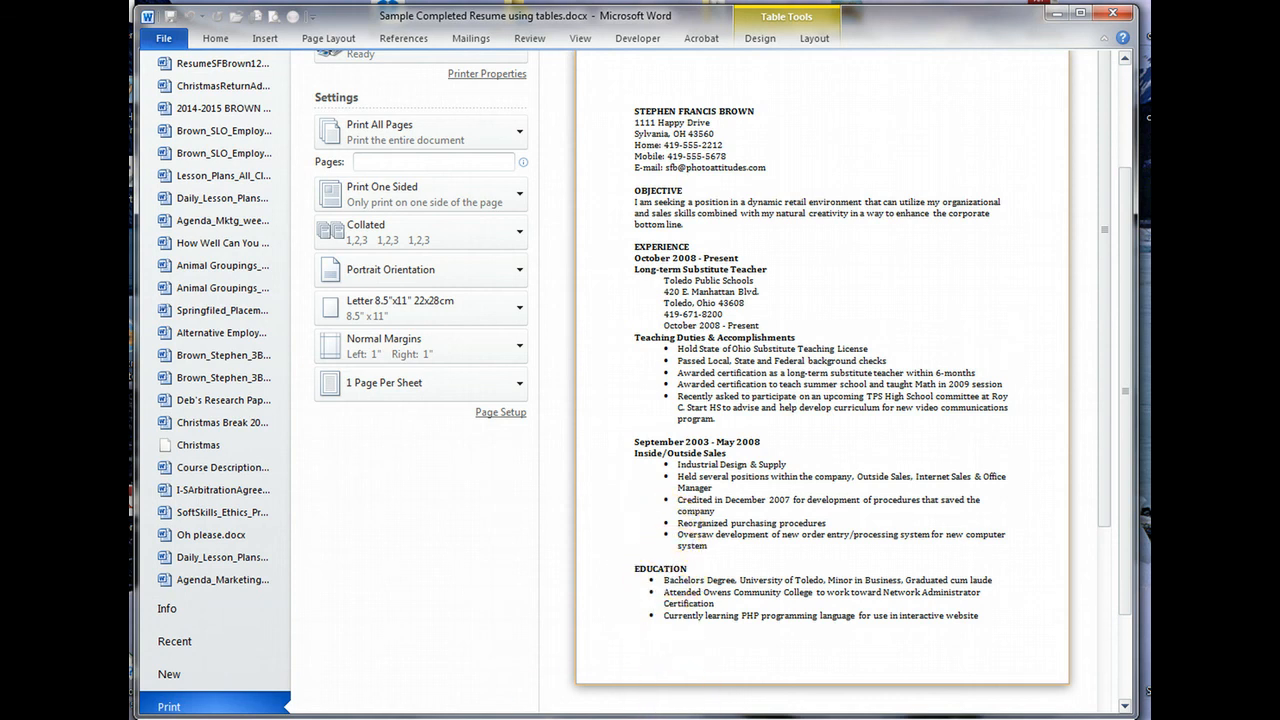
pyautogui.click(216, 38)
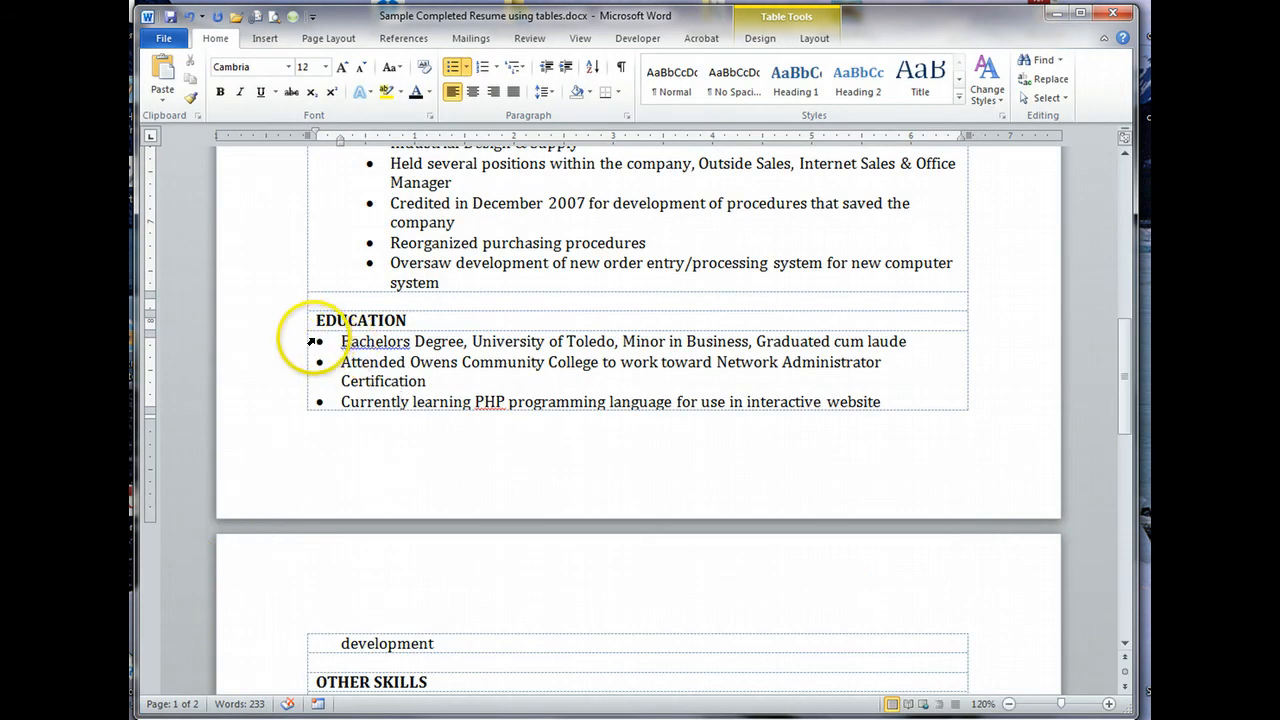
pyautogui.moveTo(376, 272)
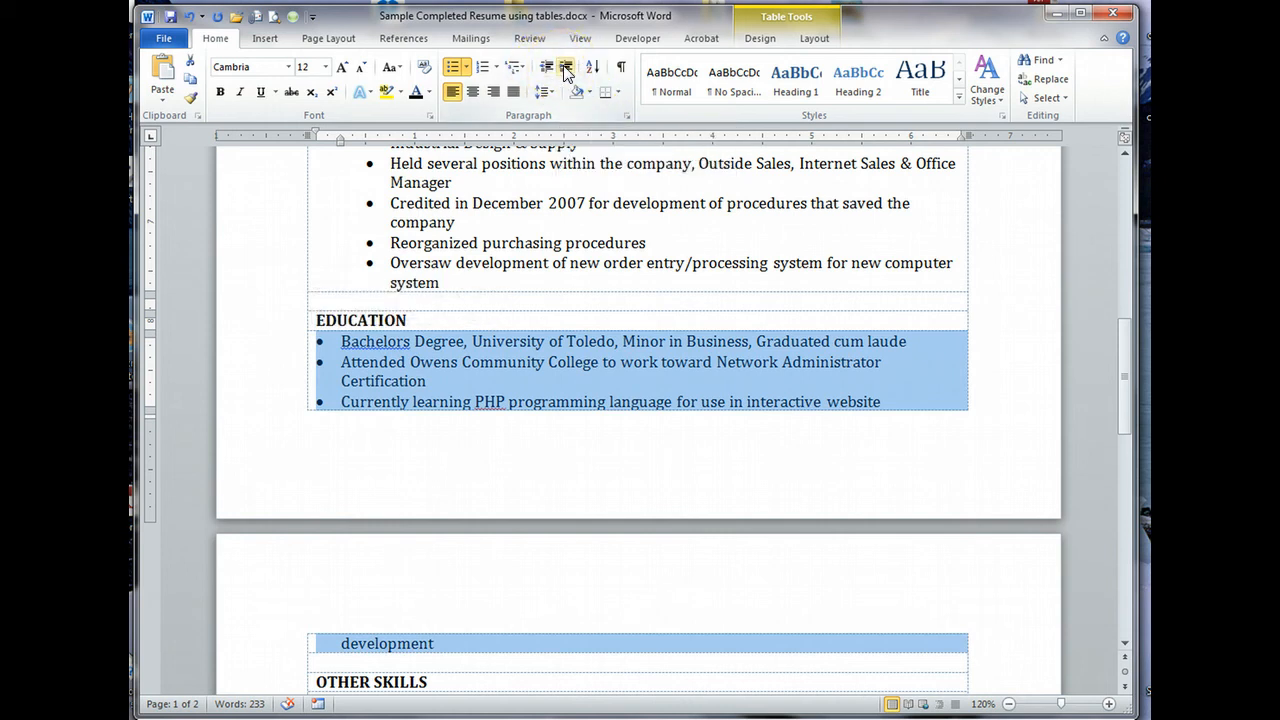
# Step: Increase the indent of the three Education bullets to match the other sections
pyautogui.click(546, 68)
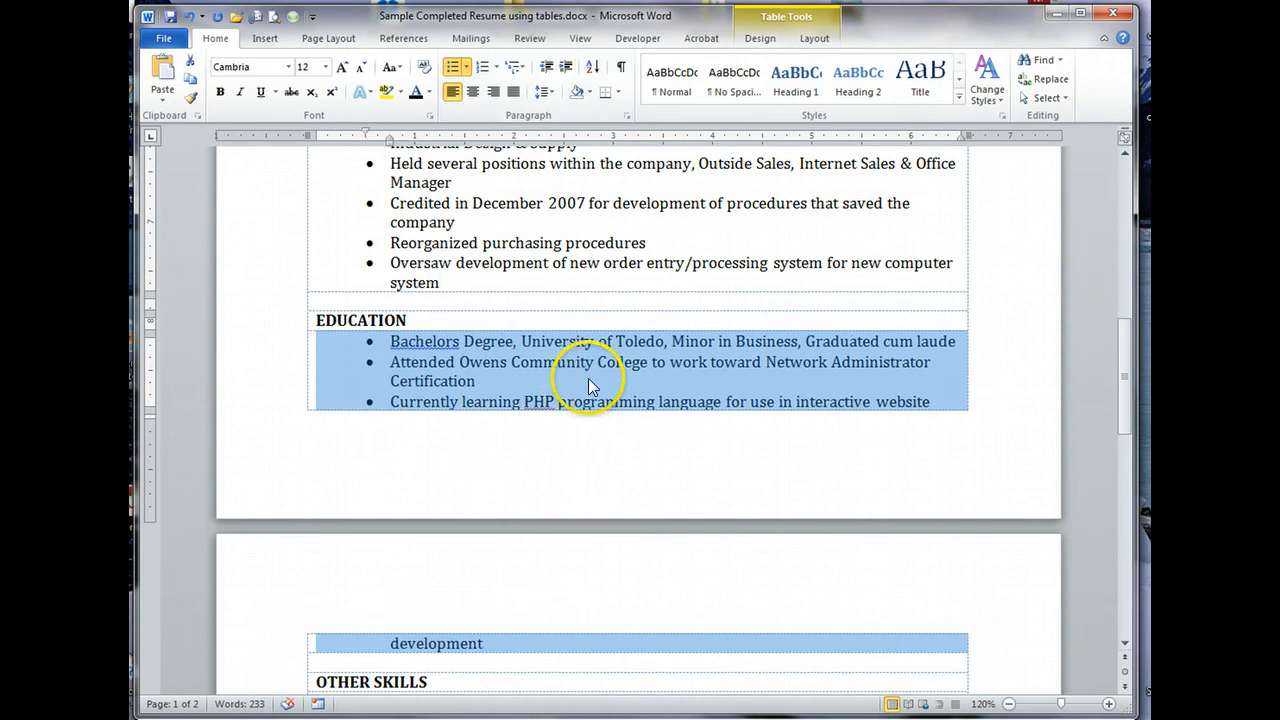
pyautogui.click(586, 380)
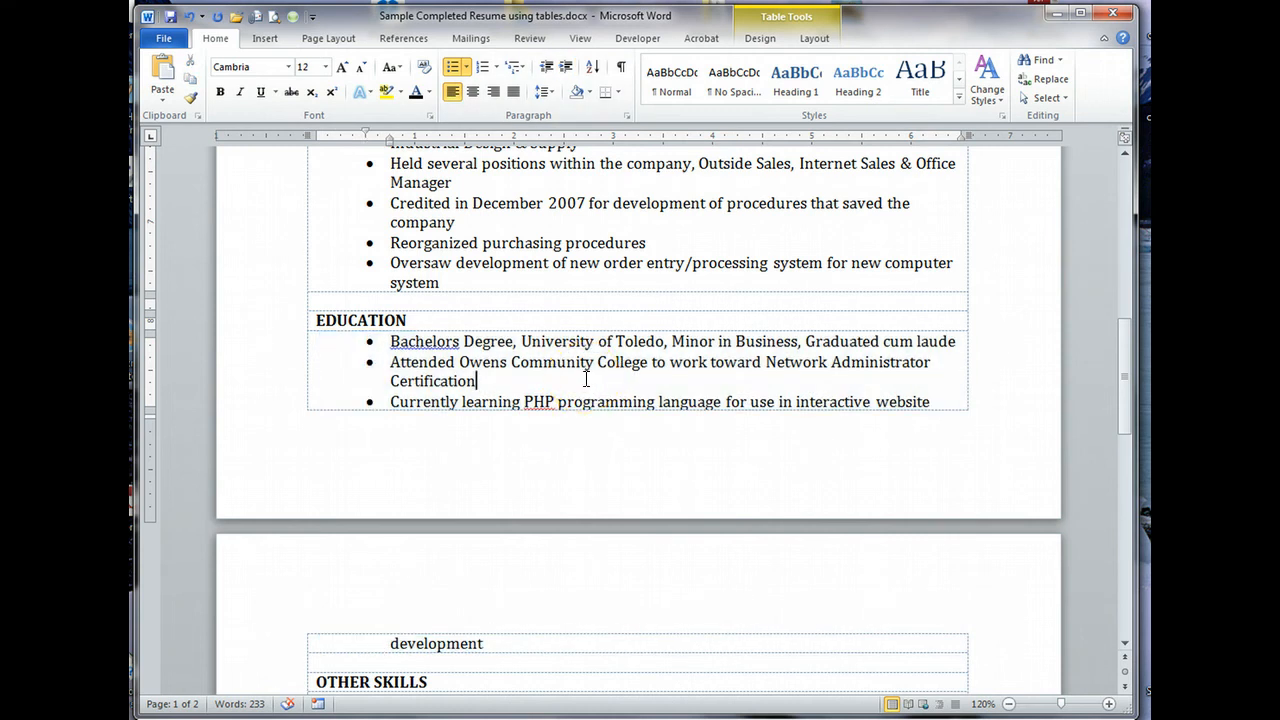
pyautogui.moveTo(436, 342)
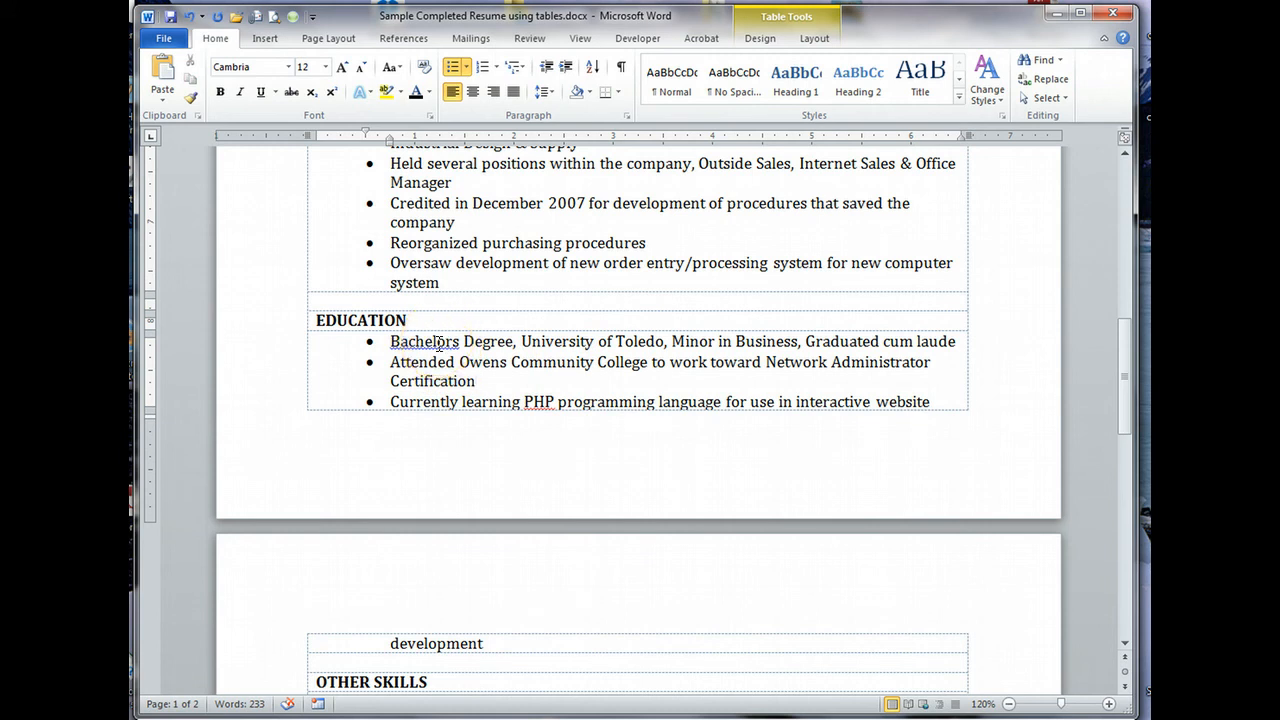
# Step: Replace the flagged 'Bachelors' with the suggested 'Bachelor's' in the first Education bullet
pyautogui.rightClick(424, 340)
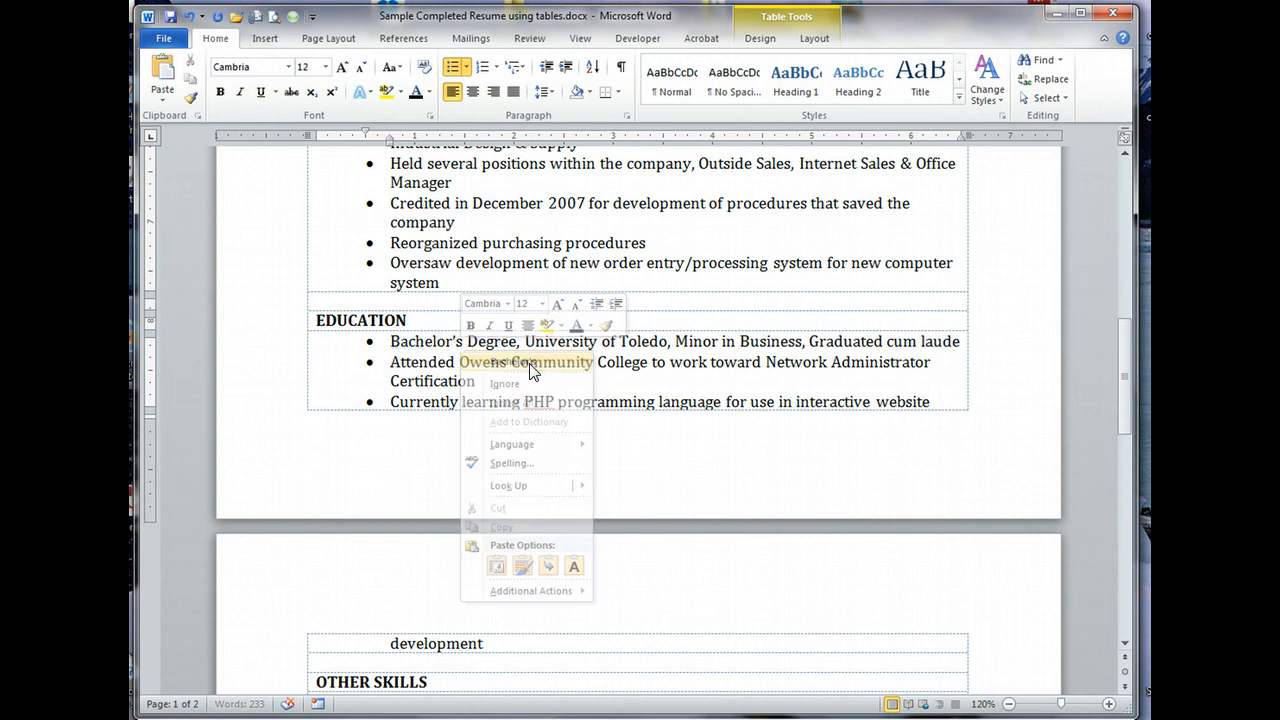
pyautogui.click(480, 378)
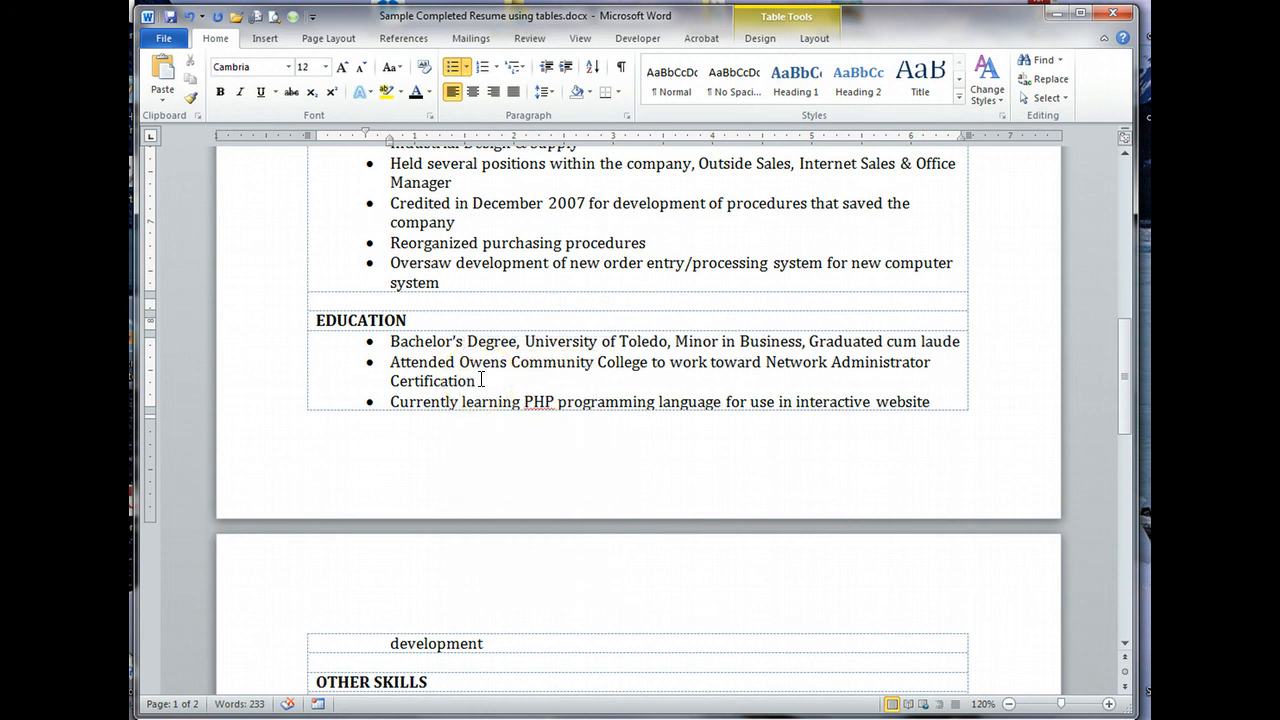
pyautogui.moveTo(548, 380)
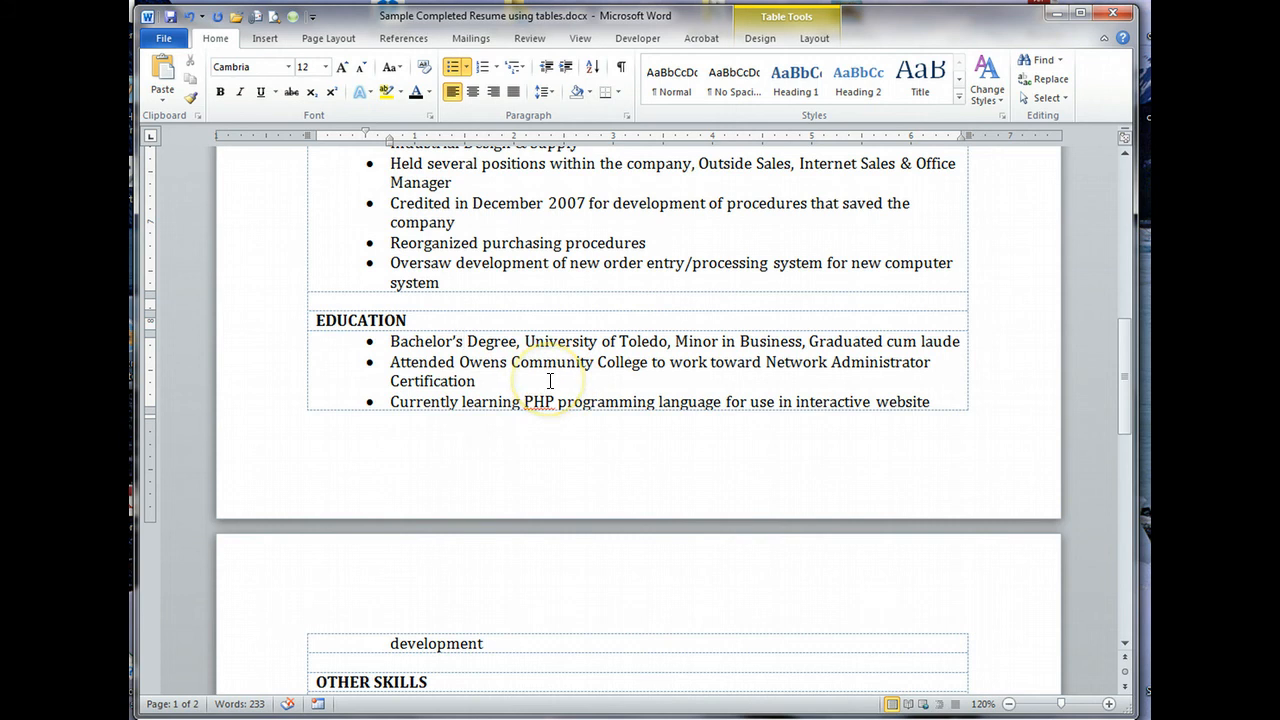
pyautogui.scroll(3)
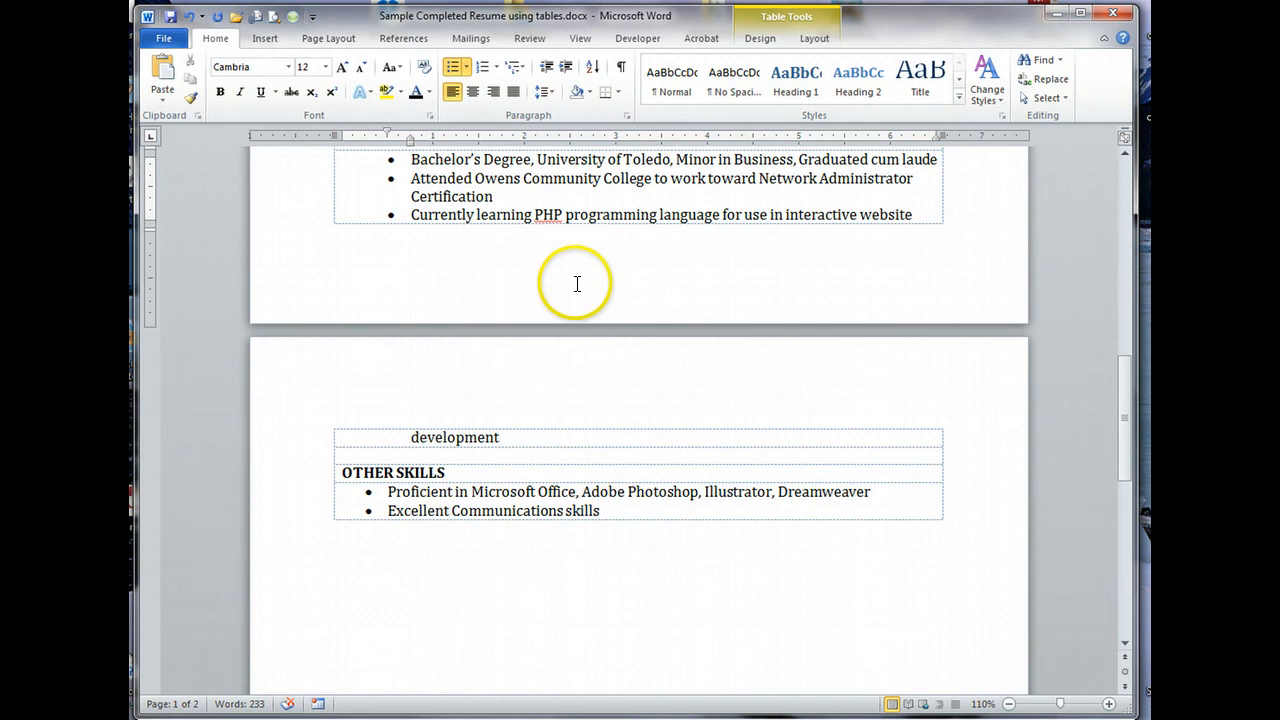
# Step: Insert a blank spacer row below the EXPERIENCE heading using Table Tools Layout
pyautogui.scroll(3)
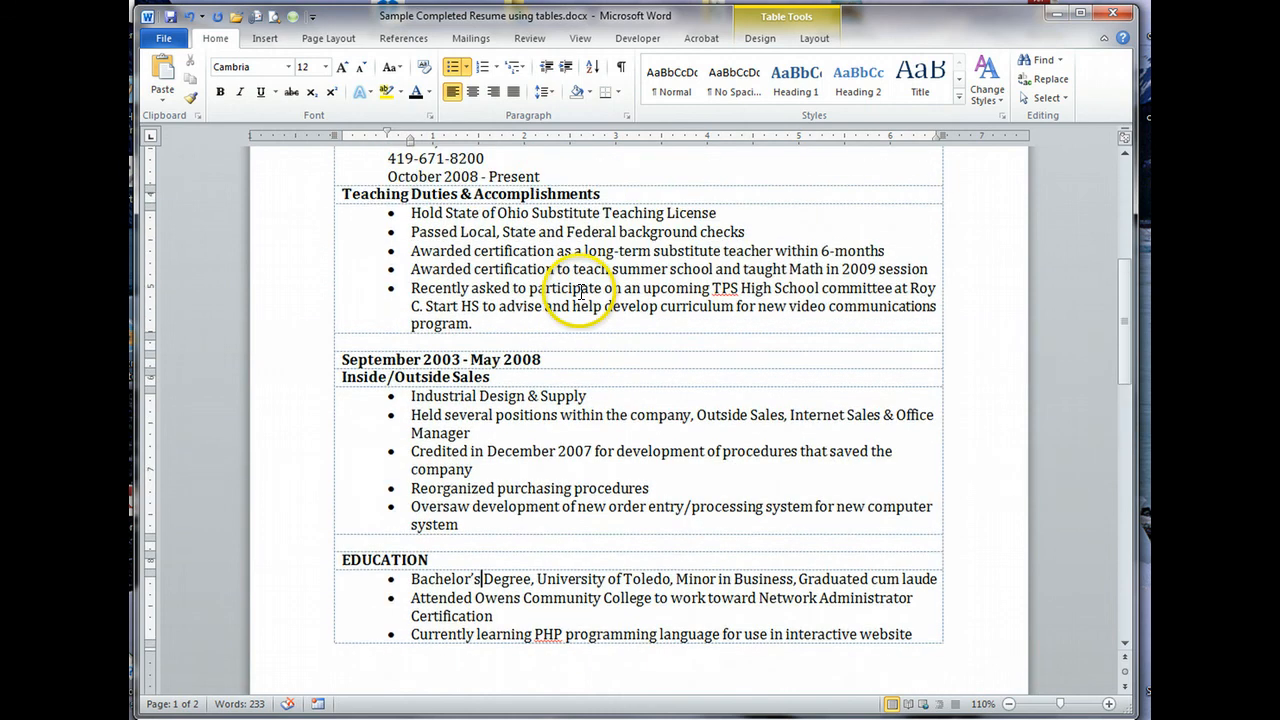
pyautogui.scroll(3)
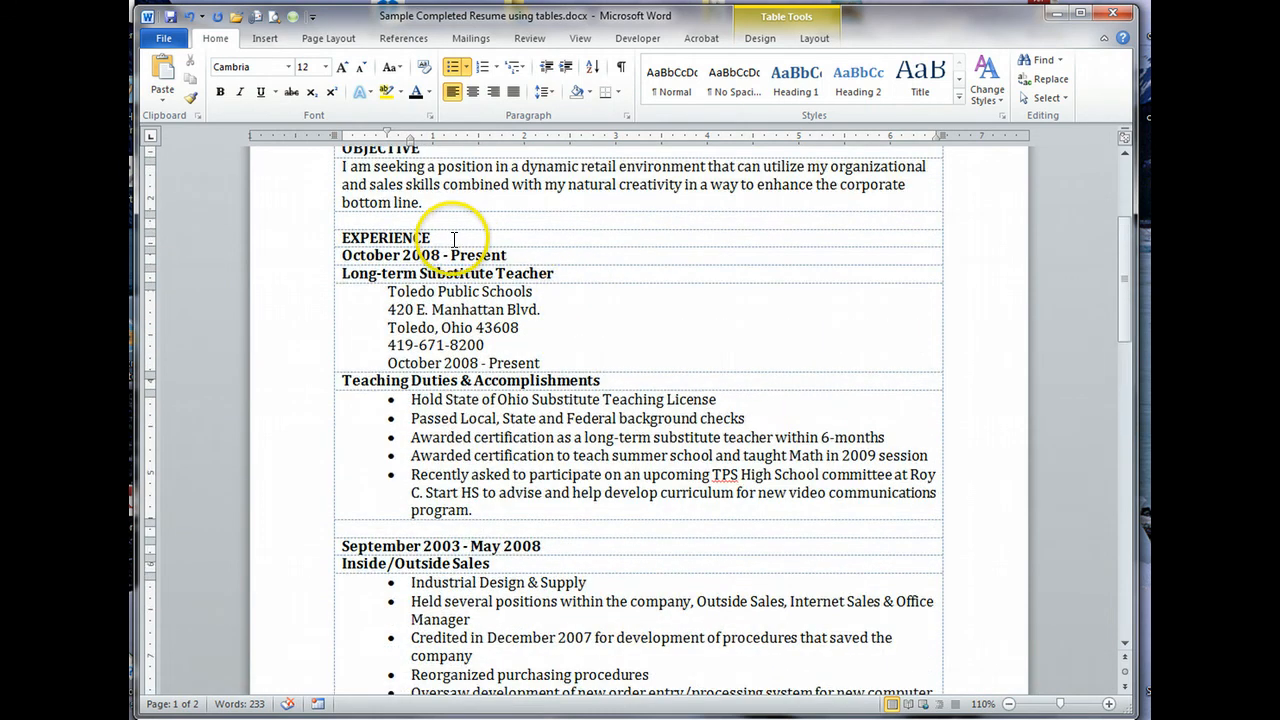
pyautogui.click(420, 238)
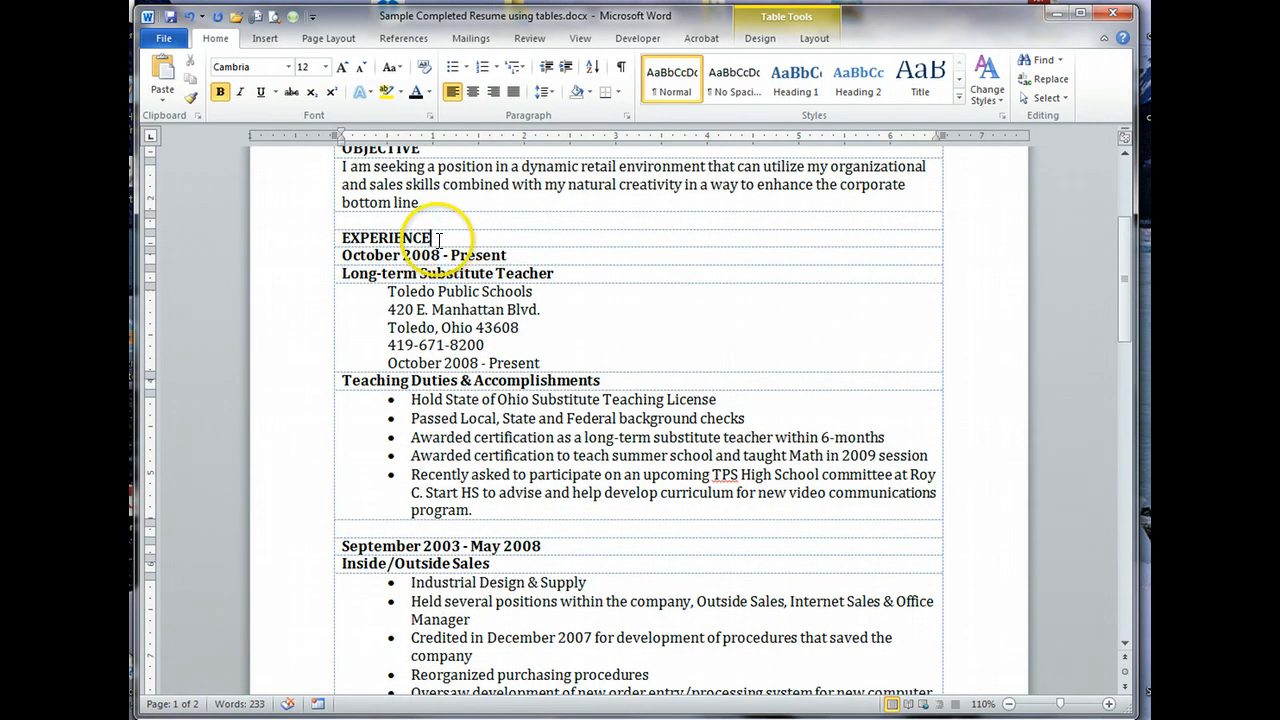
pyautogui.moveTo(490, 266)
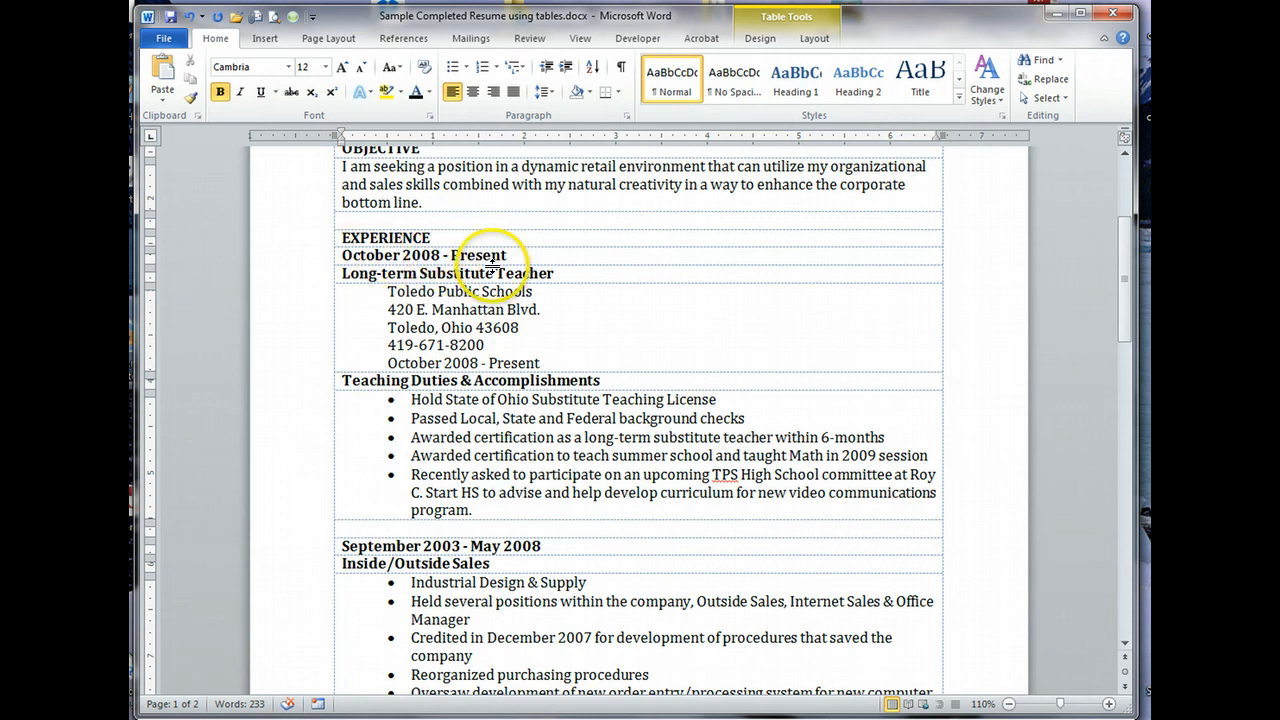
pyautogui.moveTo(444, 238)
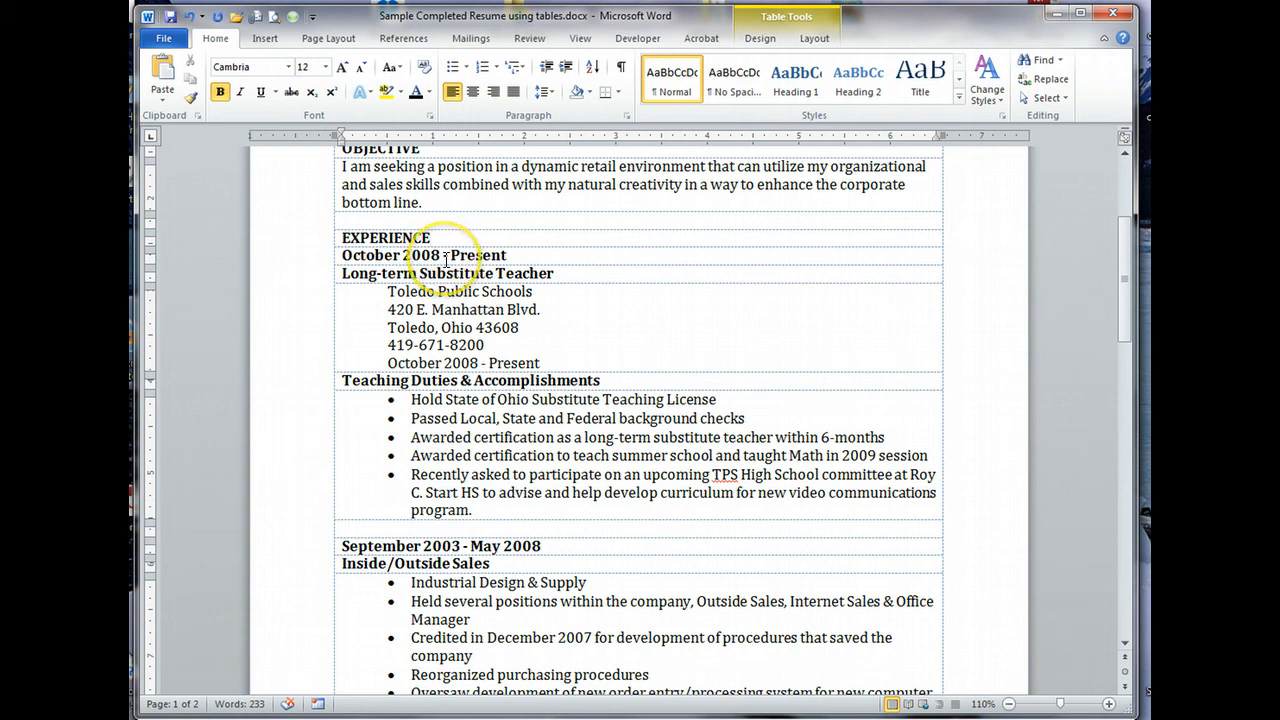
pyautogui.moveTo(518, 224)
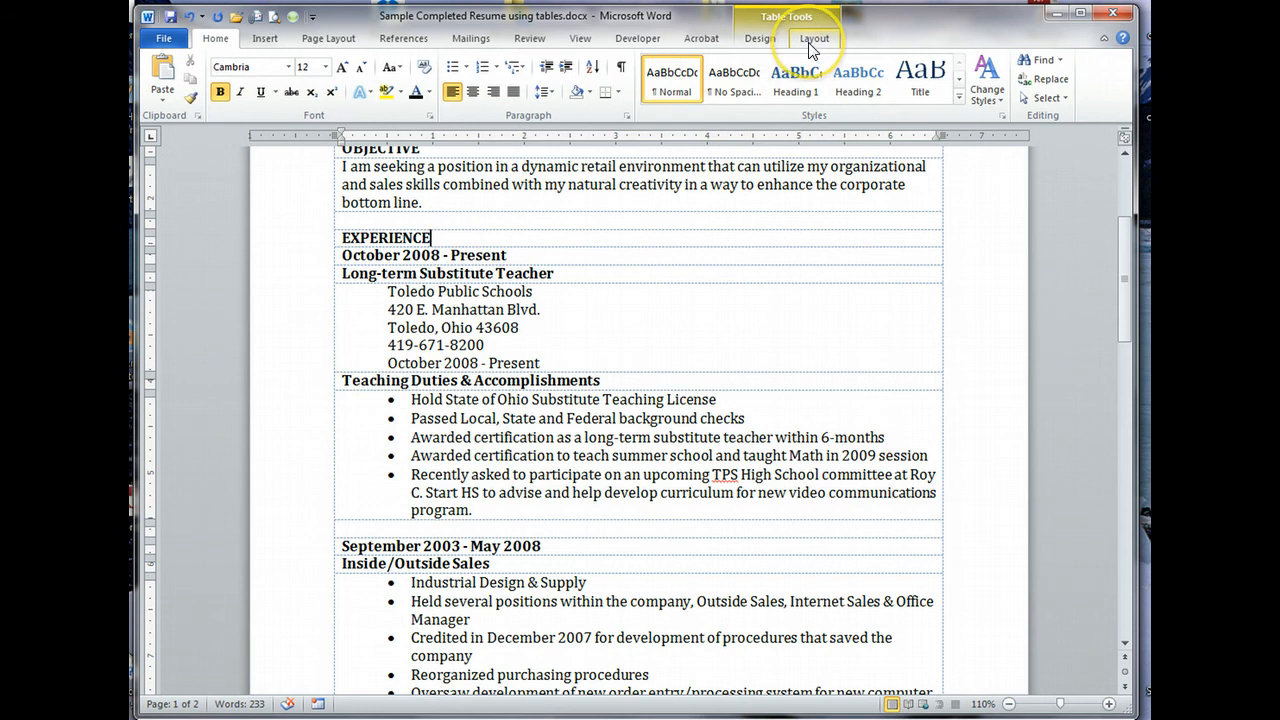
pyautogui.click(814, 38)
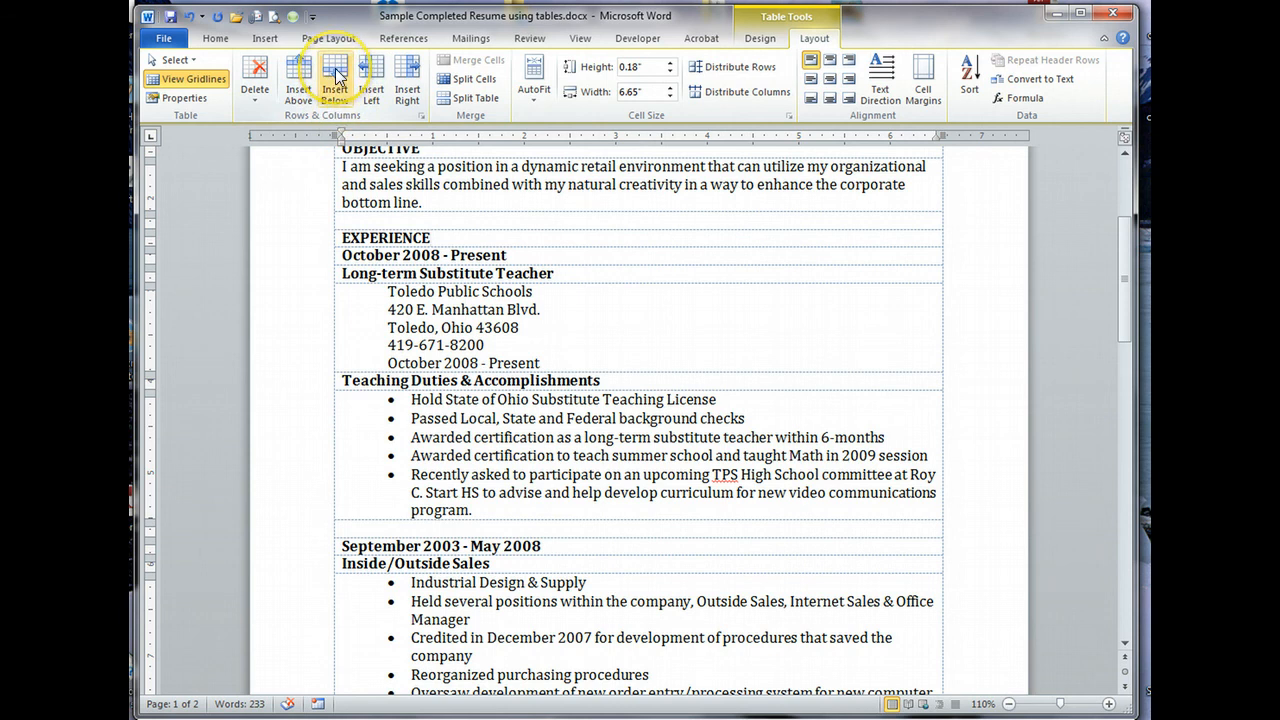
pyautogui.click(334, 80)
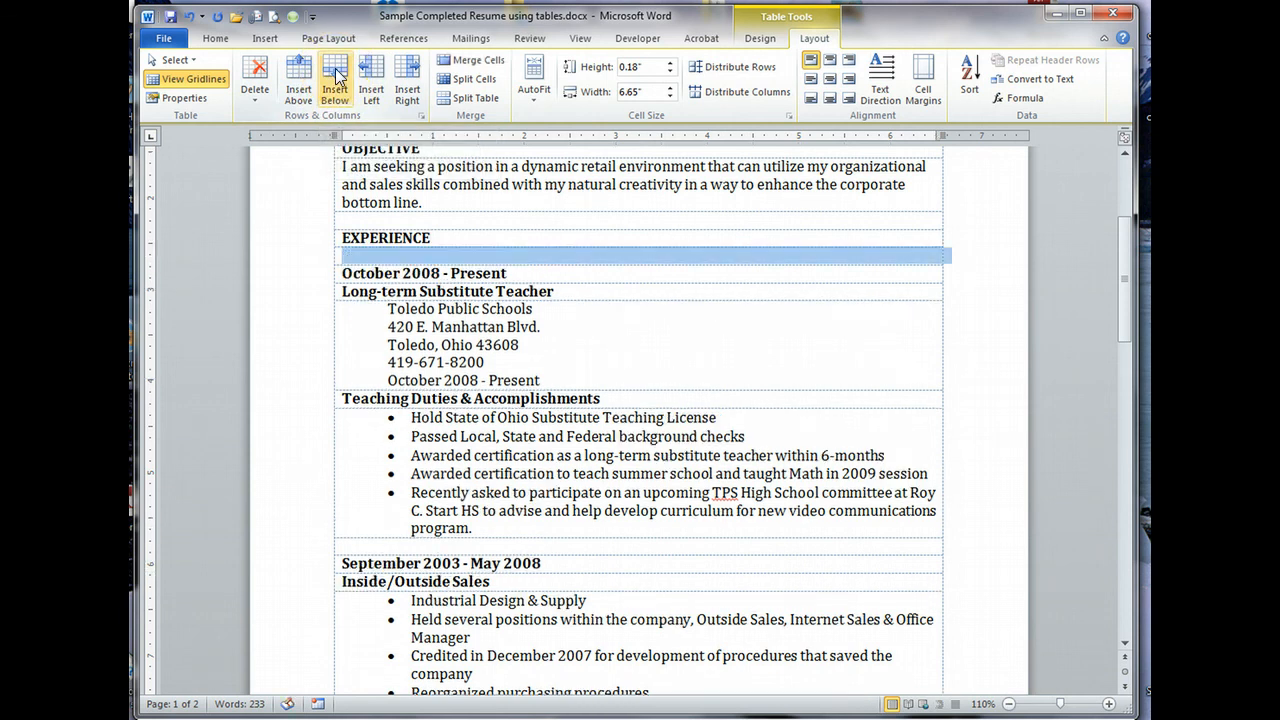
pyautogui.moveTo(624, 650)
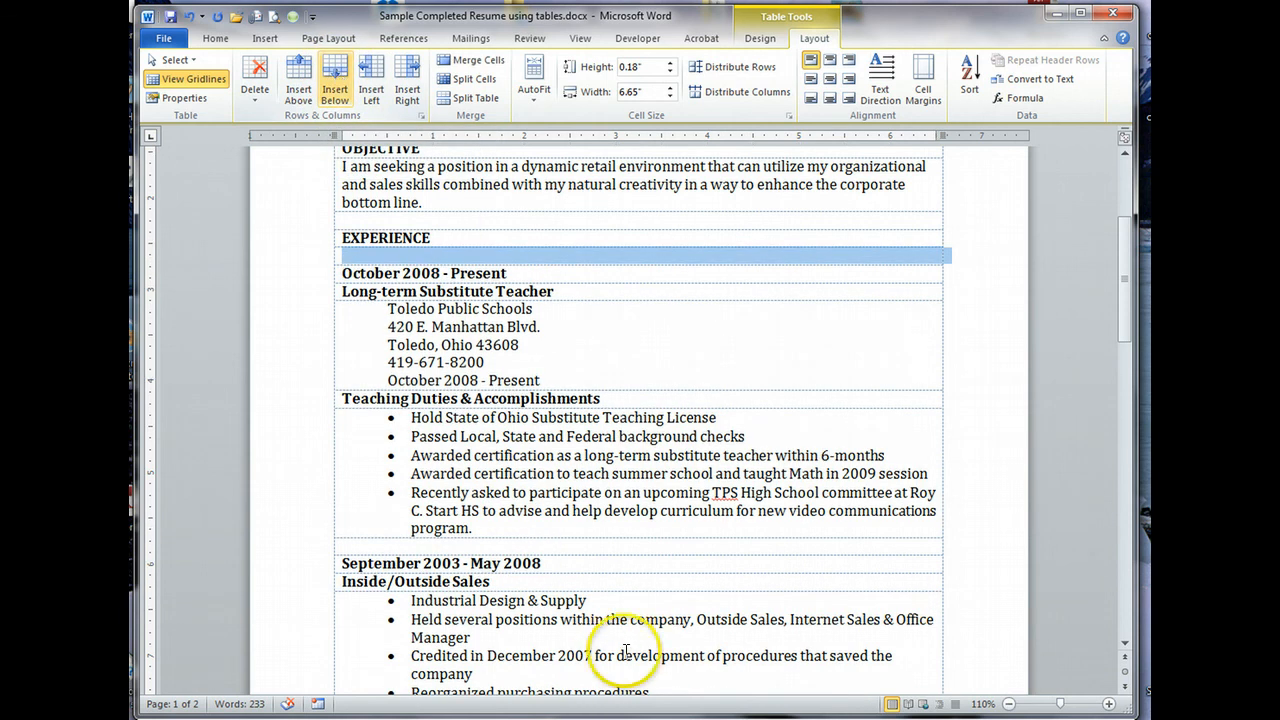
# Step: Insert blank spacer rows below the EDUCATION and OTHER SKILLS headings
pyautogui.scroll(-3)
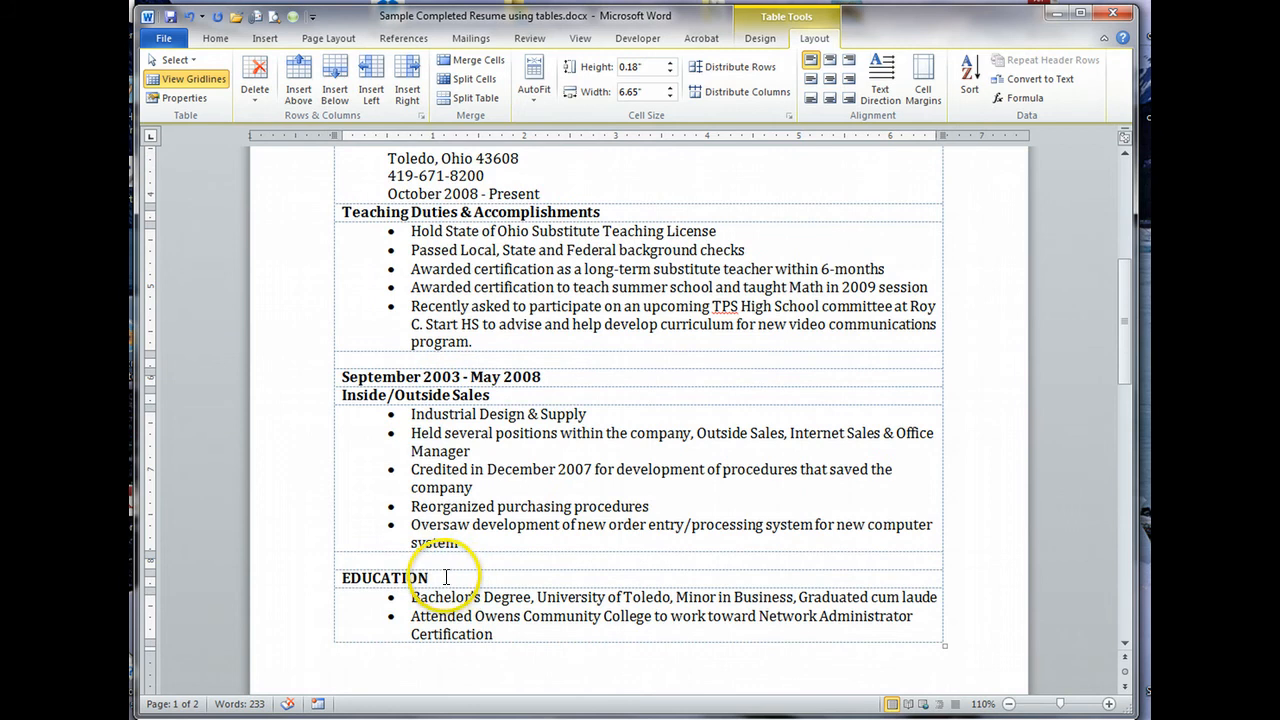
pyautogui.moveTo(640, 44)
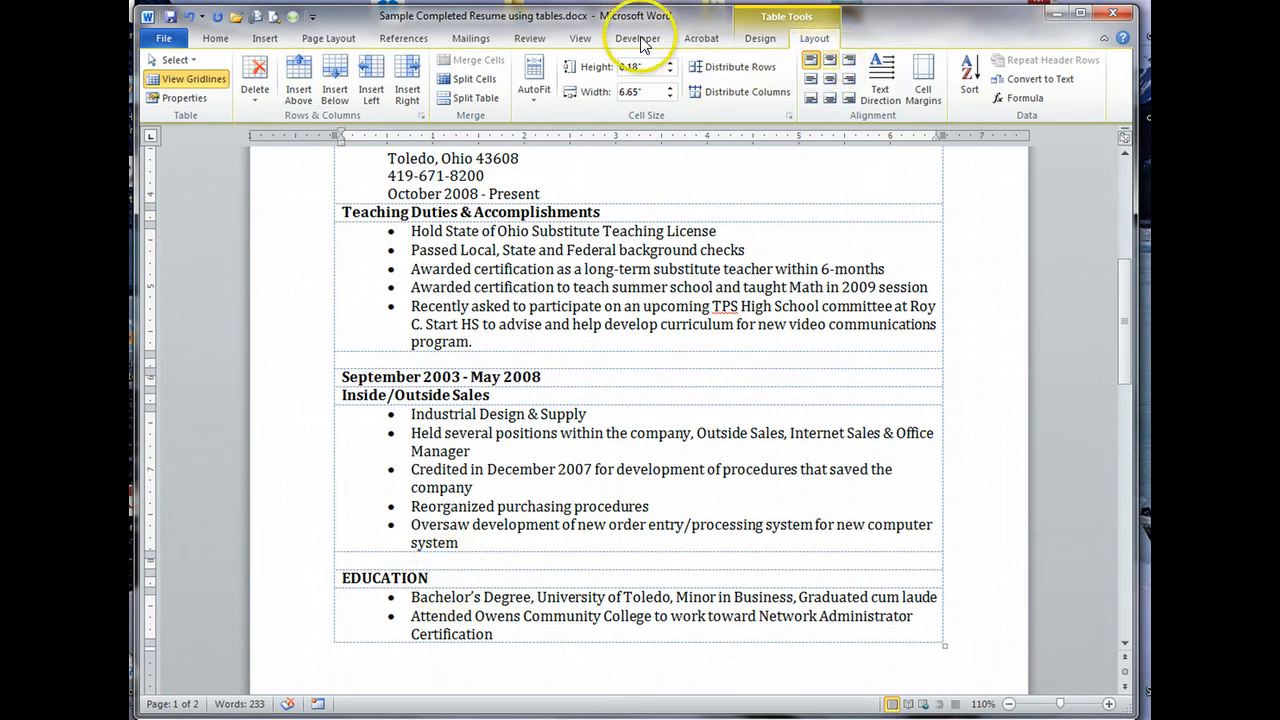
pyautogui.click(334, 78)
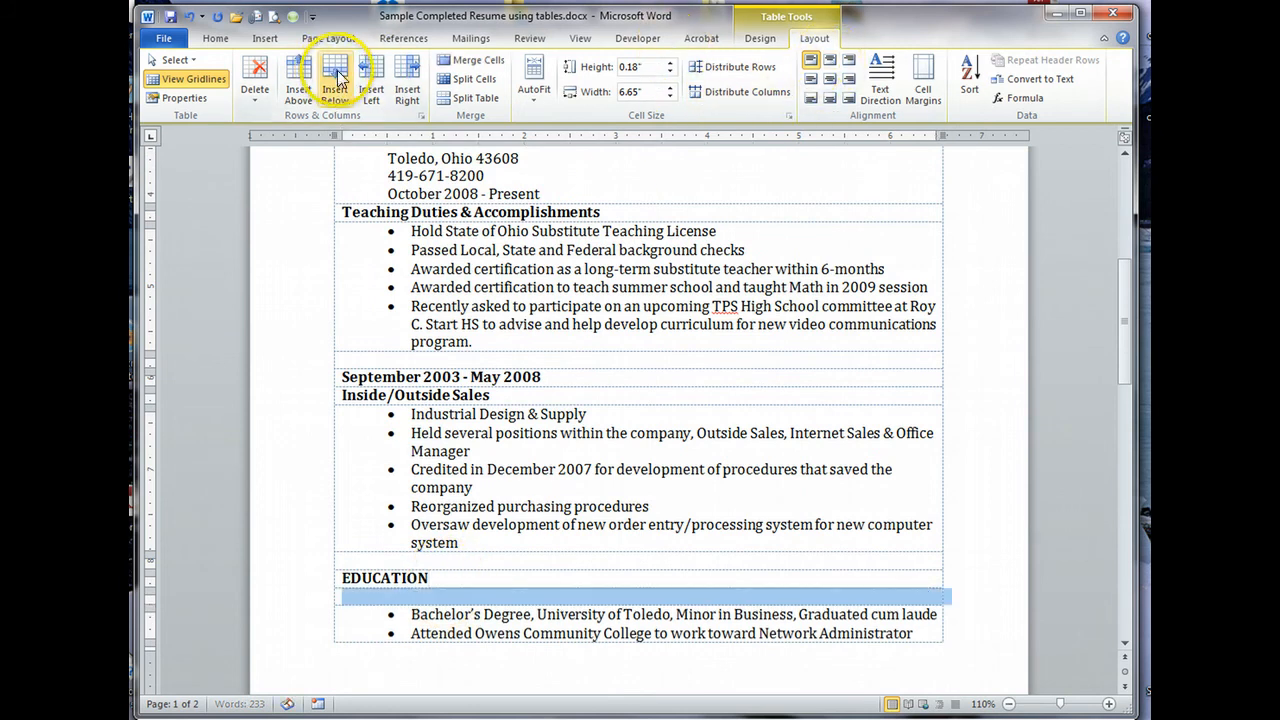
pyautogui.scroll(-3)
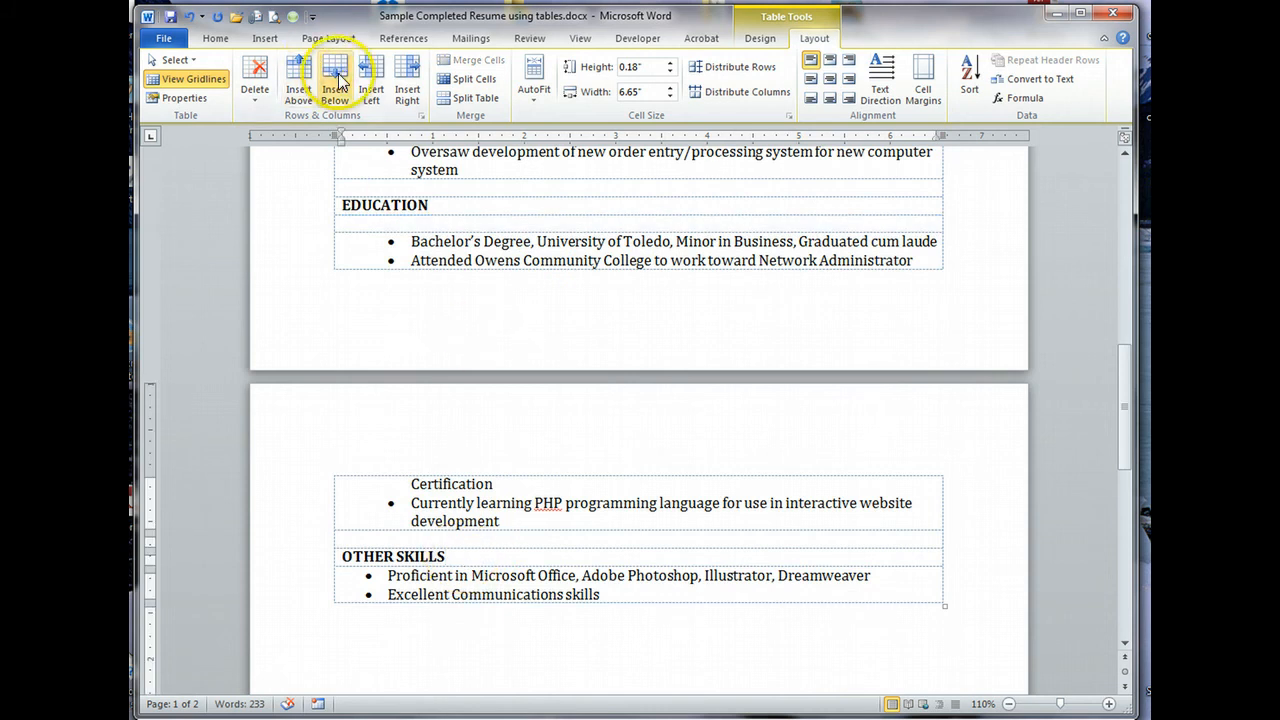
pyautogui.click(334, 80)
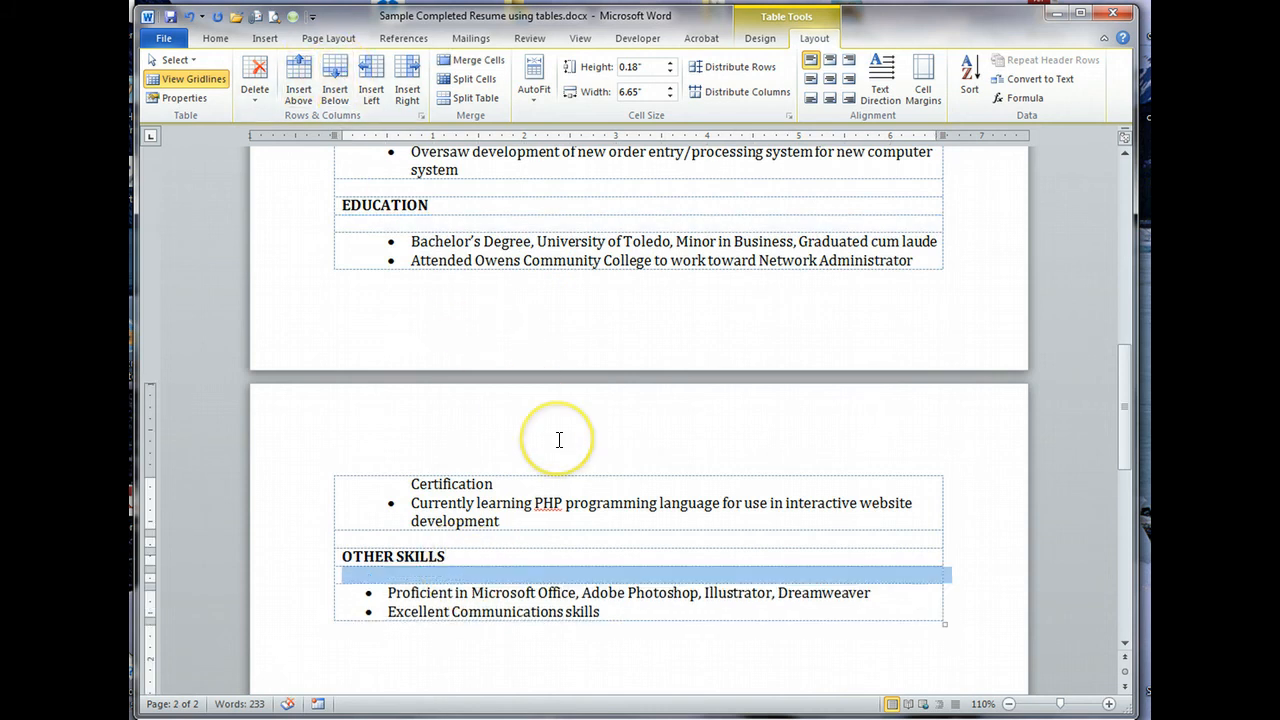
pyautogui.scroll(3)
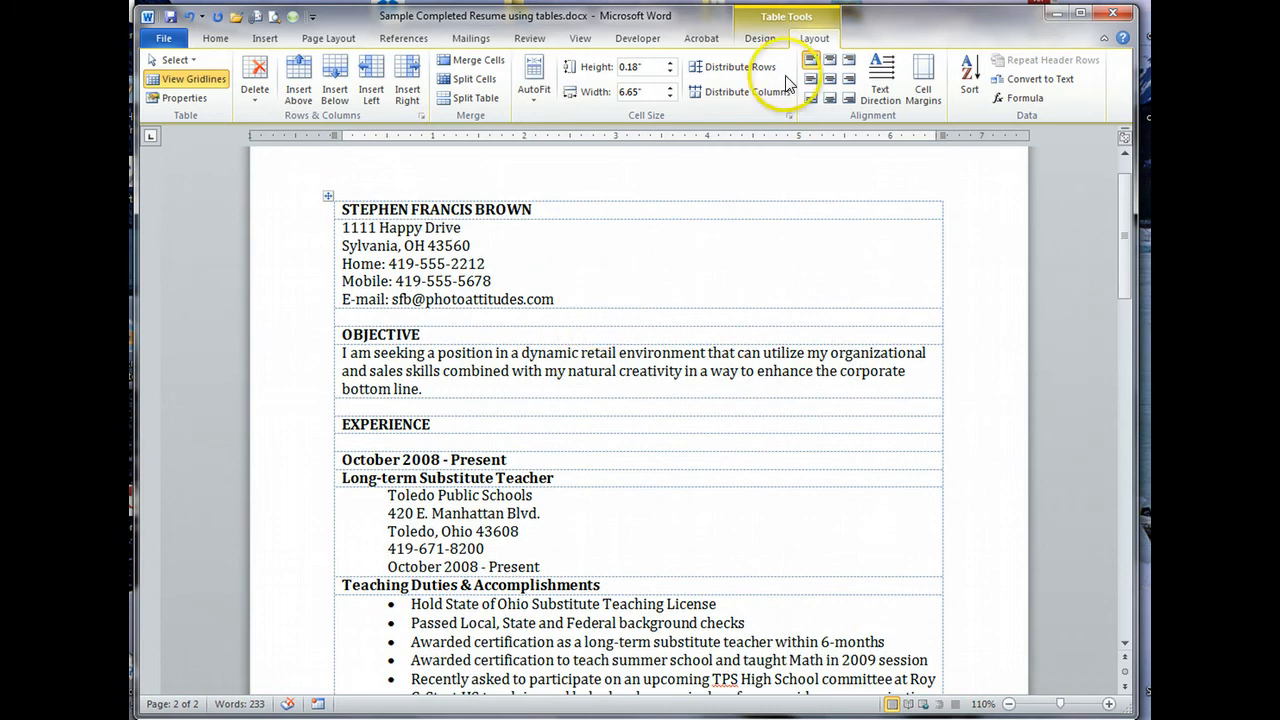
pyautogui.moveTo(562, 402)
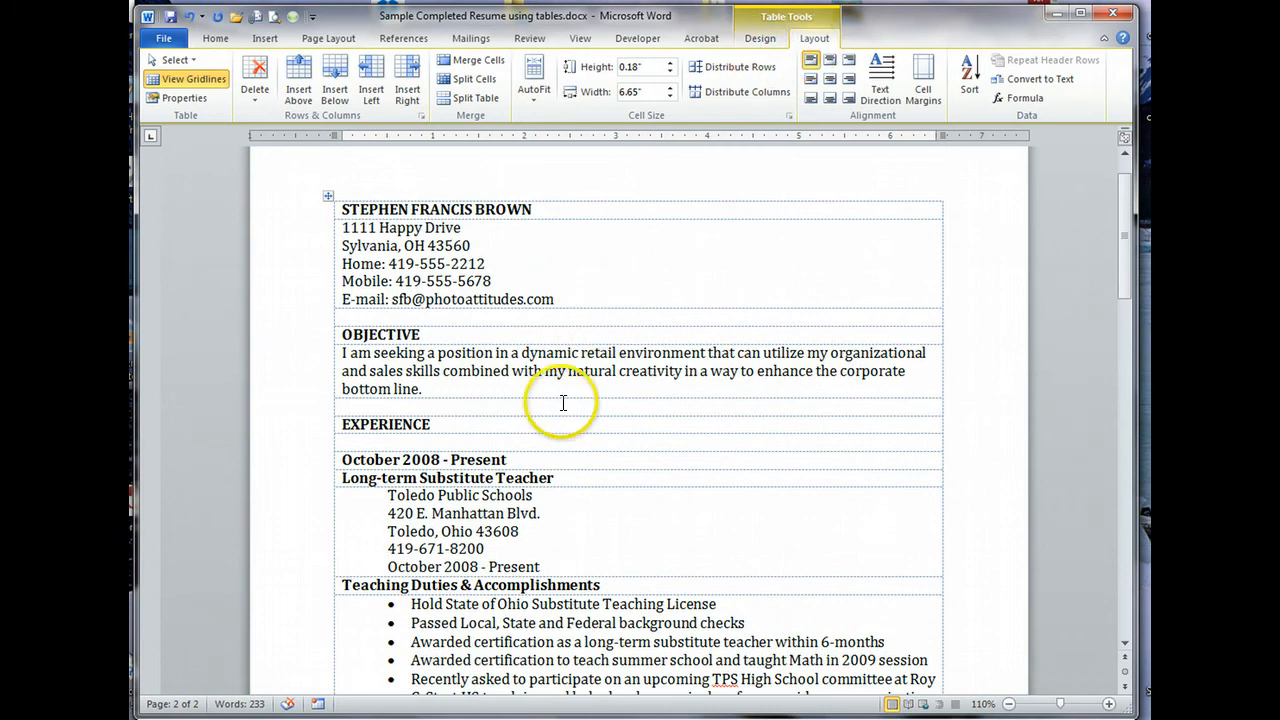
# Step: Scroll down to the OTHER SKILLS section and check where page two begins
pyautogui.scroll(-3)
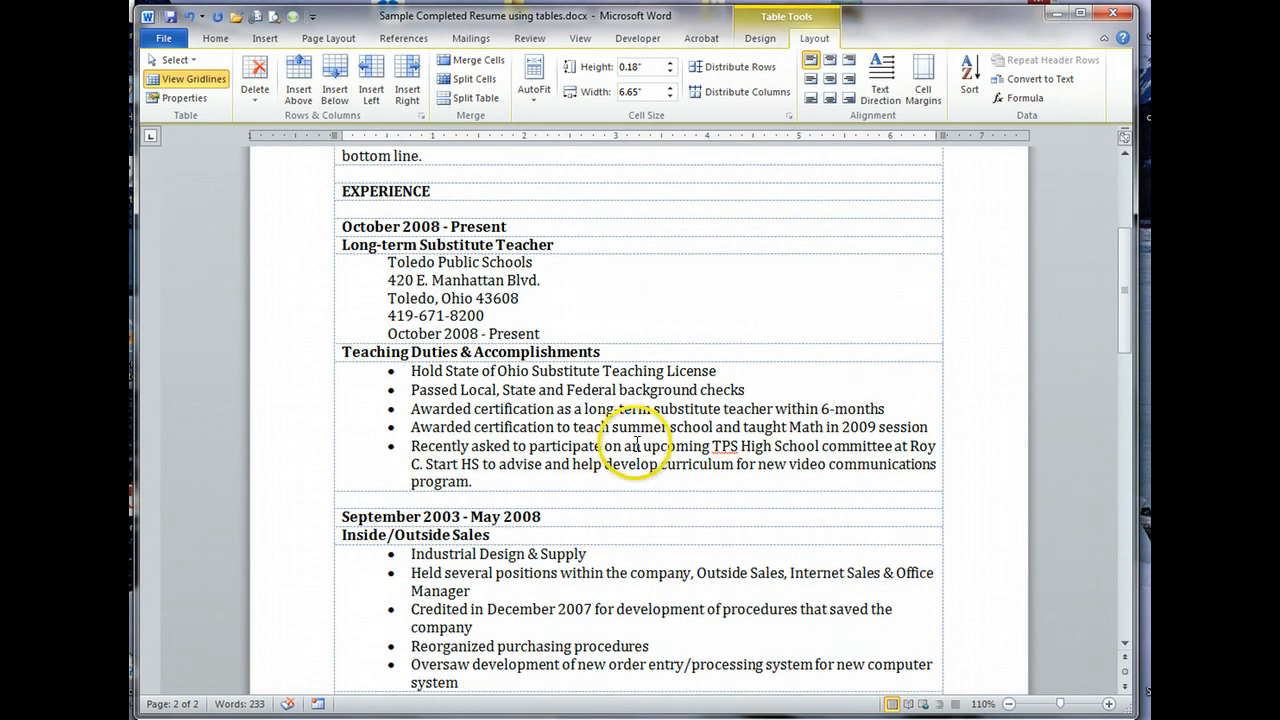
pyautogui.scroll(-3)
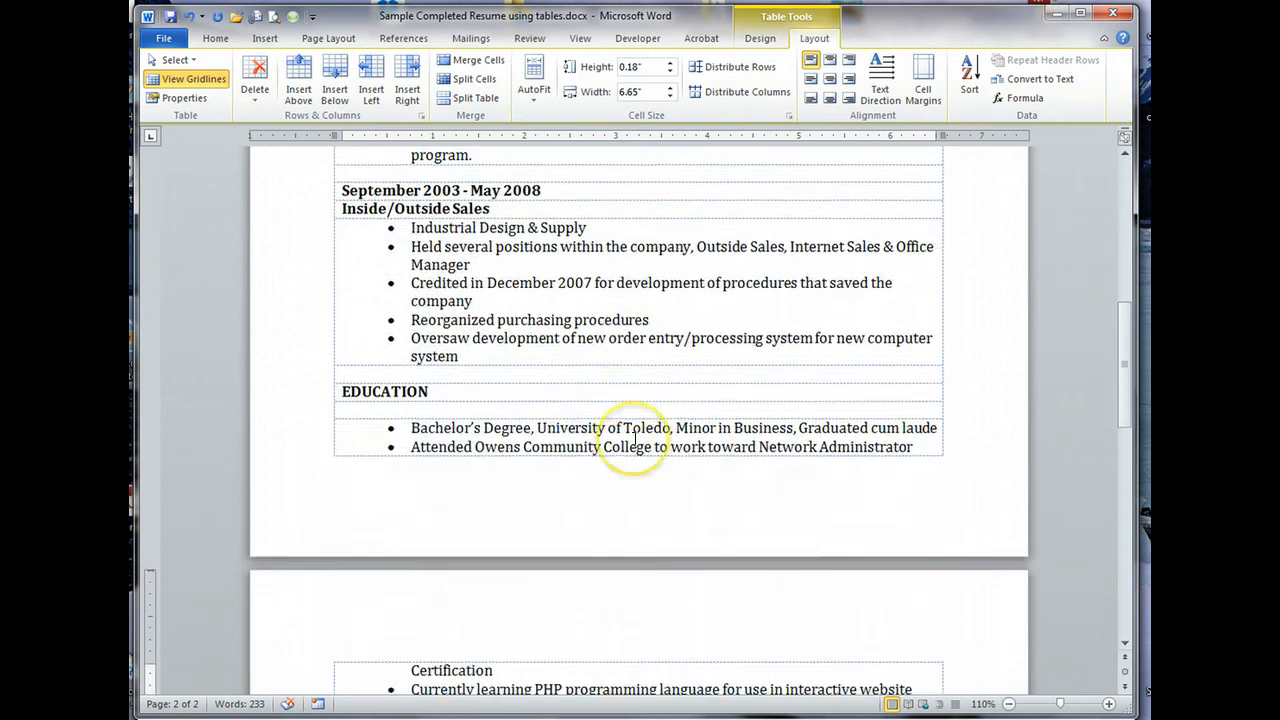
pyautogui.moveTo(500, 396)
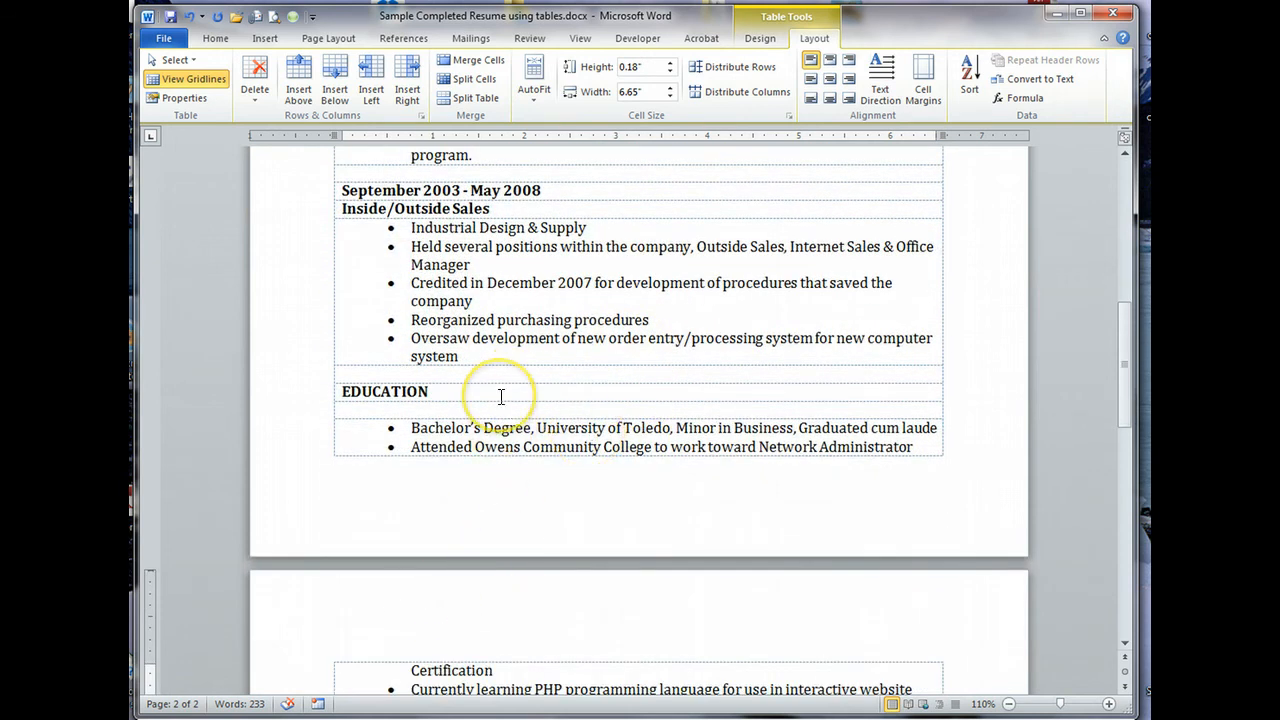
pyautogui.moveTo(548, 386)
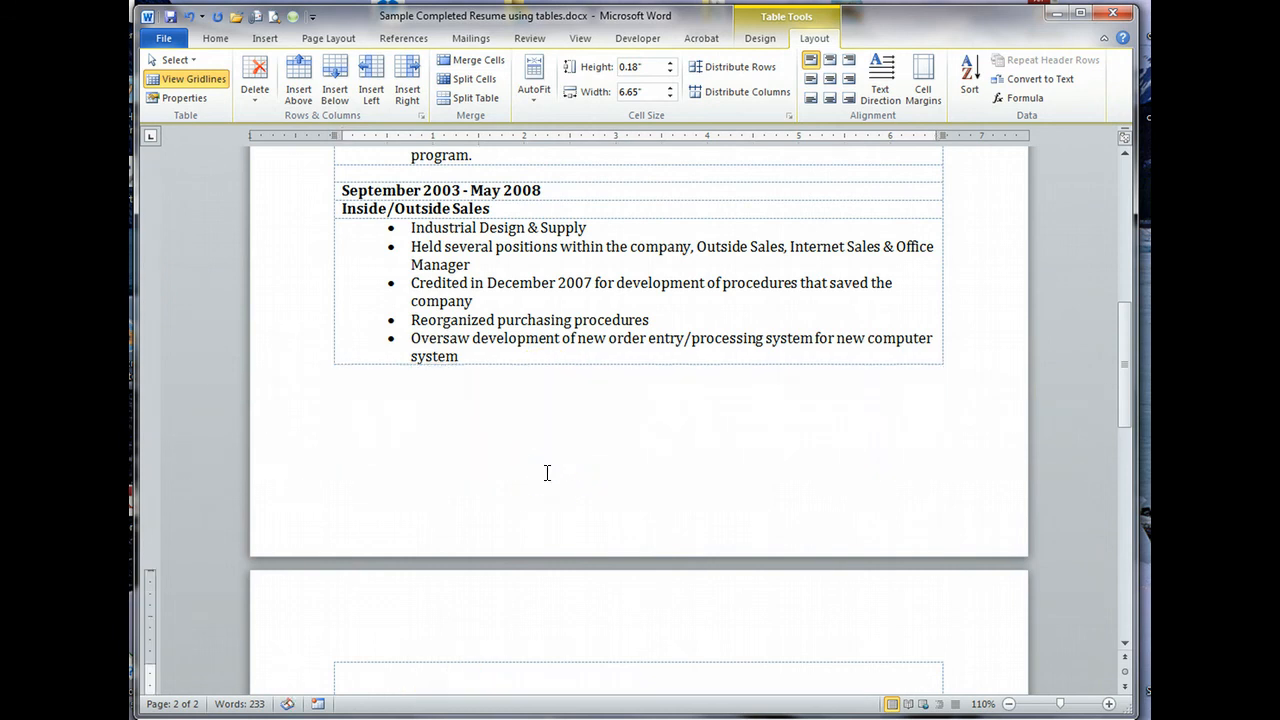
pyautogui.scroll(-3)
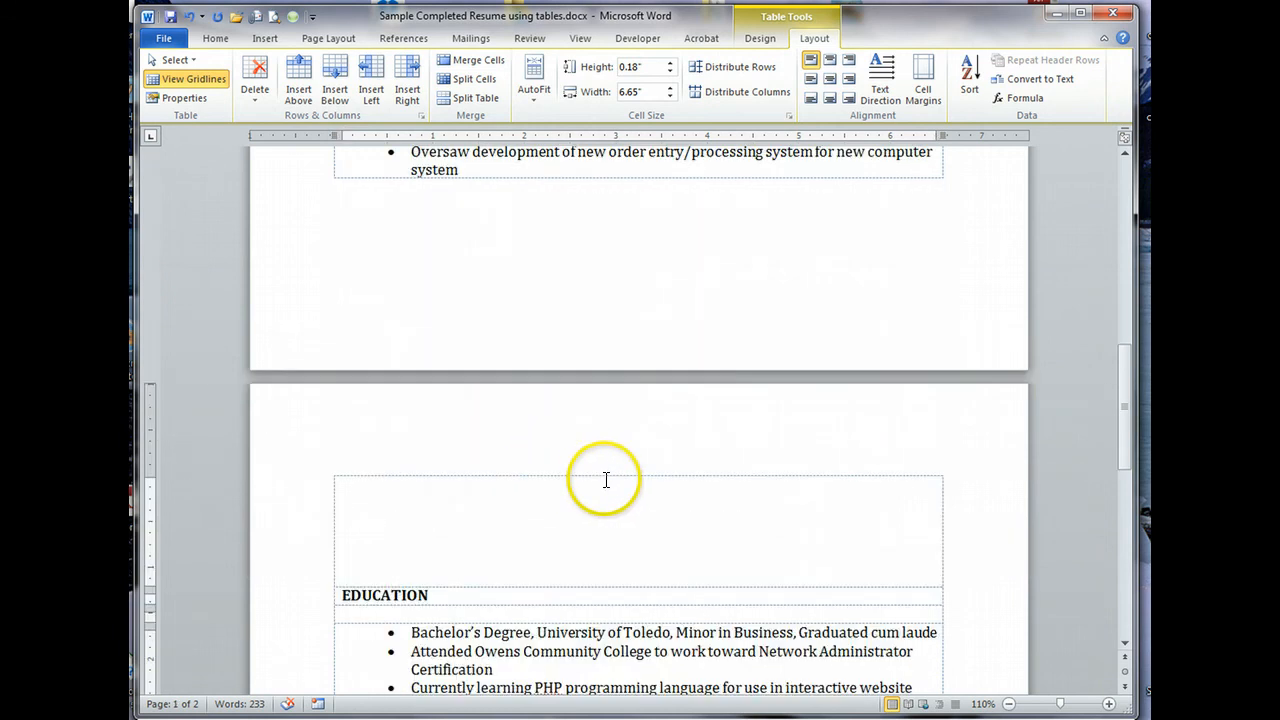
pyautogui.moveTo(616, 588)
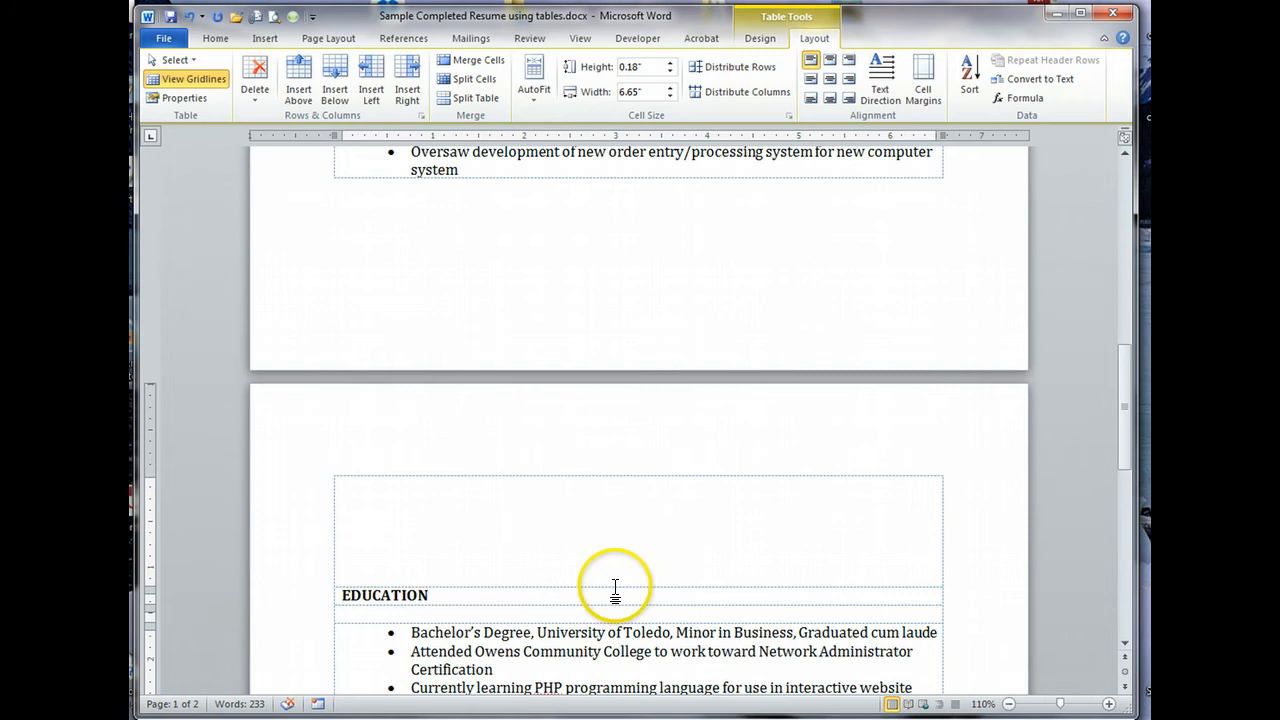
pyautogui.moveTo(610, 558)
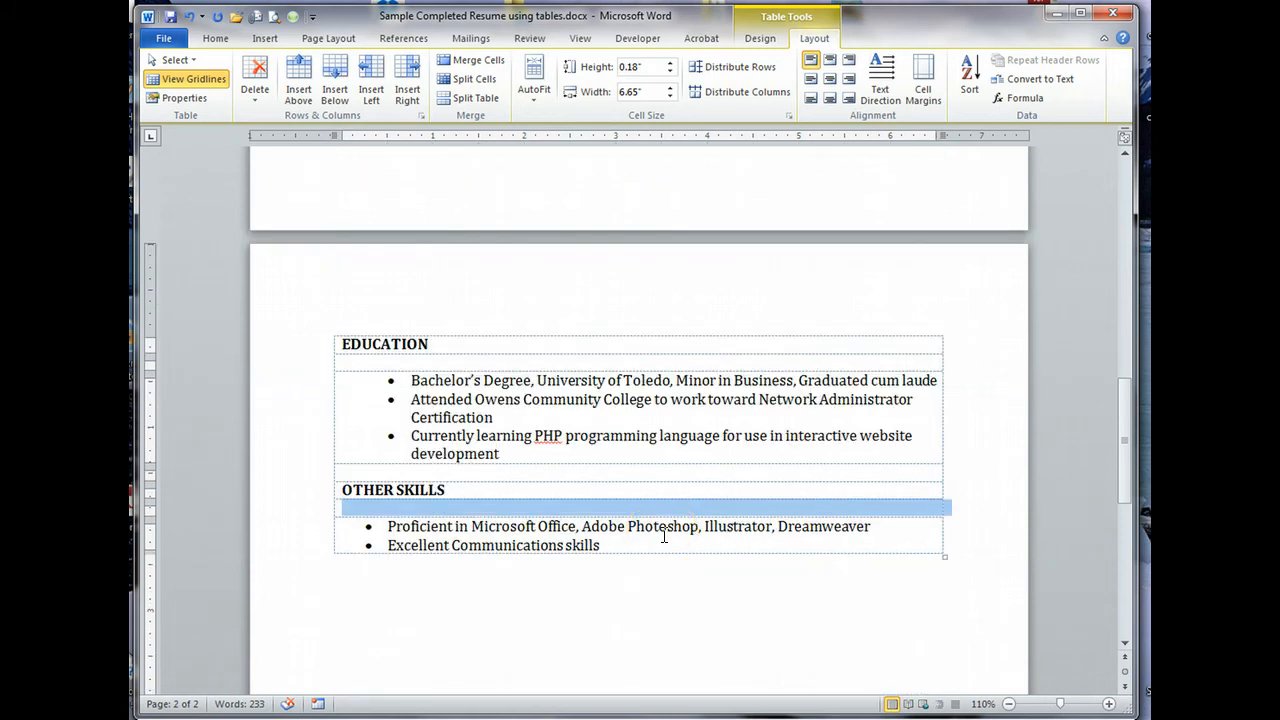
# Step: Scroll through the table reviewing the spacer rows separating the jobs and sections
pyautogui.scroll(3)
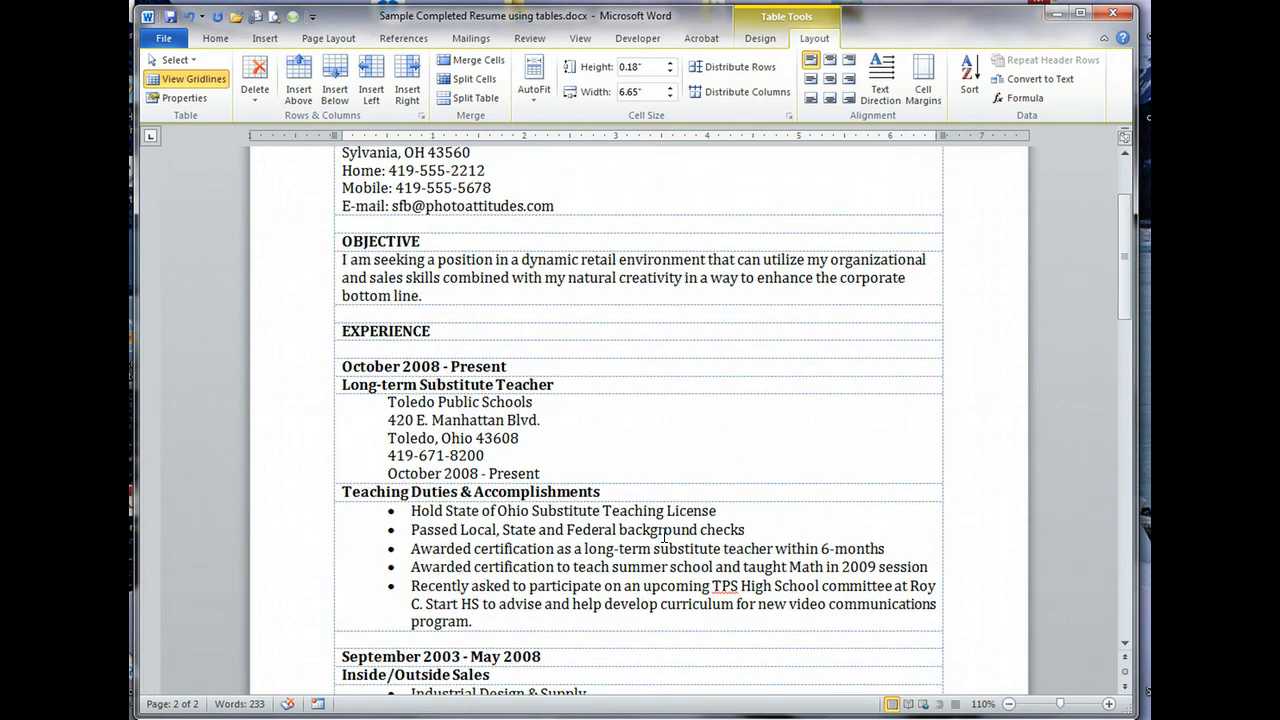
pyautogui.scroll(-3)
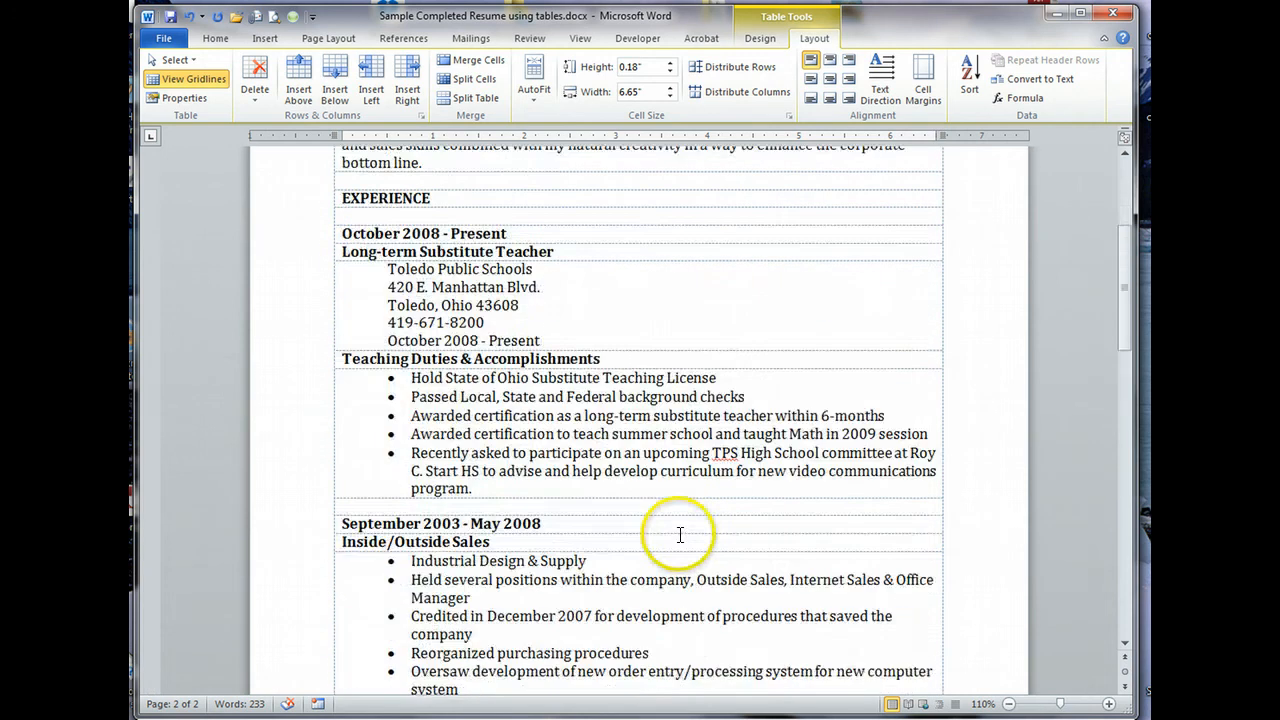
pyautogui.scroll(-3)
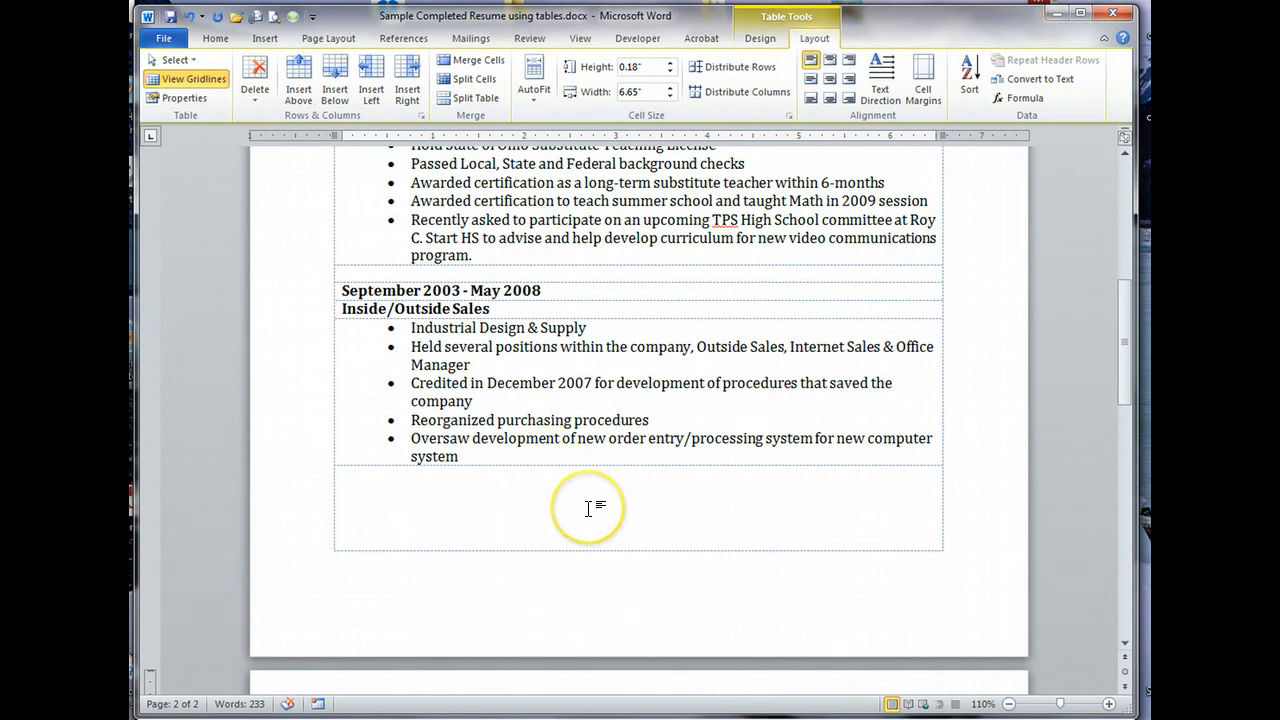
pyautogui.scroll(3)
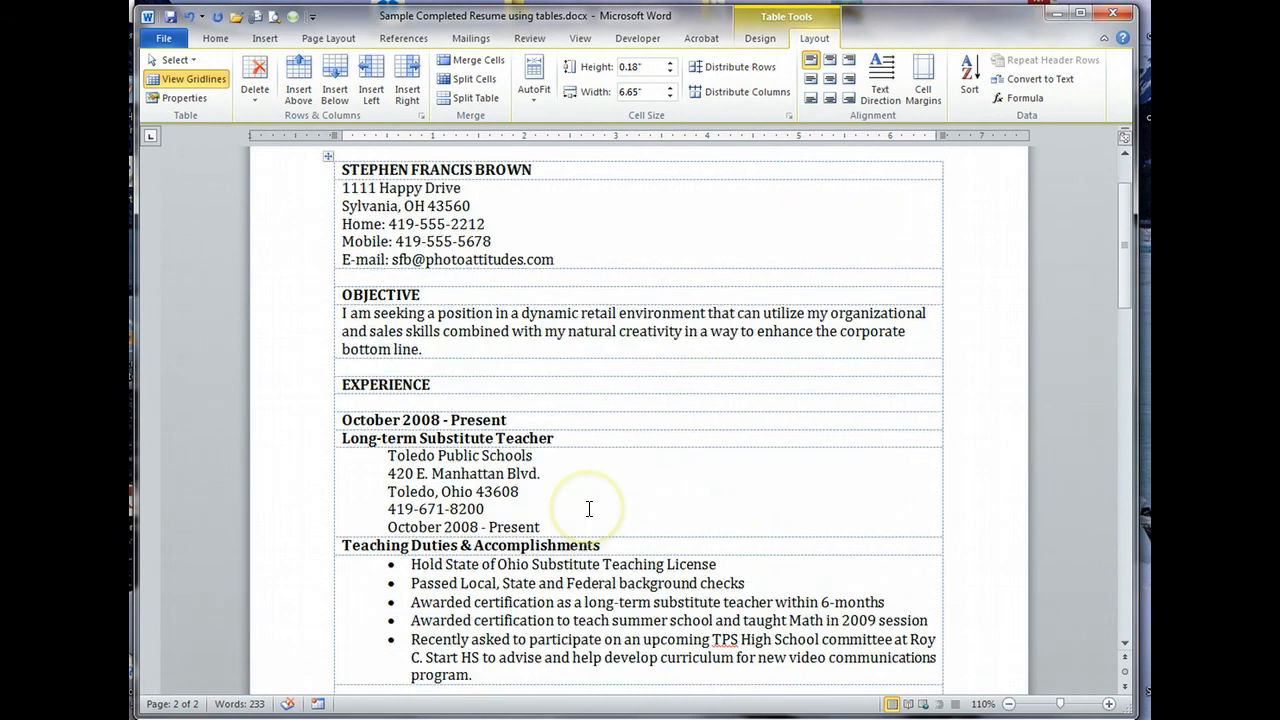
pyautogui.moveTo(514, 282)
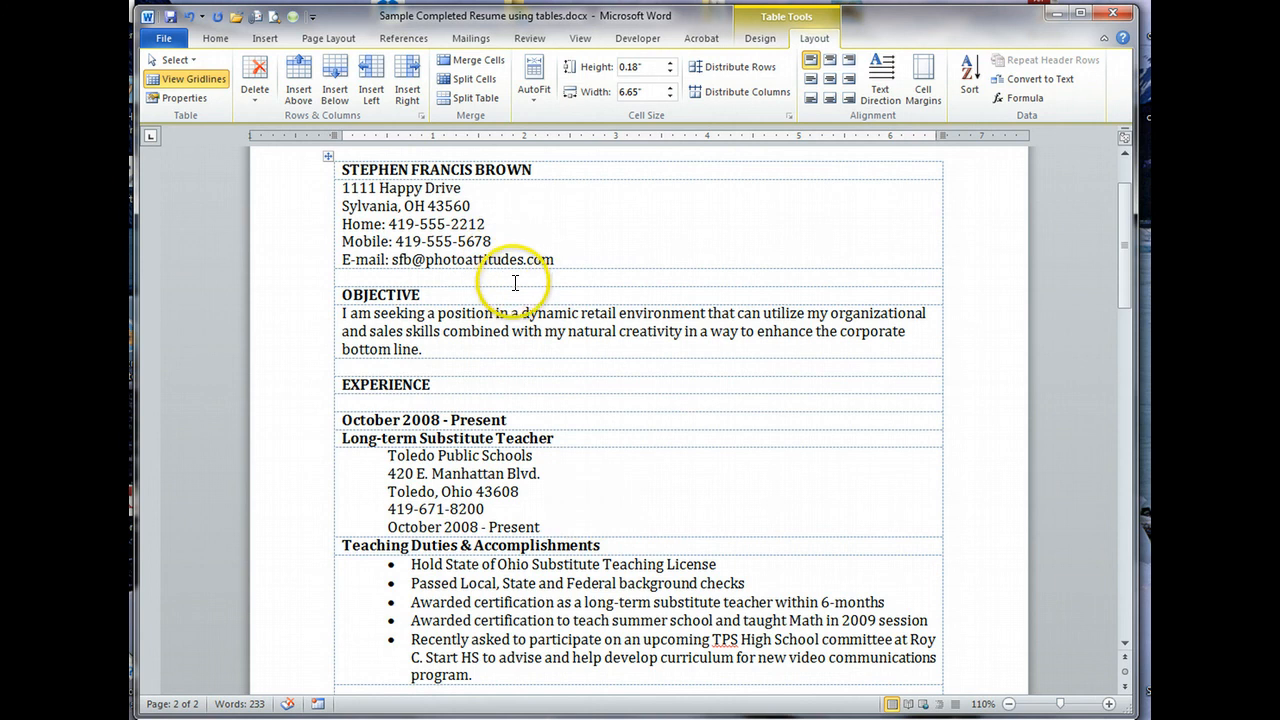
pyautogui.moveTo(520, 288)
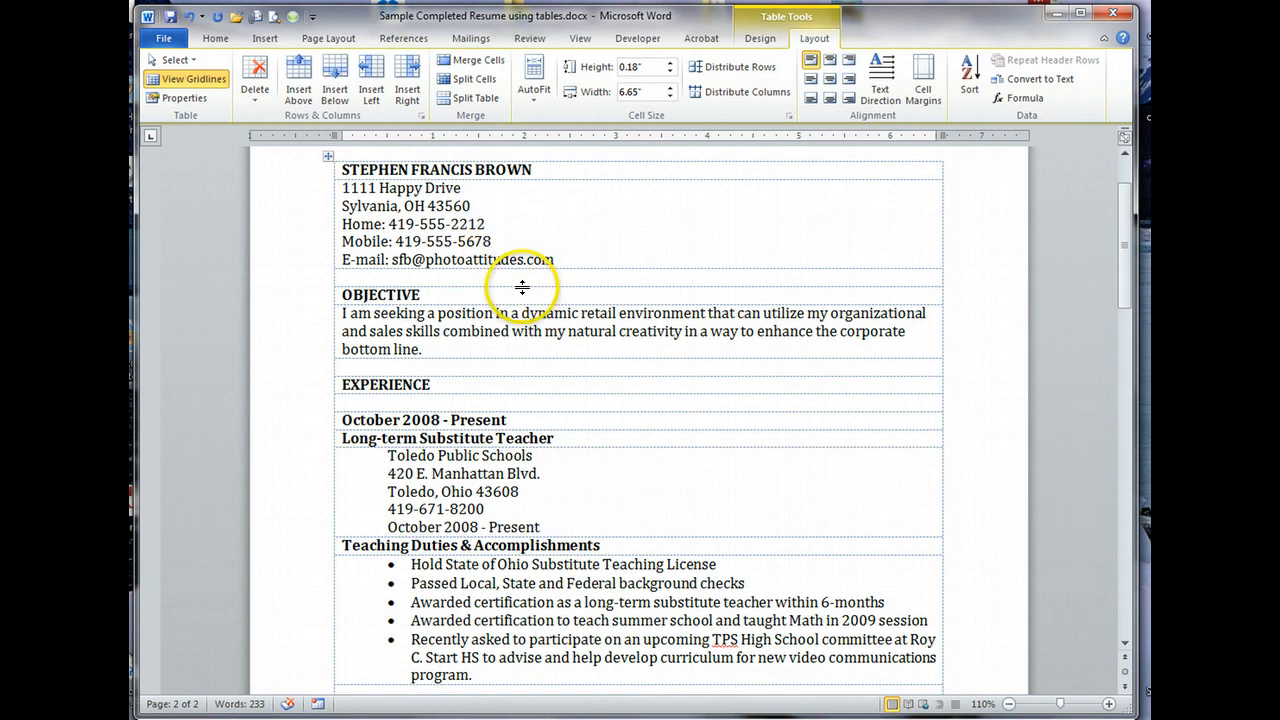
pyautogui.moveTo(520, 288)
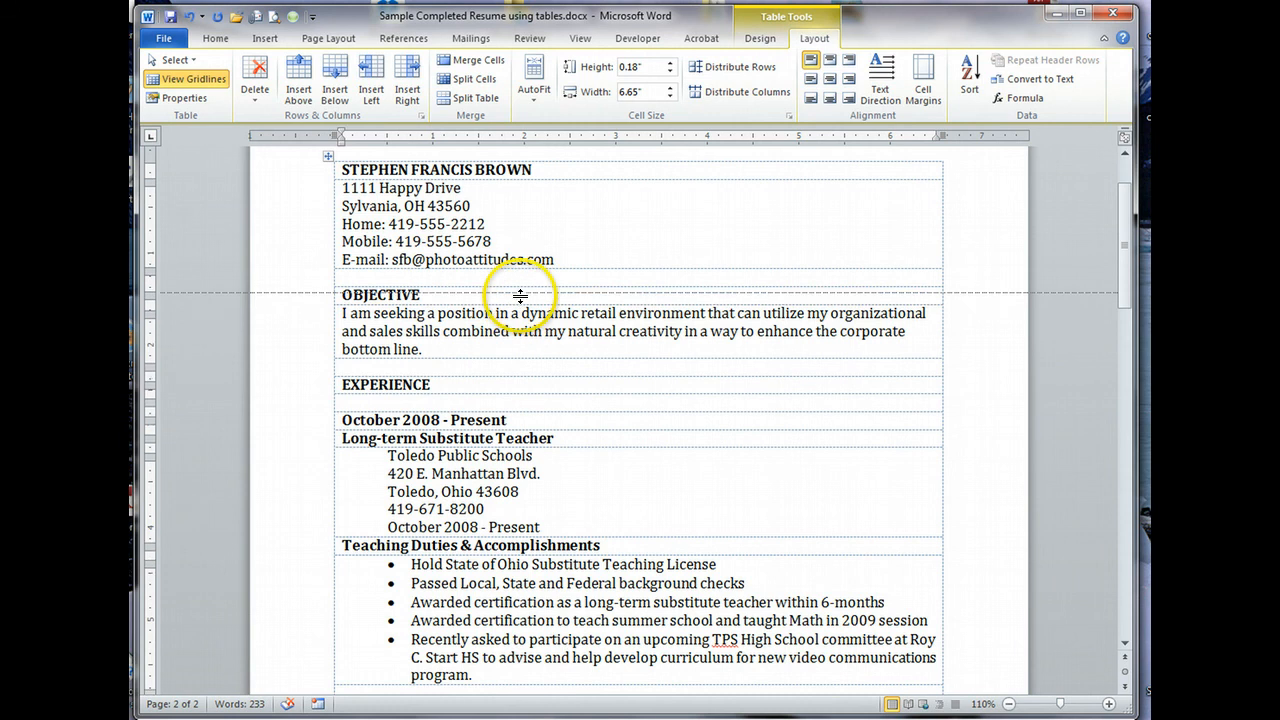
pyautogui.scroll(3)
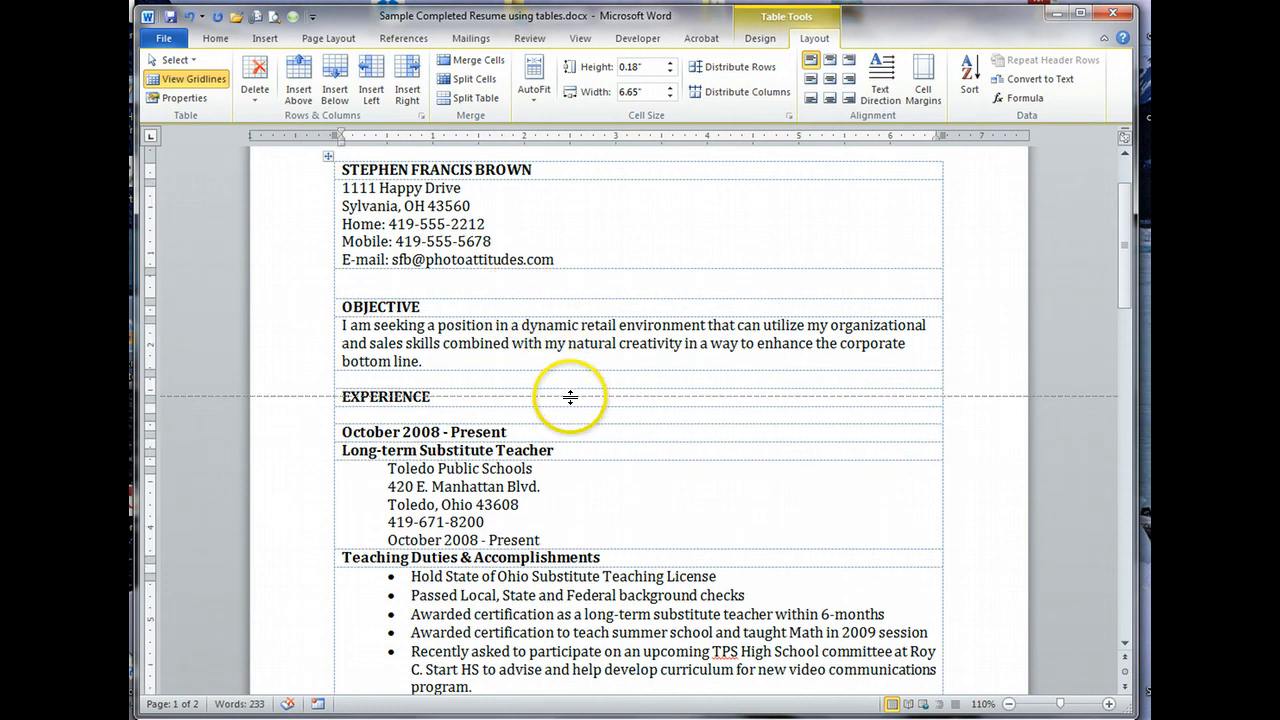
pyautogui.scroll(-3)
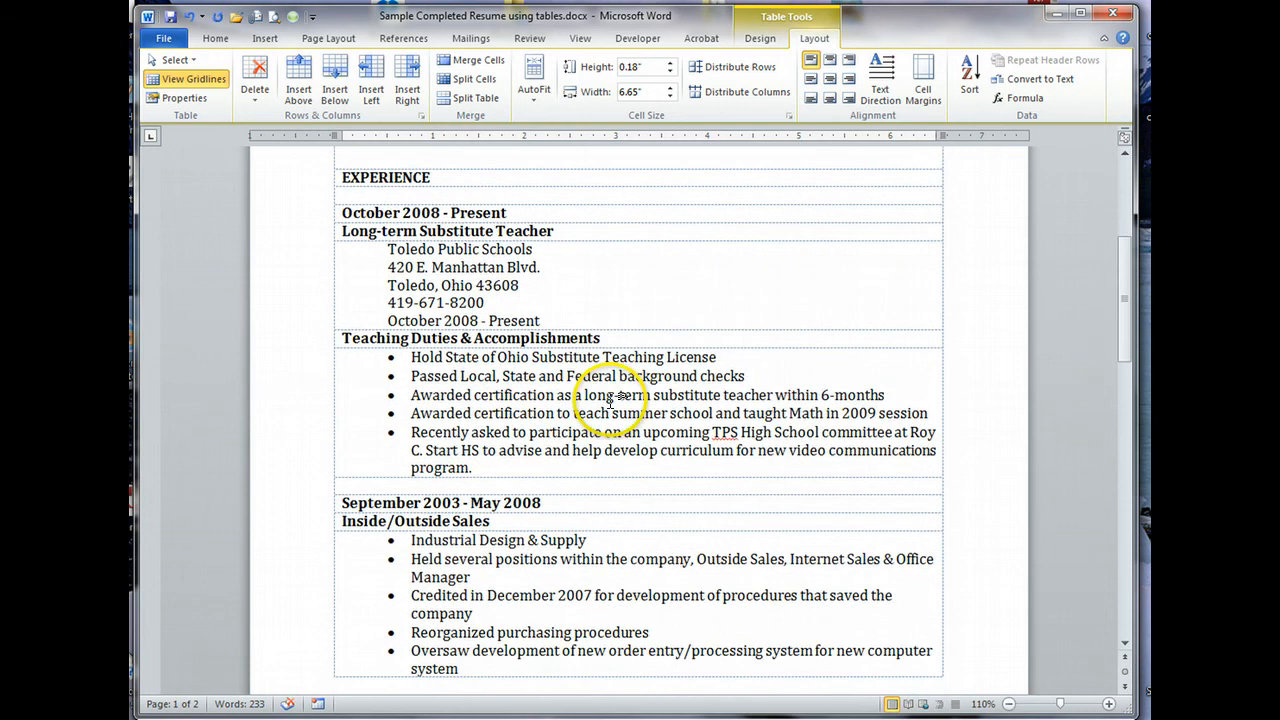
pyautogui.scroll(-3)
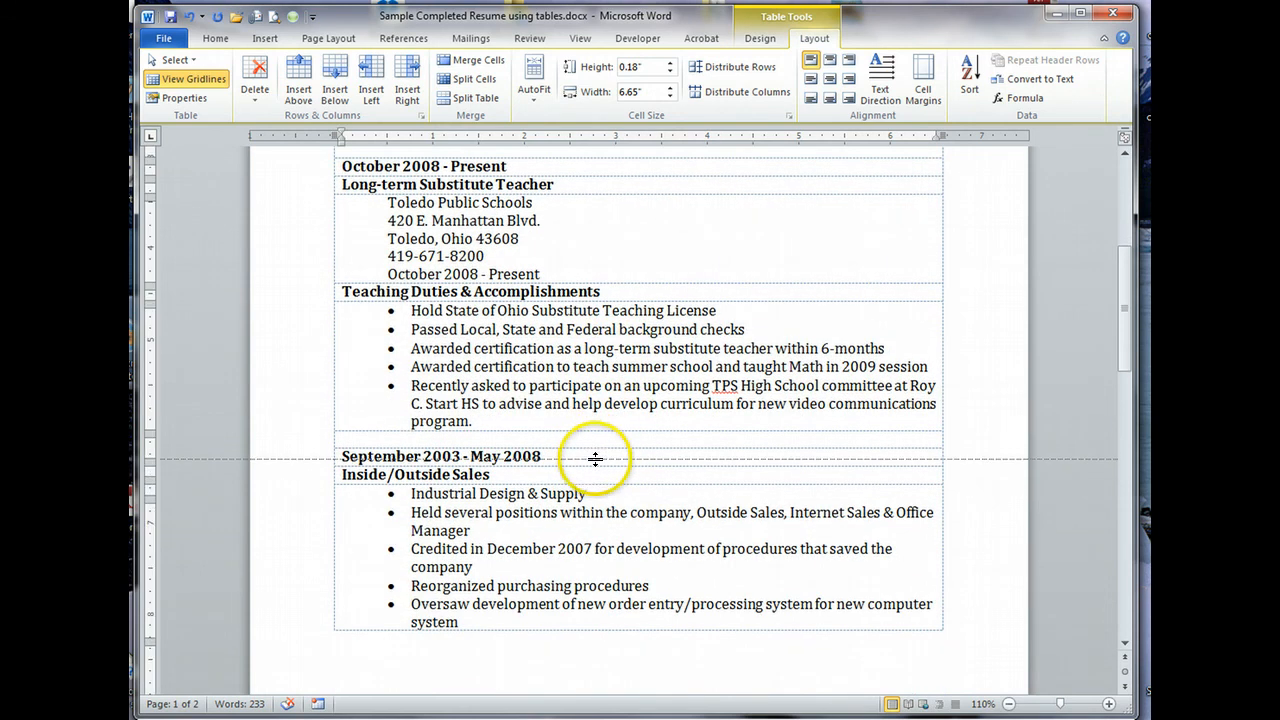
pyautogui.scroll(-3)
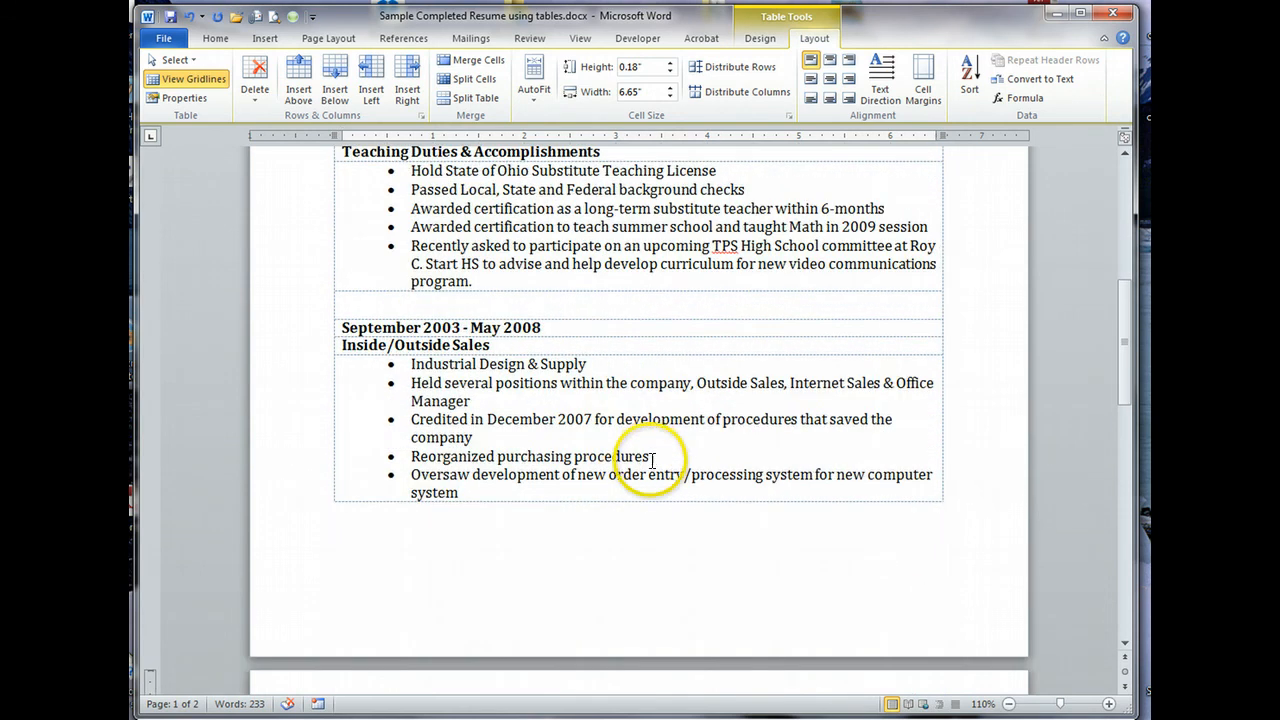
pyautogui.scroll(-3)
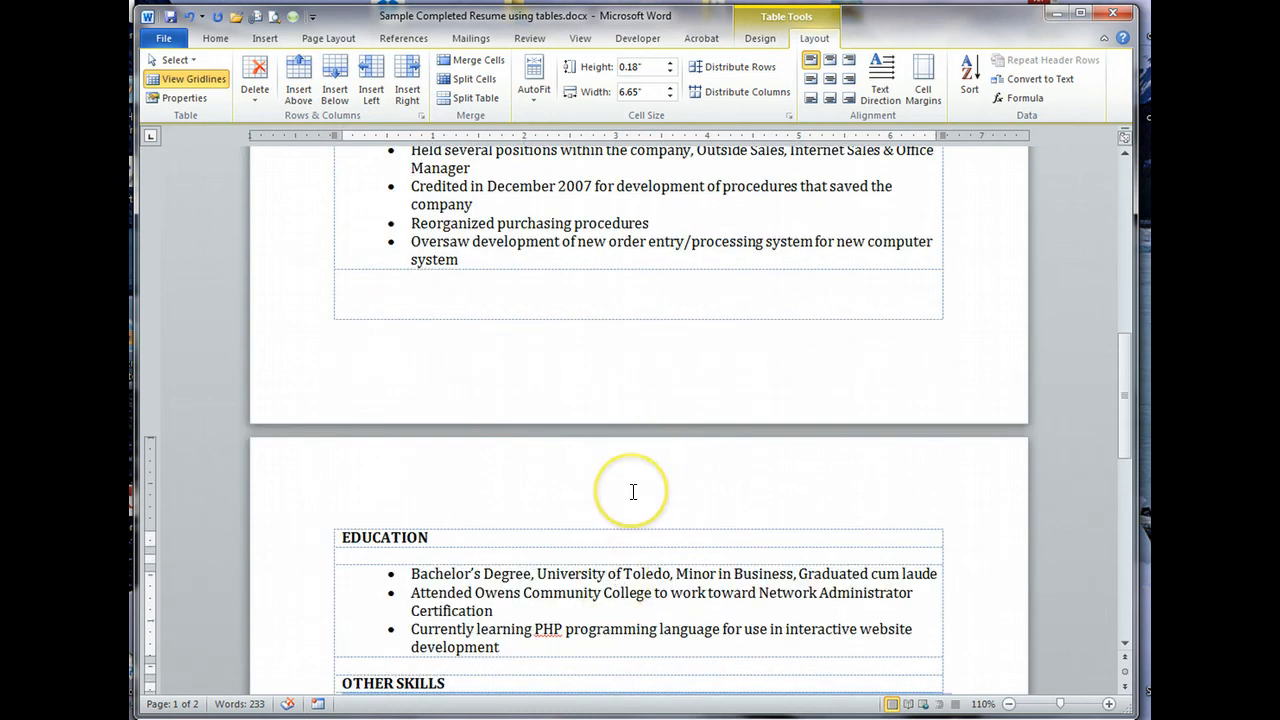
pyautogui.scroll(3)
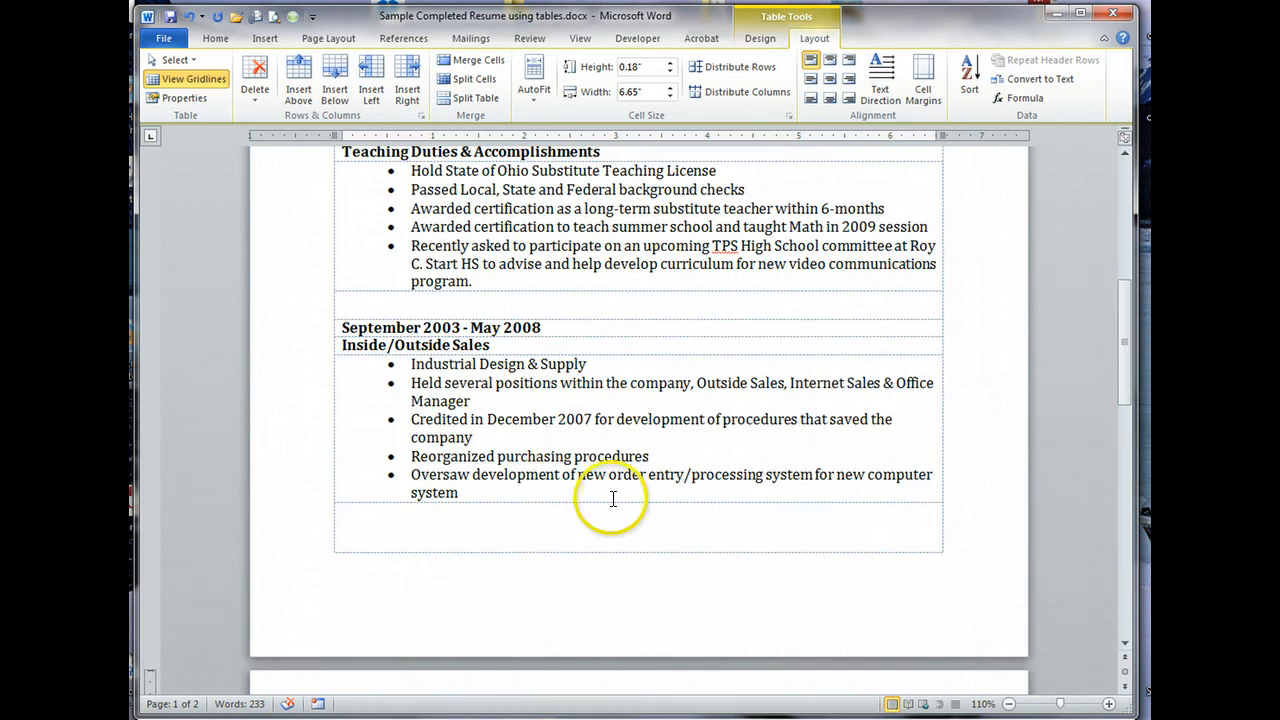
pyautogui.moveTo(596, 524)
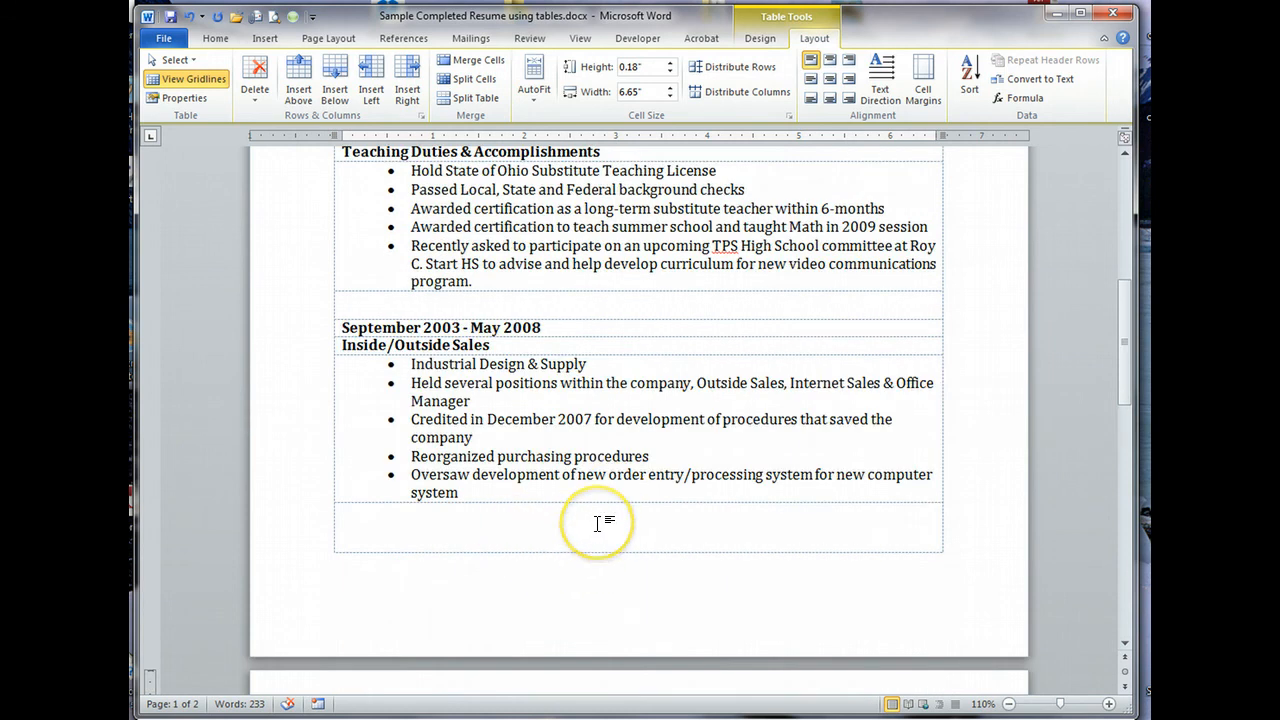
pyautogui.moveTo(632, 582)
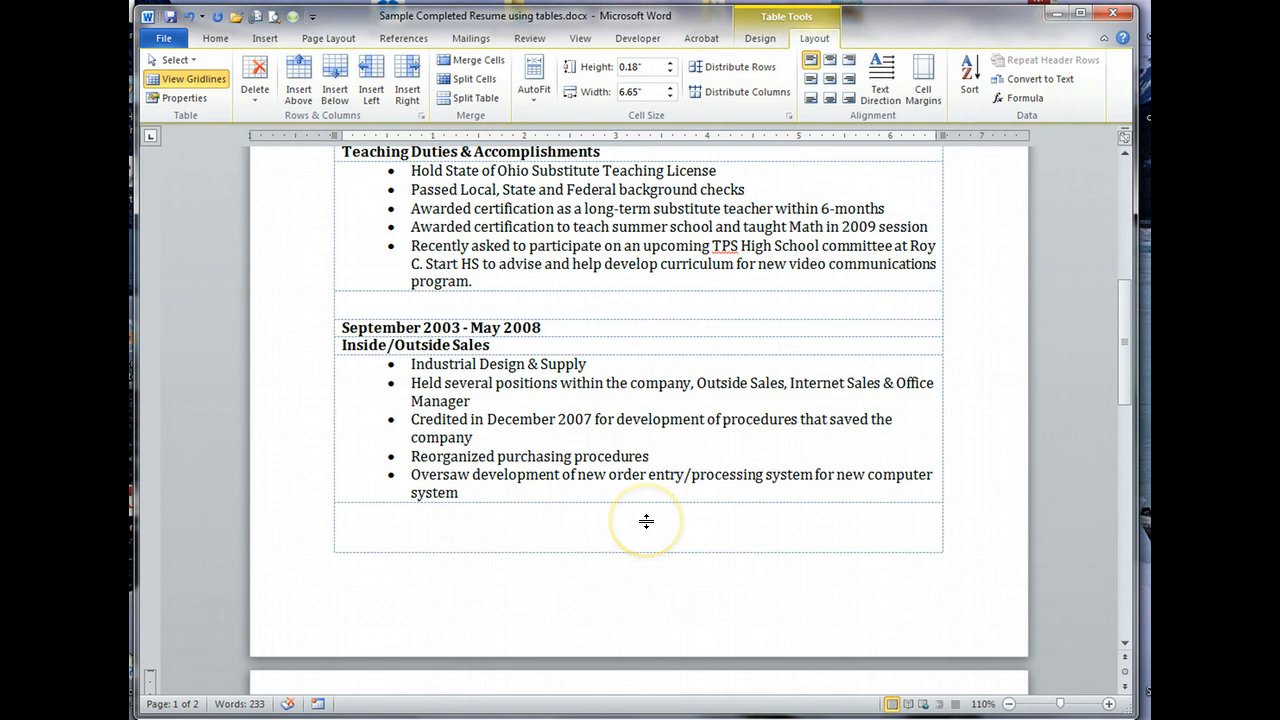
pyautogui.scroll(3)
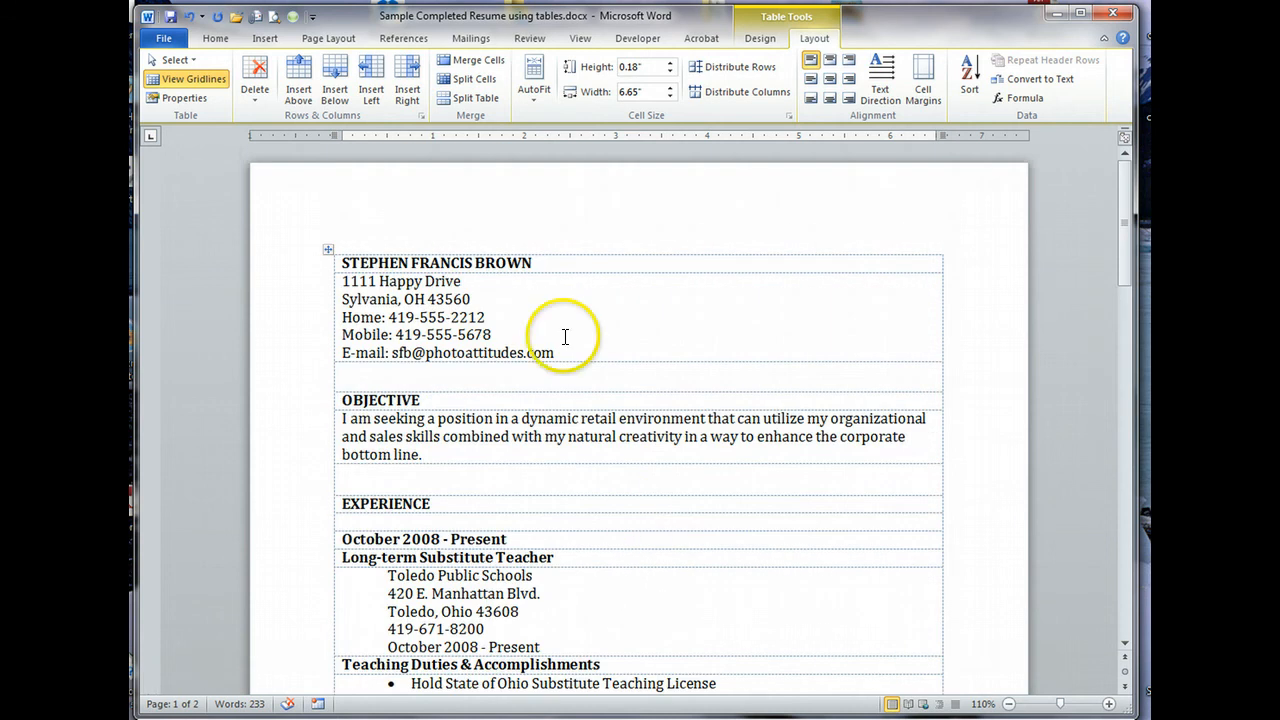
# Step: Preview the printed resume and move to page two with Education and Other Skills
pyautogui.click(164, 38)
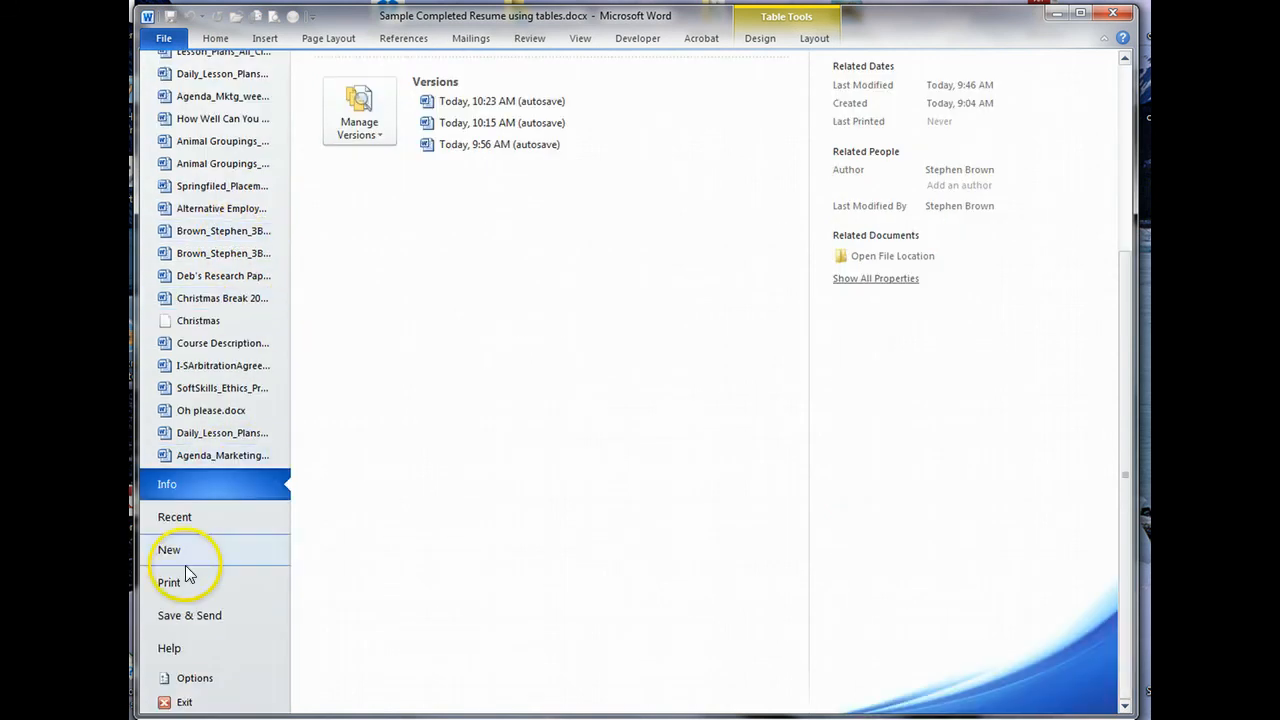
pyautogui.click(168, 582)
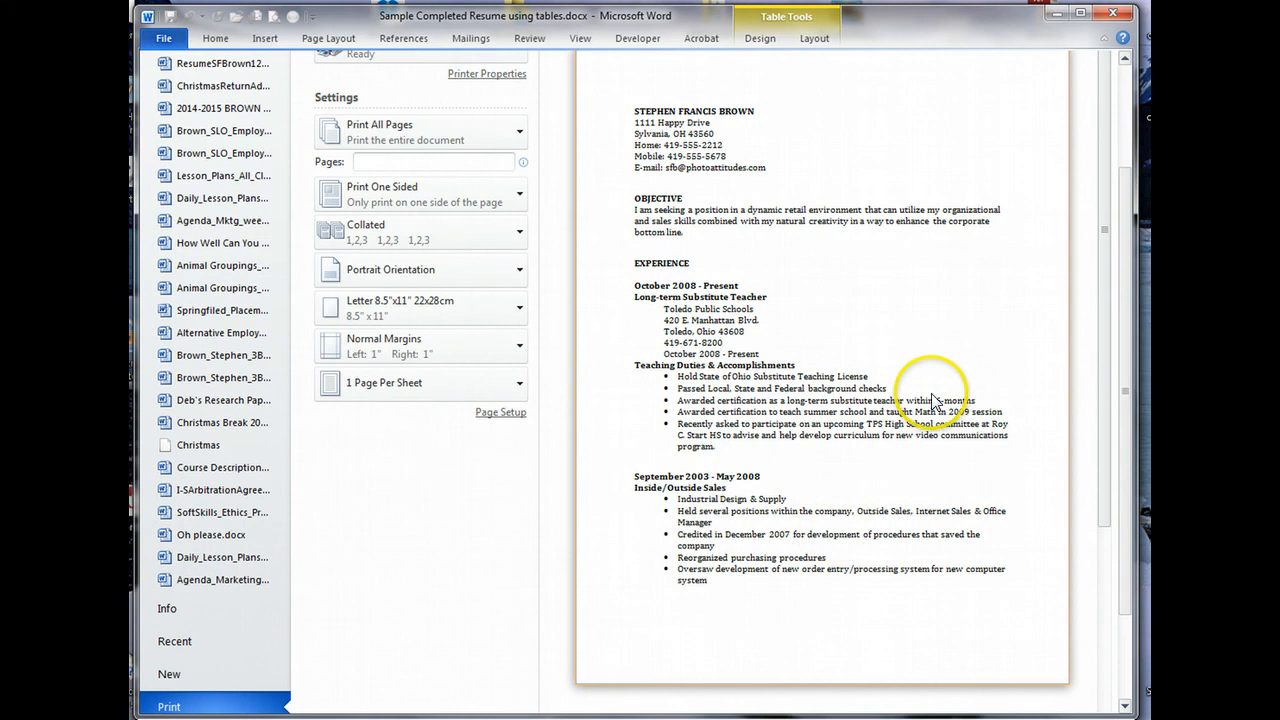
pyautogui.moveTo(892, 332)
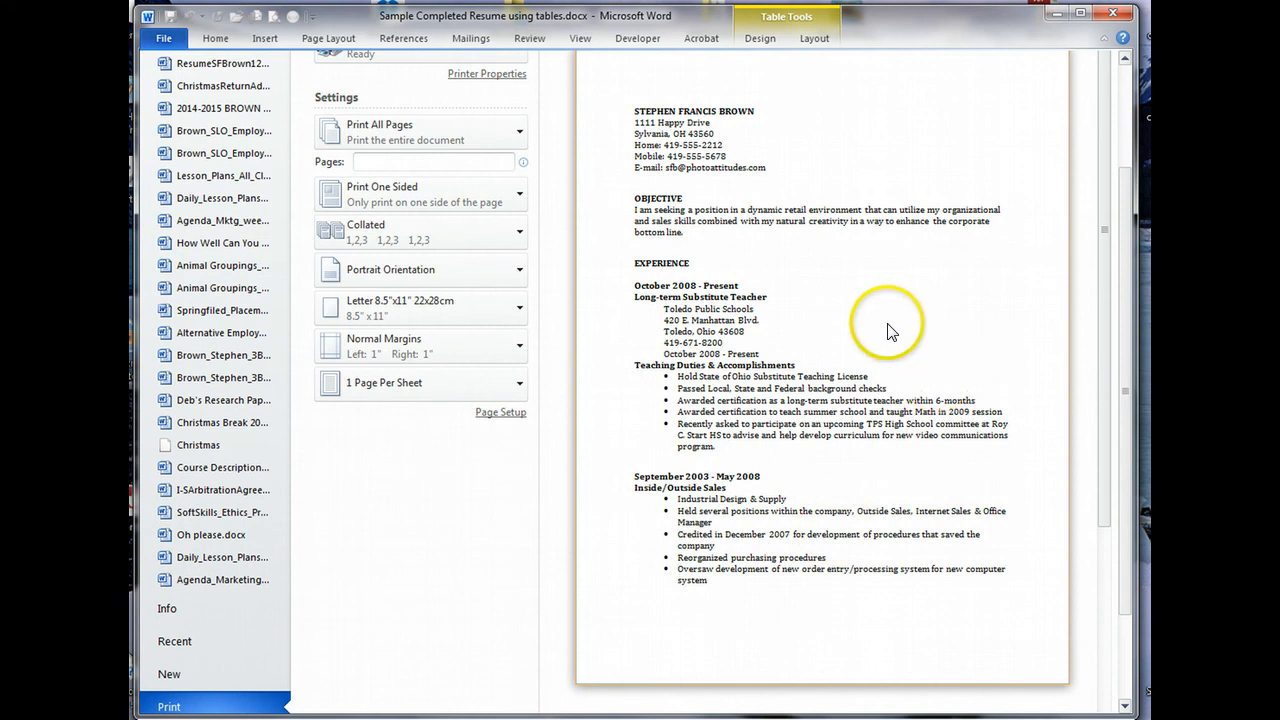
pyautogui.moveTo(684, 198)
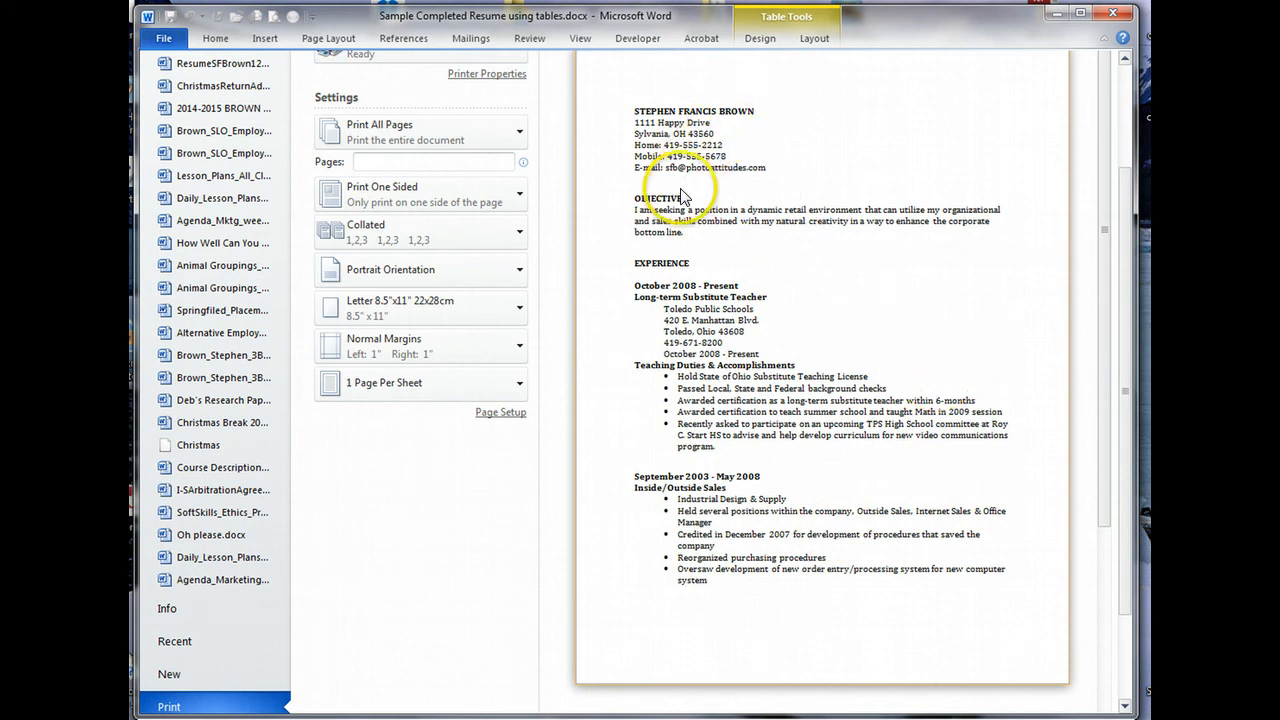
pyautogui.moveTo(688, 272)
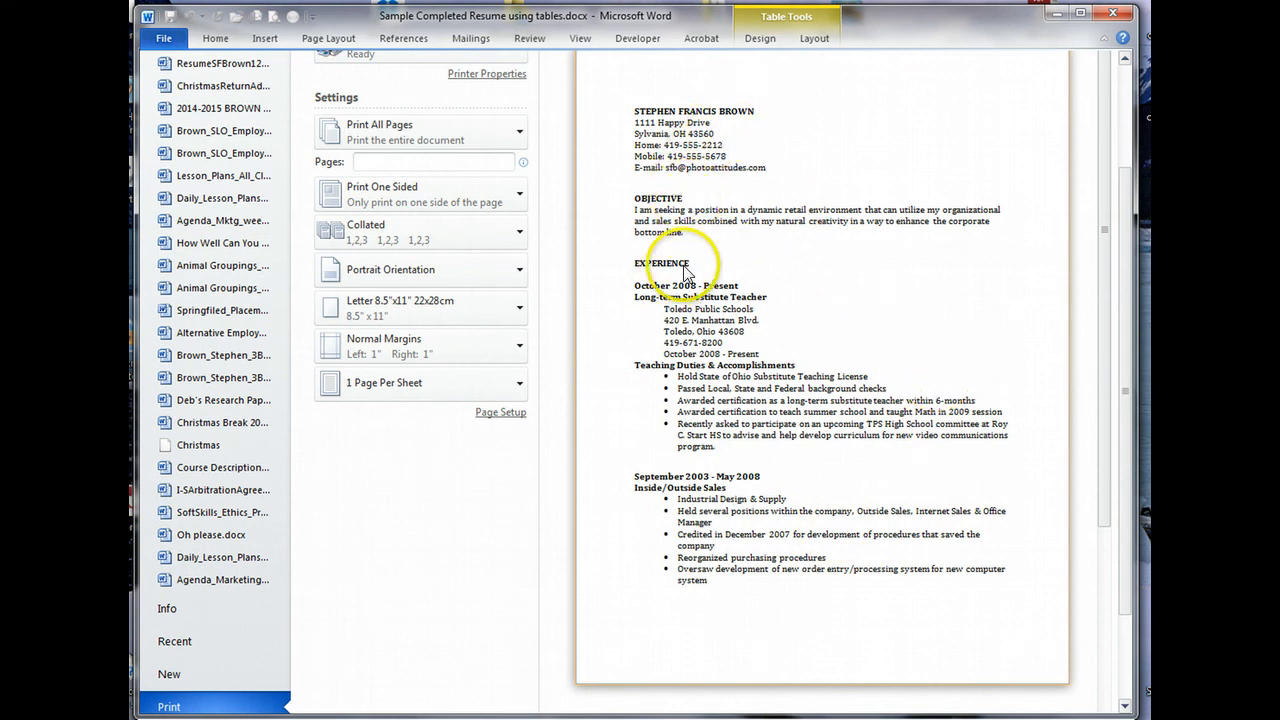
pyautogui.scroll(-3)
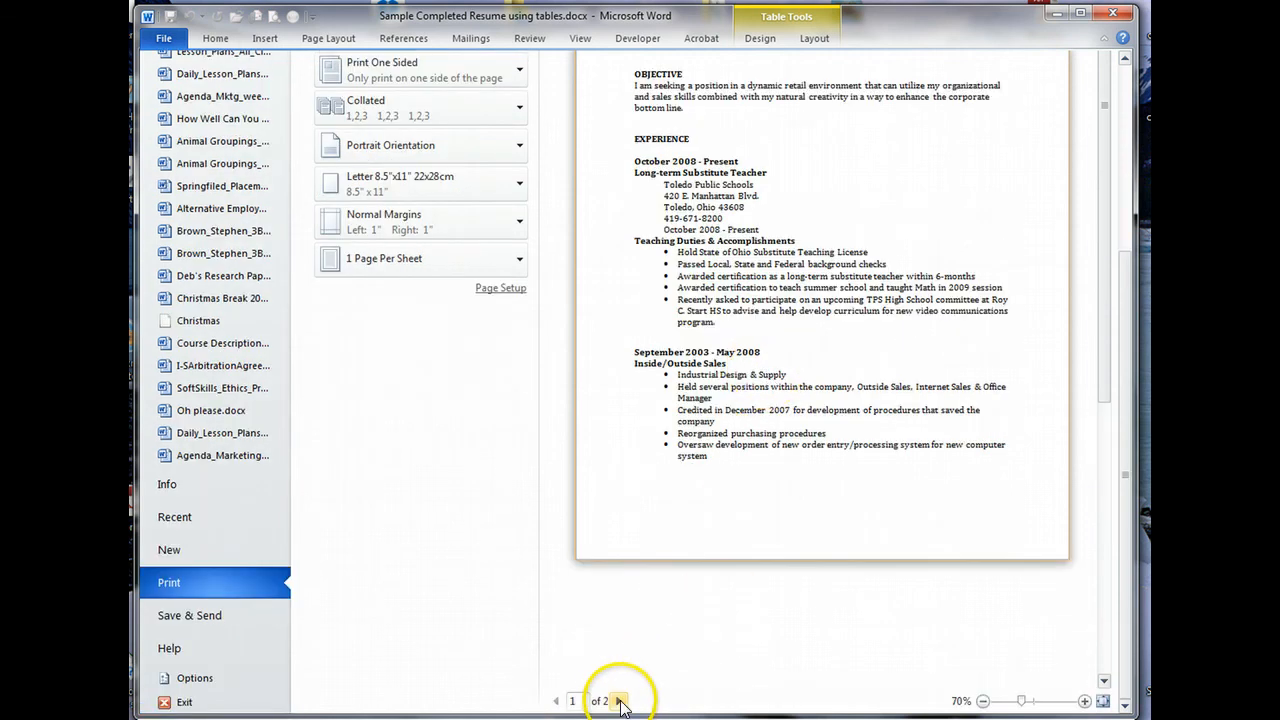
pyautogui.click(620, 700)
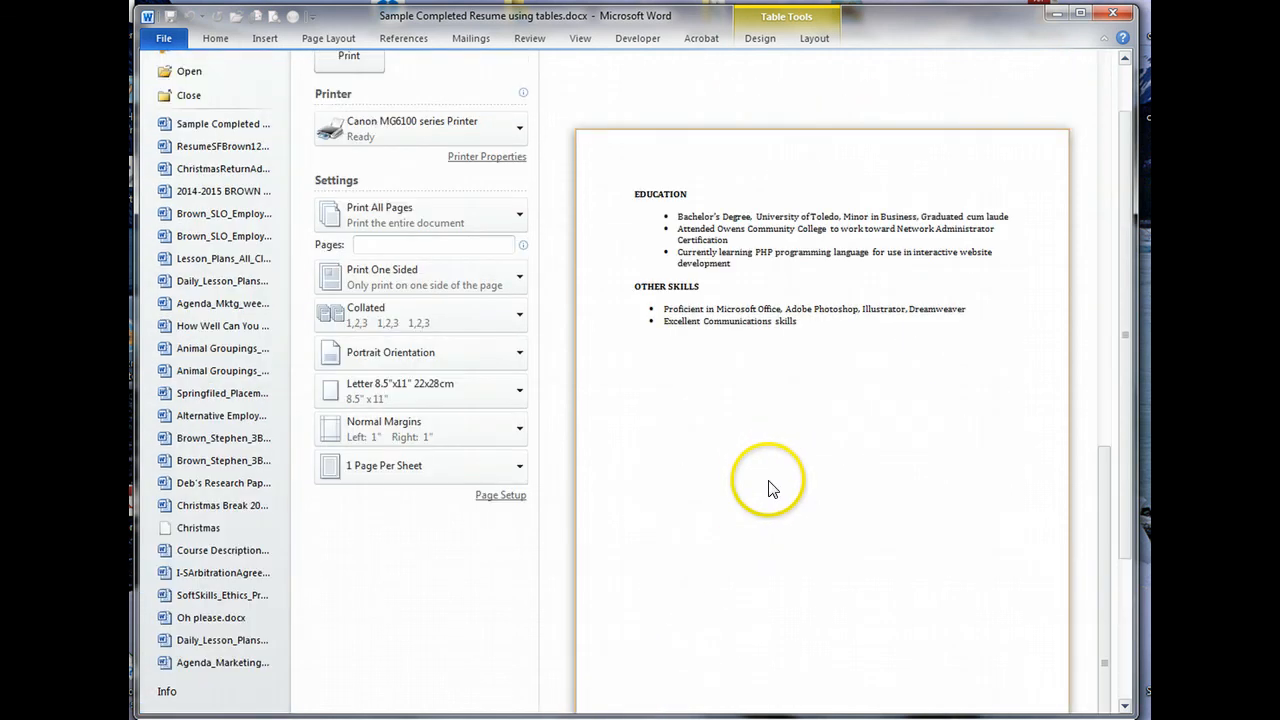
pyautogui.moveTo(704, 412)
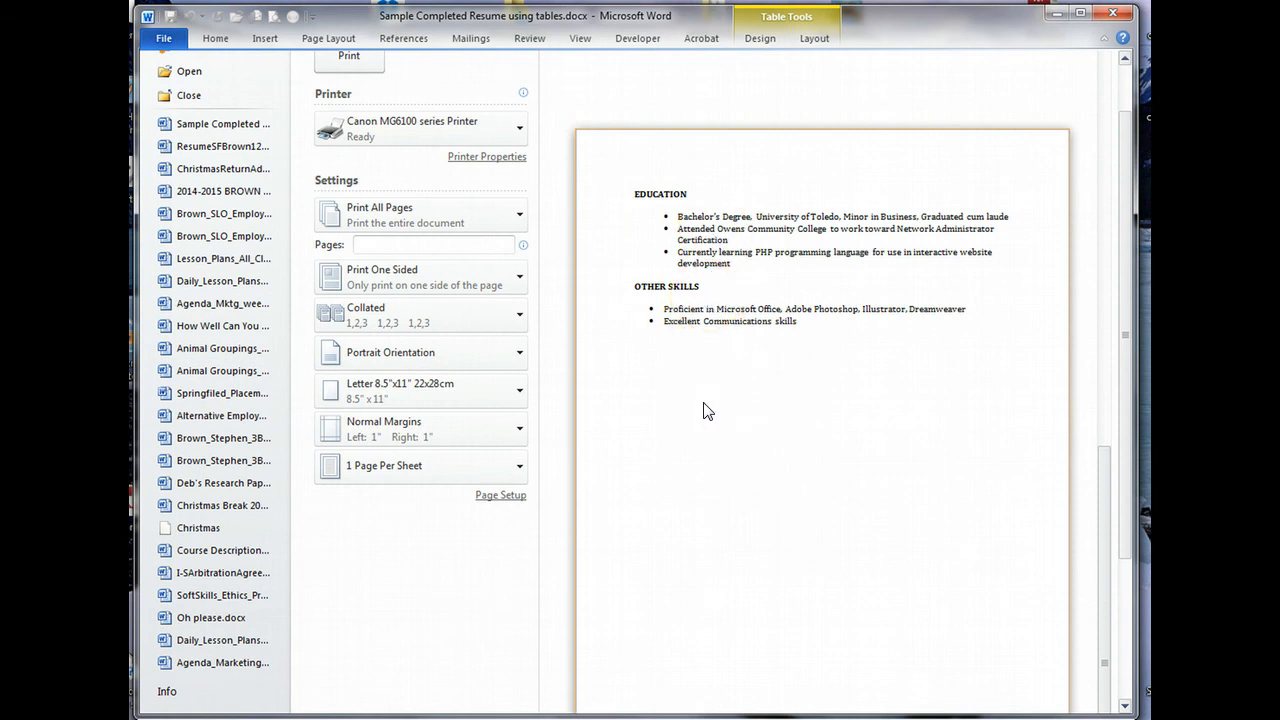
pyautogui.moveTo(710, 330)
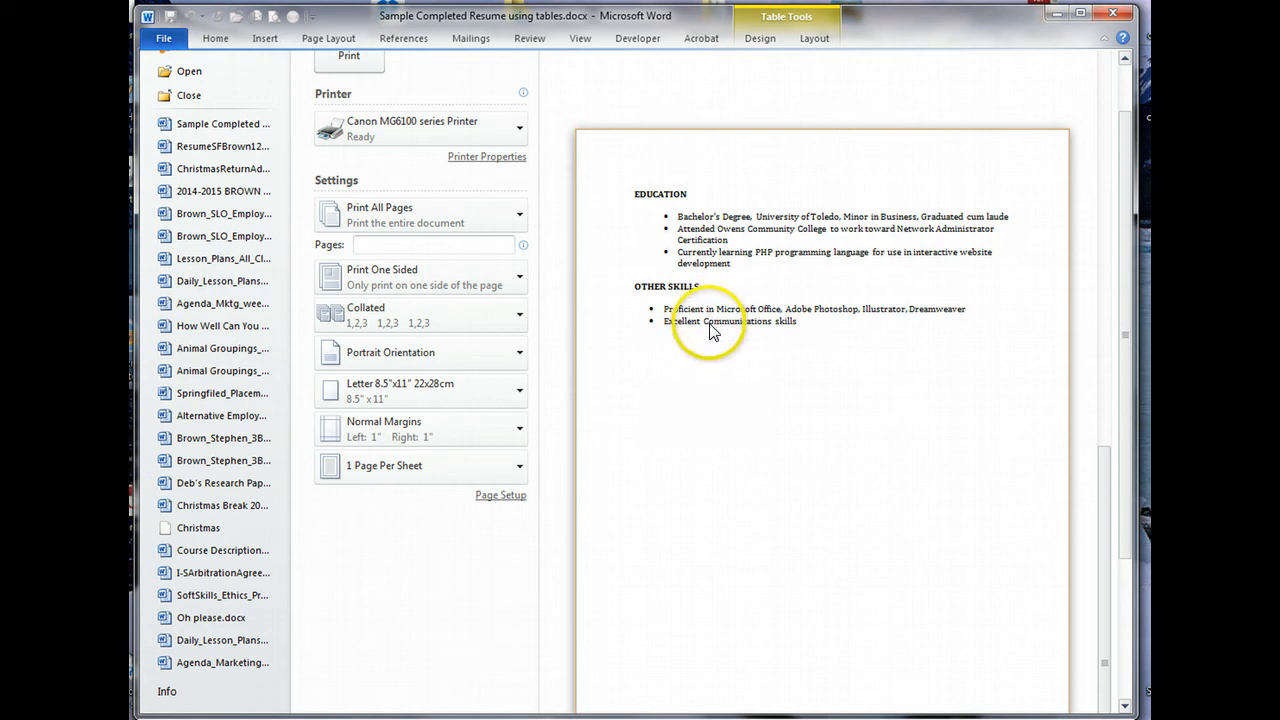
pyautogui.moveTo(718, 324)
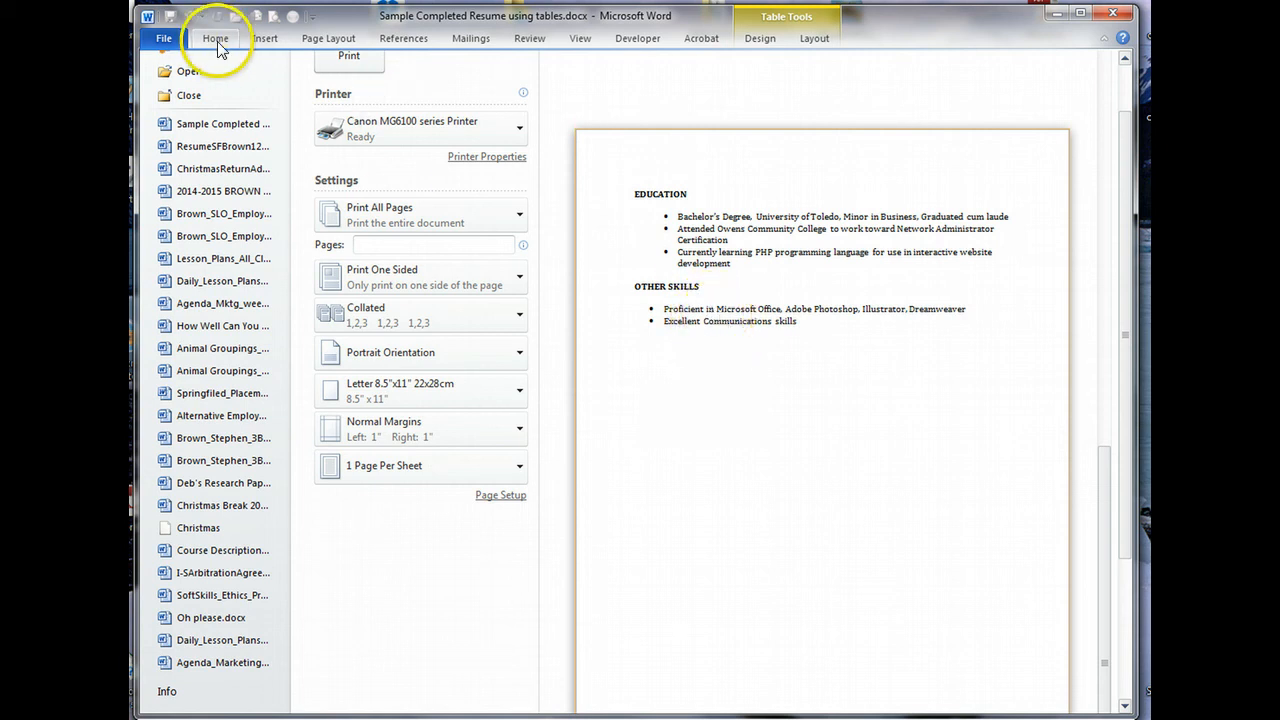
pyautogui.click(216, 38)
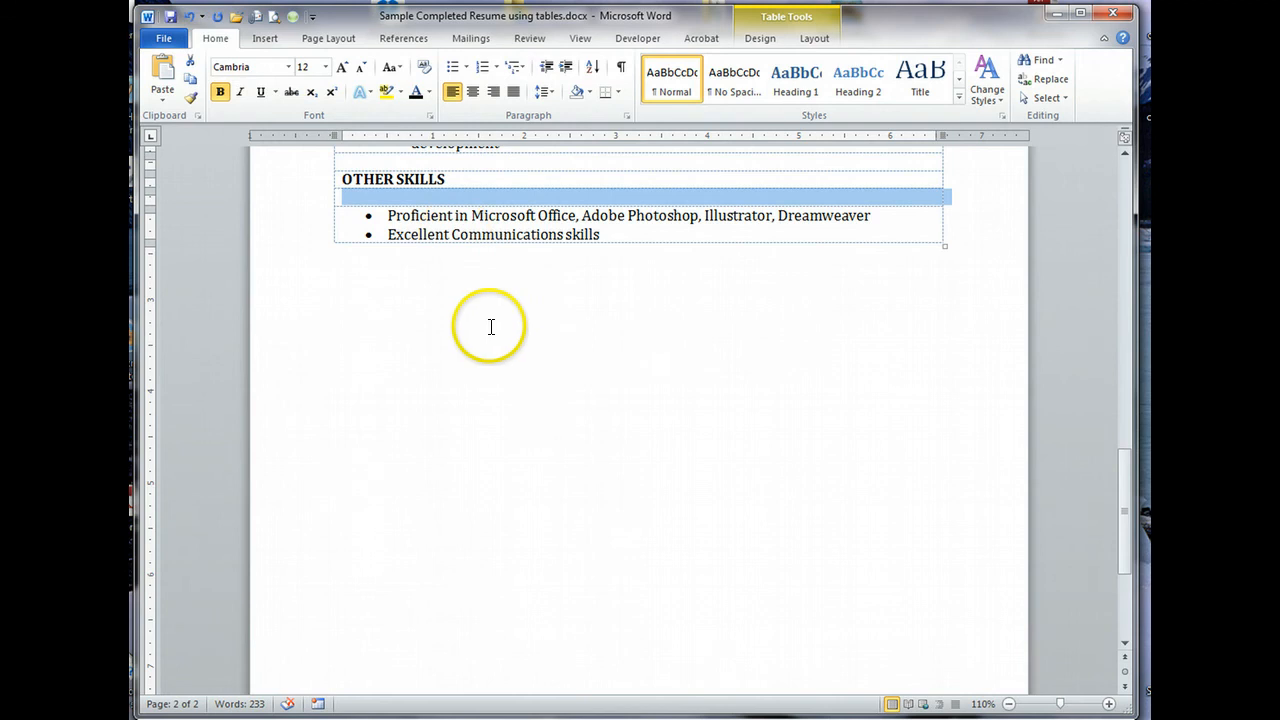
pyautogui.scroll(3)
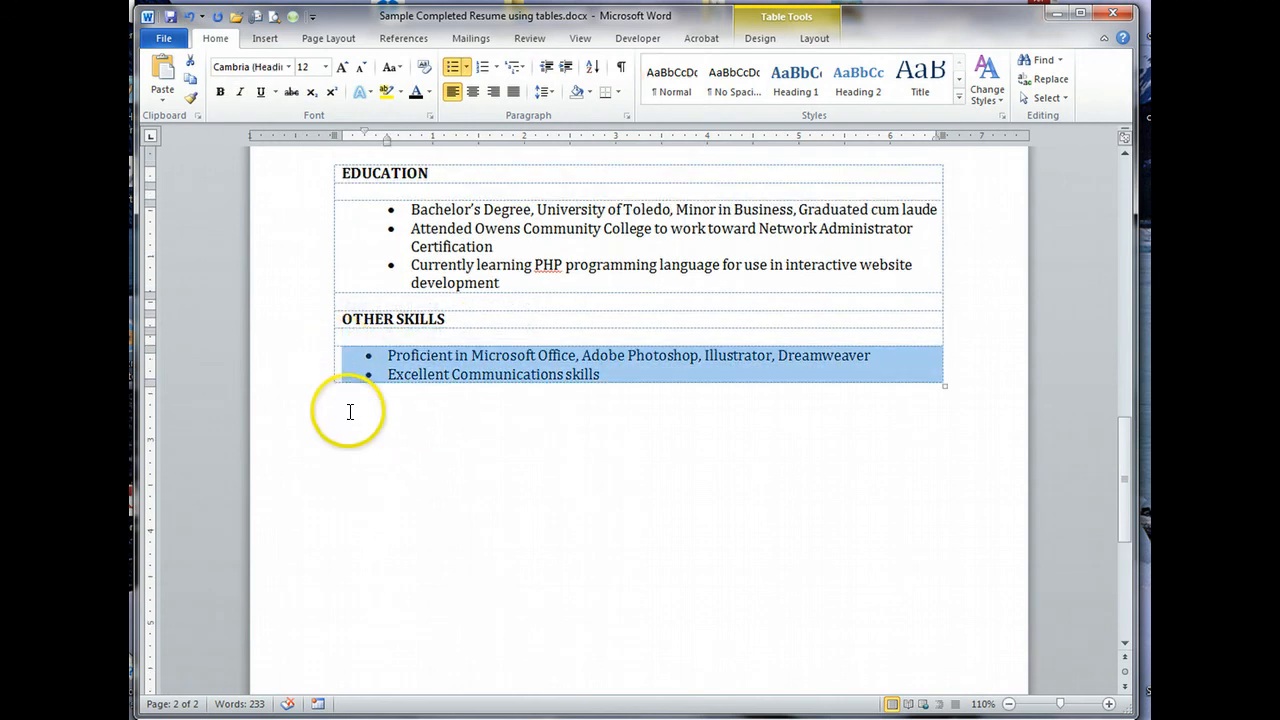
pyautogui.moveTo(344, 360)
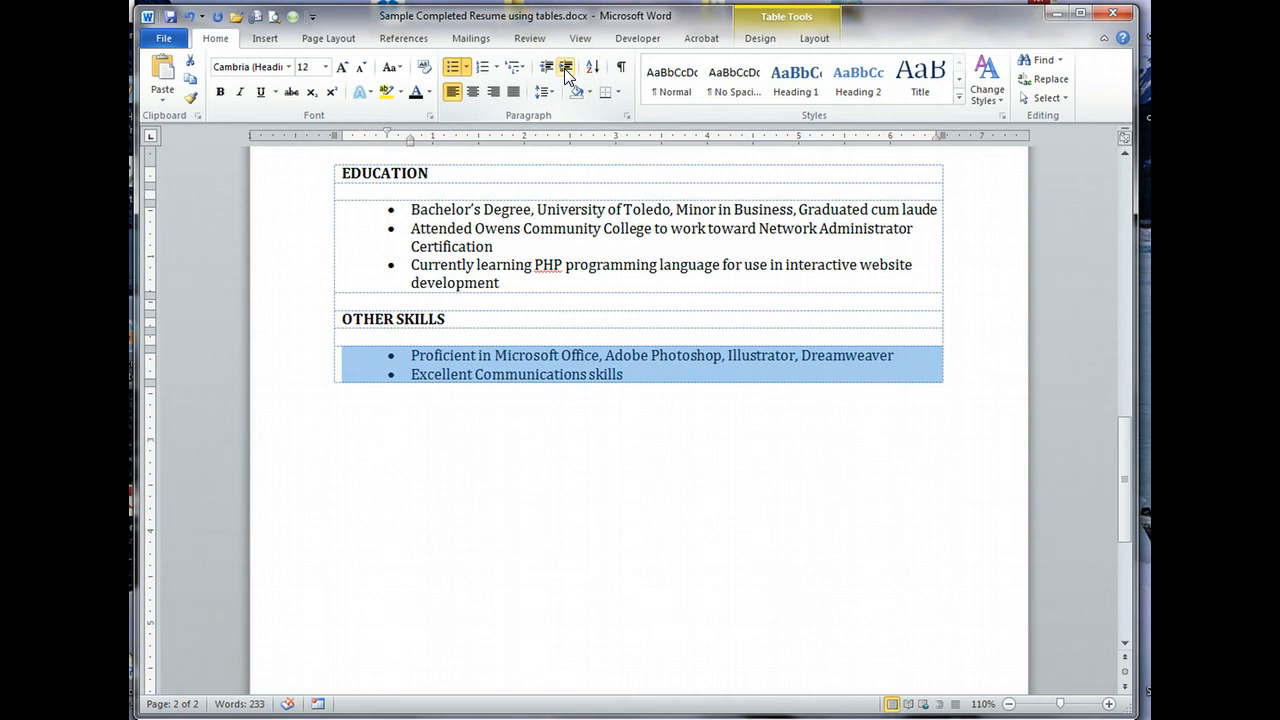
pyautogui.scroll(3)
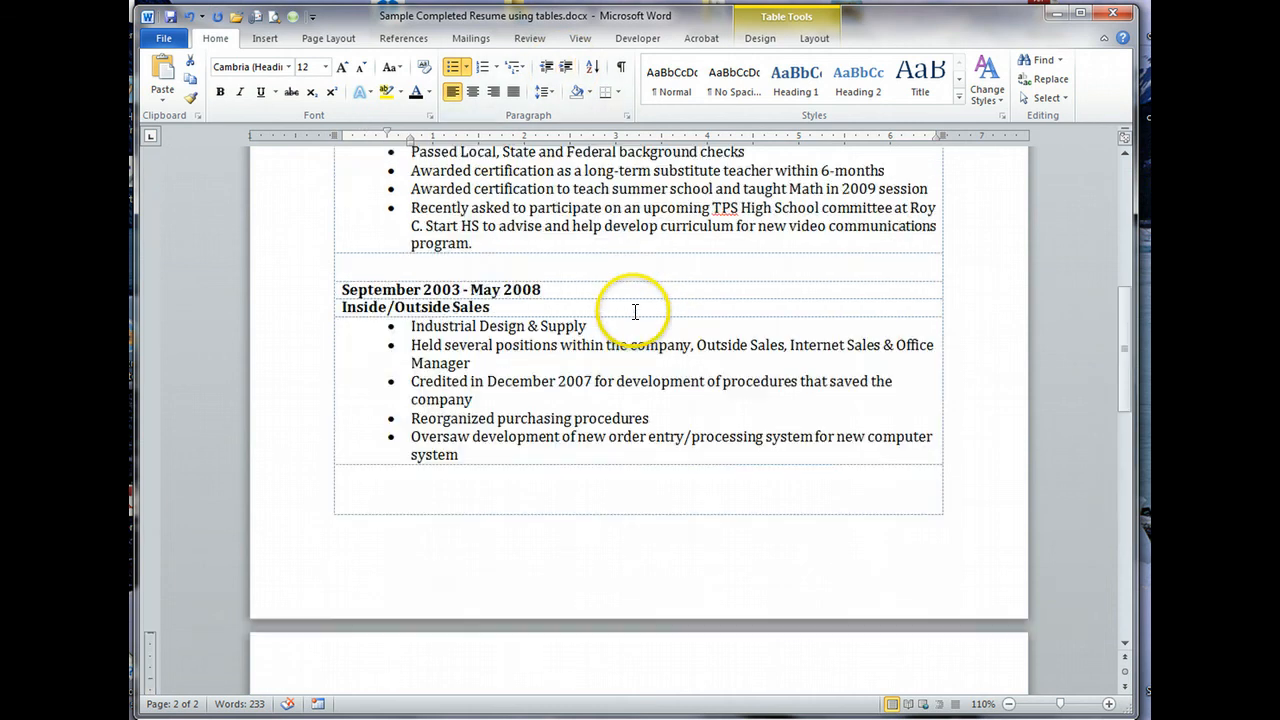
pyautogui.scroll(3)
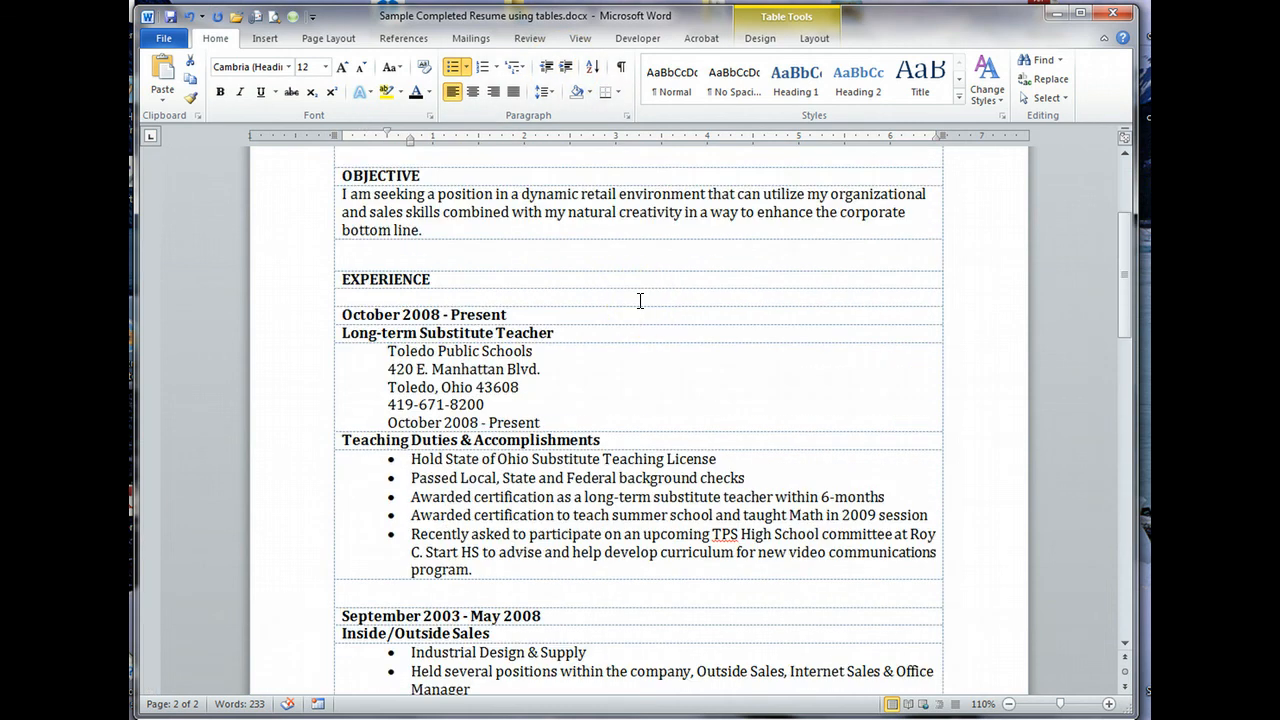
pyautogui.scroll(-3)
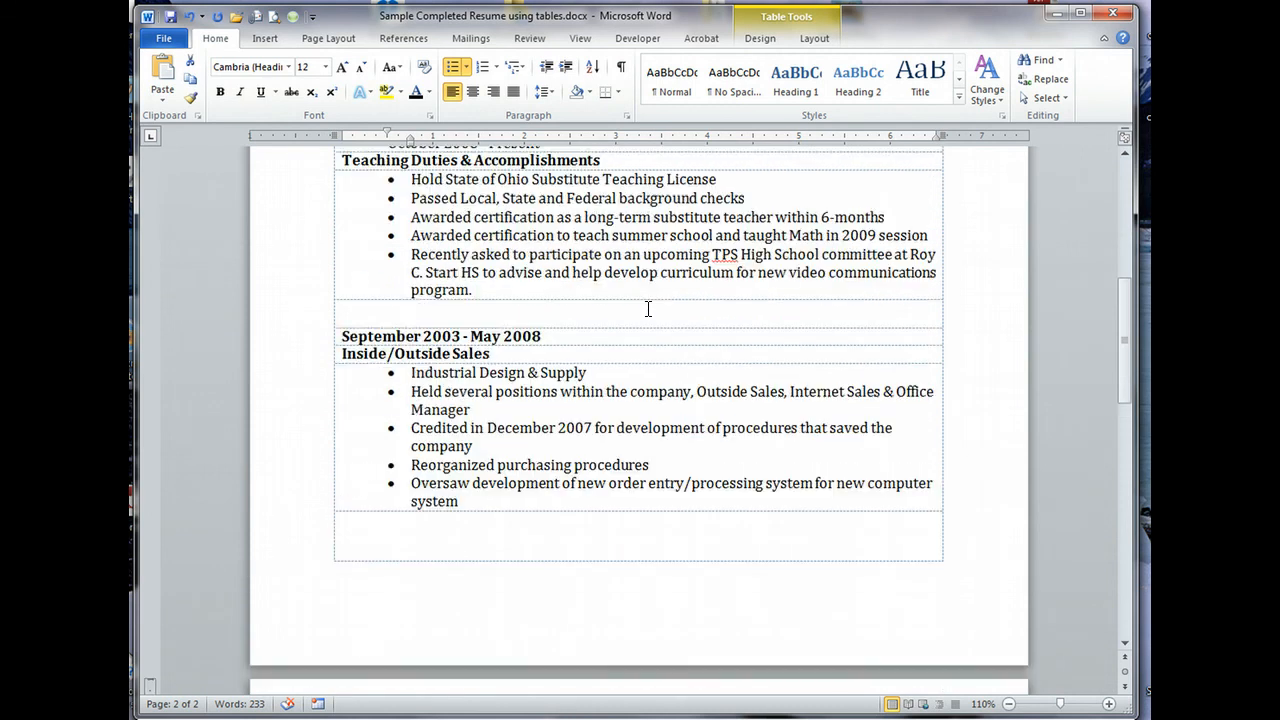
pyautogui.scroll(3)
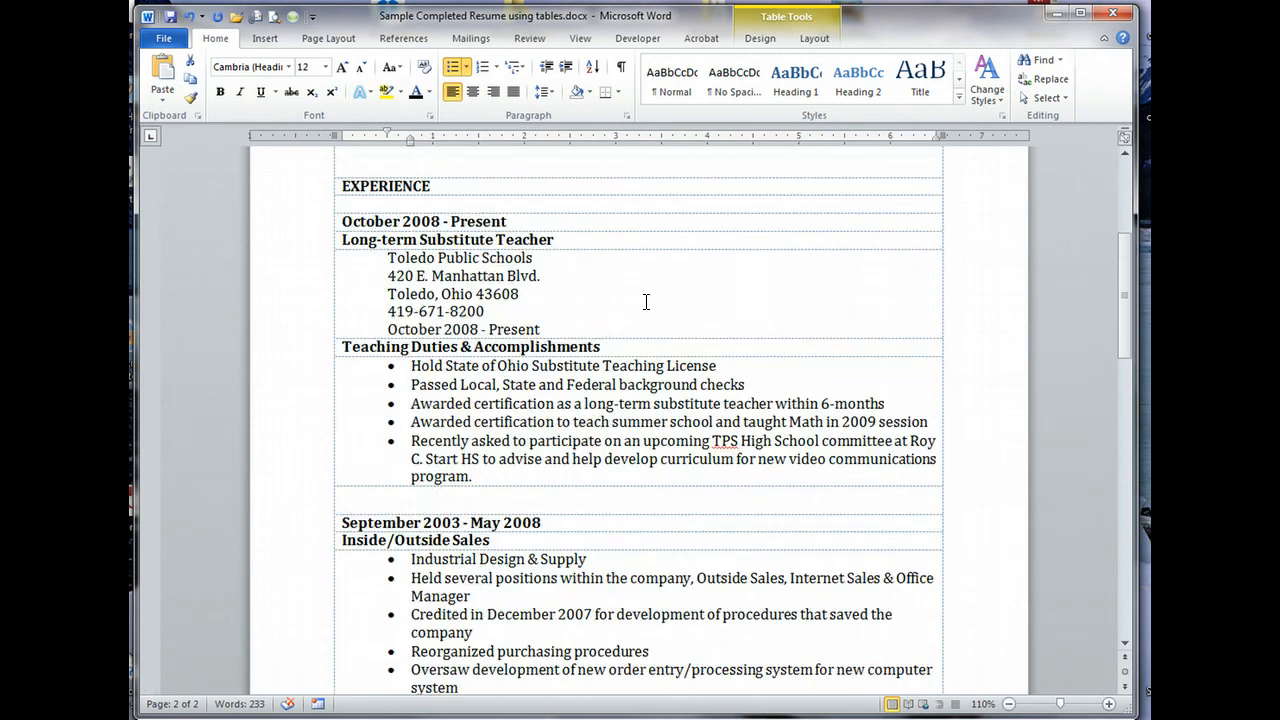
pyautogui.scroll(3)
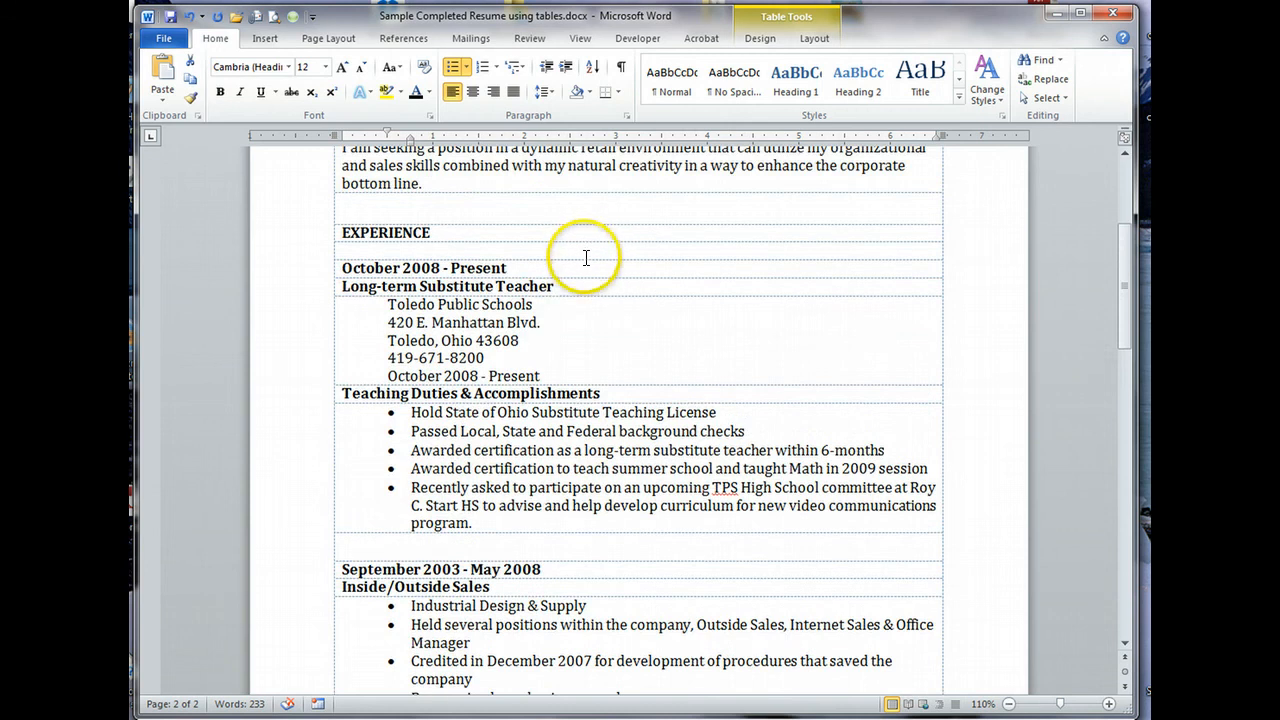
pyautogui.scroll(3)
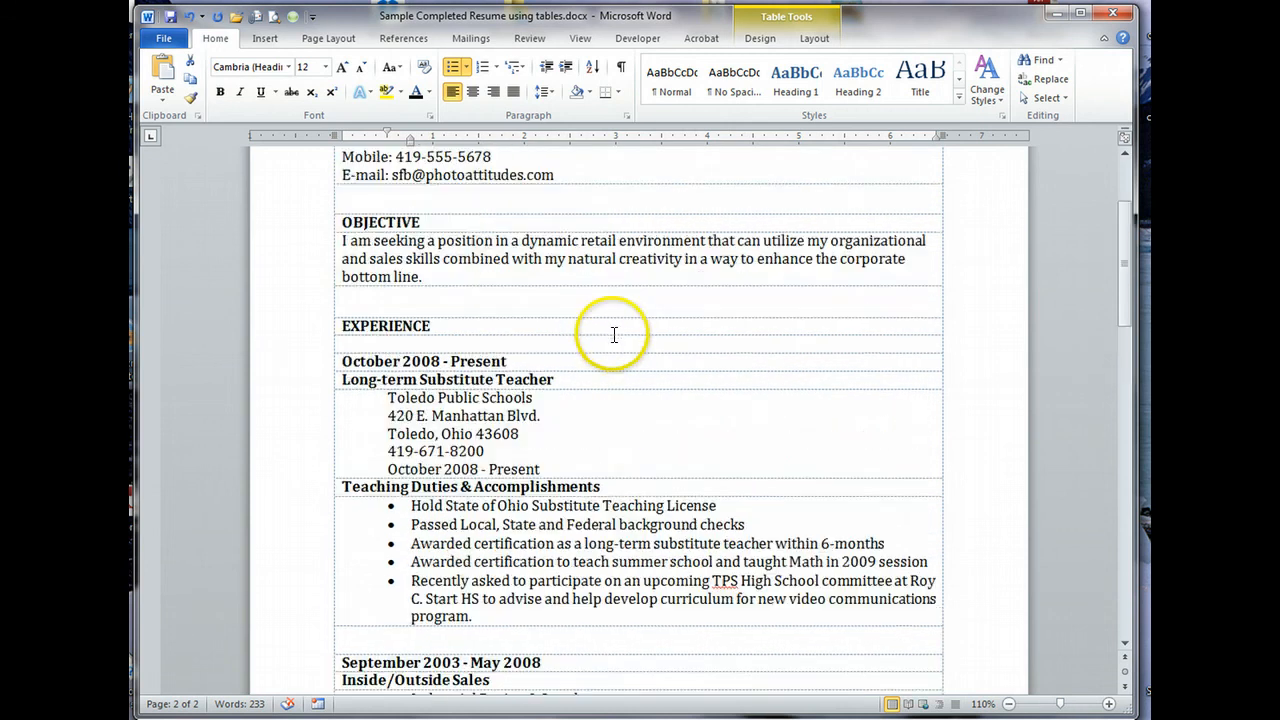
pyautogui.scroll(3)
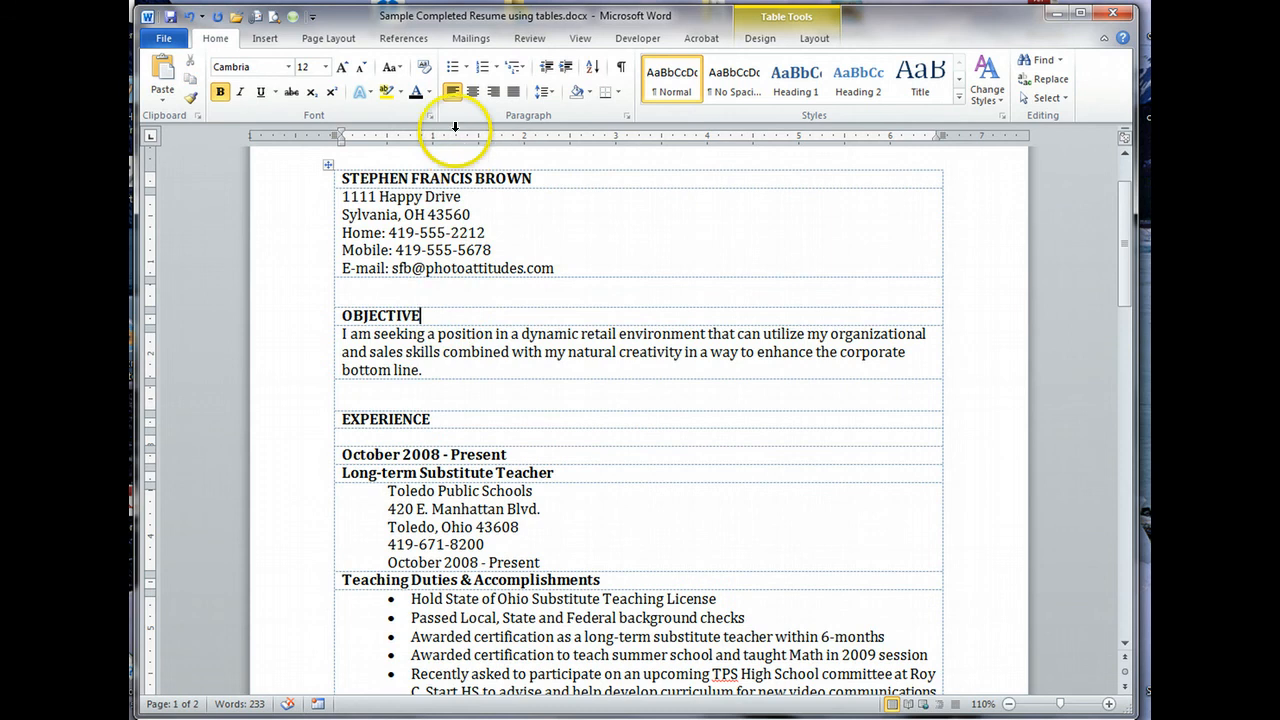
pyautogui.moveTo(396, 70)
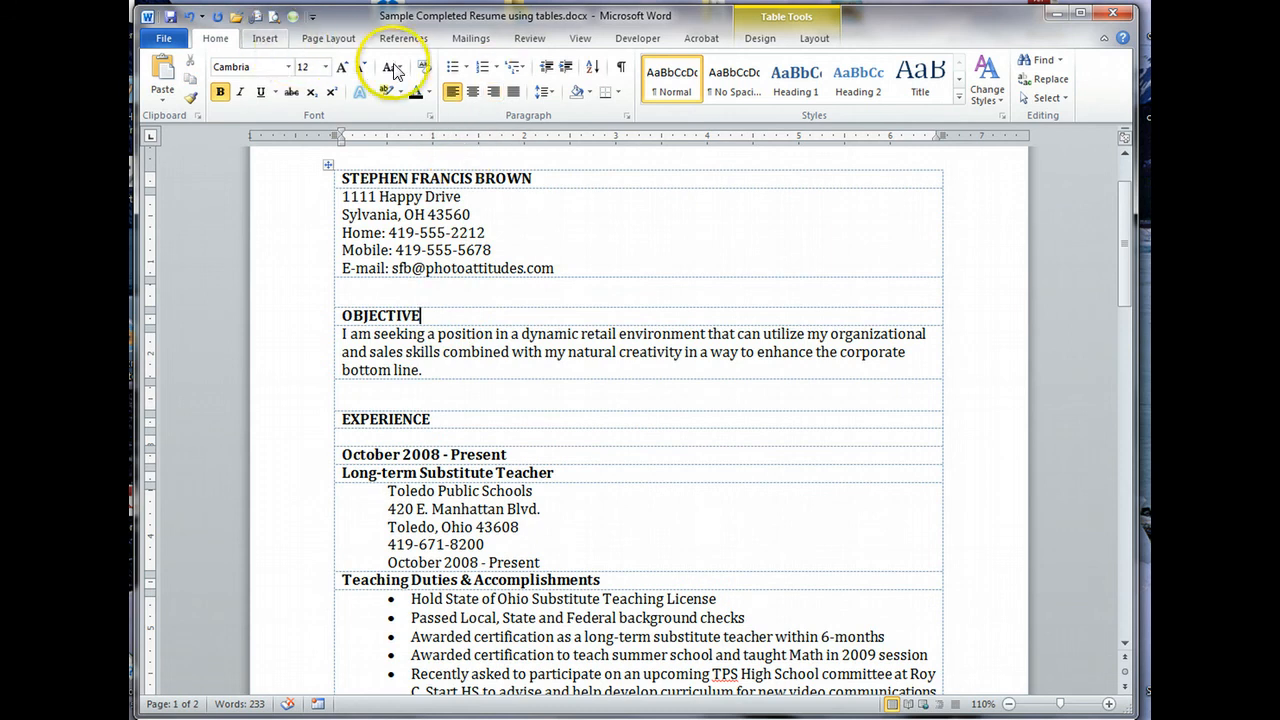
pyautogui.moveTo(264, 48)
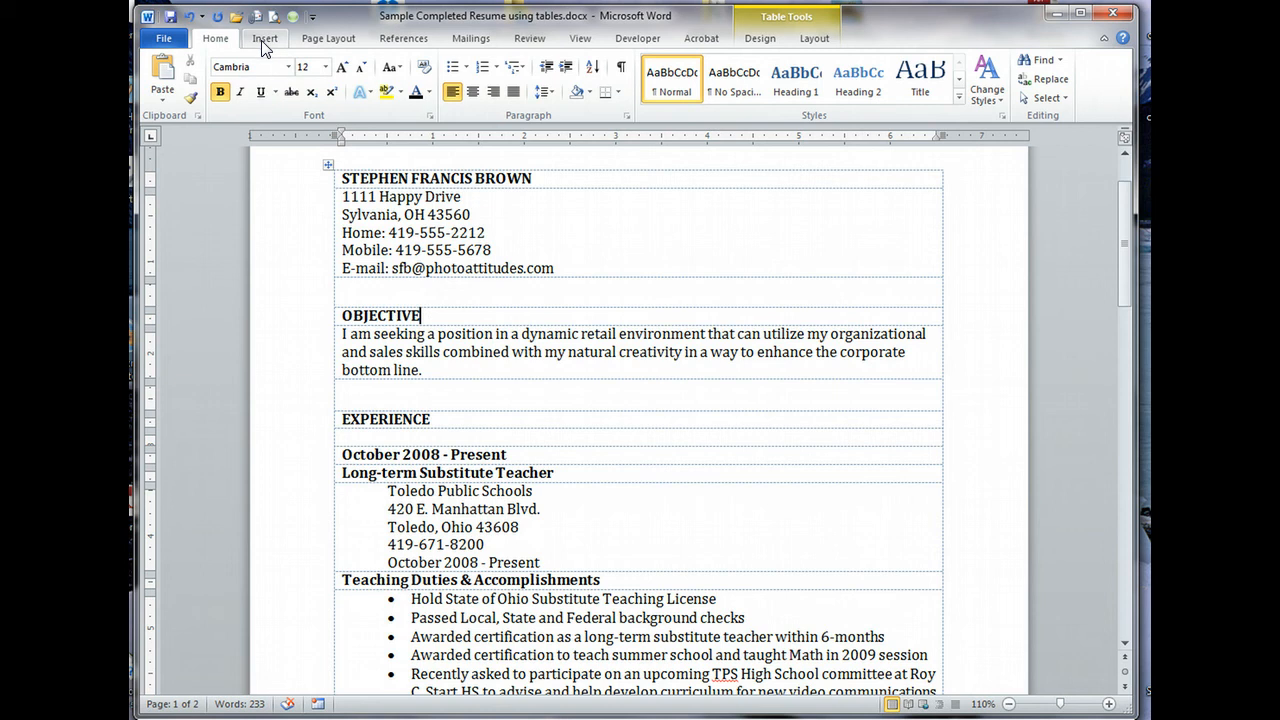
pyautogui.moveTo(816, 44)
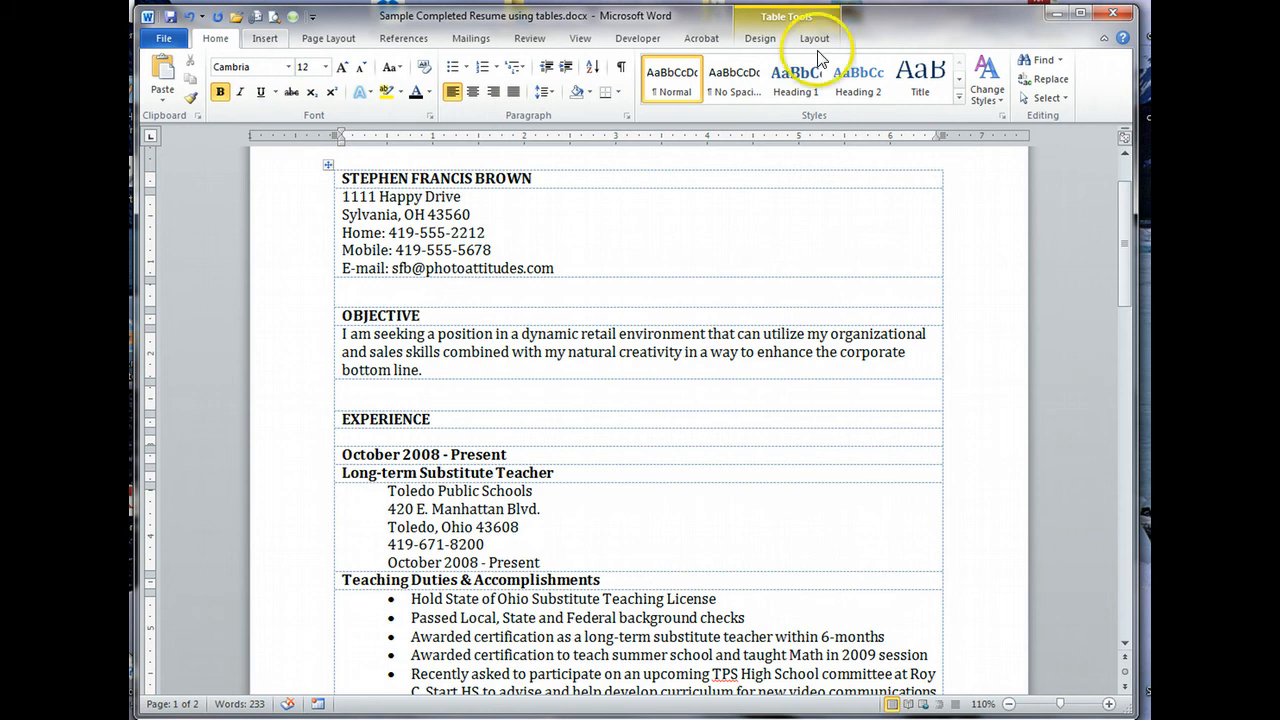
# Step: Insert a blank spacer row below the OBJECTIVE heading using Table Tools Layout
pyautogui.click(760, 38)
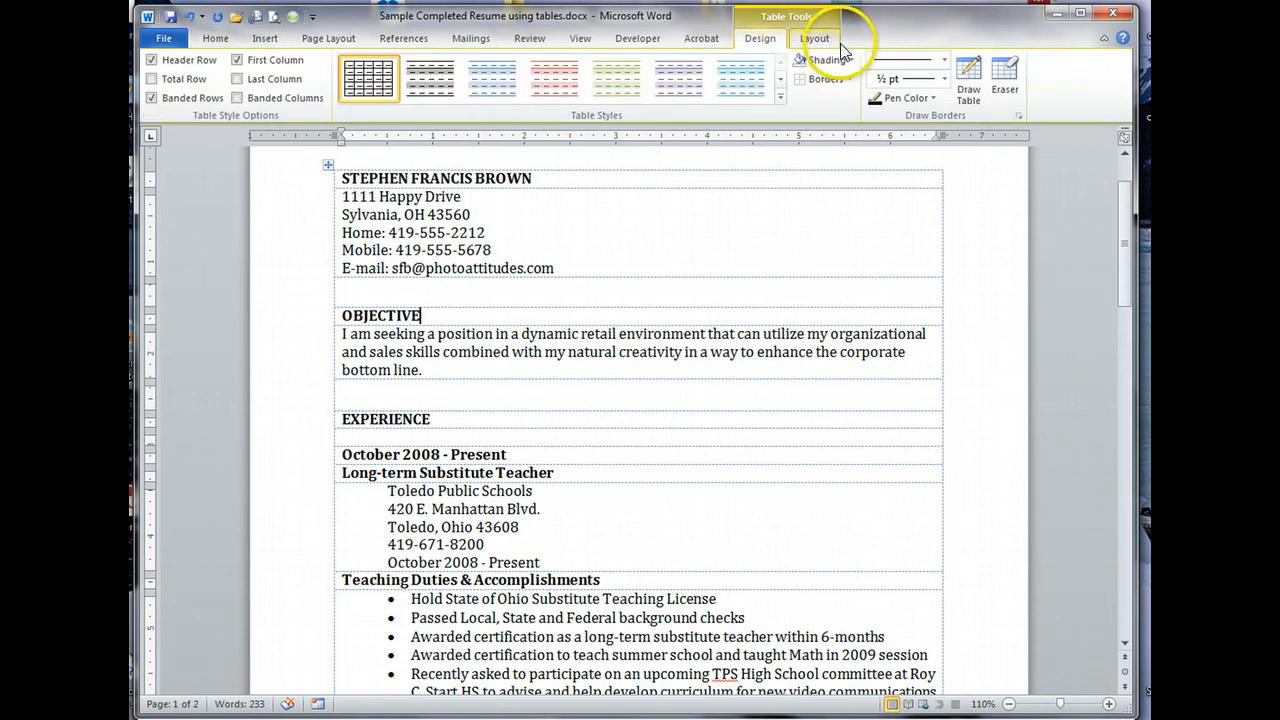
pyautogui.click(816, 38)
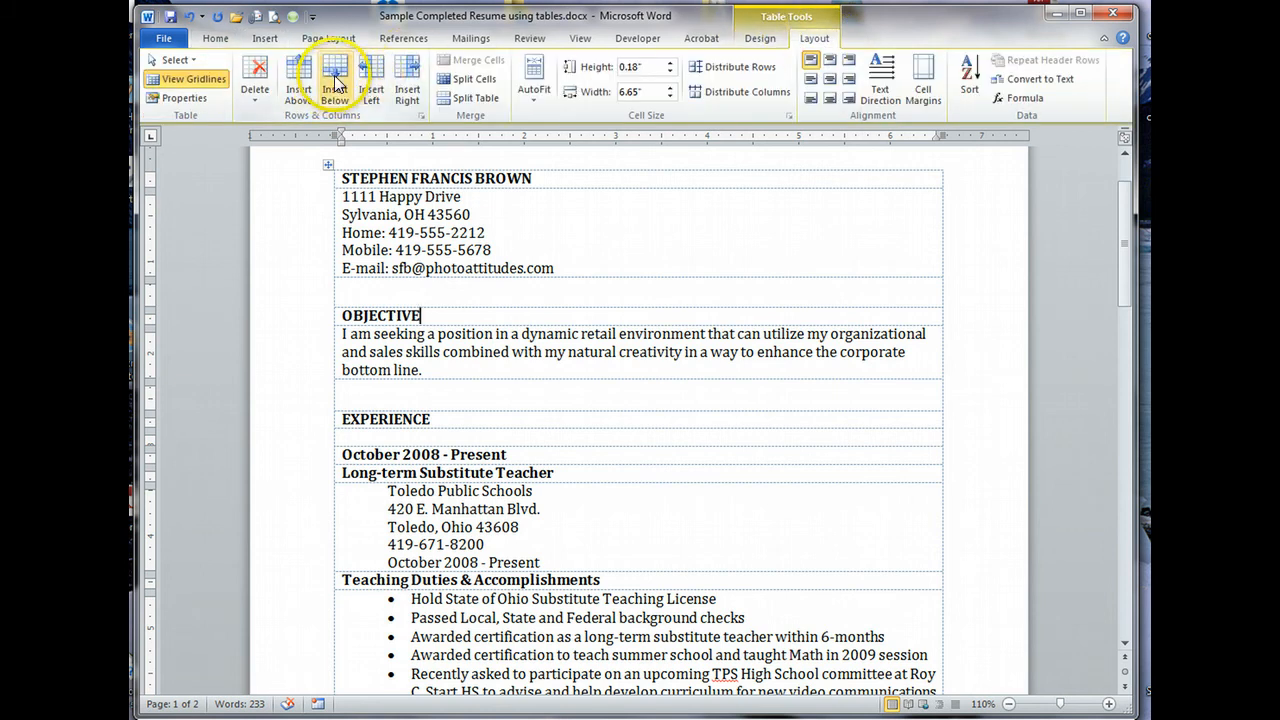
pyautogui.click(334, 78)
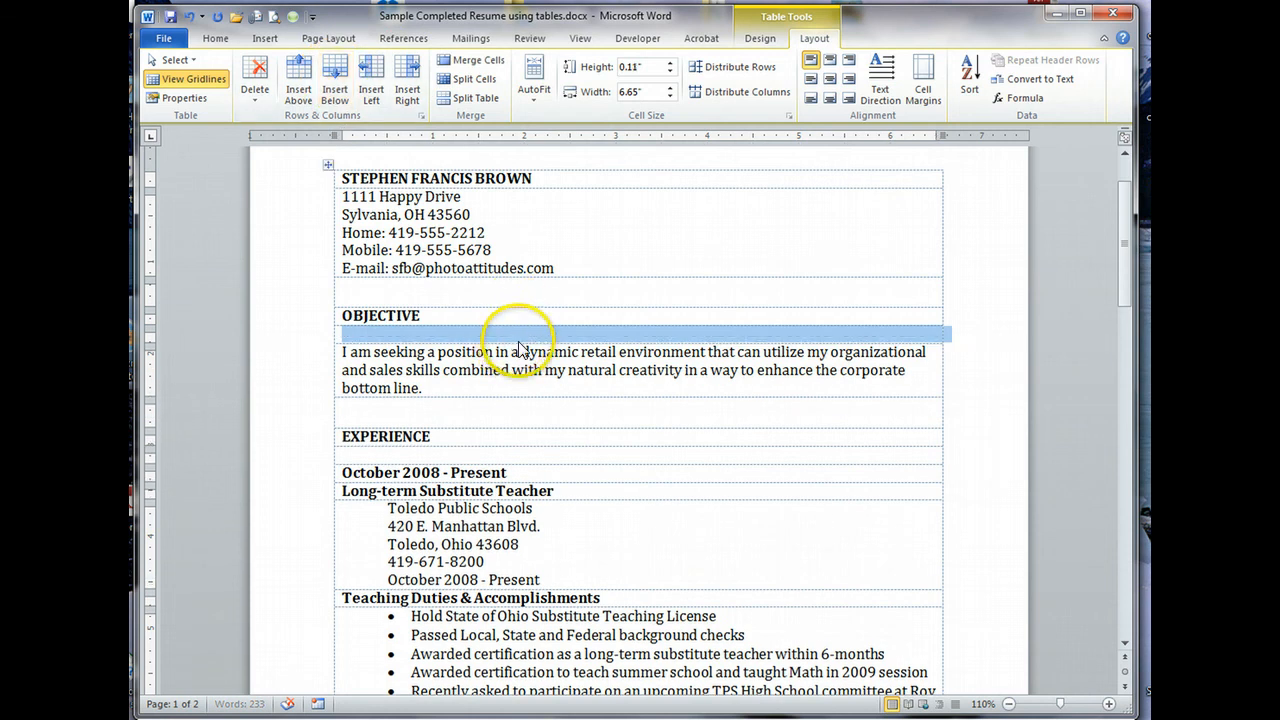
pyautogui.scroll(-3)
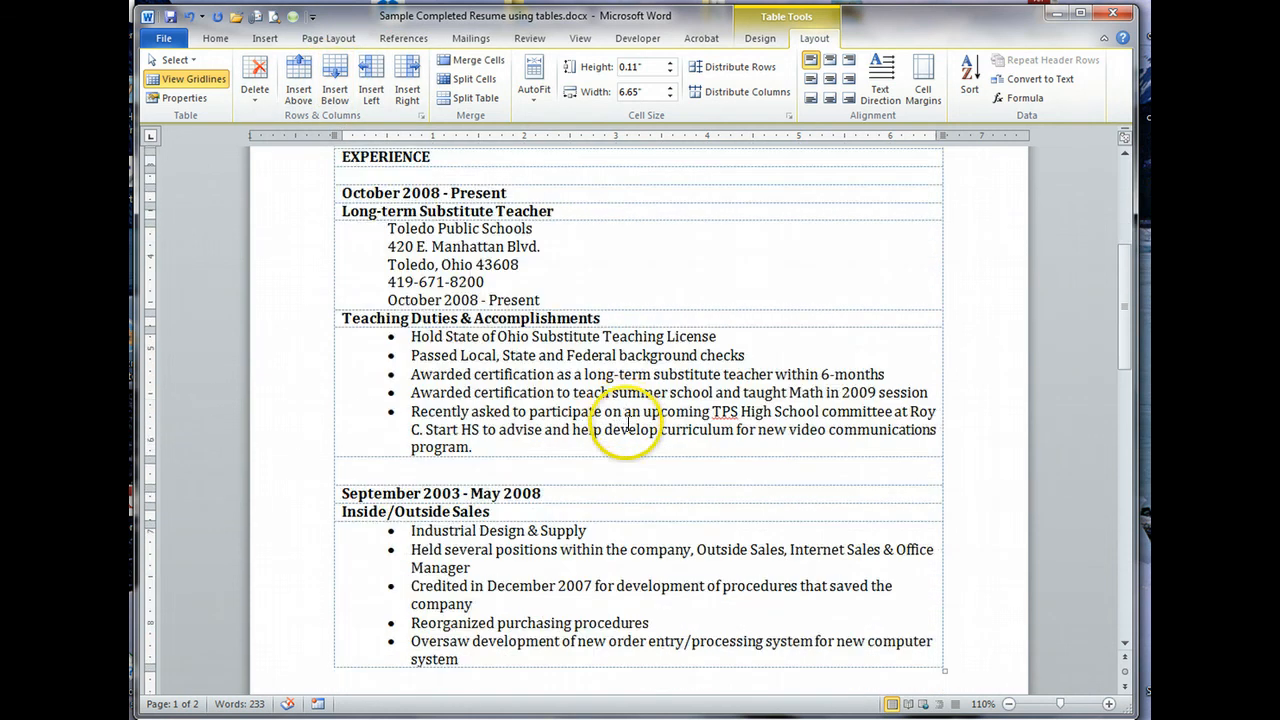
# Step: Heighten the spacer row so EDUCATION starts page two, then go to the File Info view
pyautogui.scroll(-3)
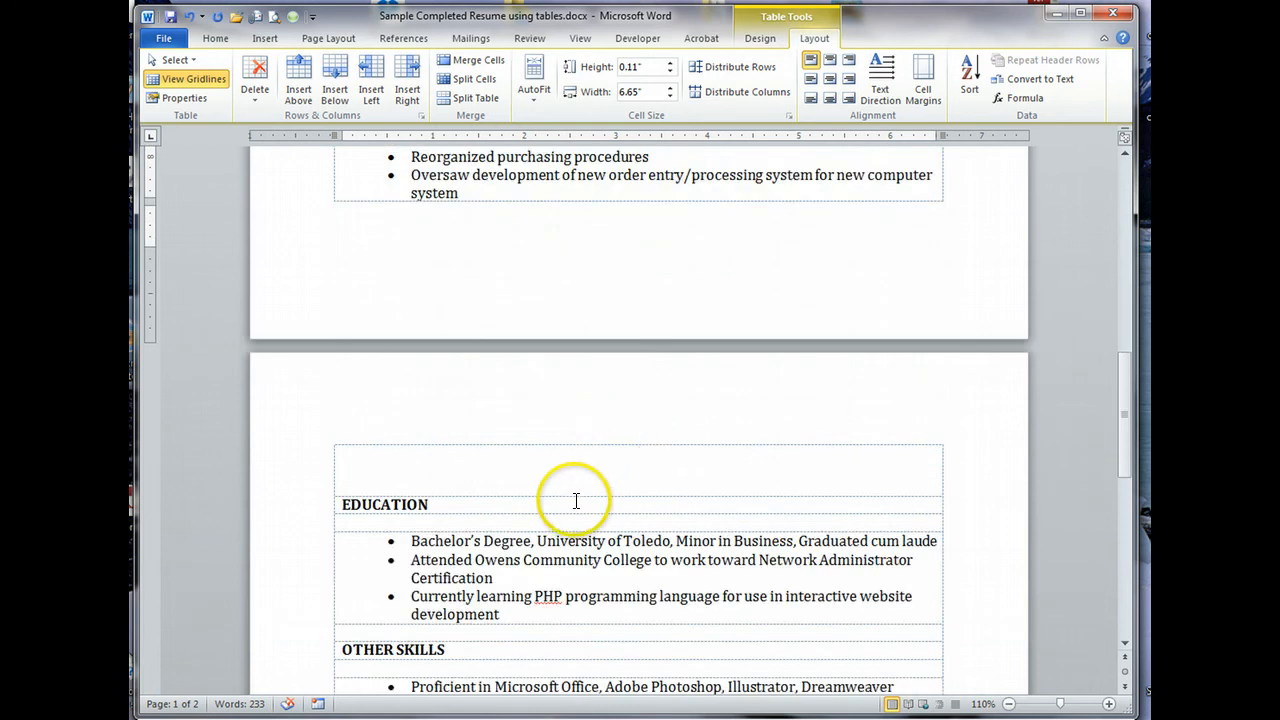
pyautogui.moveTo(572, 498)
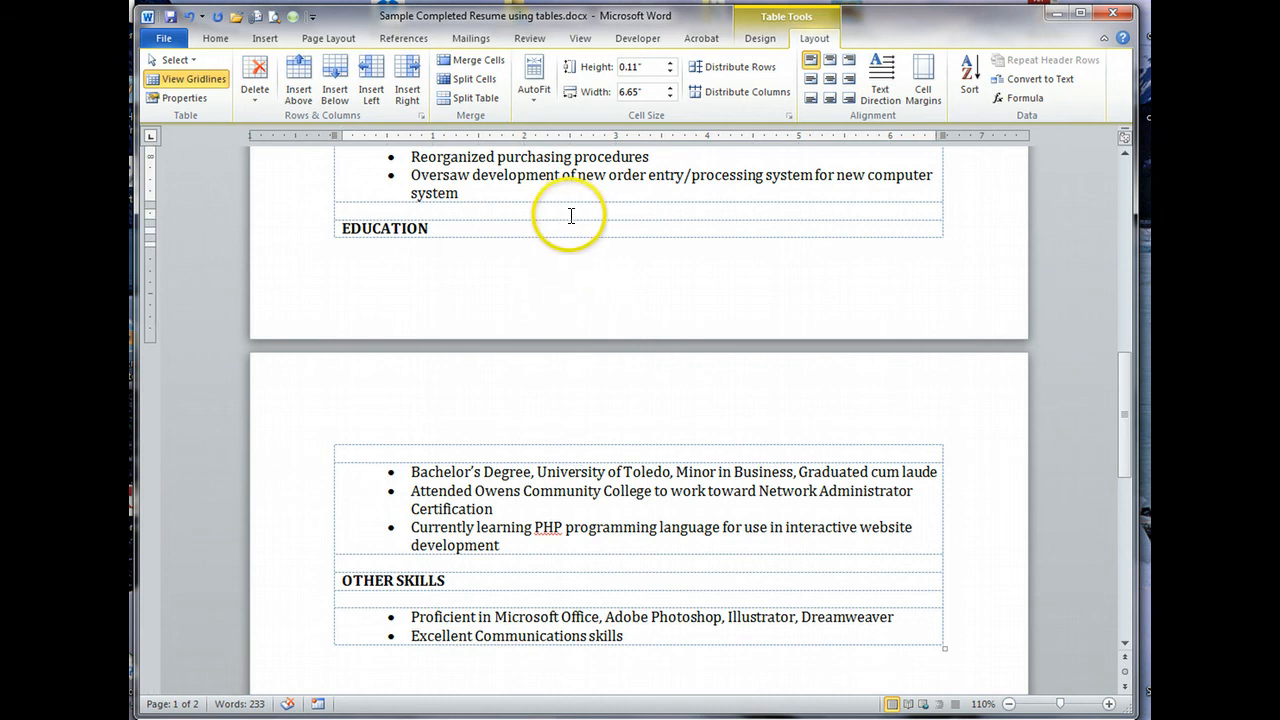
pyautogui.moveTo(564, 216); pyautogui.dragTo(564, 228)
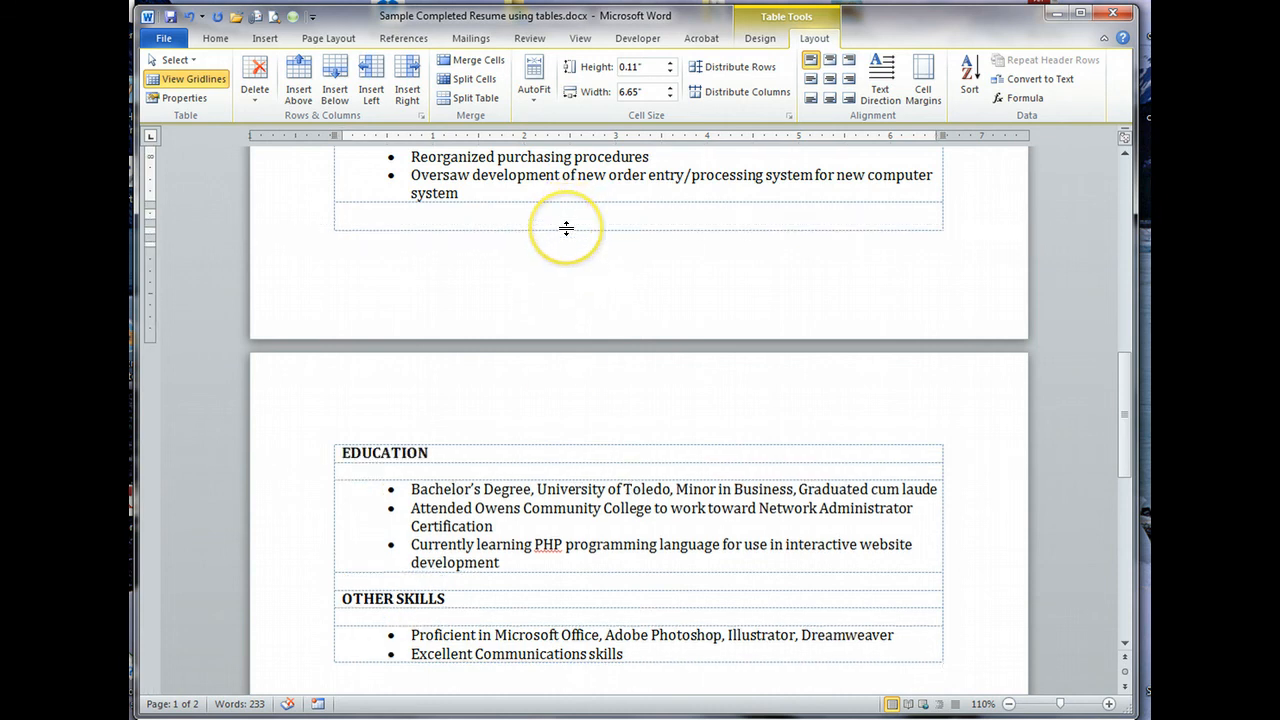
pyautogui.moveTo(632, 264)
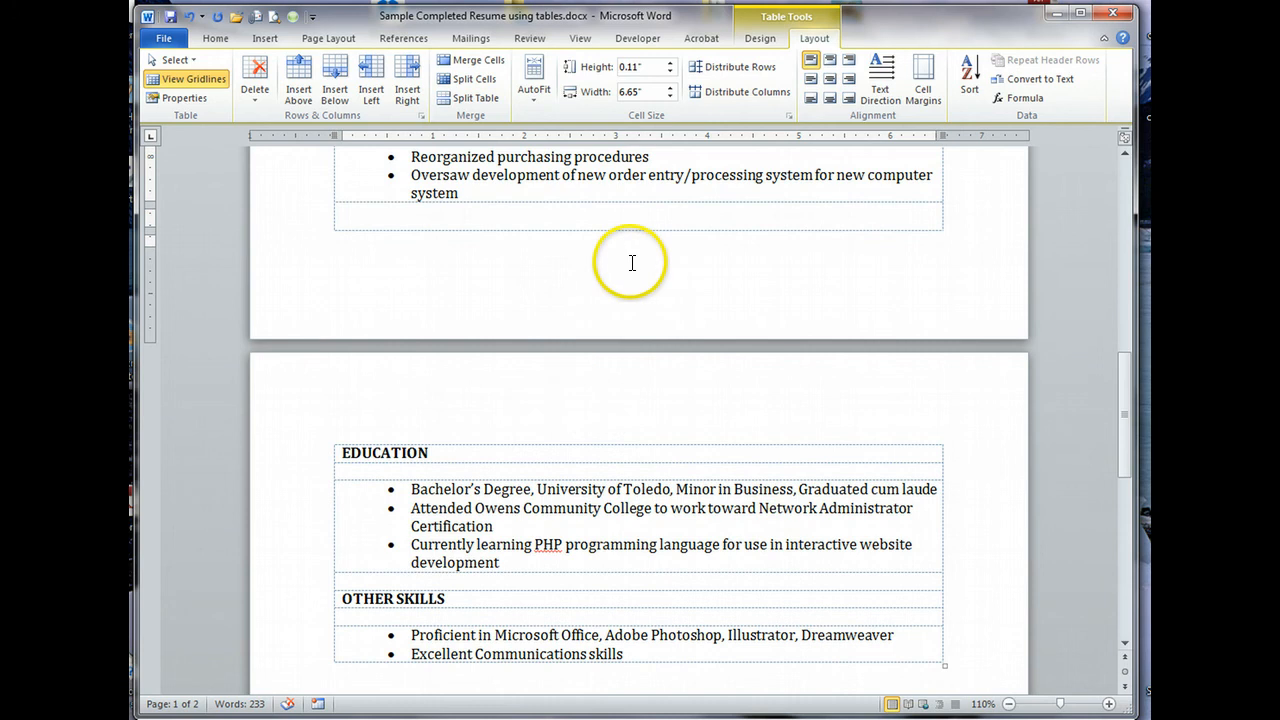
pyautogui.moveTo(632, 264)
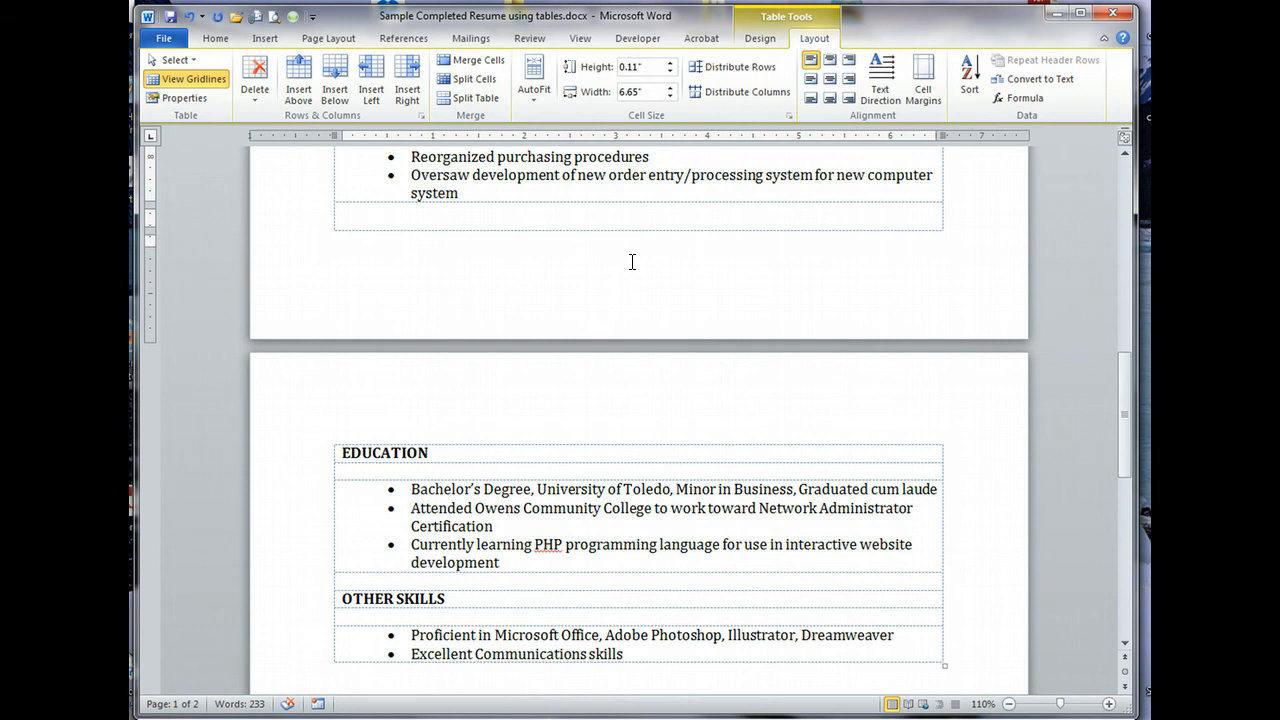
pyautogui.scroll(3)
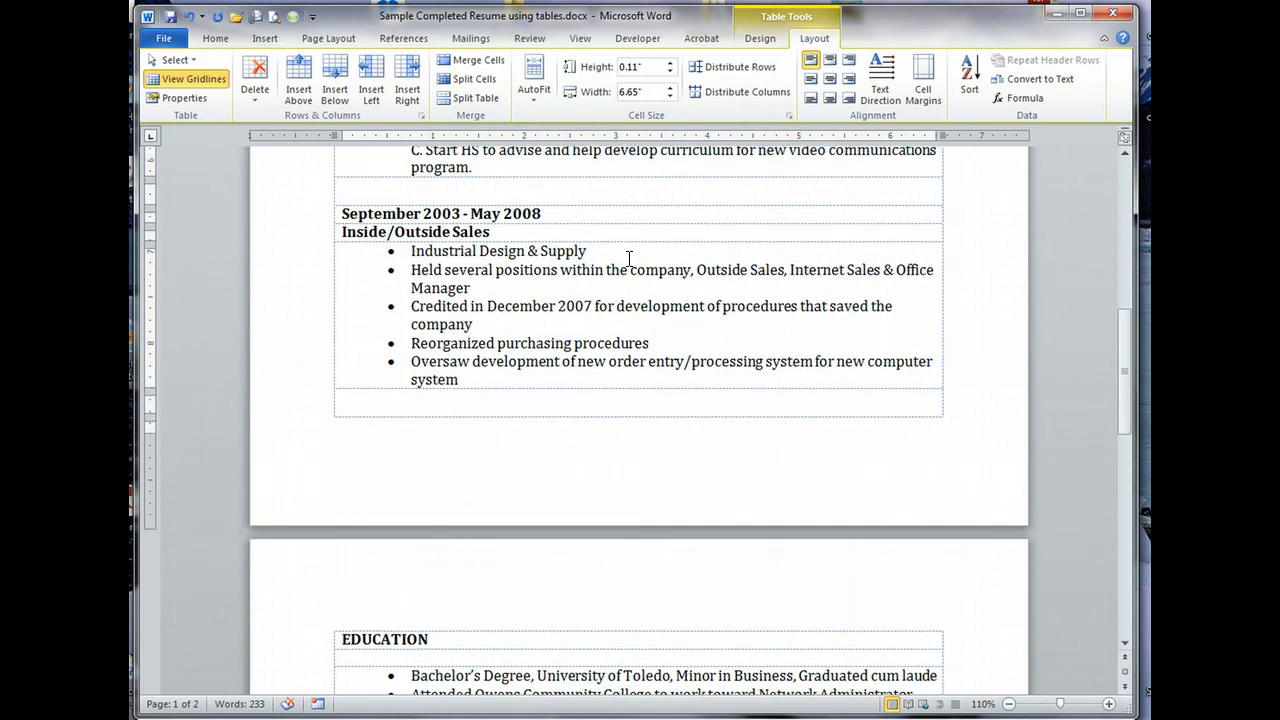
pyautogui.scroll(3)
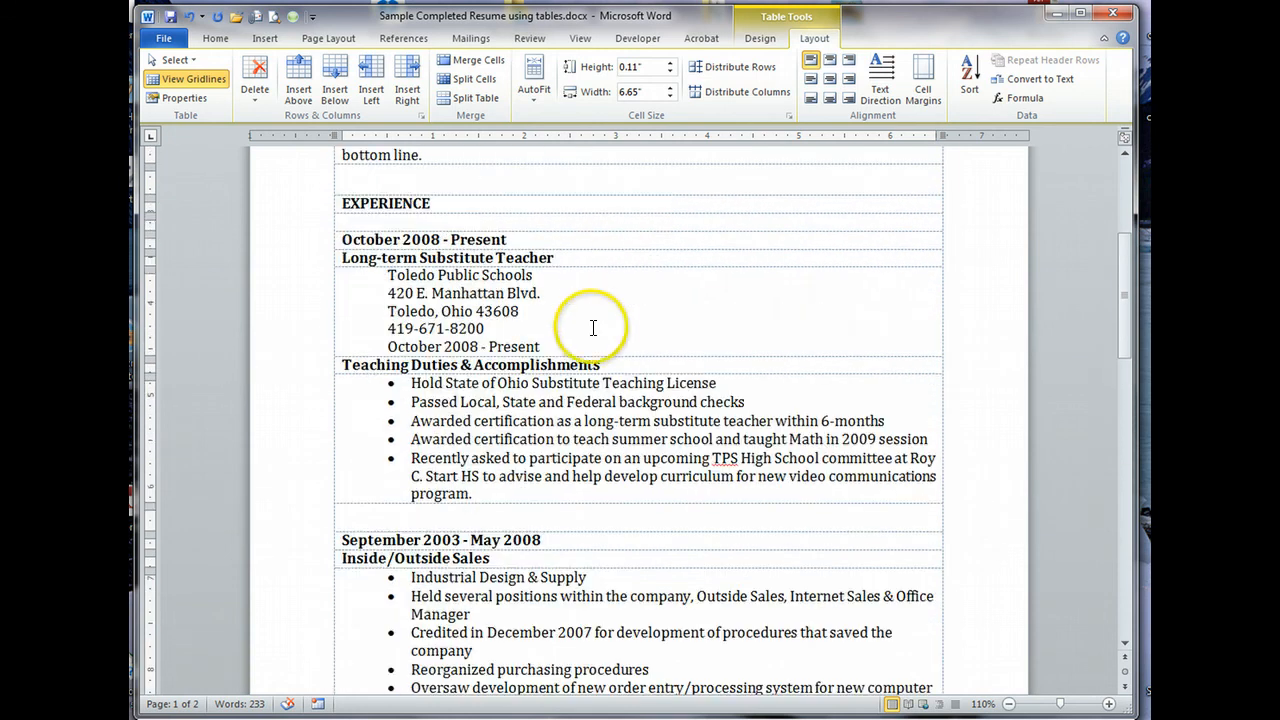
pyautogui.moveTo(668, 336)
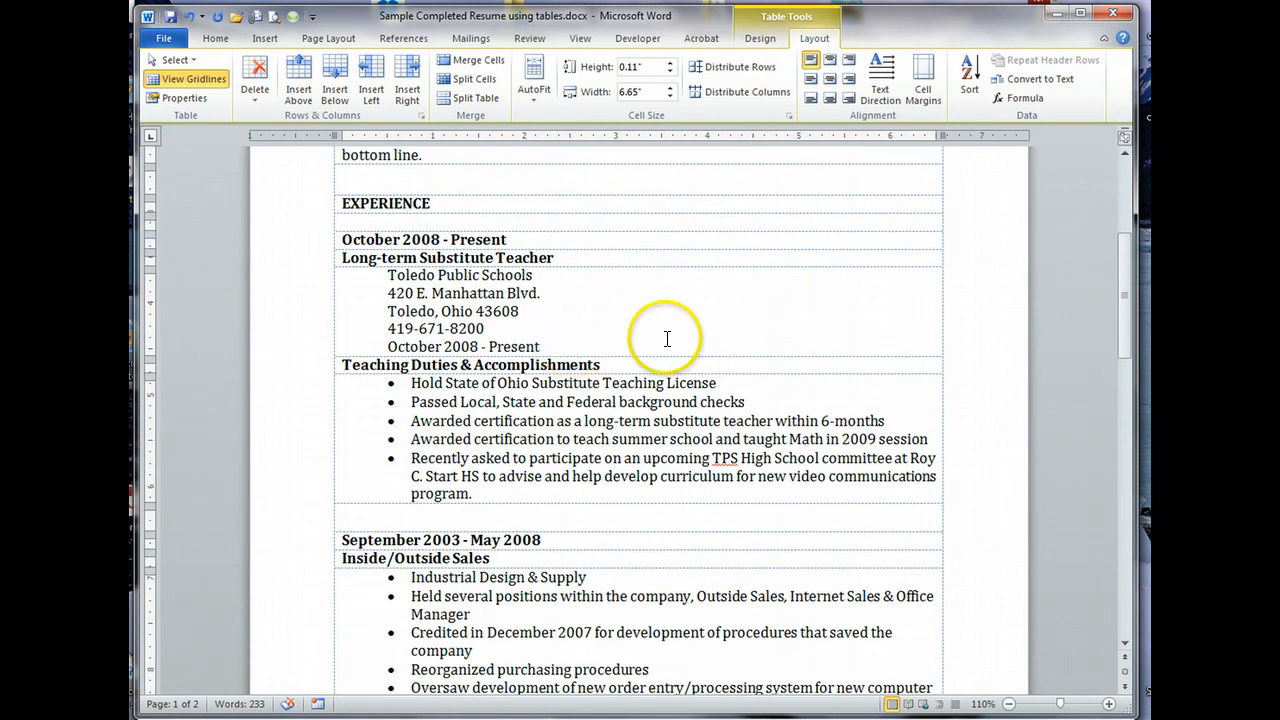
pyautogui.scroll(3)
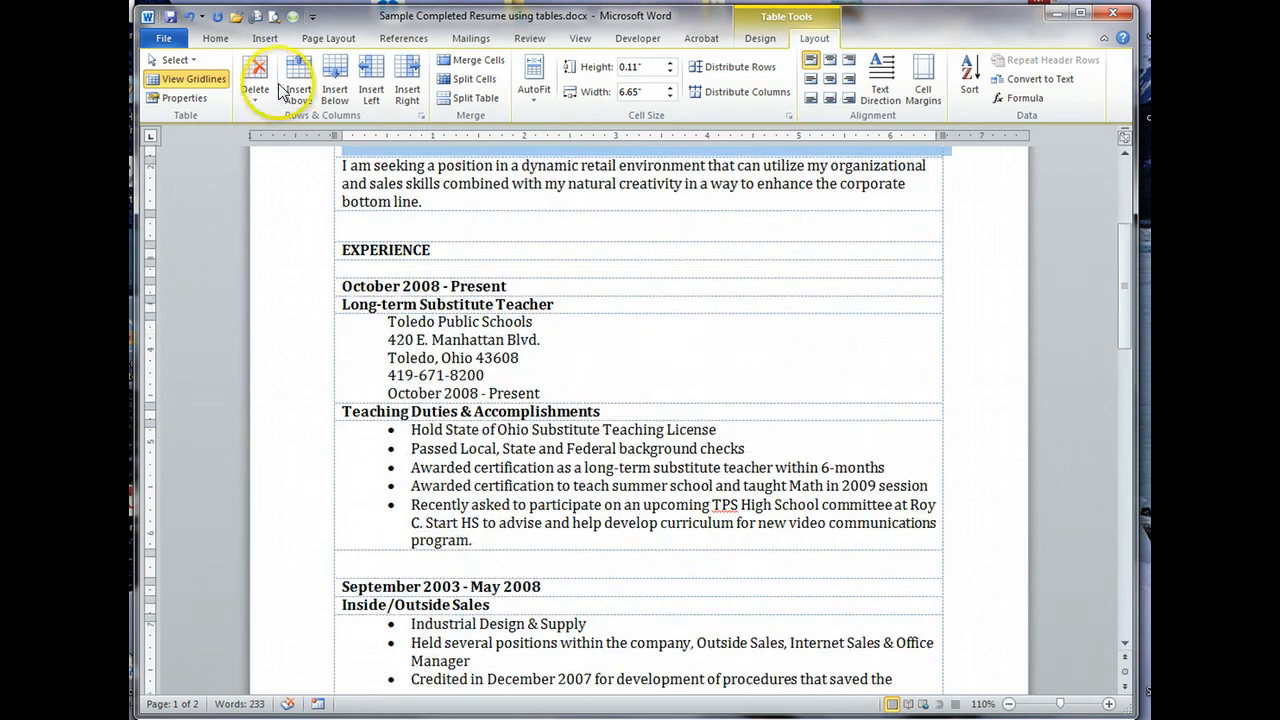
pyautogui.click(164, 38)
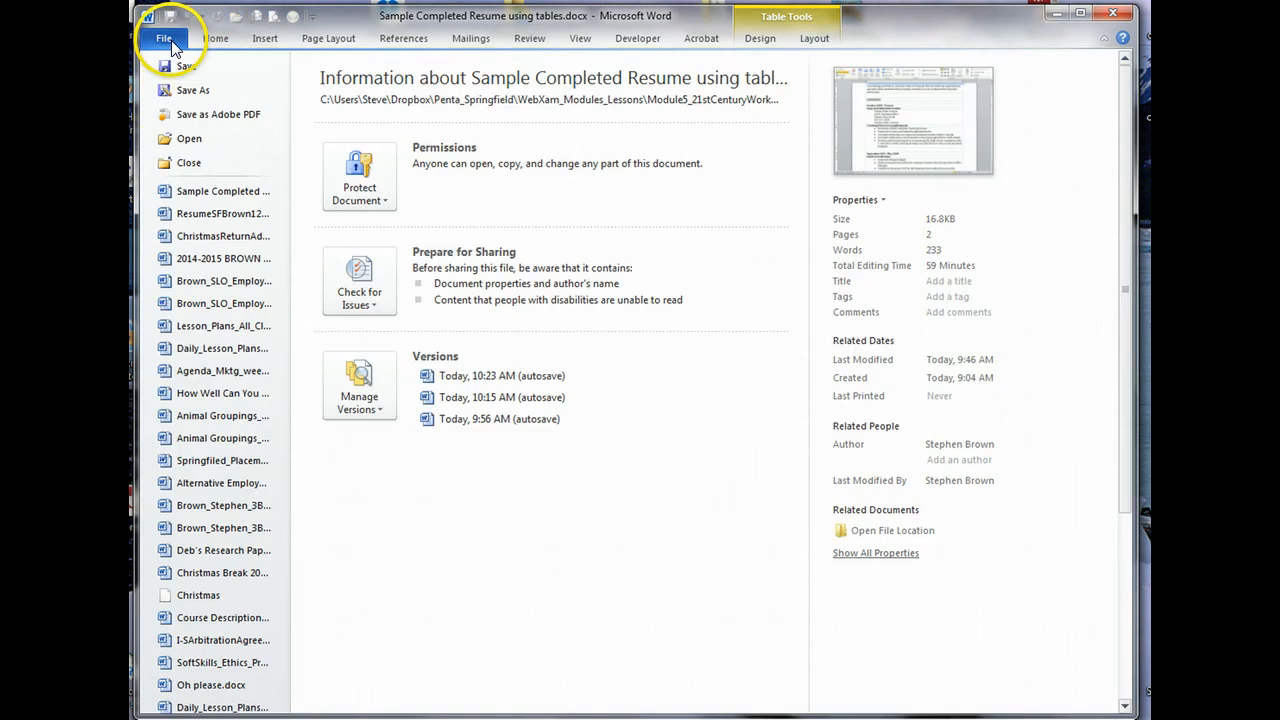
pyautogui.moveTo(210, 644)
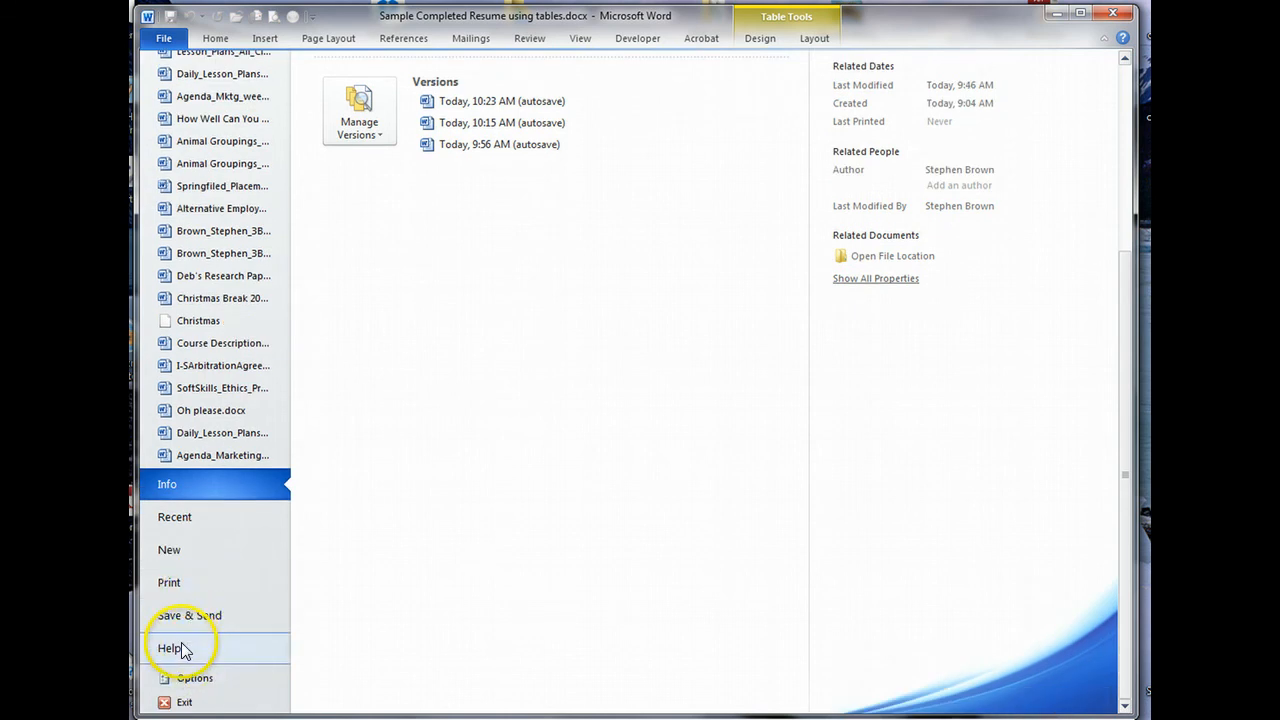
pyautogui.moveTo(178, 582)
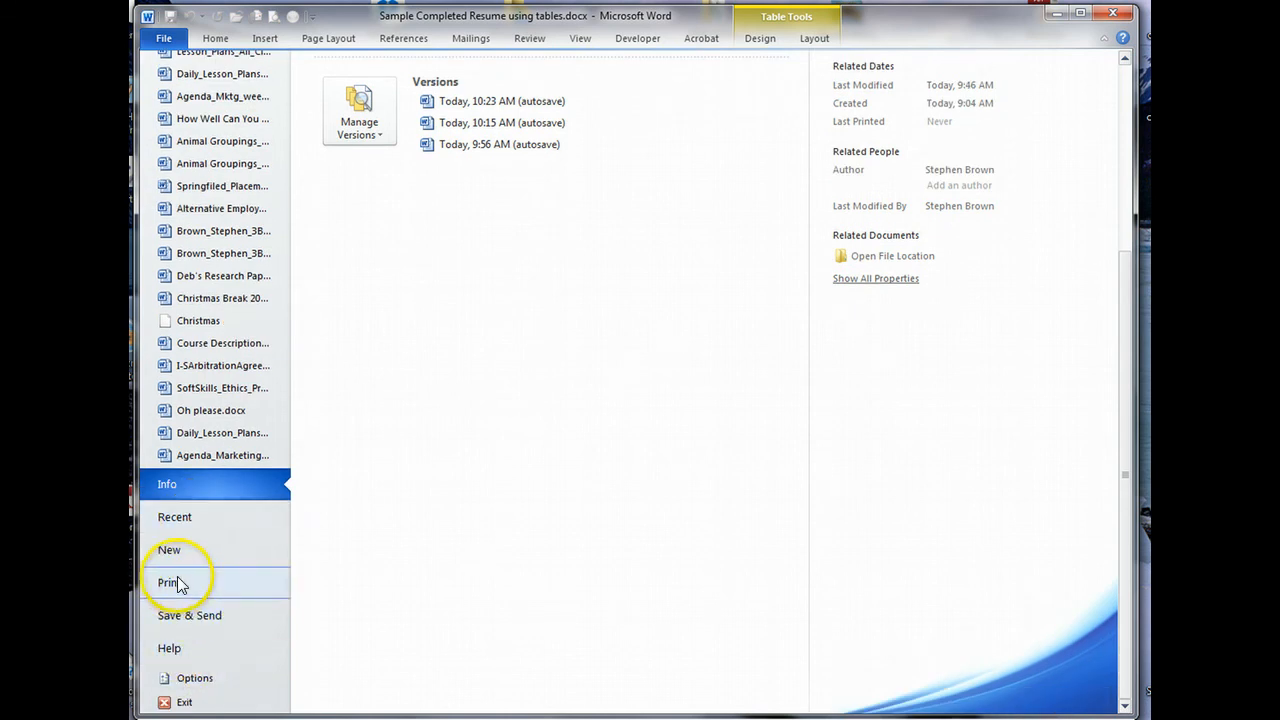
# Step: Preview pages one and two of the finished resume, then return to editing via Home
pyautogui.click(168, 584)
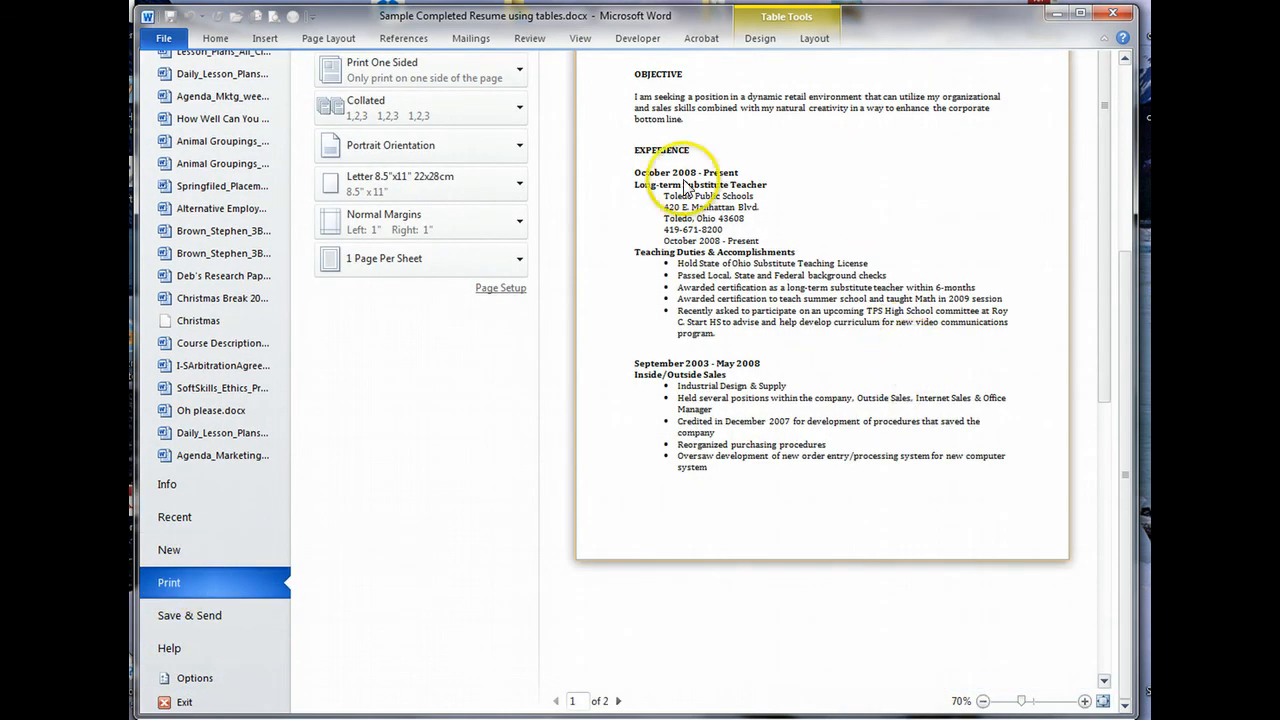
pyautogui.moveTo(864, 110)
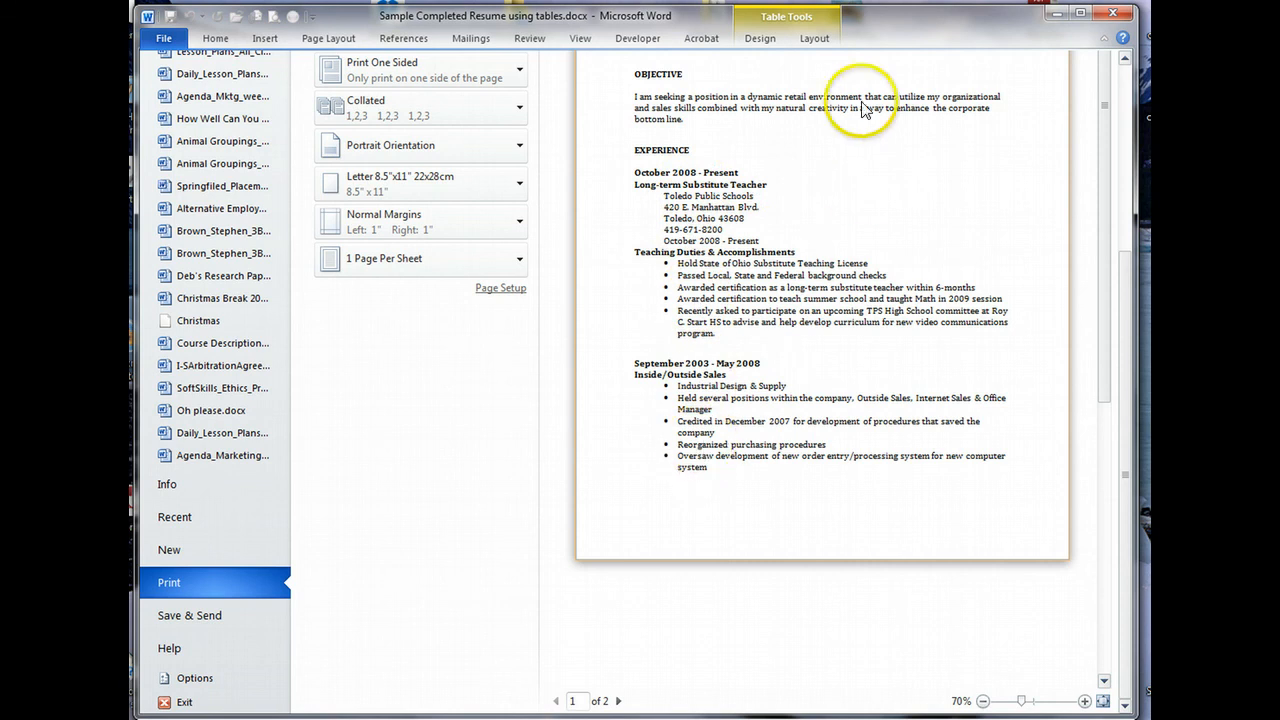
pyautogui.moveTo(796, 388)
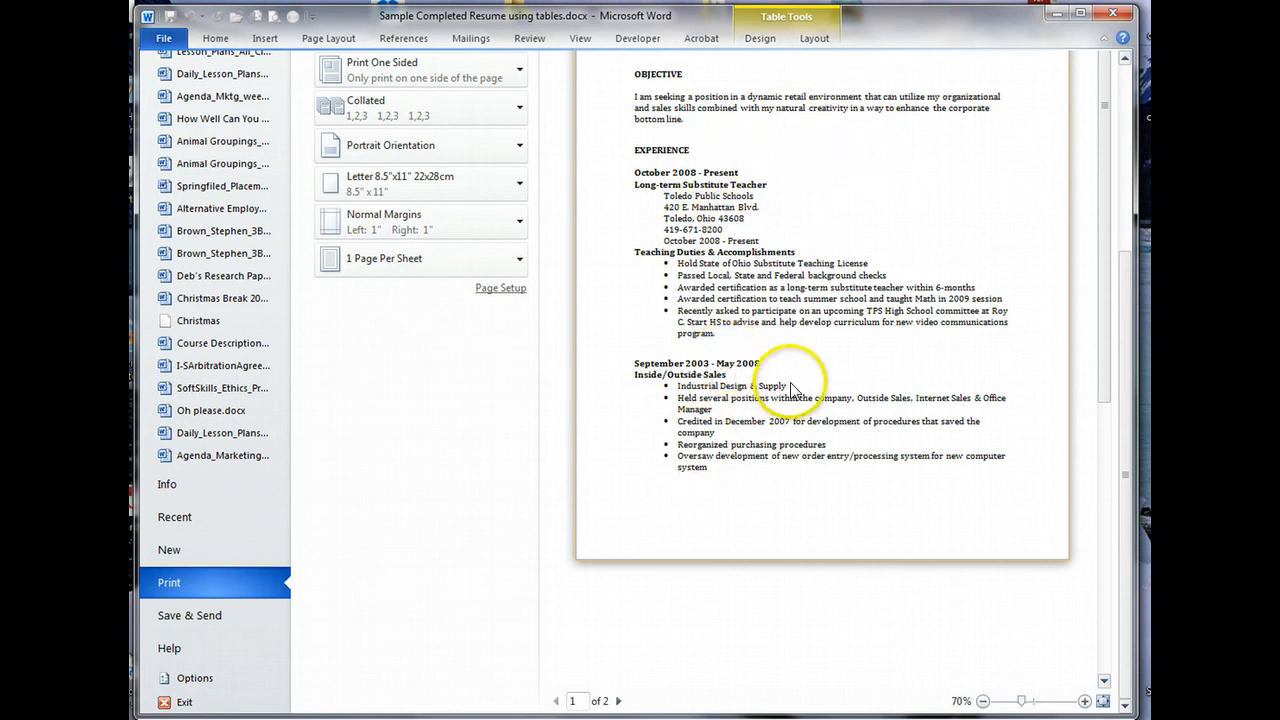
pyautogui.moveTo(1104, 304)
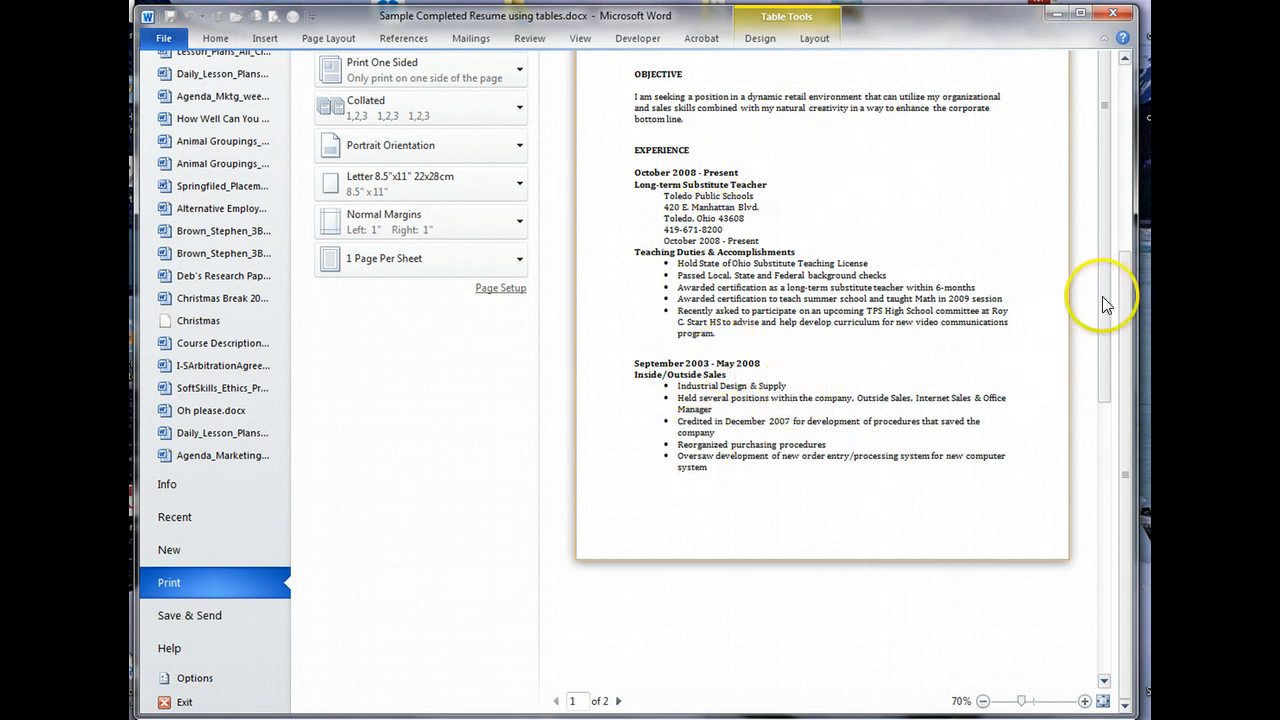
pyautogui.scroll(-3)
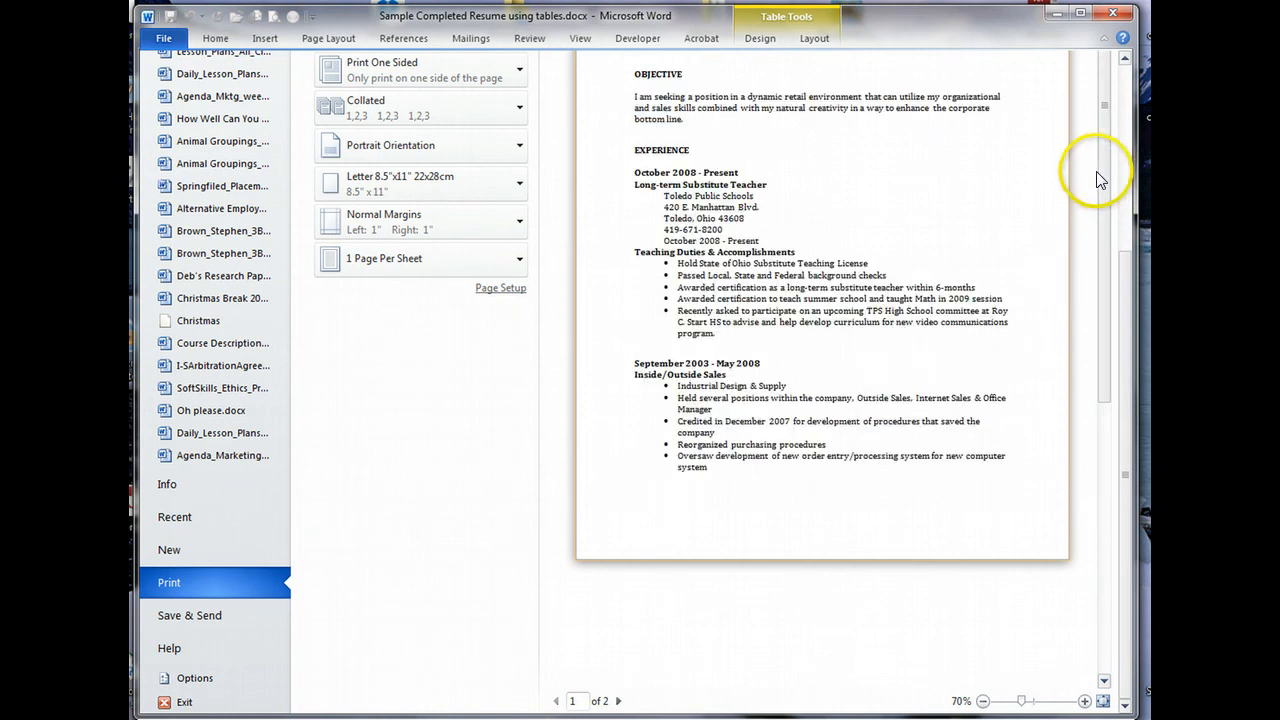
pyautogui.scroll(-3)
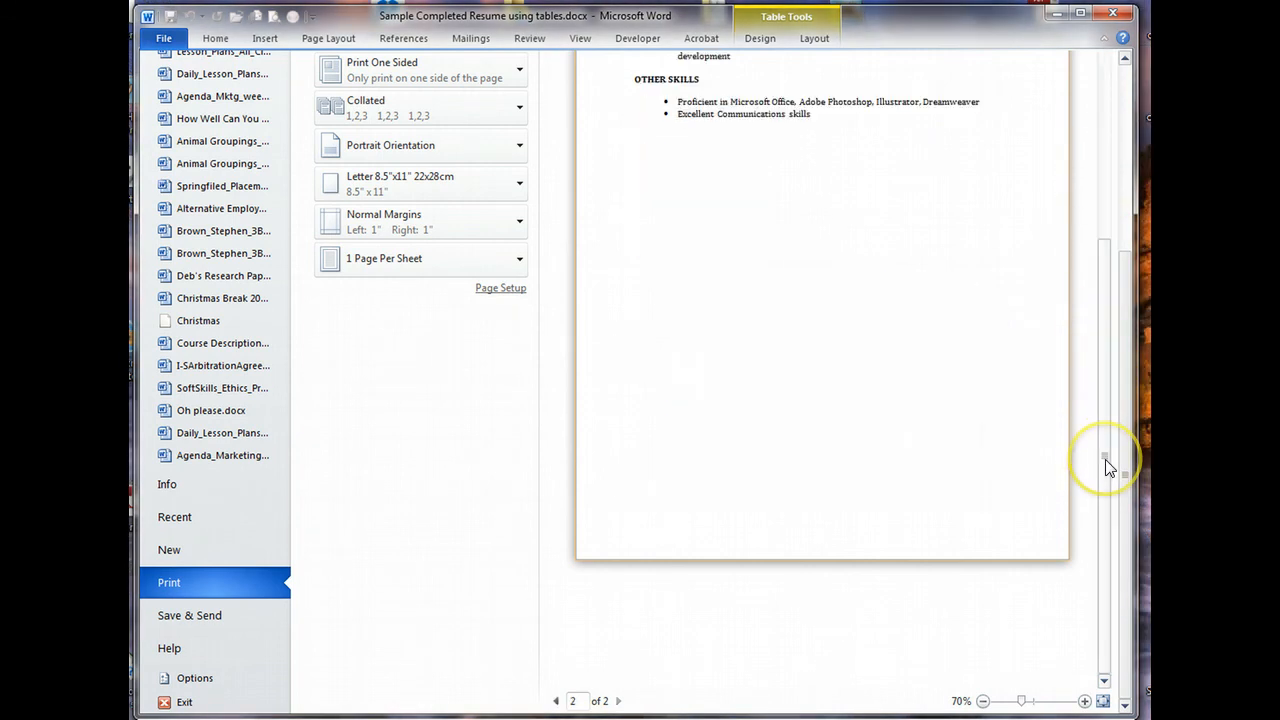
pyautogui.moveTo(1136, 436)
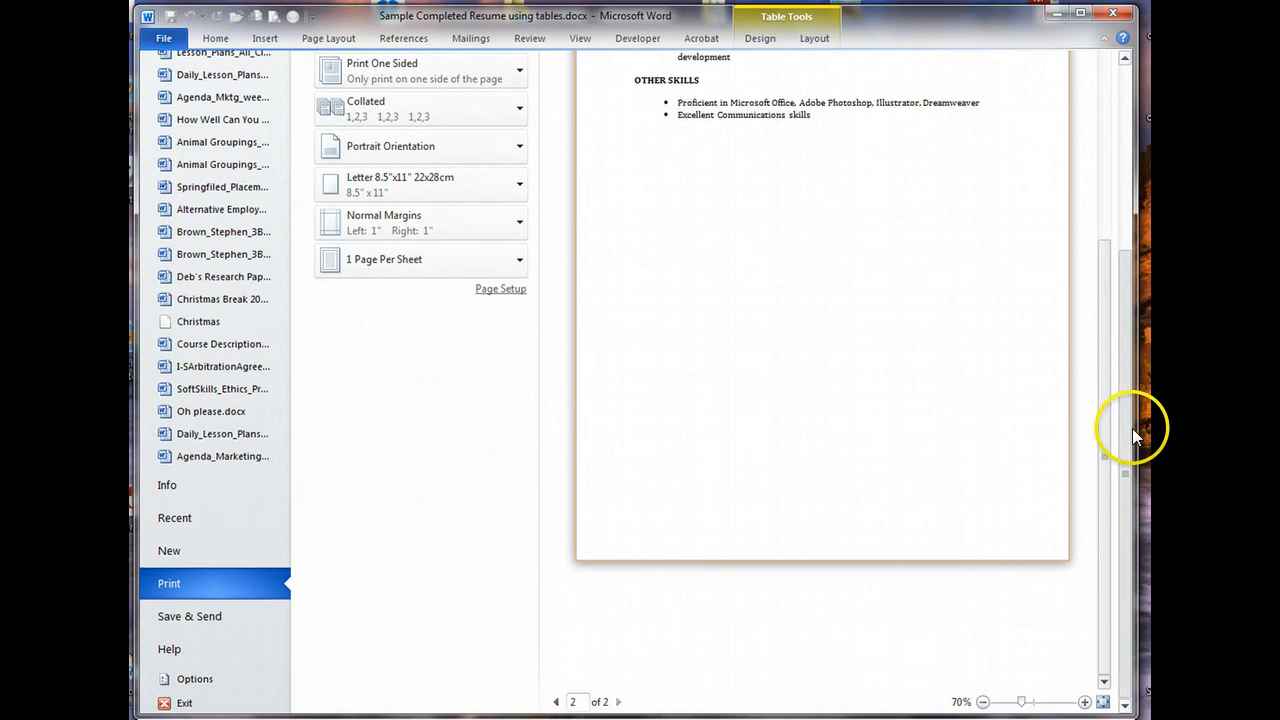
pyautogui.scroll(3)
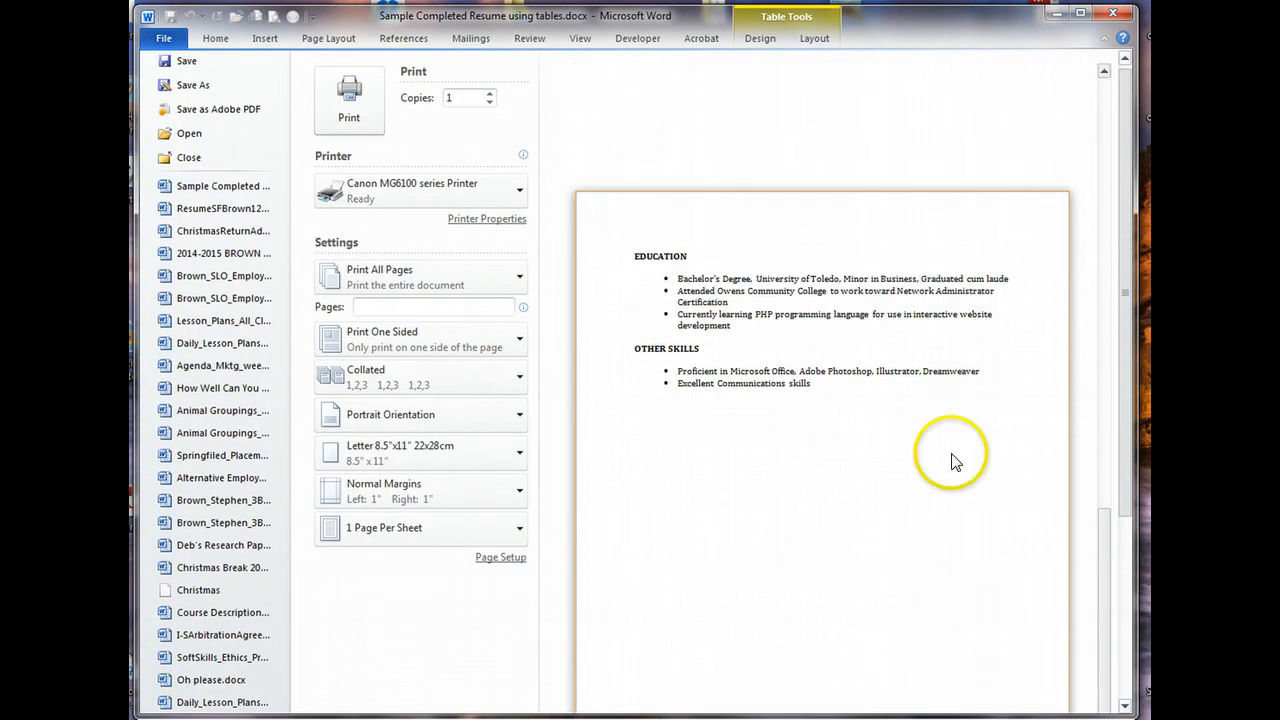
pyautogui.moveTo(758, 388)
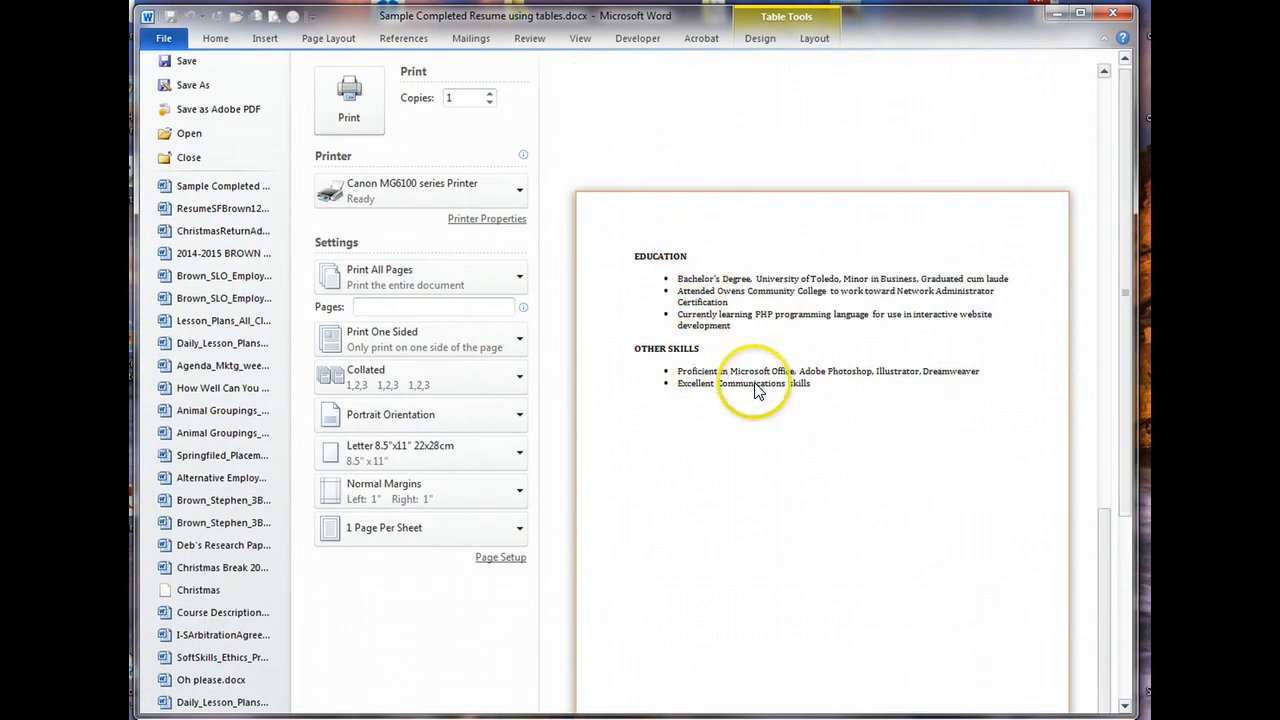
pyautogui.moveTo(812, 414)
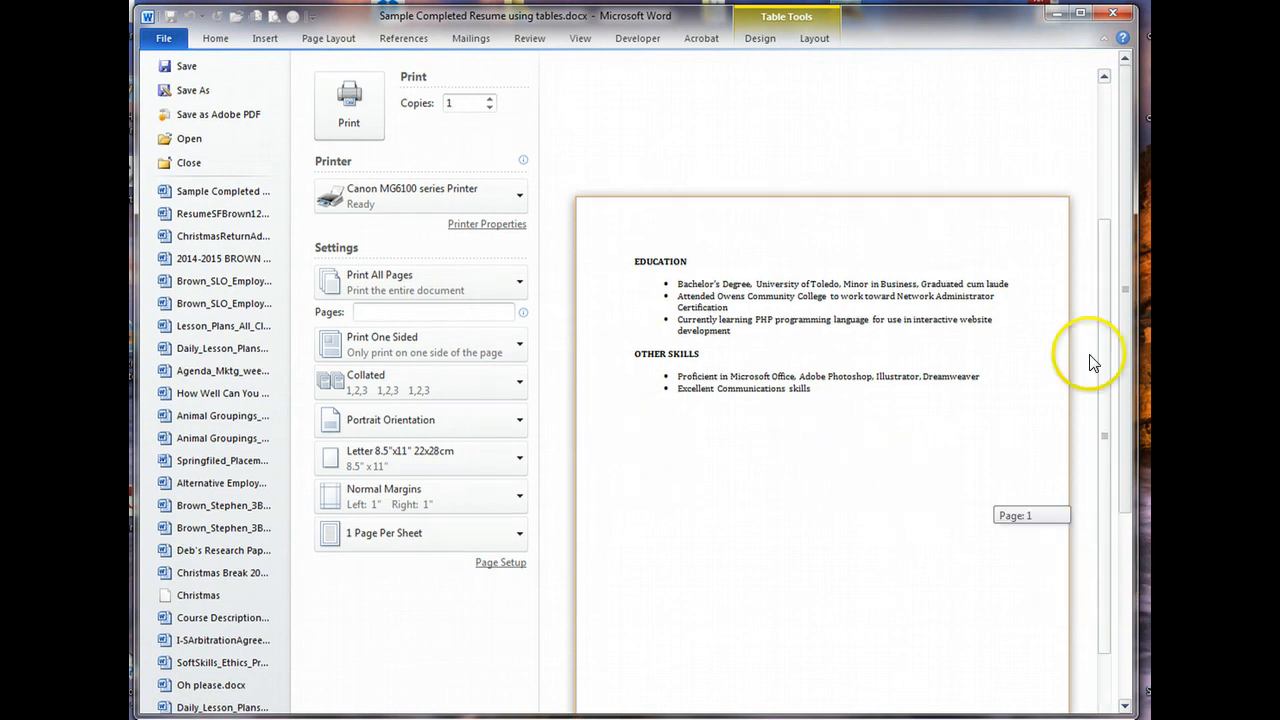
pyautogui.scroll(3)
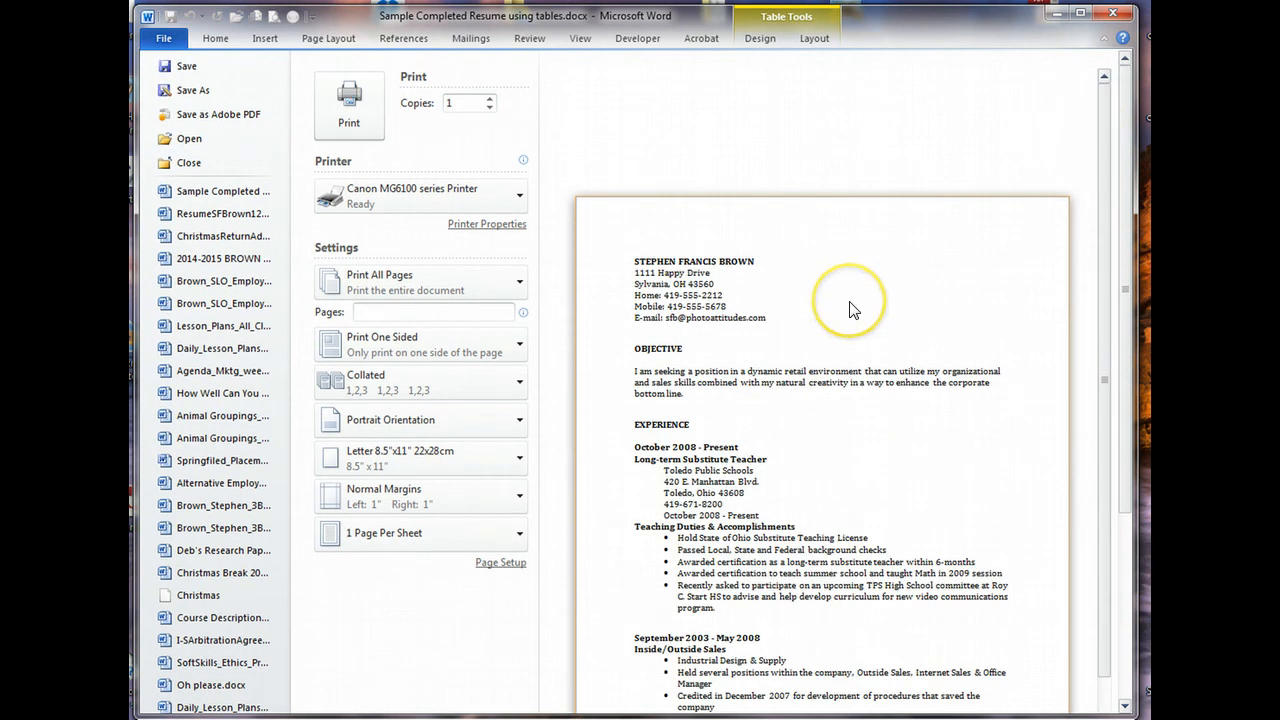
pyautogui.moveTo(700, 284)
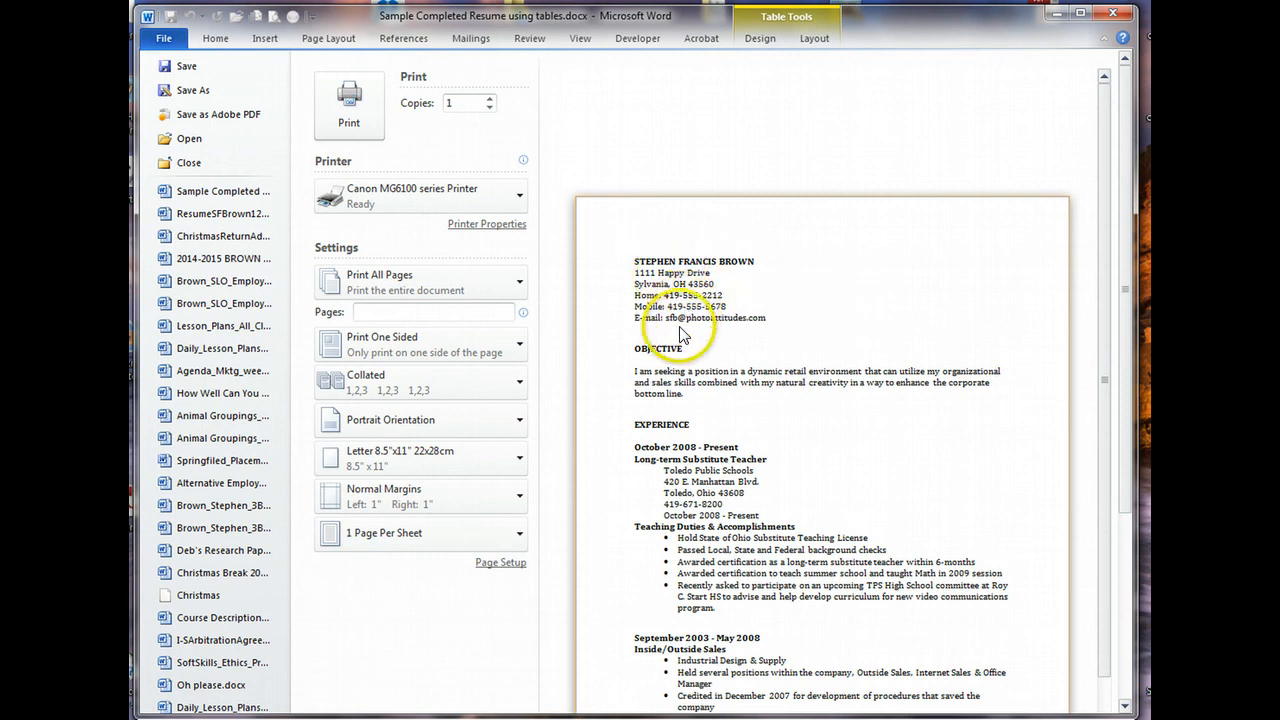
pyautogui.moveTo(682, 378)
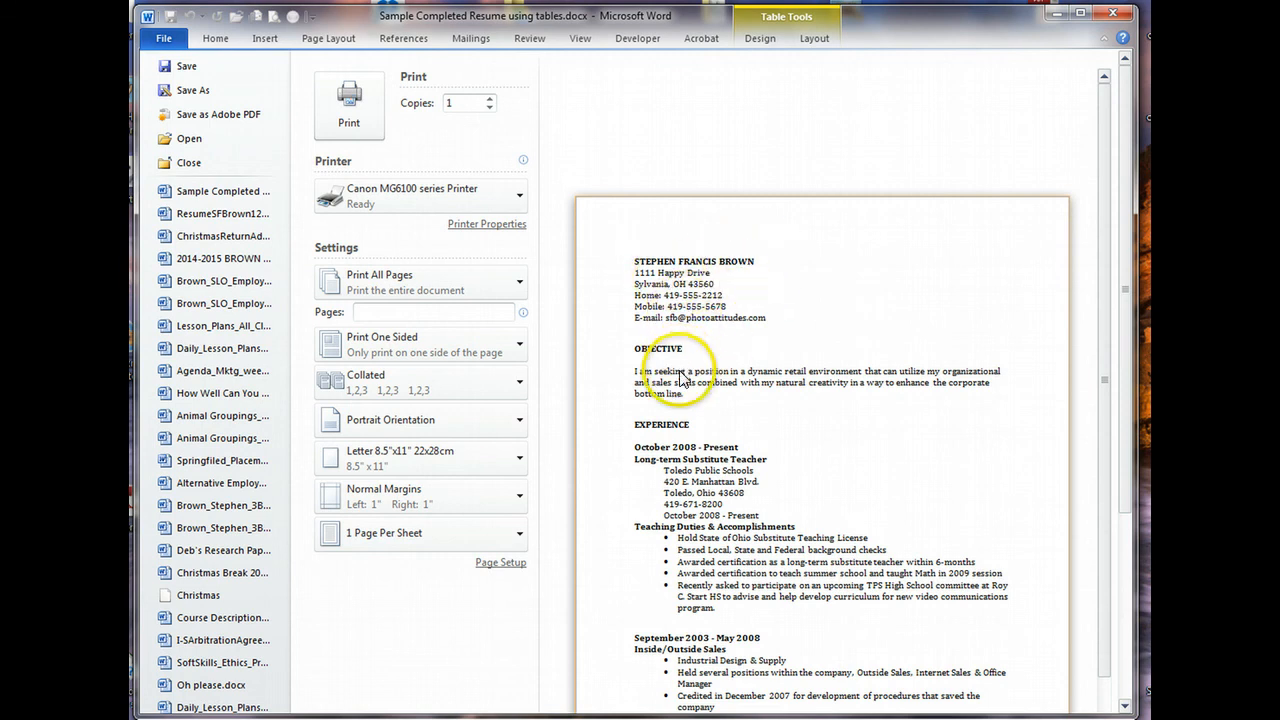
pyautogui.moveTo(712, 270)
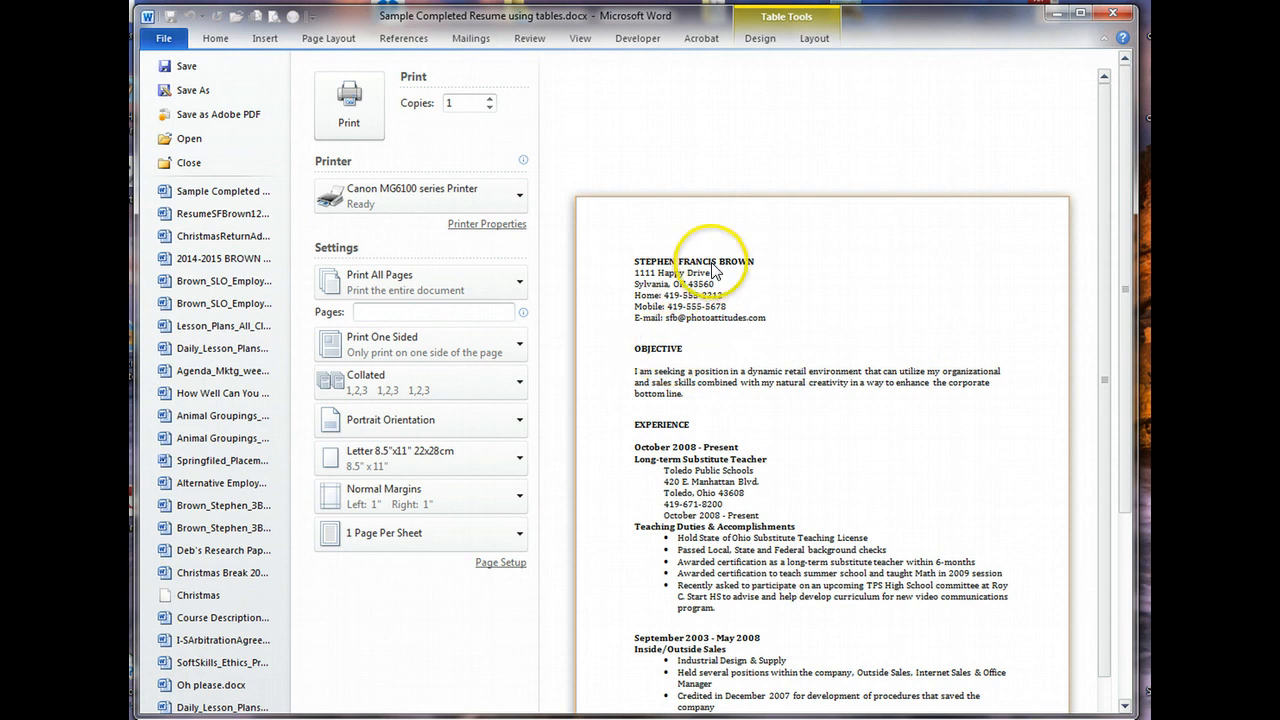
pyautogui.moveTo(682, 432)
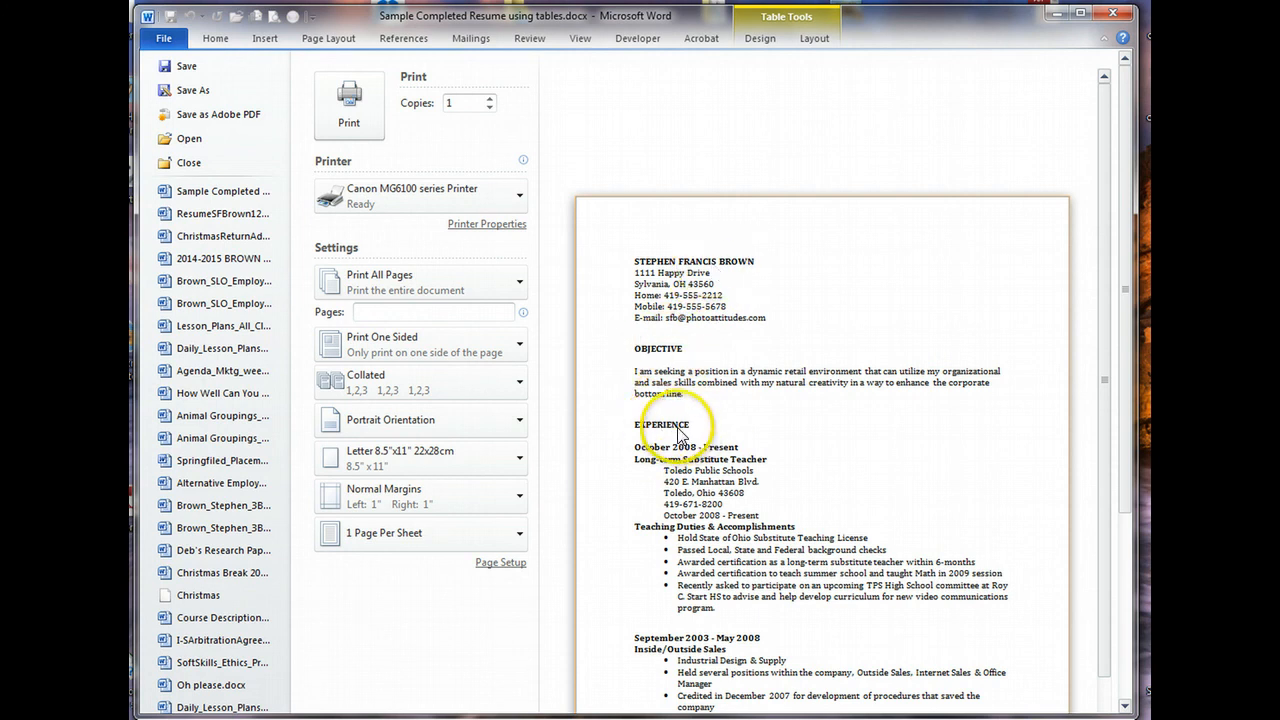
pyautogui.moveTo(678, 436)
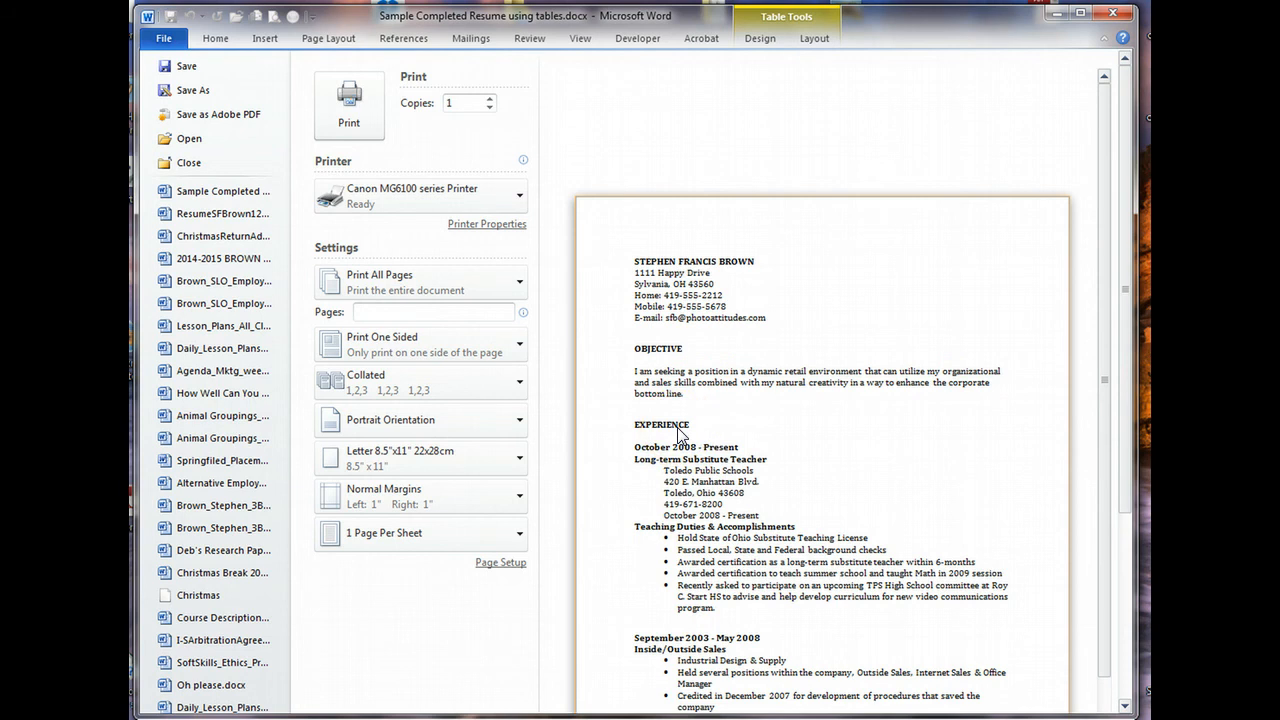
pyautogui.scroll(-3)
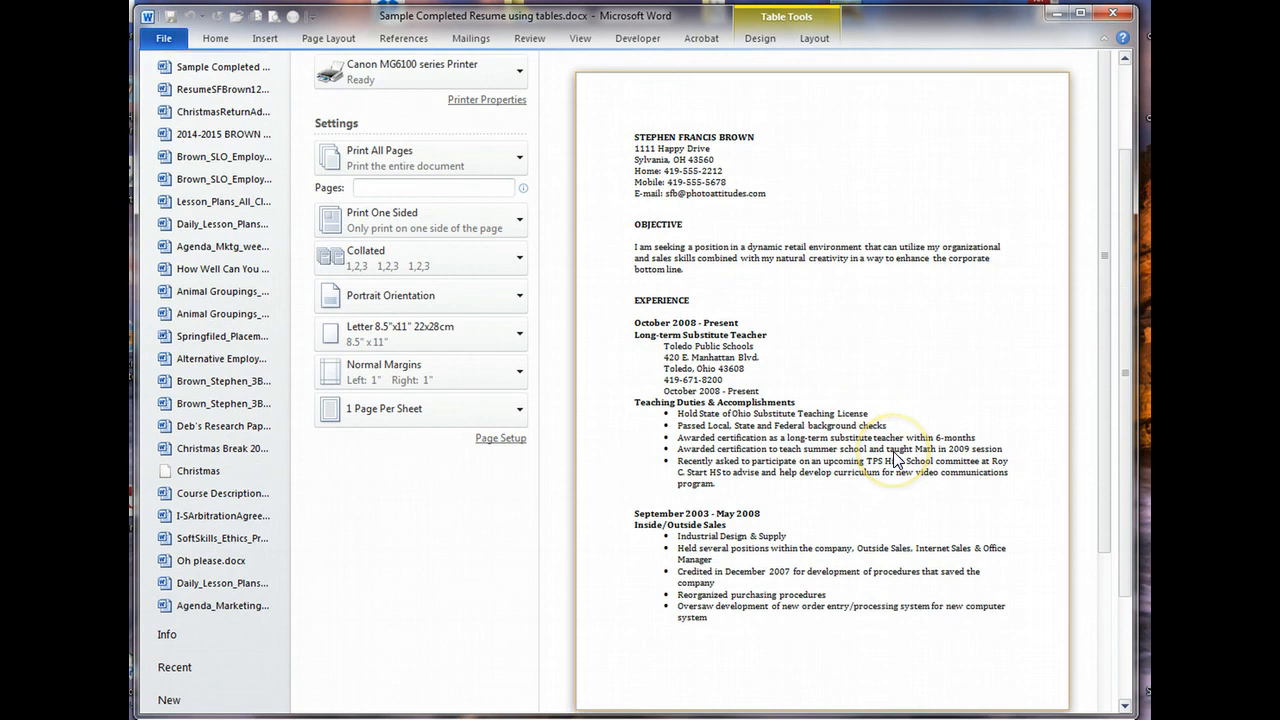
pyautogui.moveTo(618, 306)
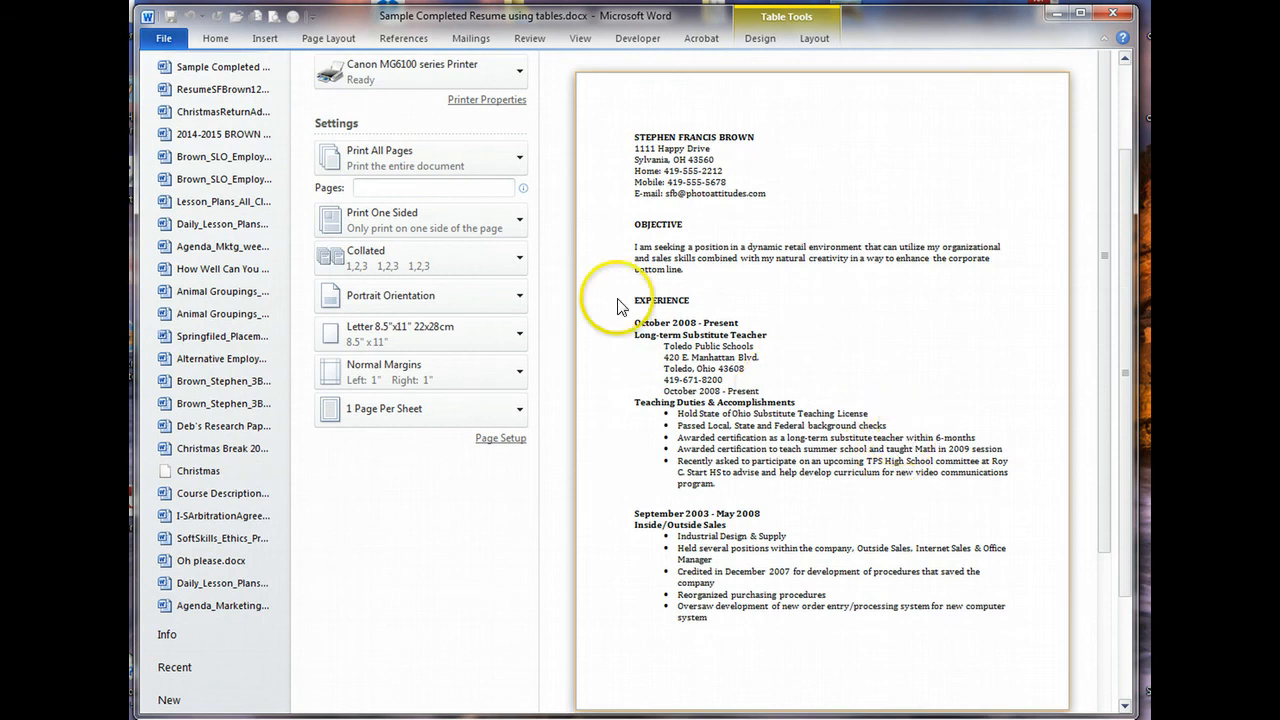
pyautogui.click(216, 38)
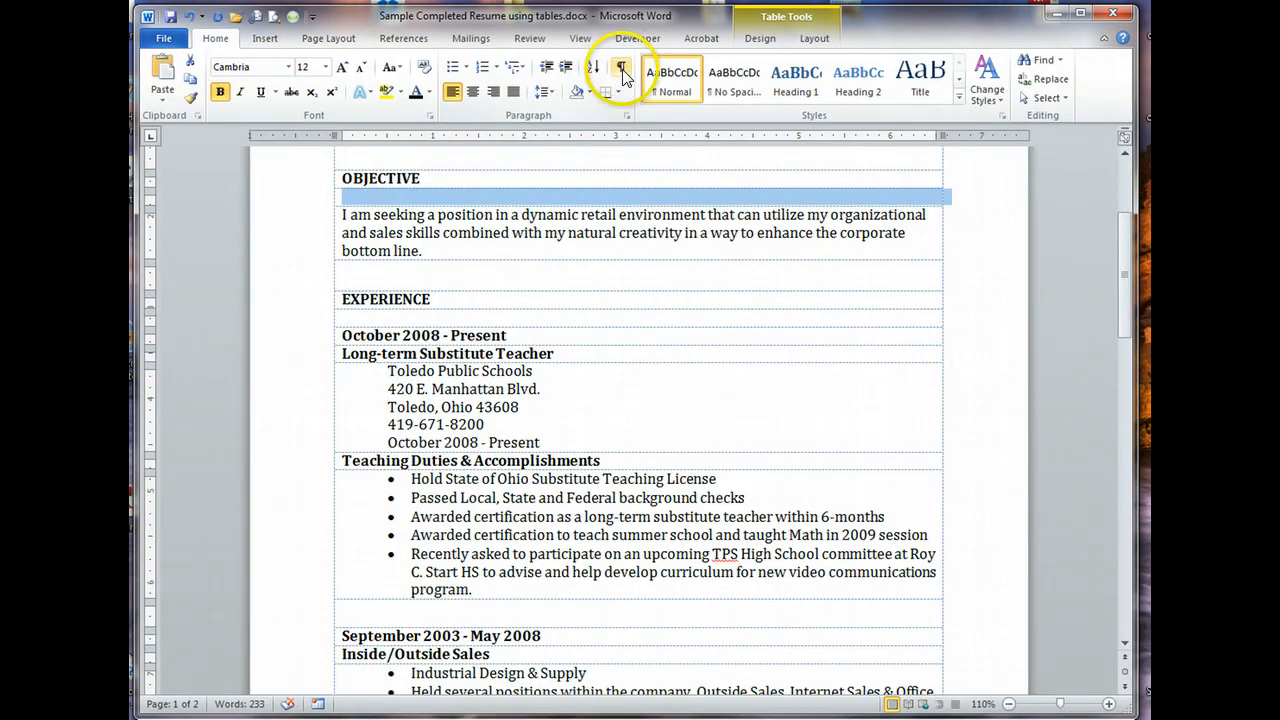
pyautogui.click(620, 68)
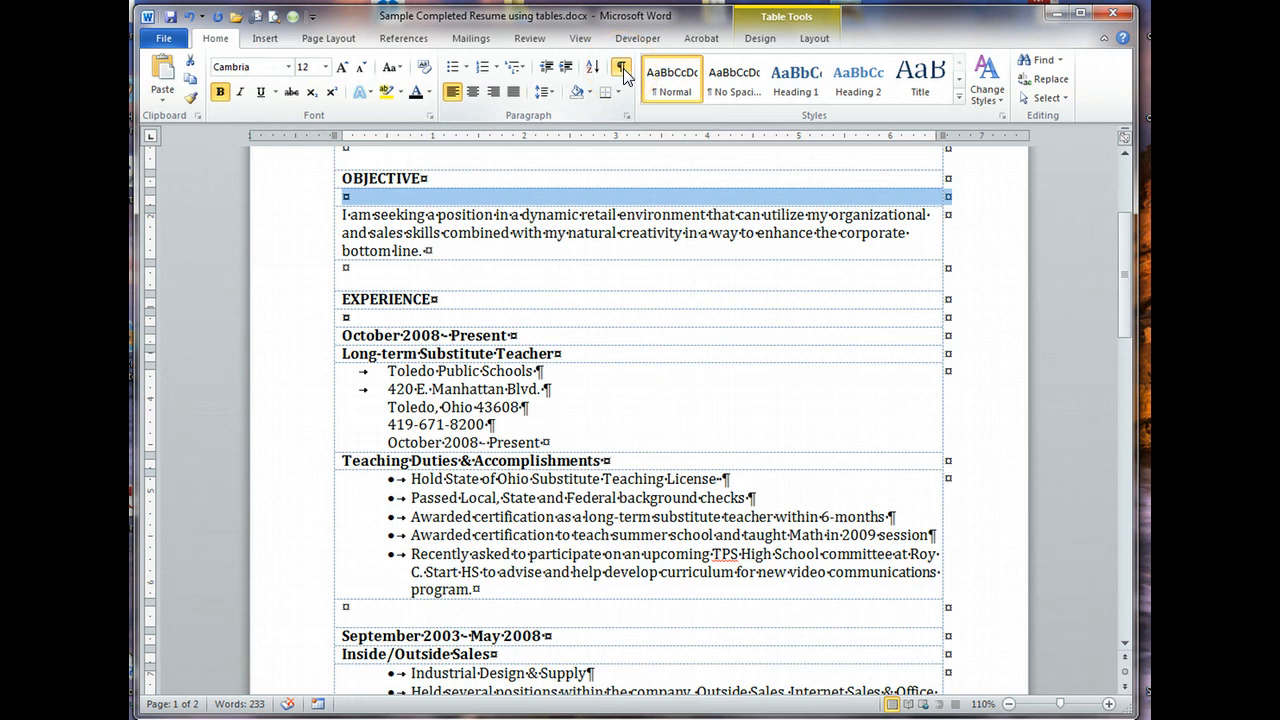
pyautogui.moveTo(578, 110)
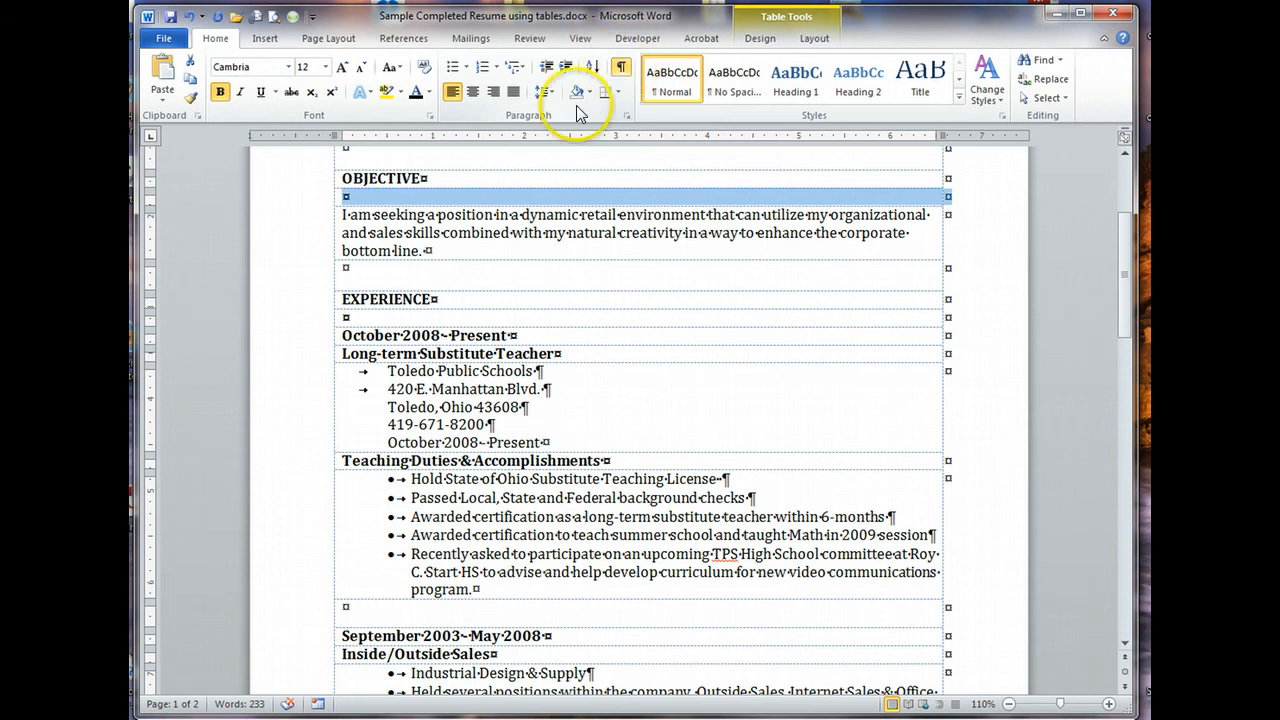
pyautogui.moveTo(622, 70)
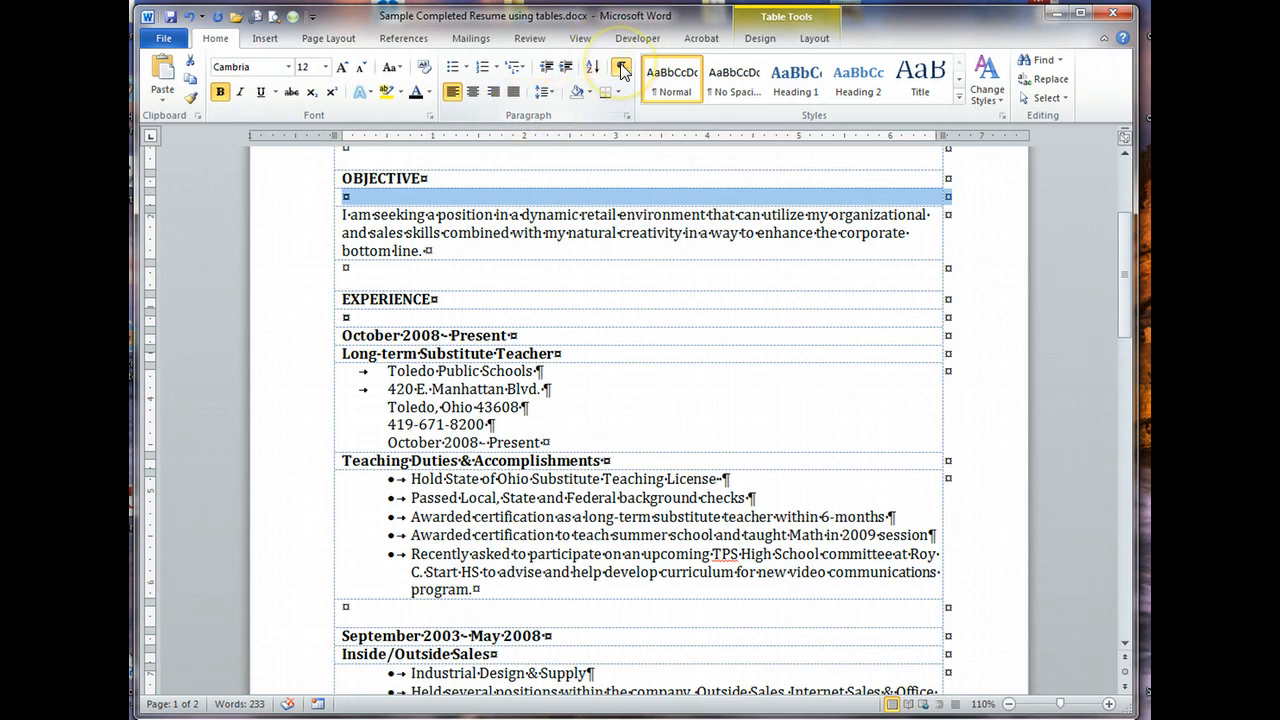
pyautogui.moveTo(622, 66)
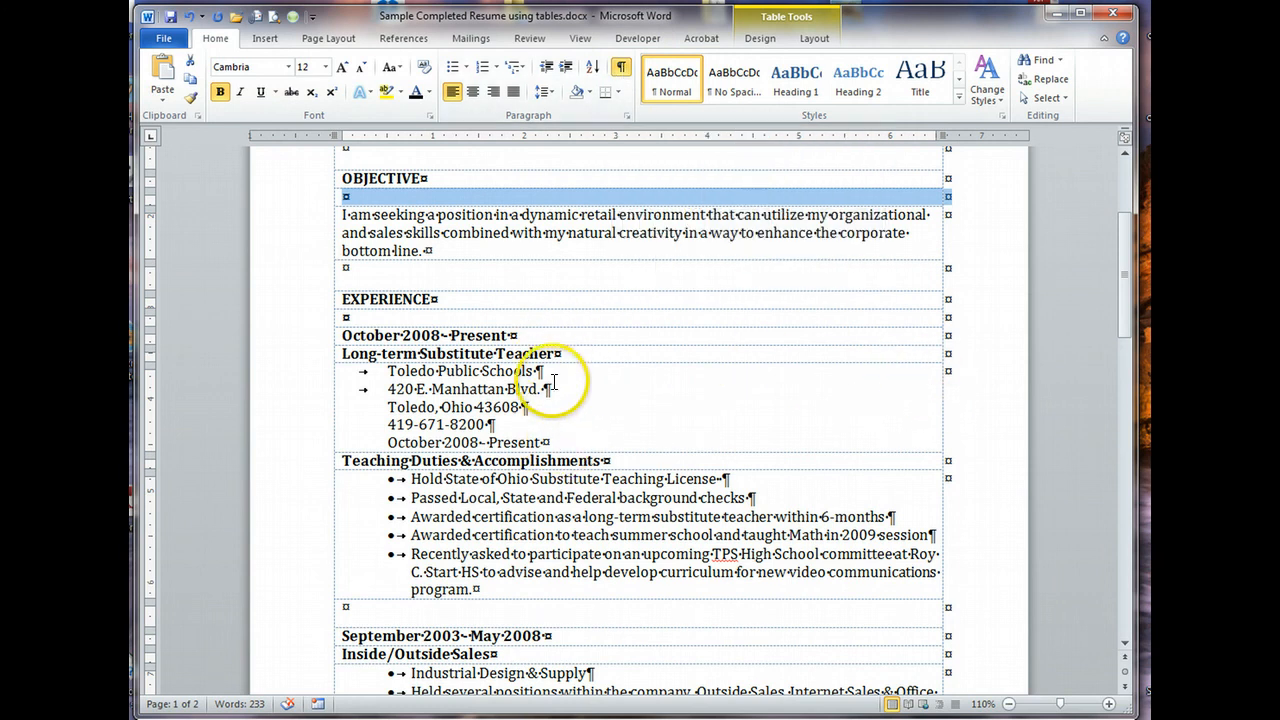
pyautogui.moveTo(408, 480)
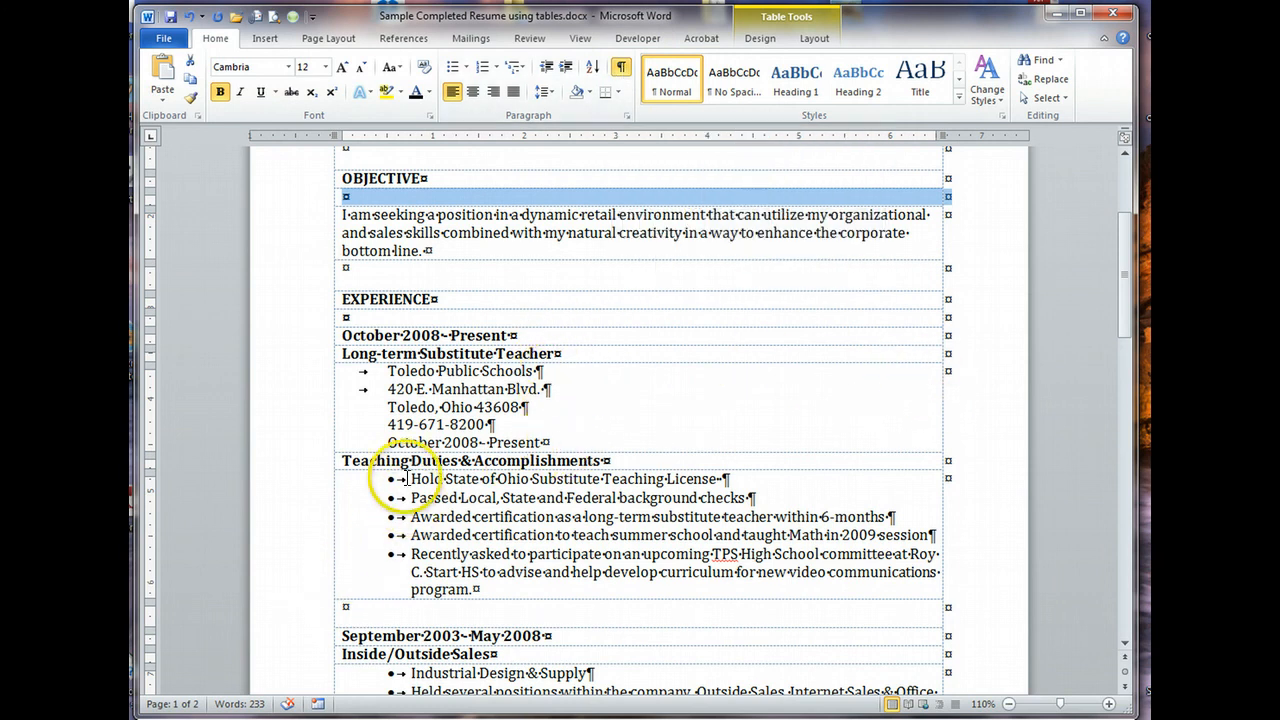
pyautogui.moveTo(736, 480)
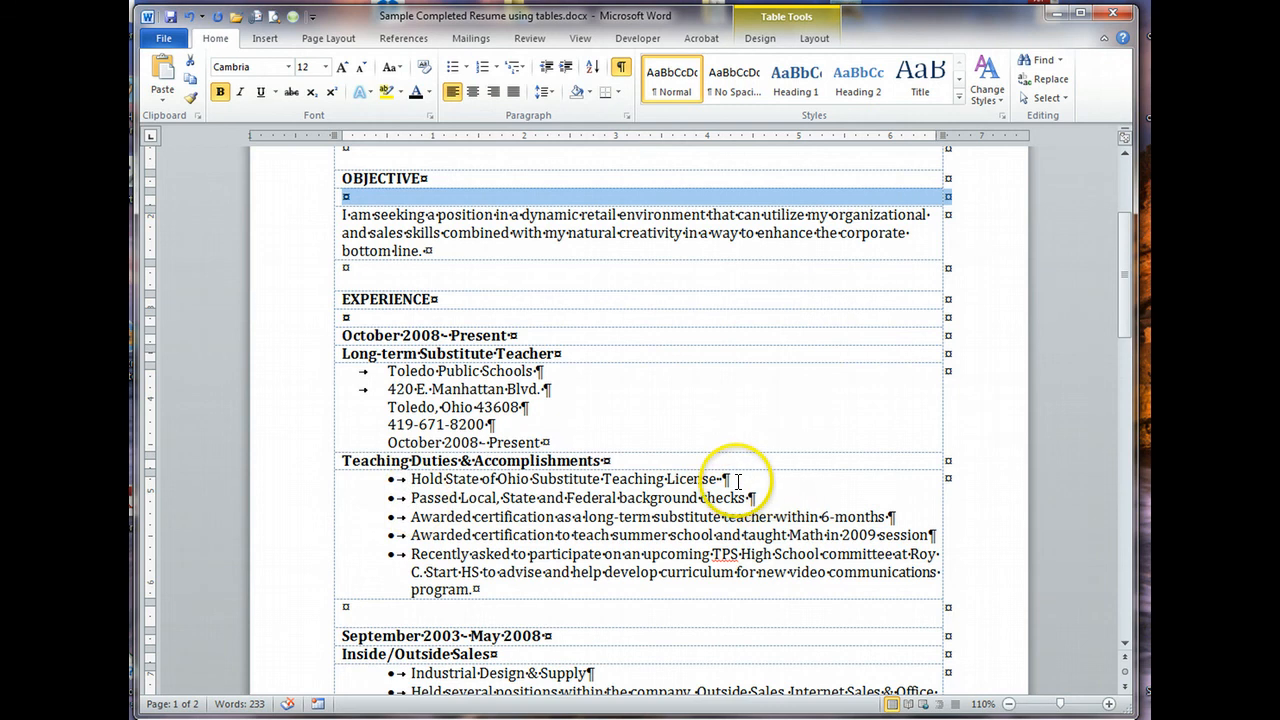
pyautogui.moveTo(698, 438)
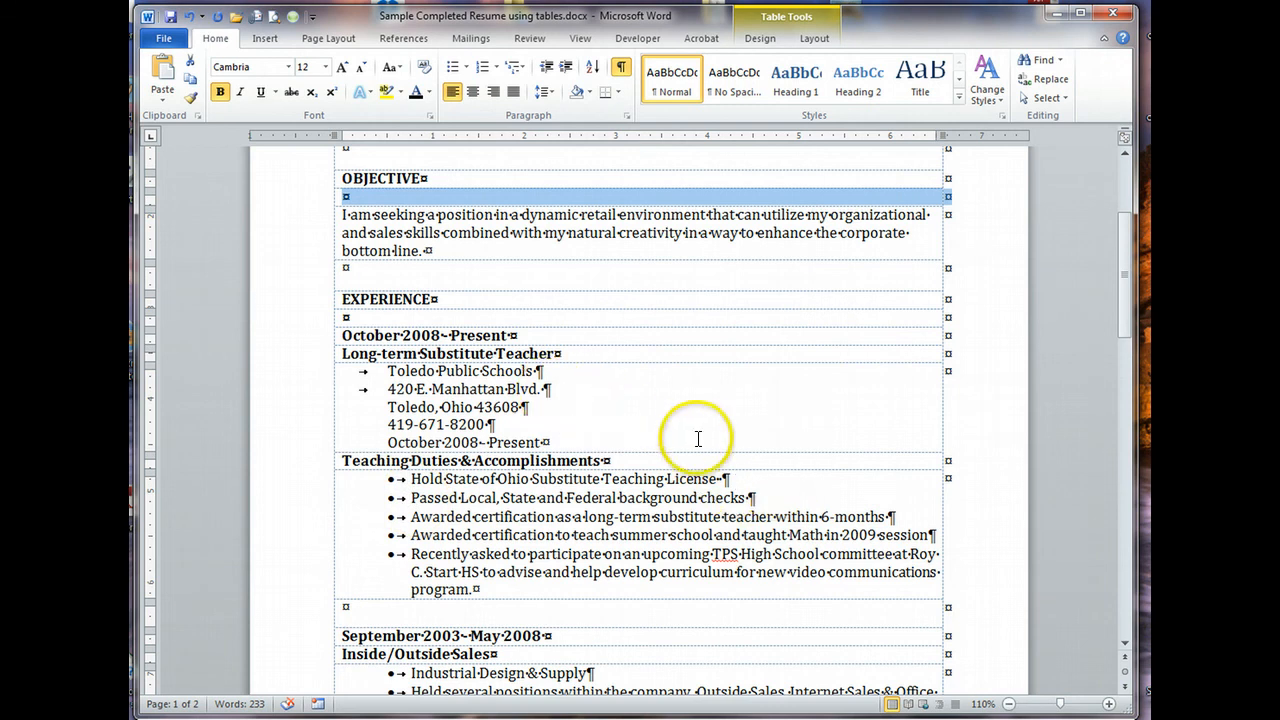
pyautogui.moveTo(784, 468)
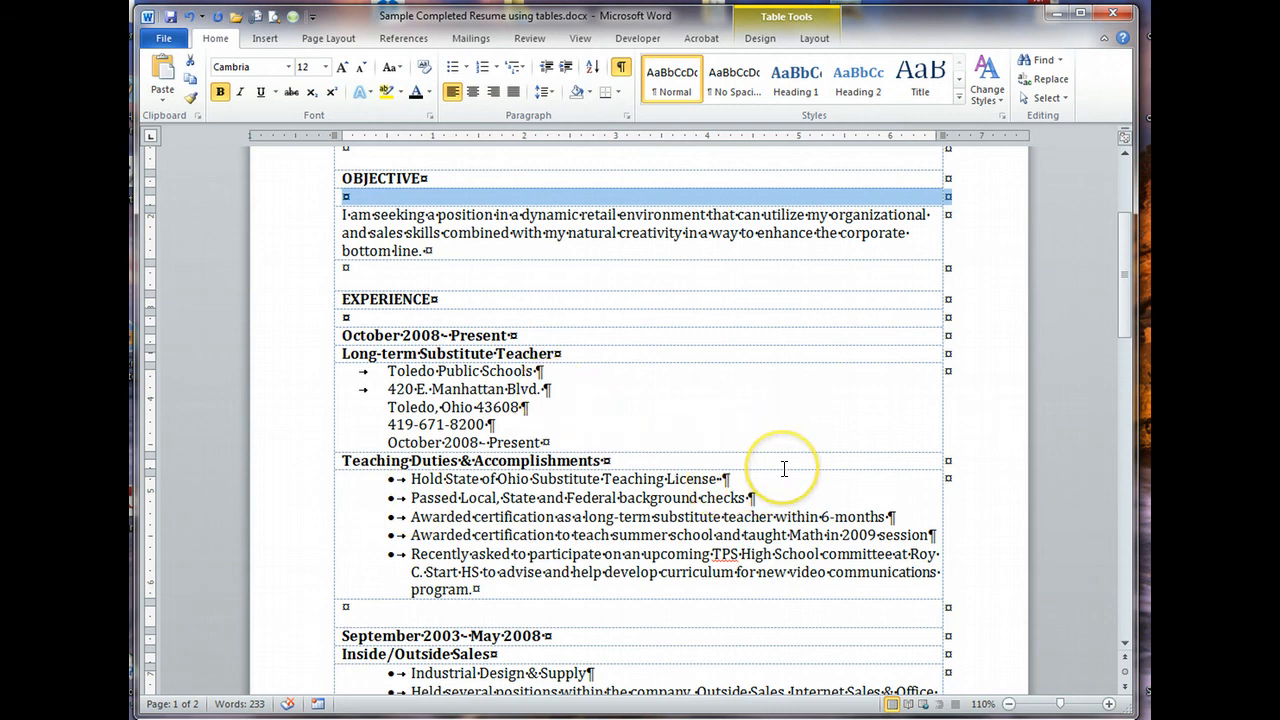
pyautogui.scroll(-3)
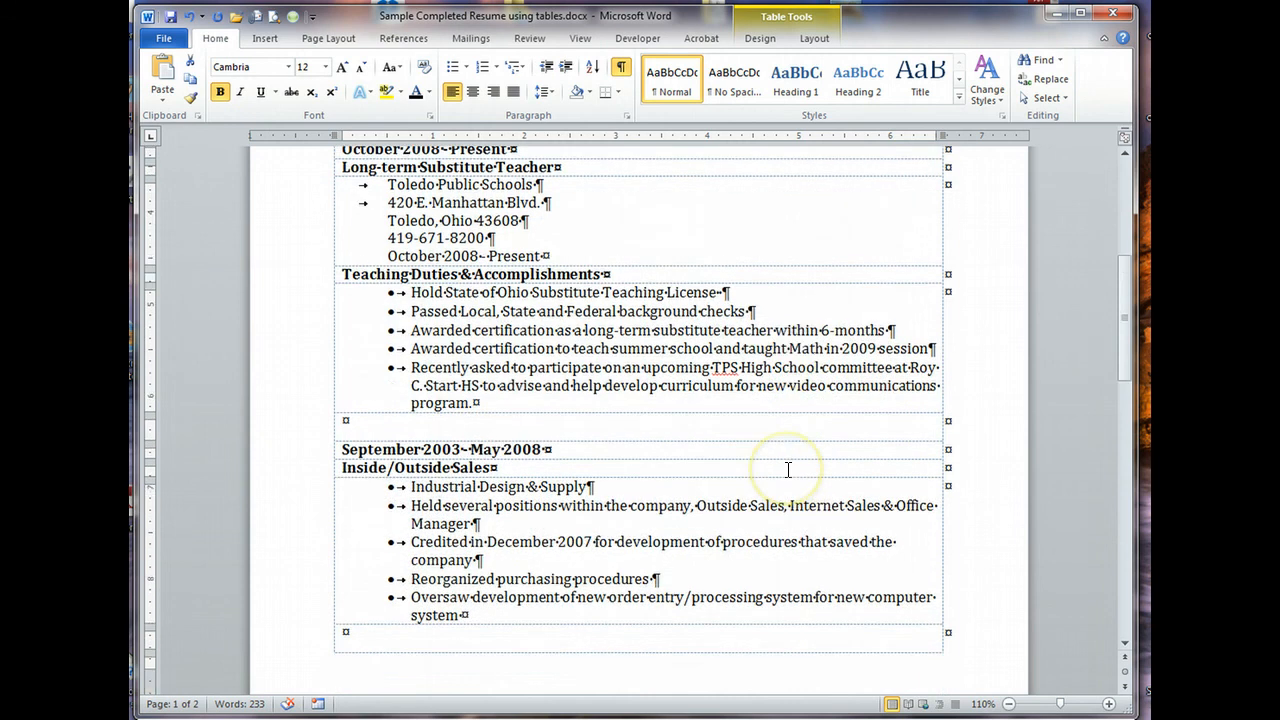
pyautogui.scroll(3)
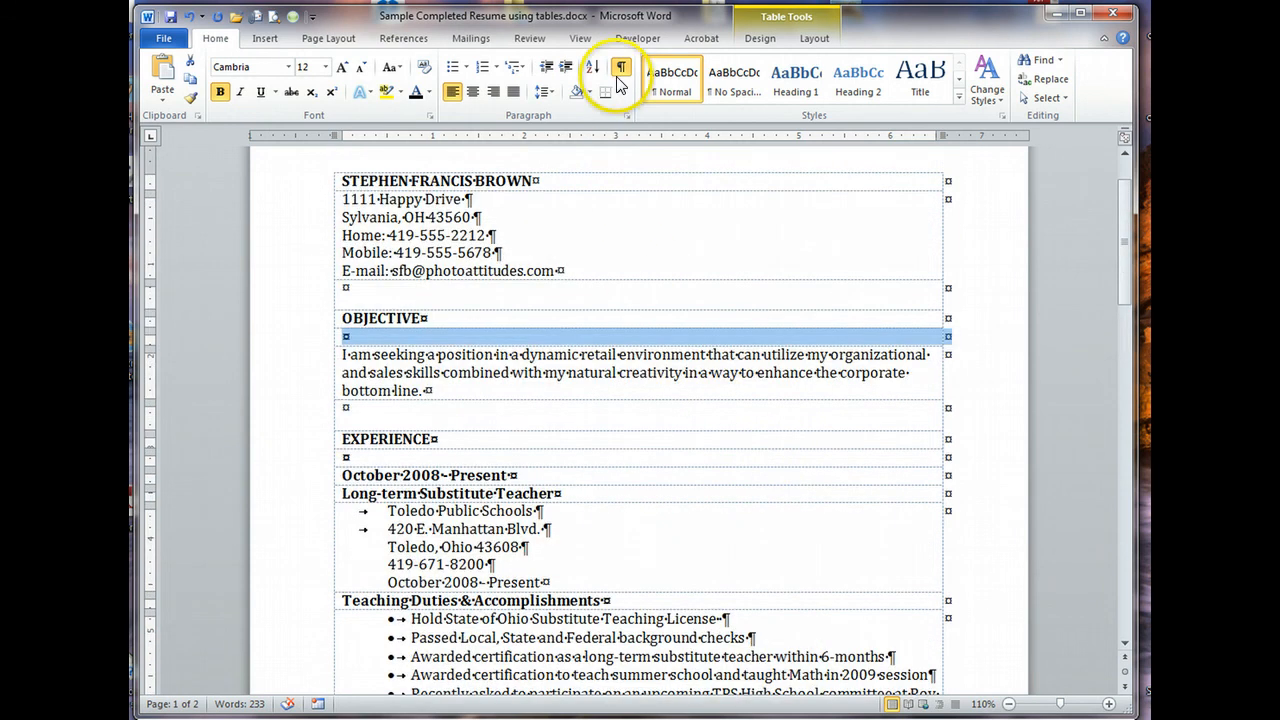
pyautogui.click(620, 70)
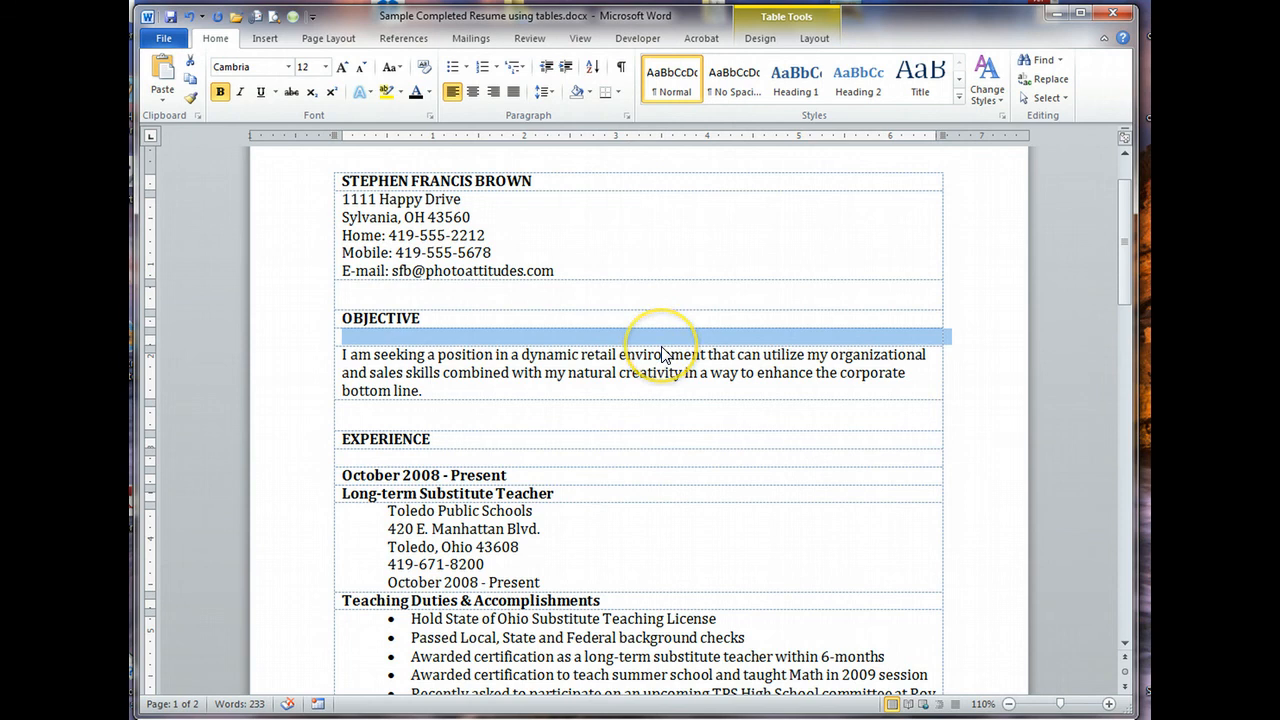
pyautogui.moveTo(300, 452)
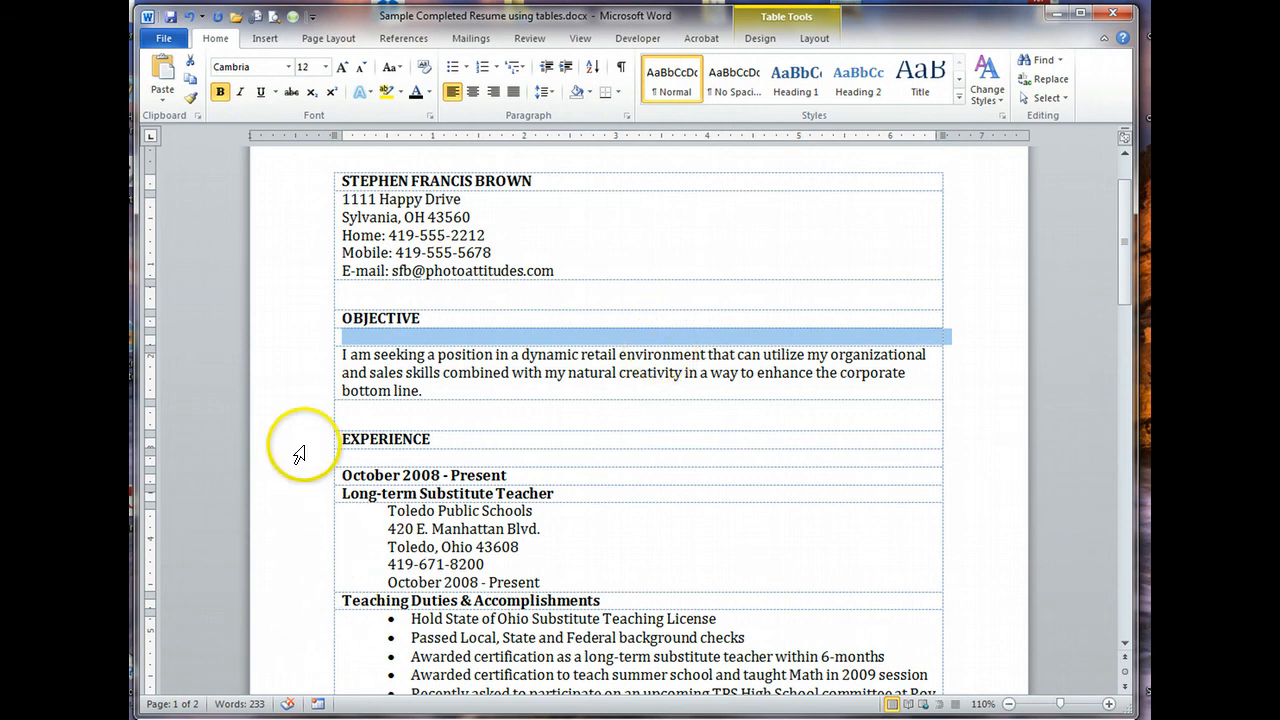